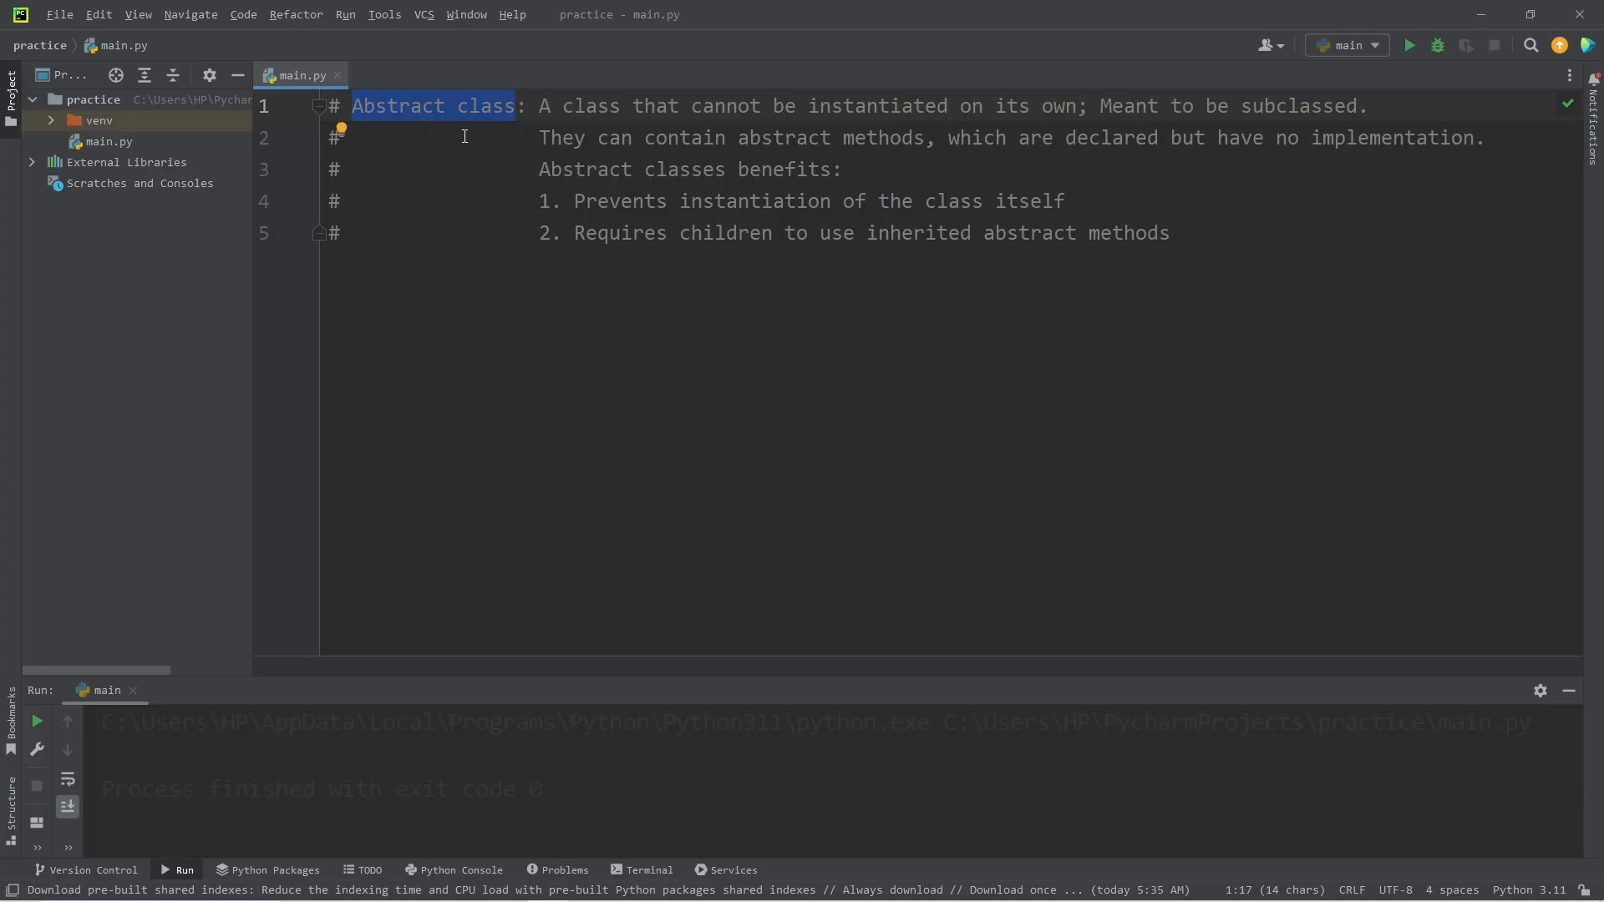
# Highlight key words in the abstract-class comments: cannot, subclassed, and a benefits phrase.
pyautogui.doubleClick(727, 106)
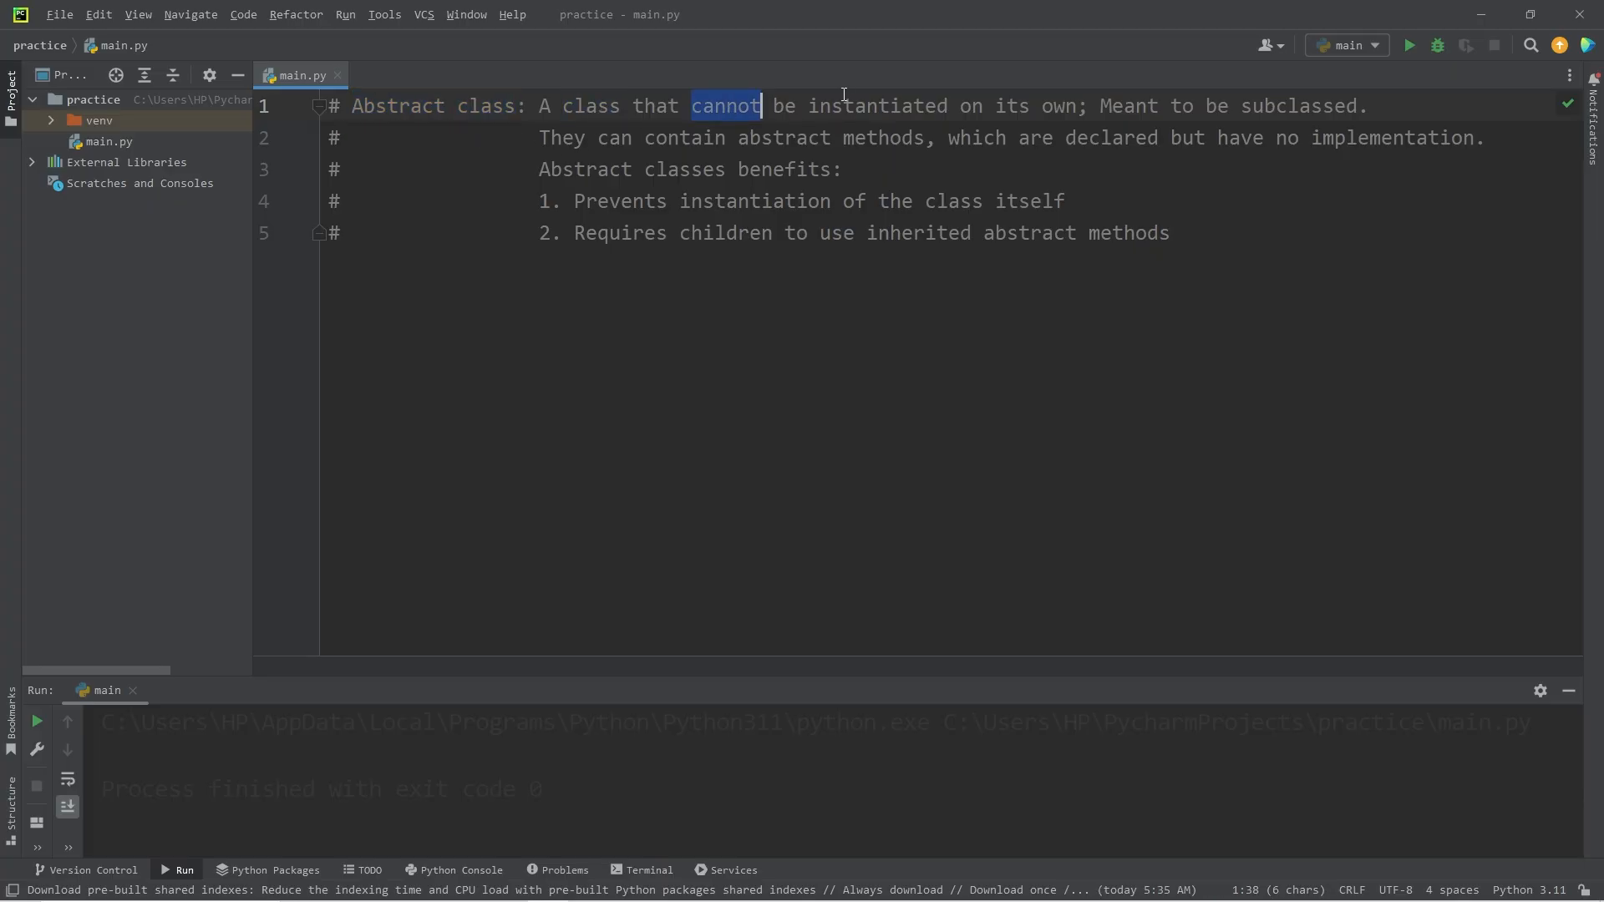
pyautogui.doubleClick(1060, 105)
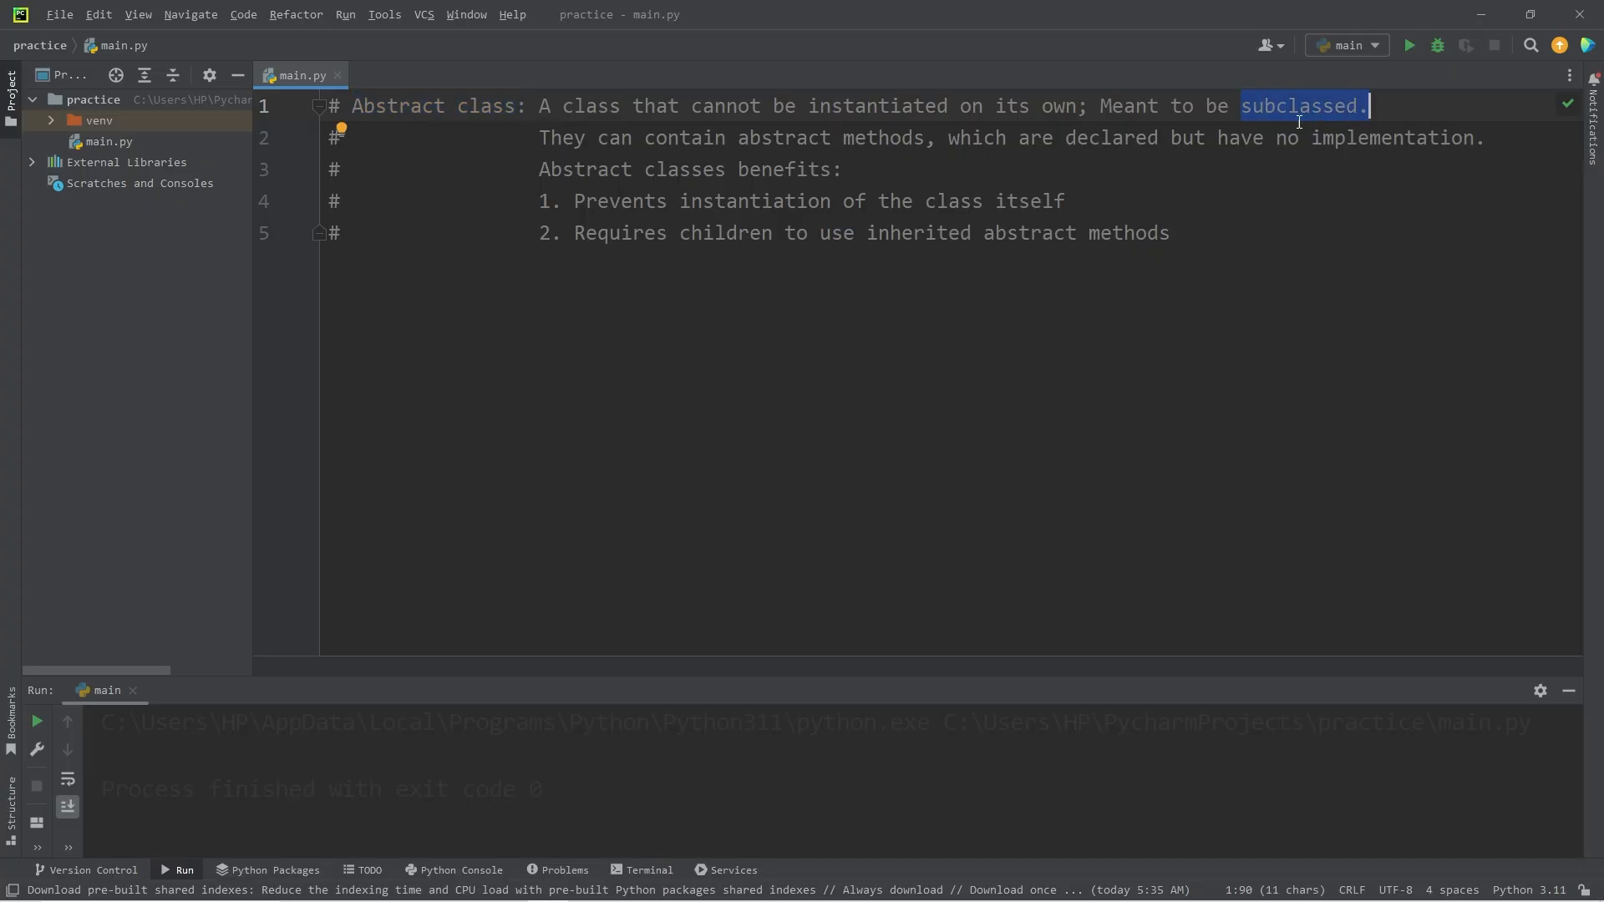
pyautogui.moveTo(1278, 122)
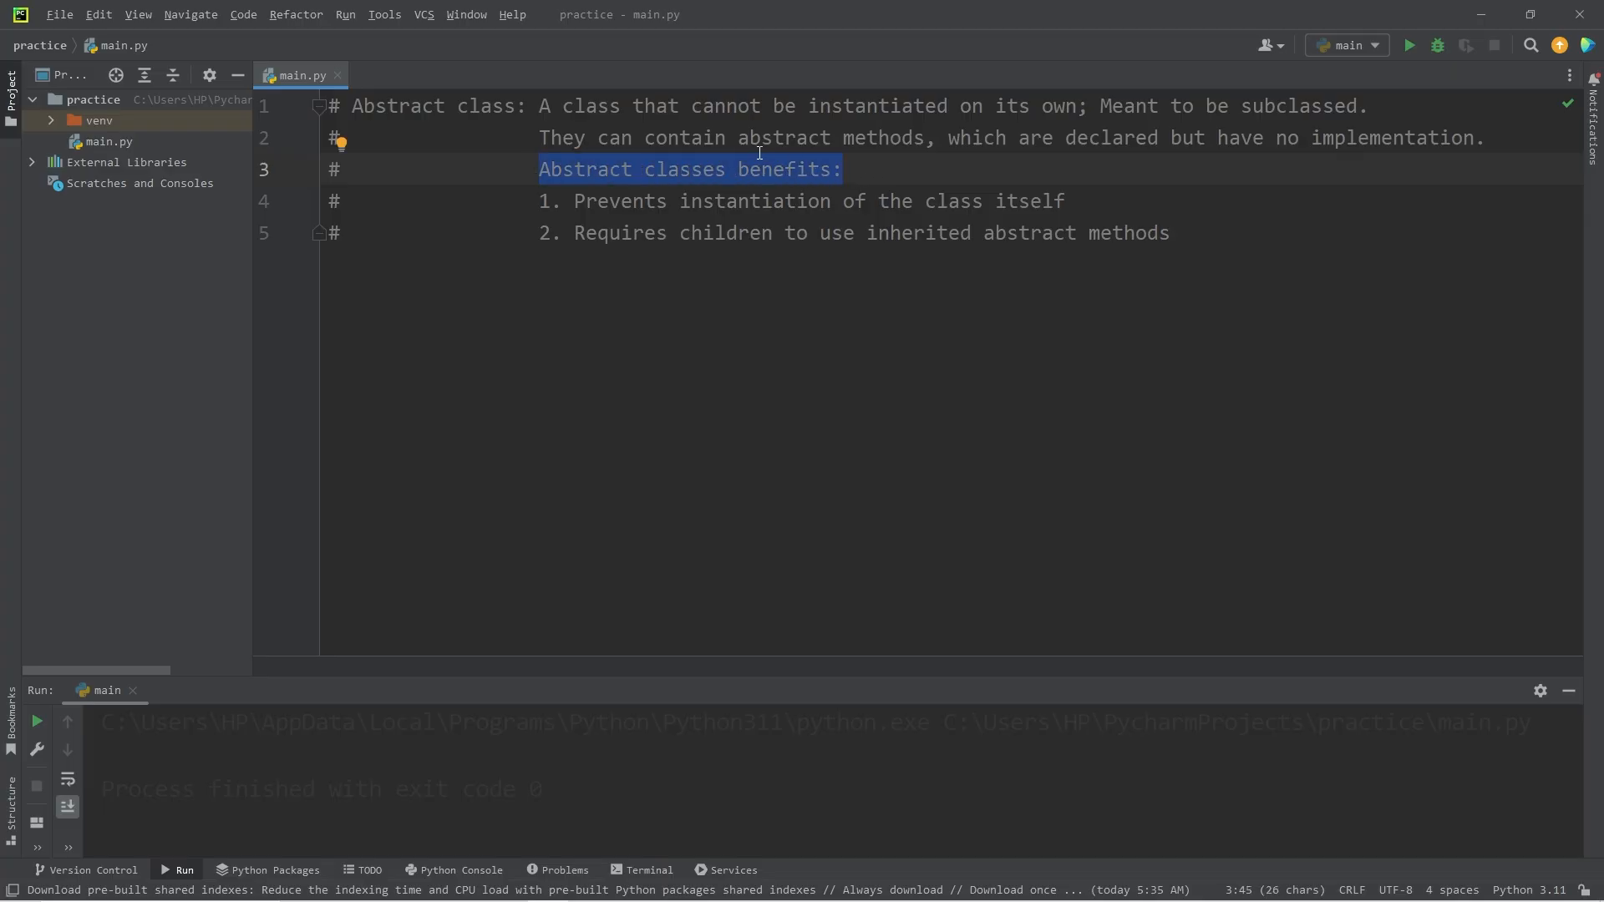
pyautogui.doubleClick(485, 106)
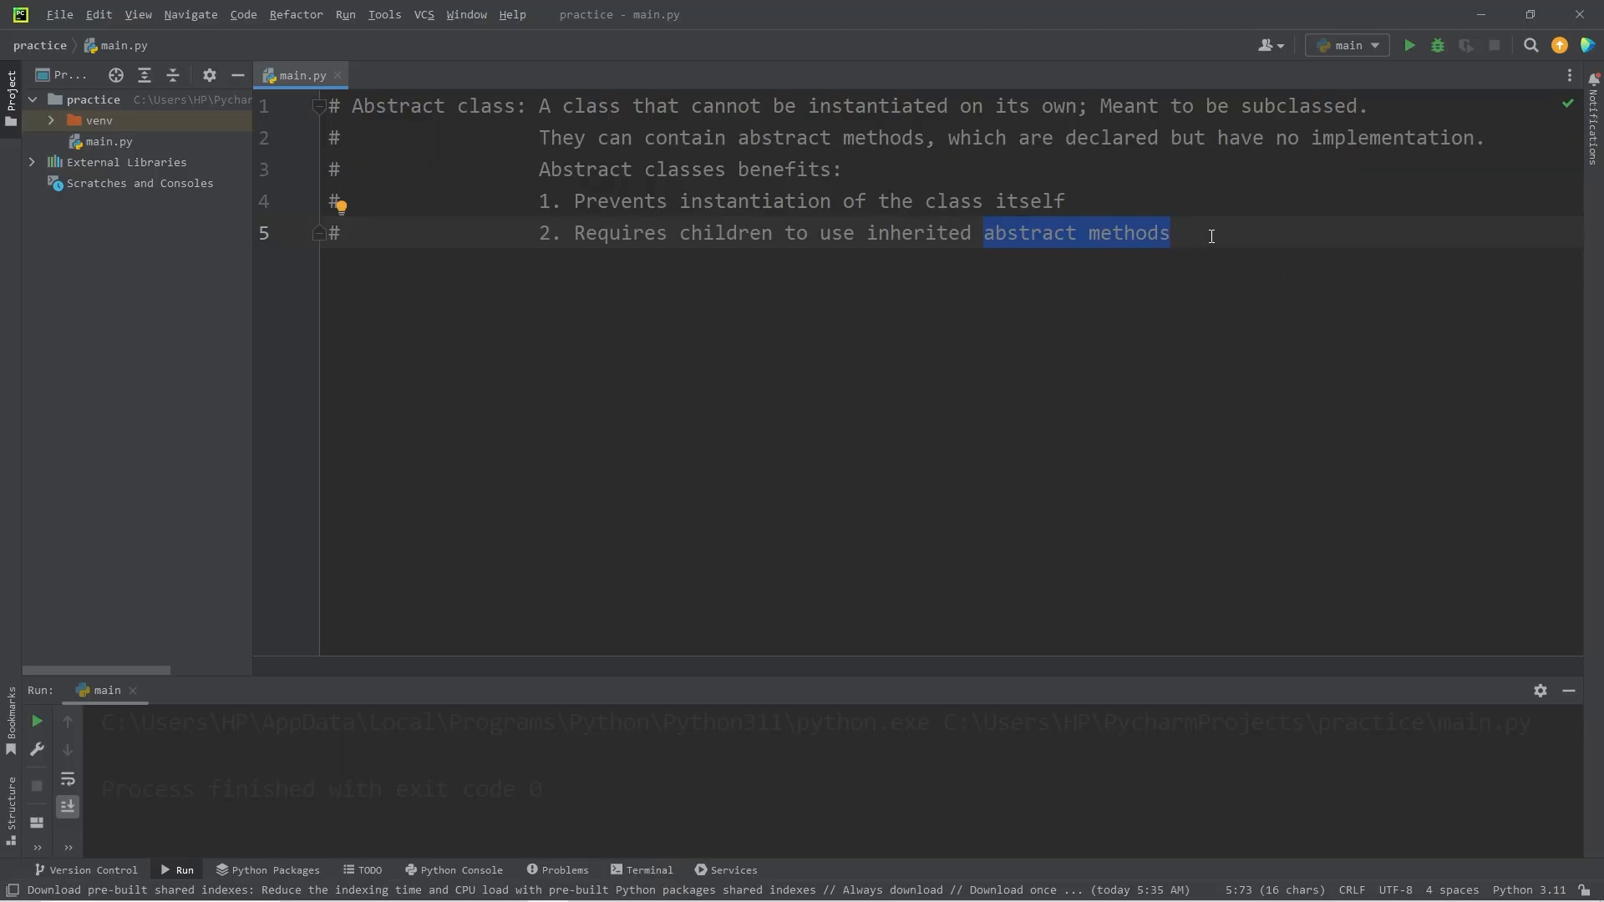
# Add a placeholder class Vehicle below the comments and begin a 'from abc' import line.
pyautogui.click(1168, 234)
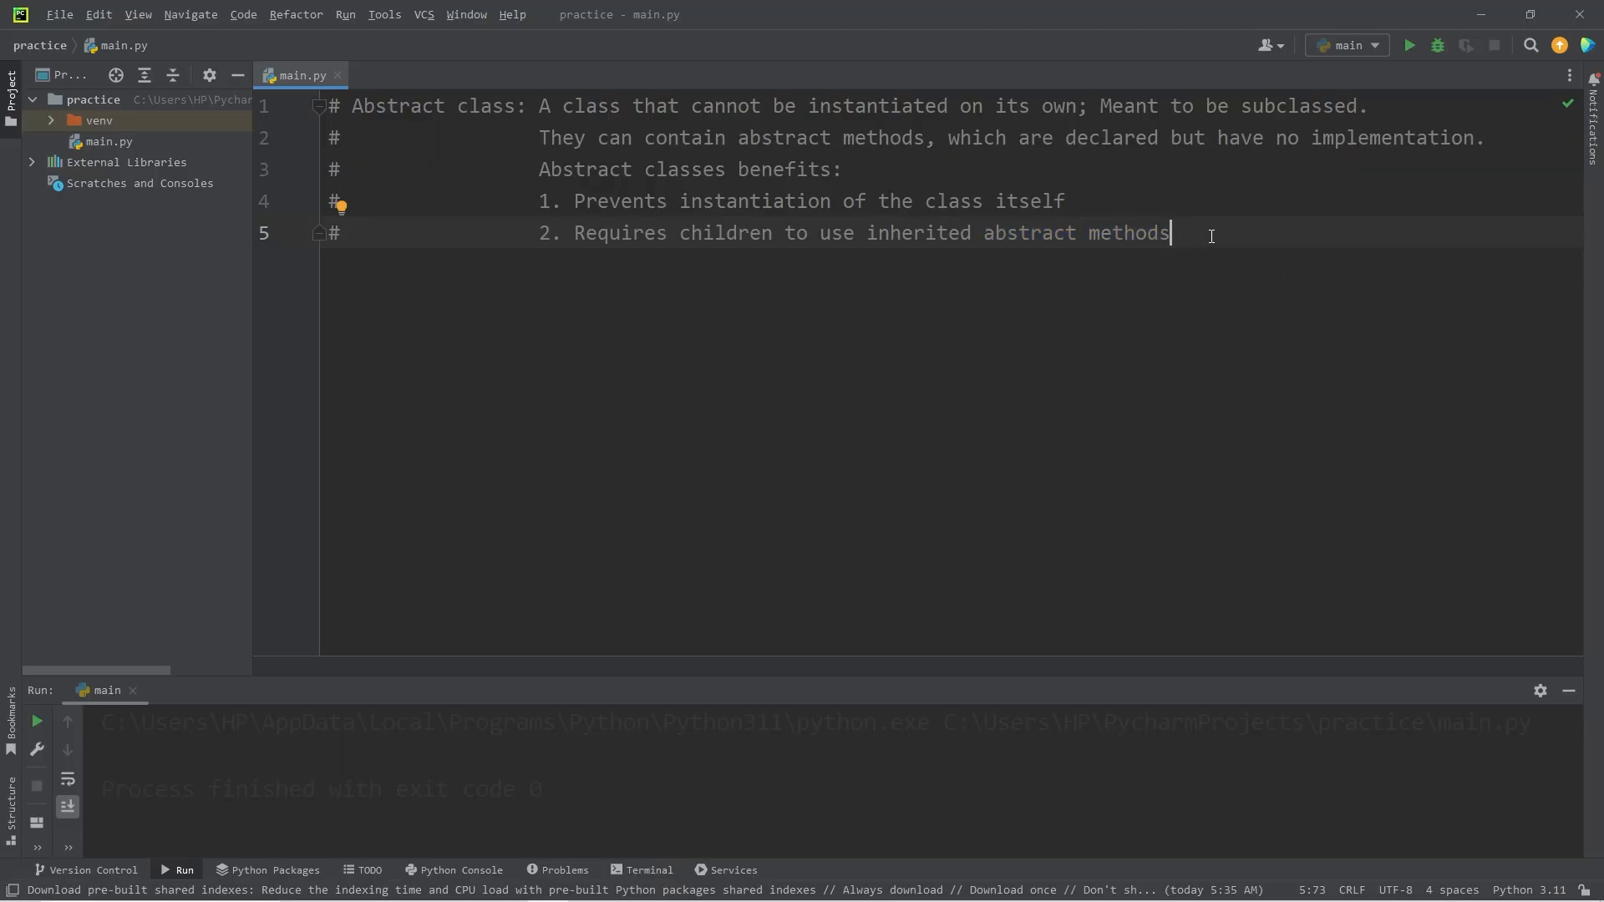
pyautogui.write('clas')
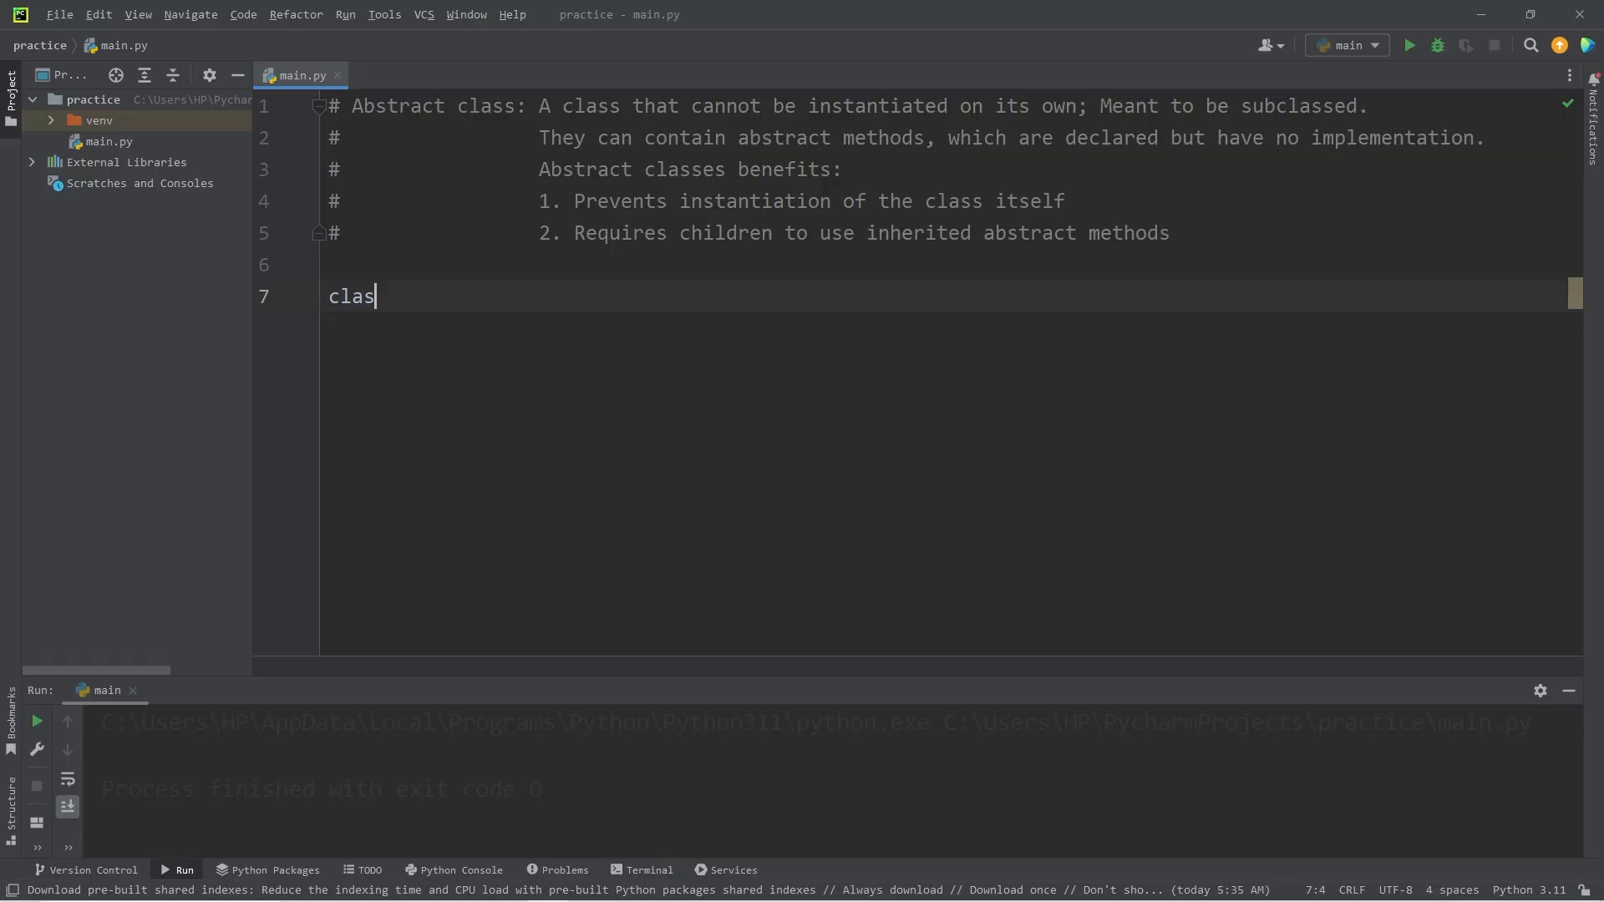
pyautogui.write('s Vehicle:')
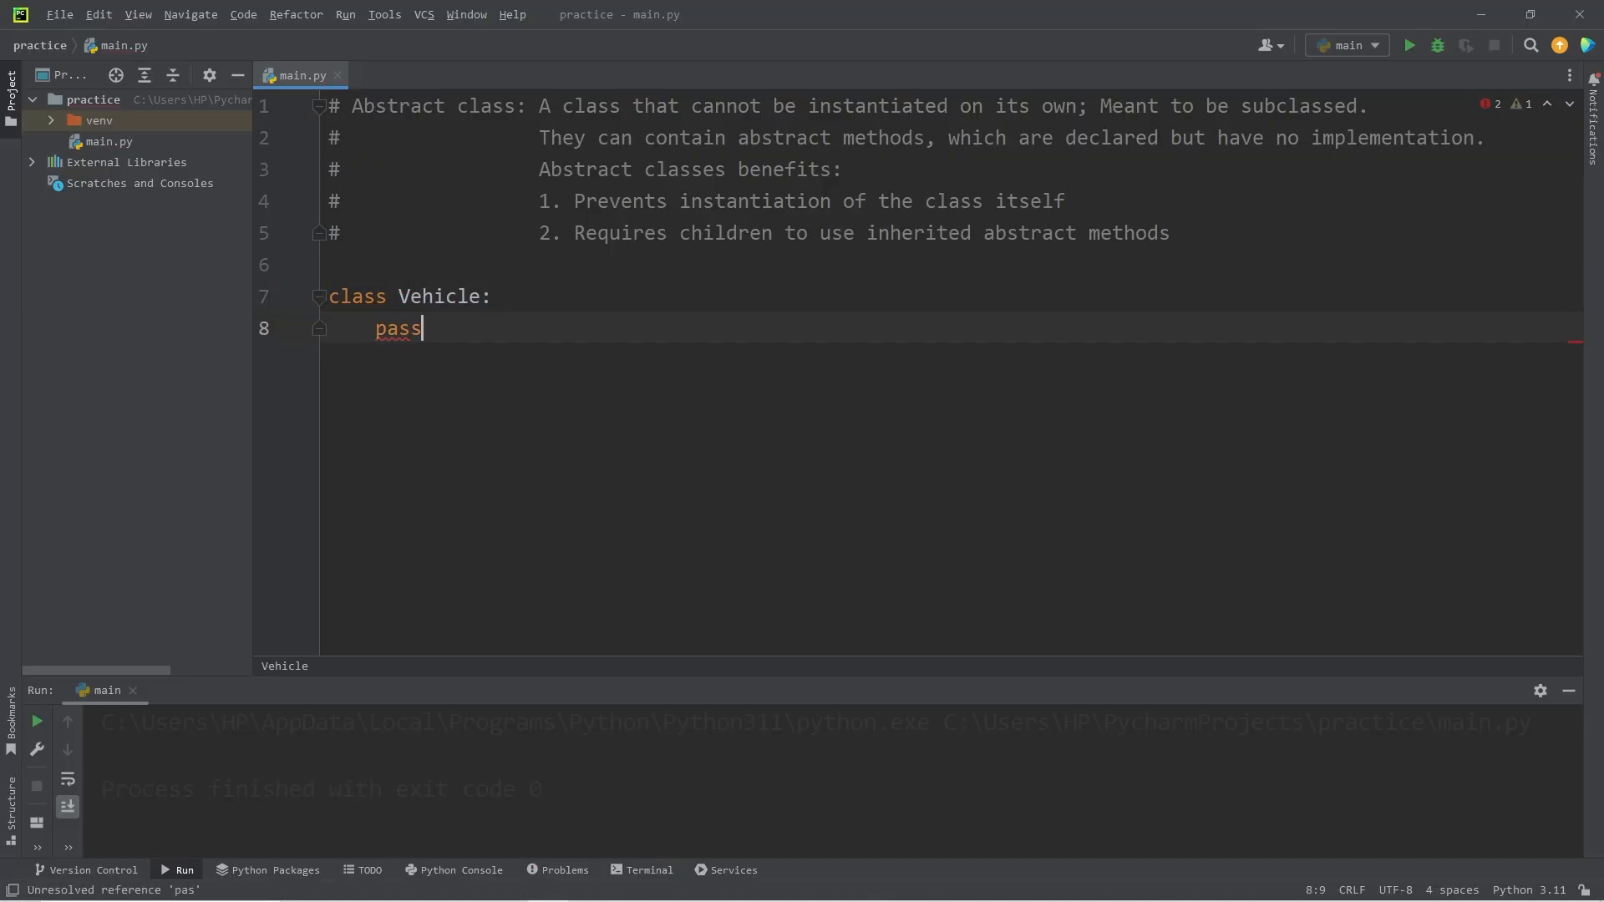
pyautogui.write('from abc')
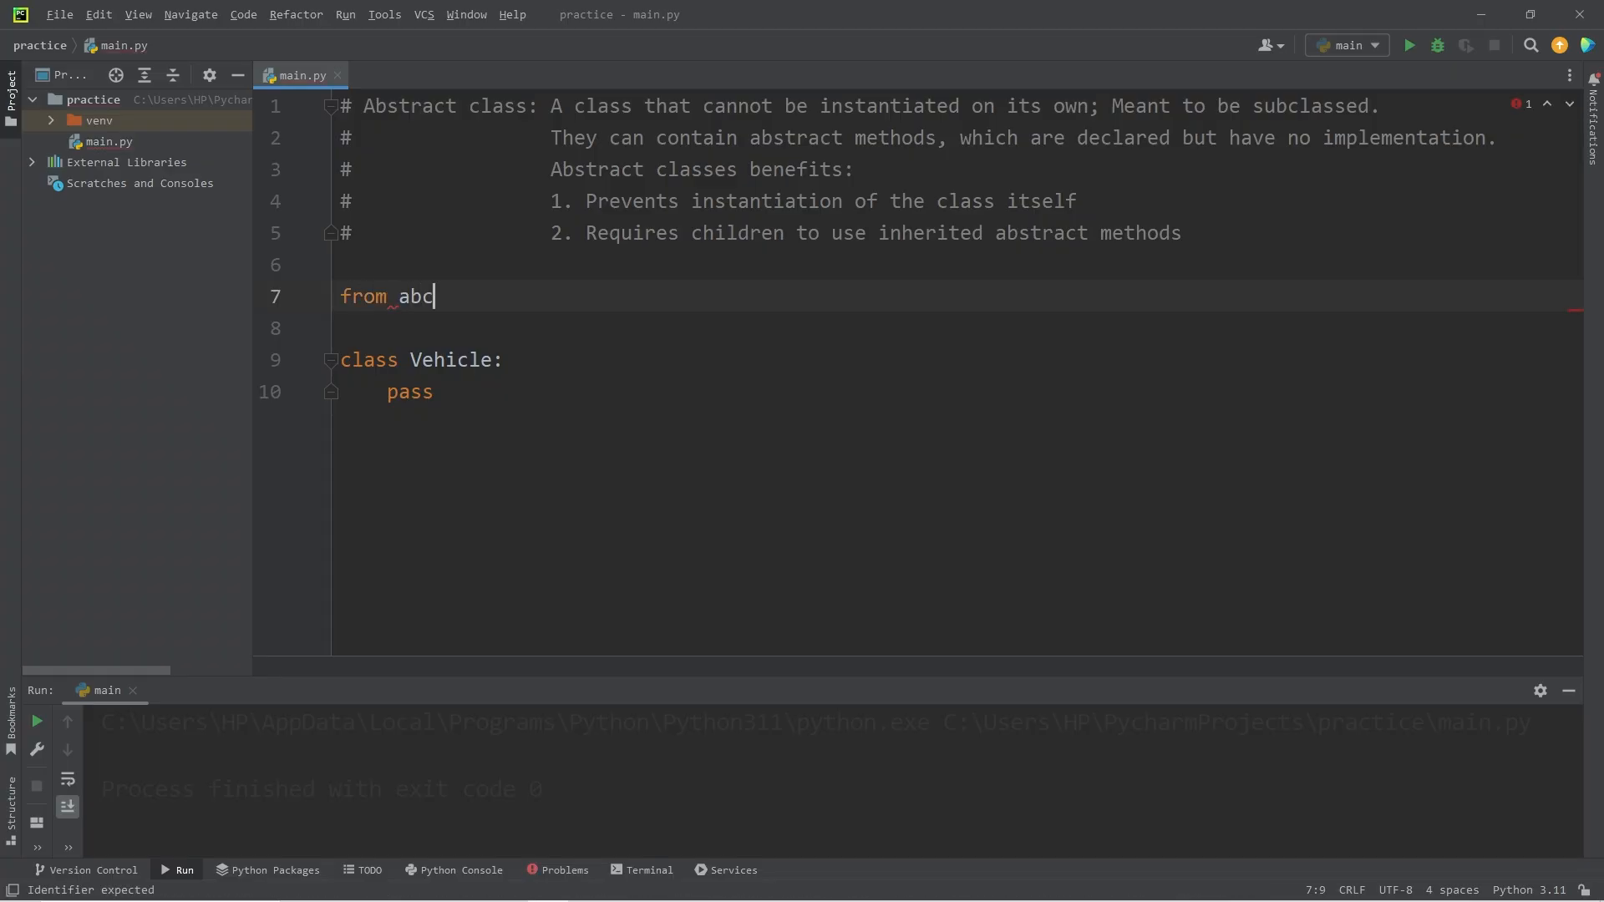
# Write the import line: from abc import ABC, abstractmethod.
pyautogui.doubleClick(415, 295)
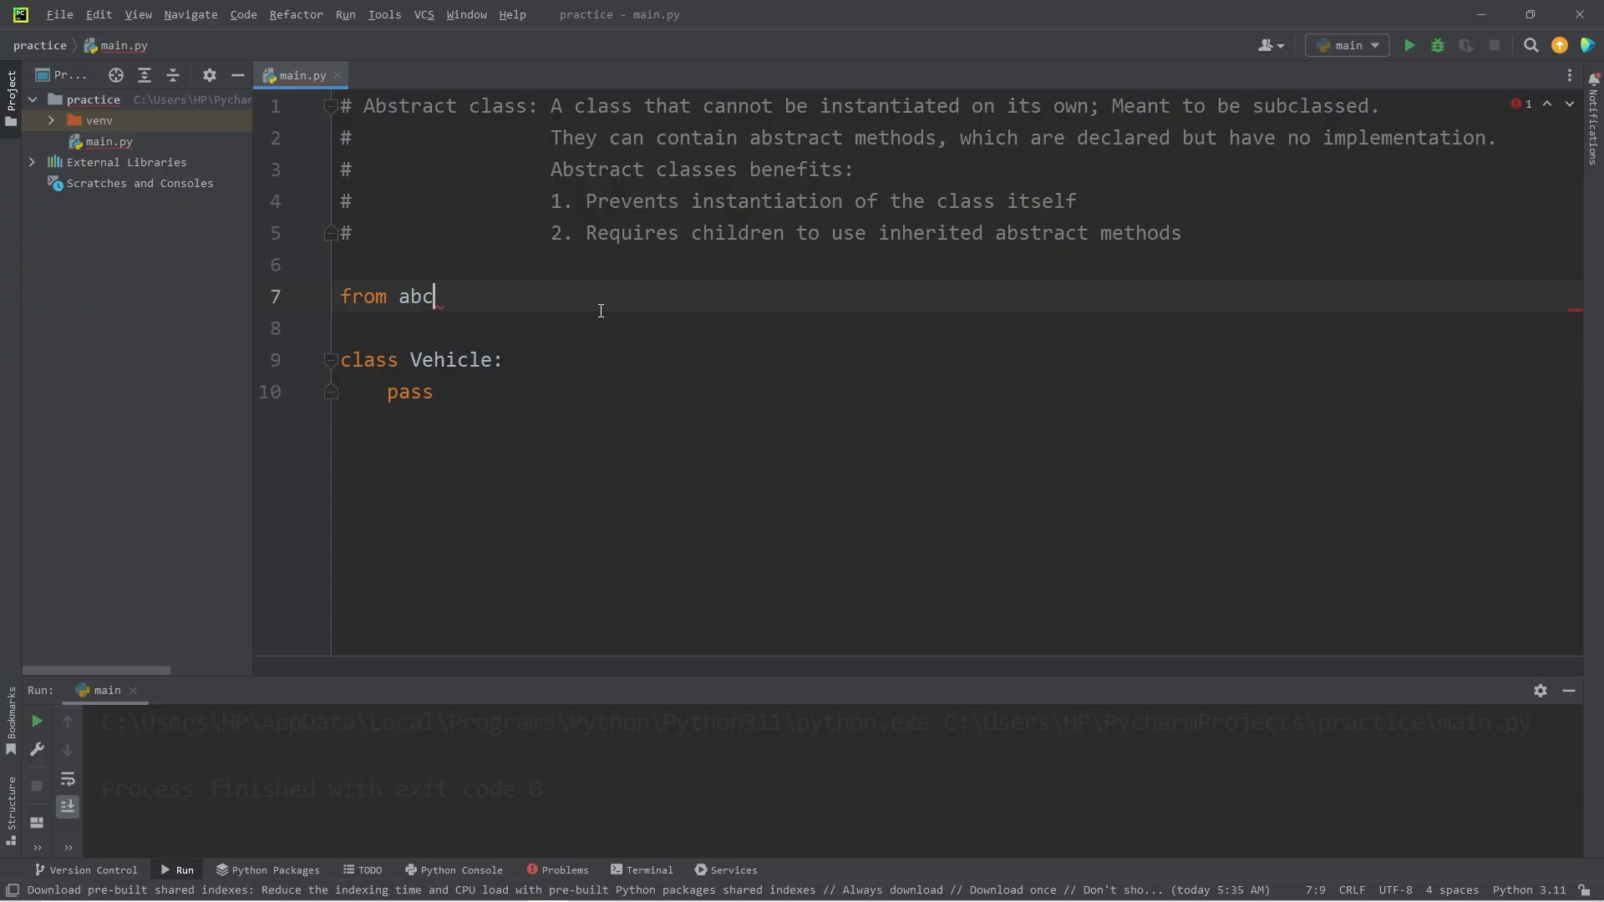
pyautogui.write('imp')
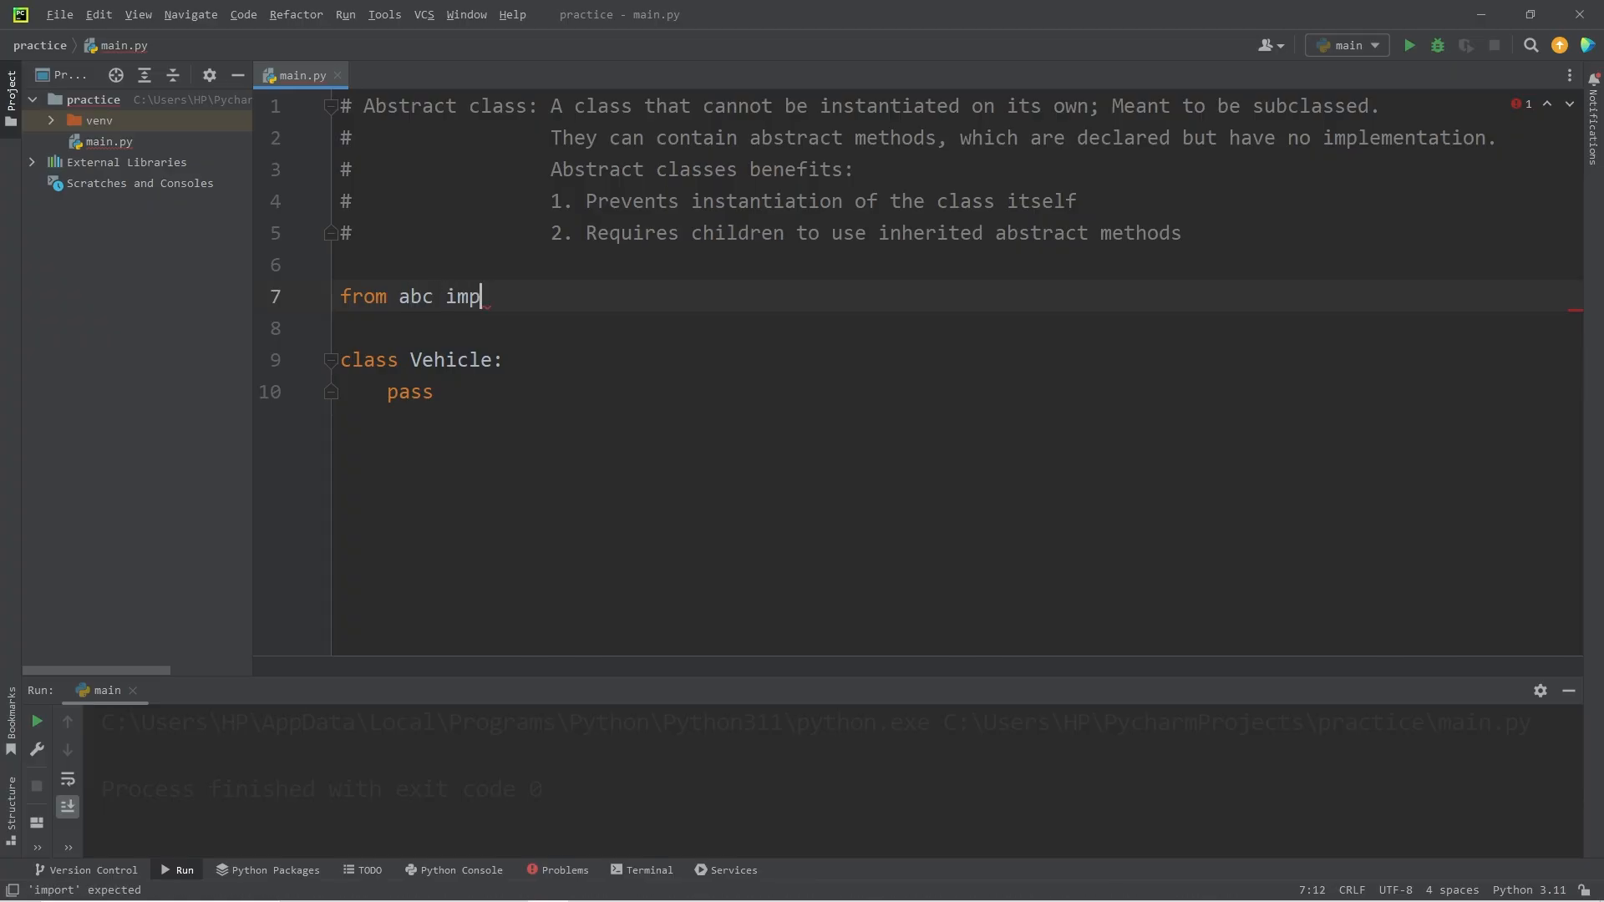
pyautogui.write('ort AB')
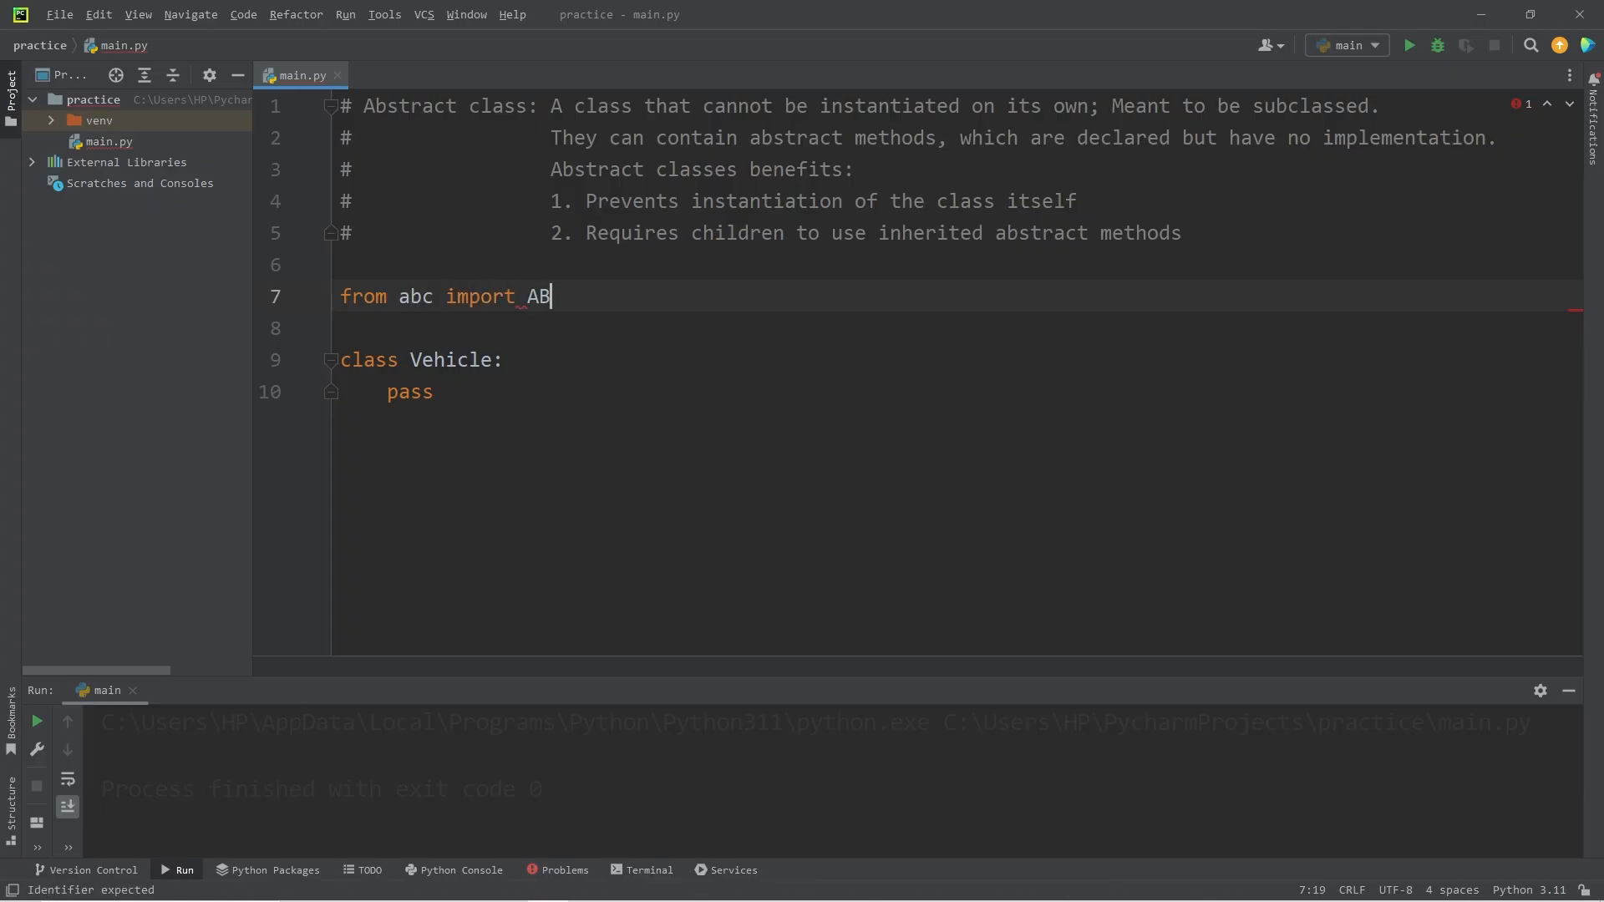
pyautogui.write('C')
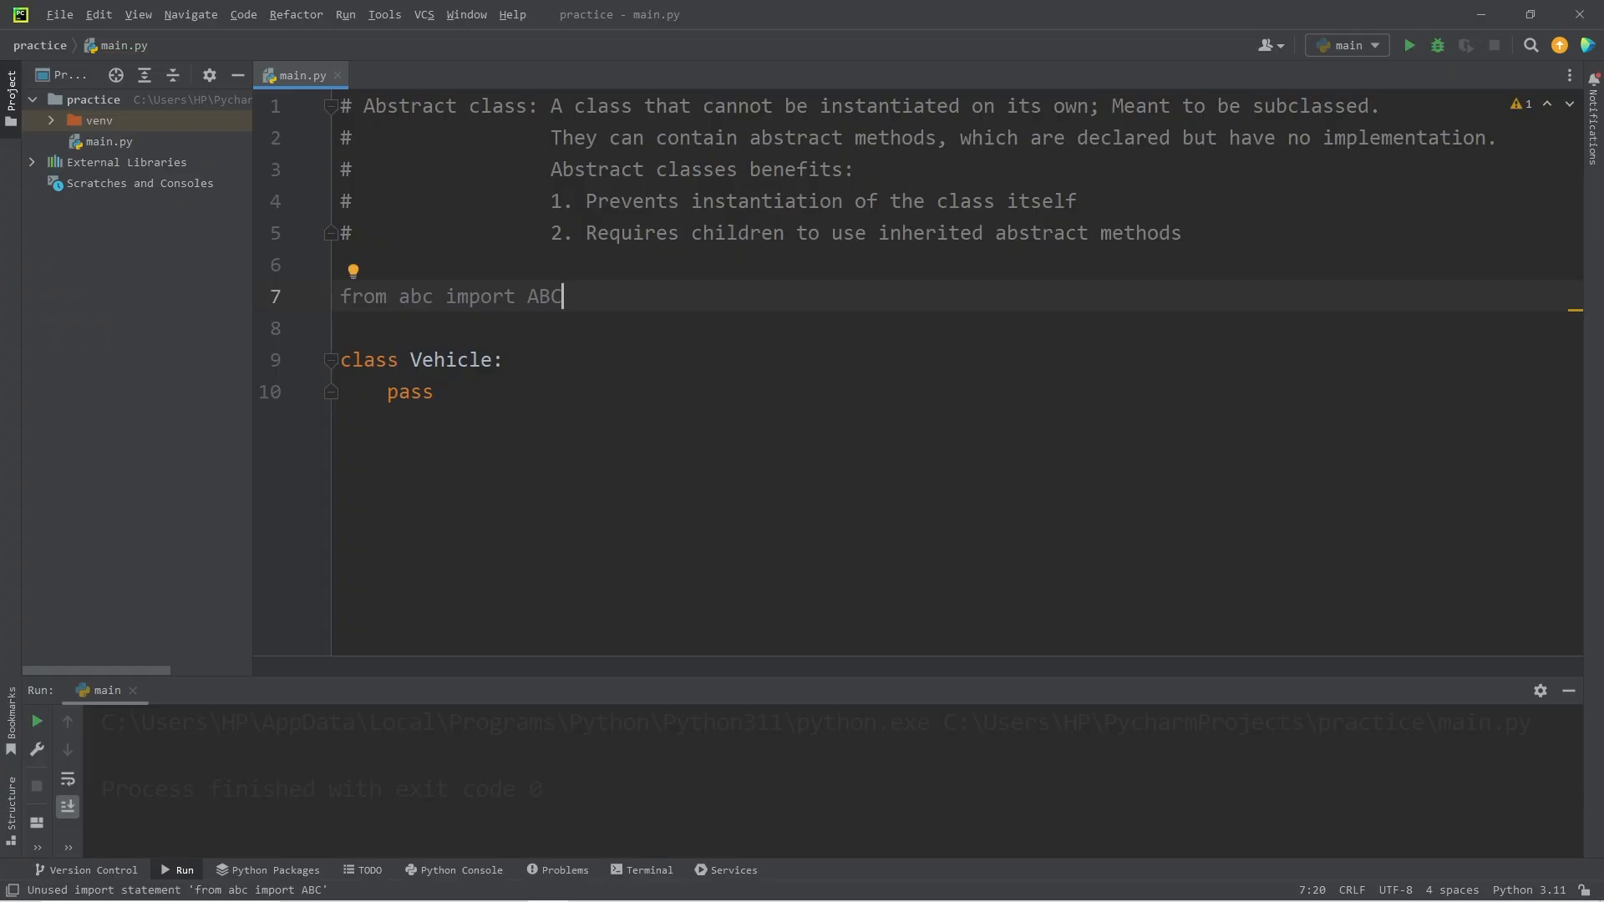
pyautogui.write(', abst')
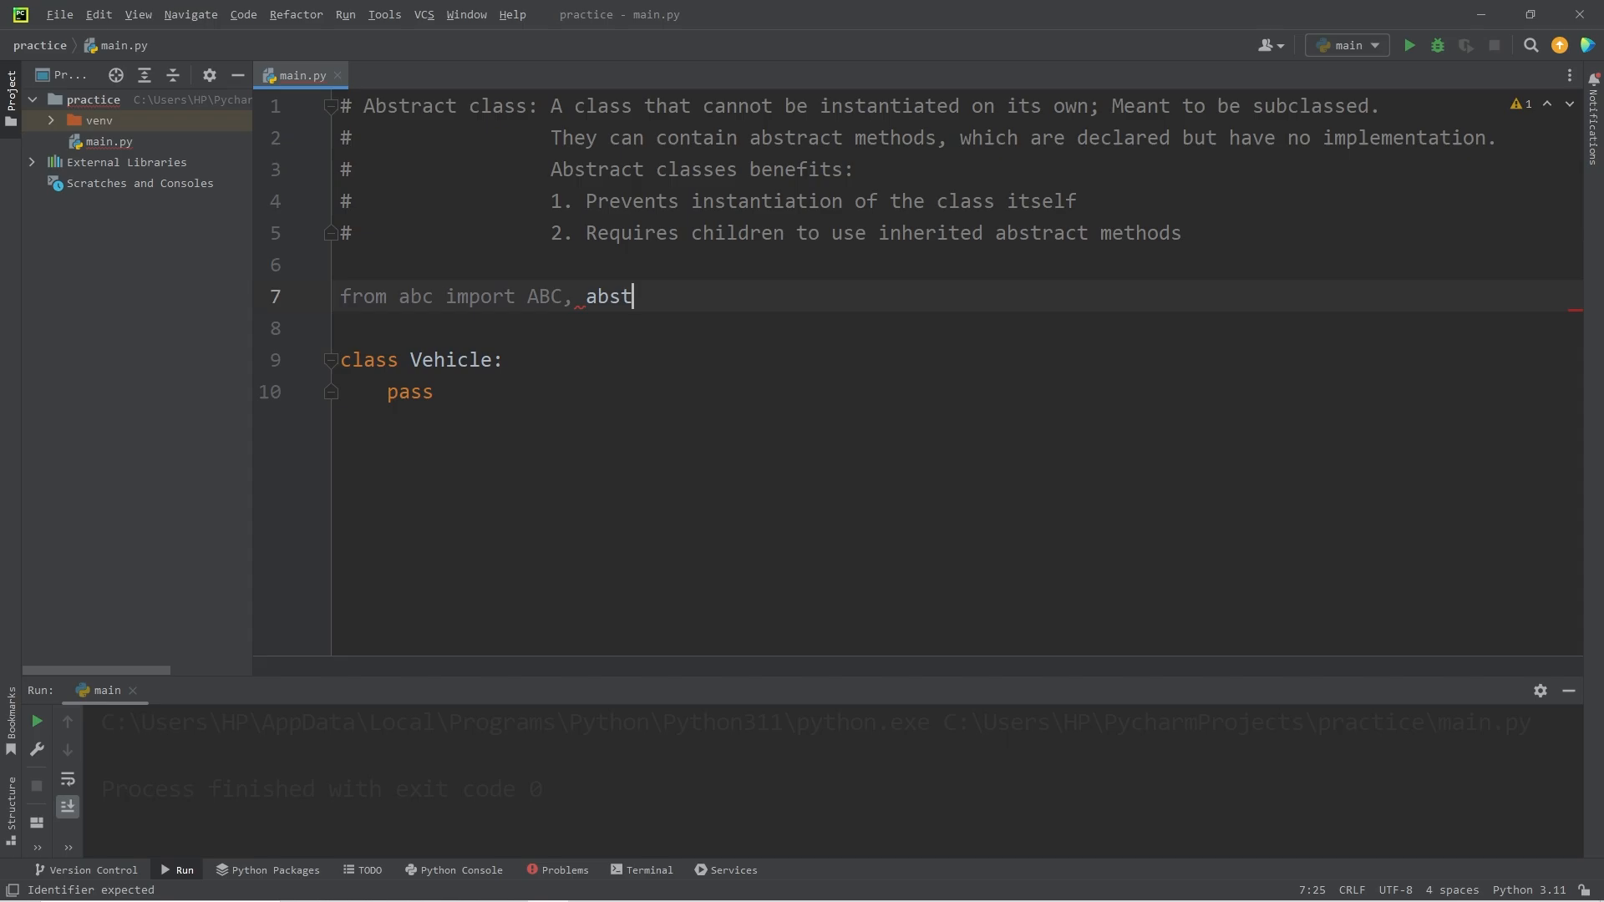
pyautogui.write('ractmethod')
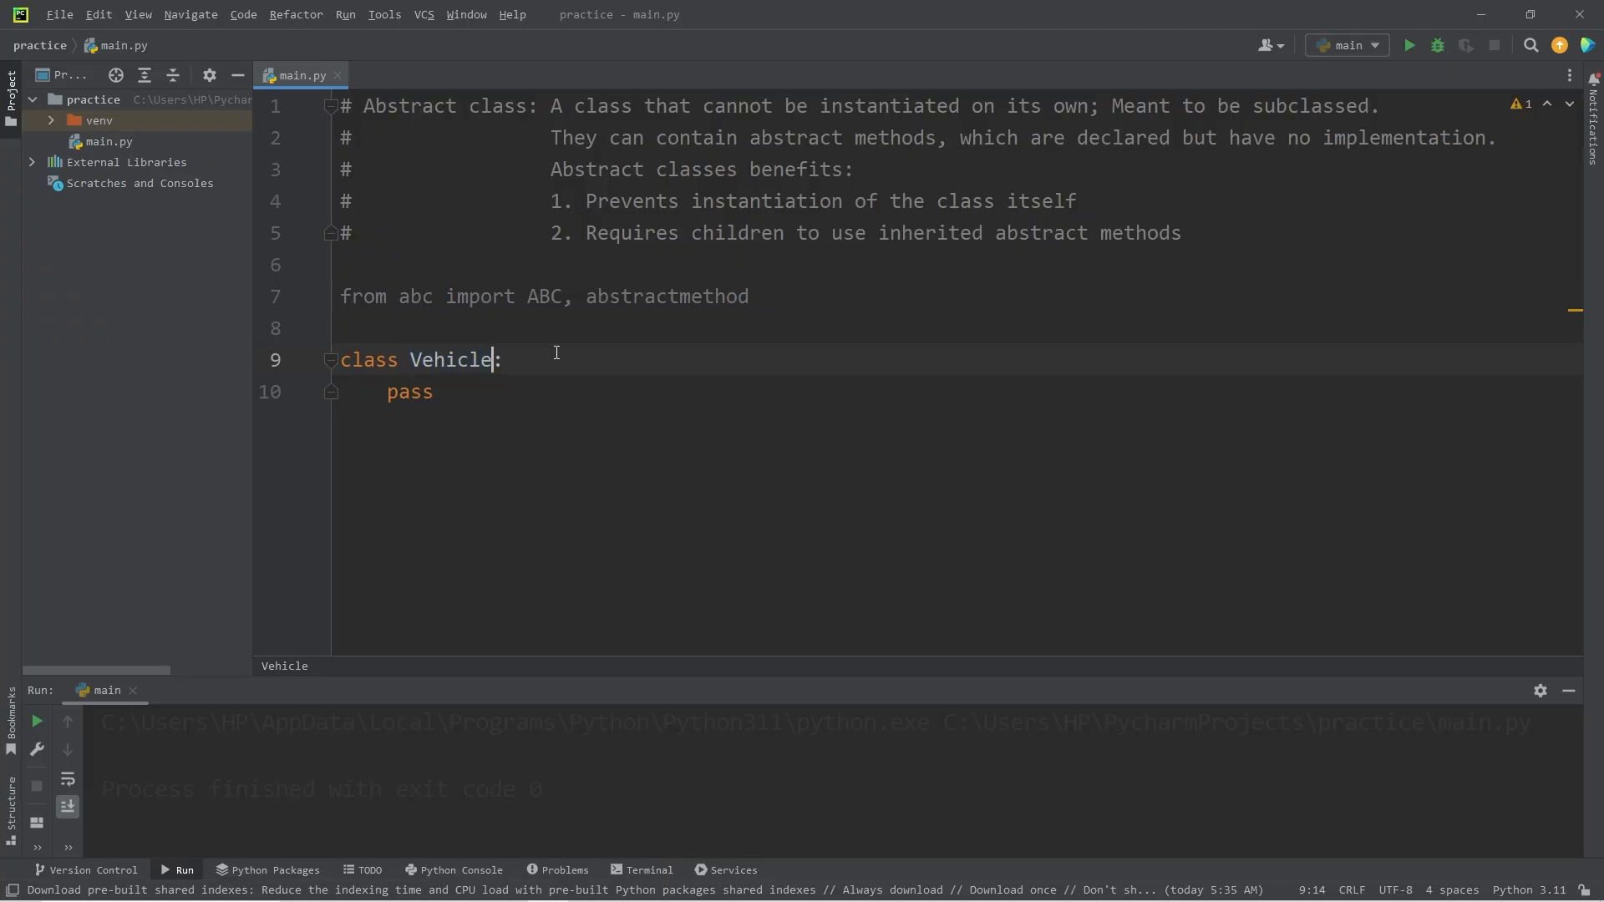
# Make Vehicle inherit from ABC and select its pass placeholder for replacement.
pyautogui.write('()')
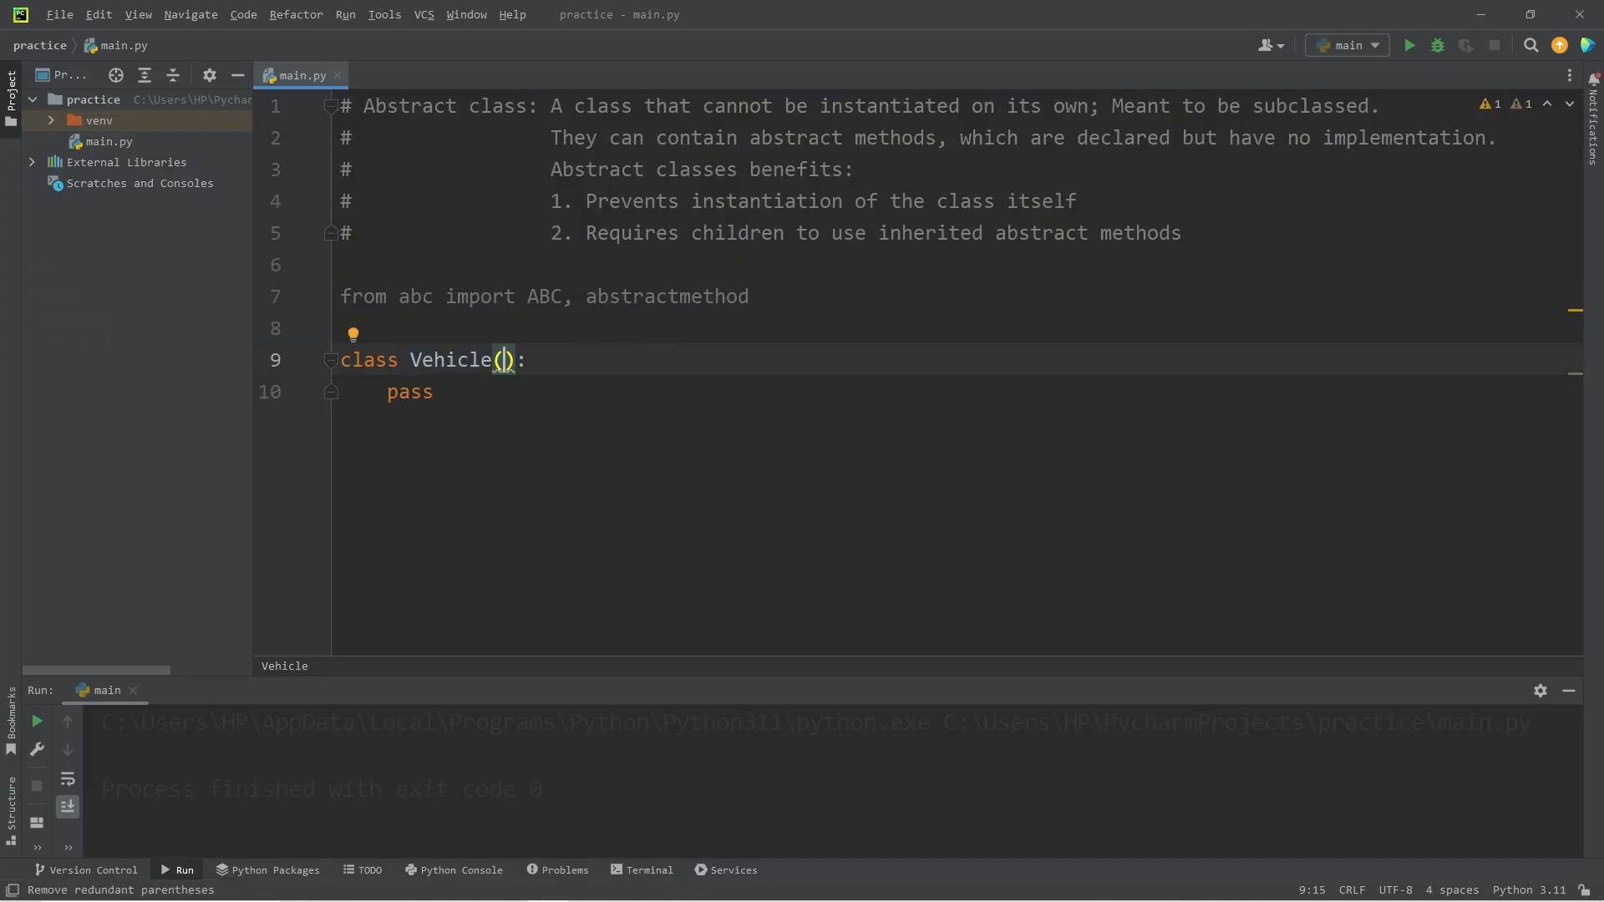
pyautogui.write('ABC')
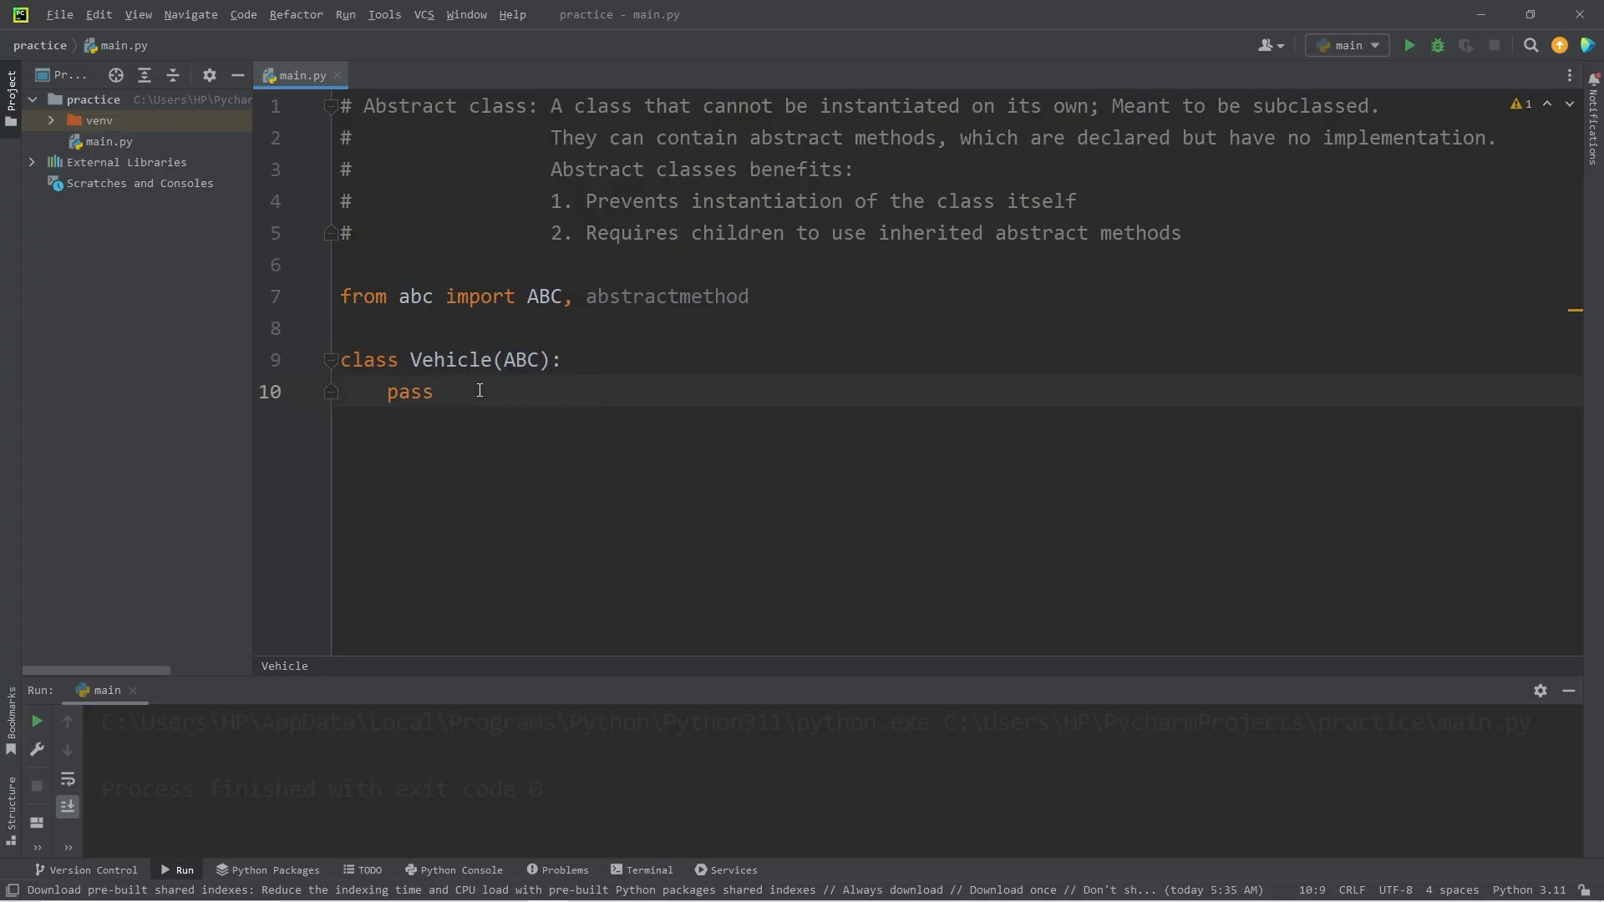
pyautogui.doubleClick(449, 359)
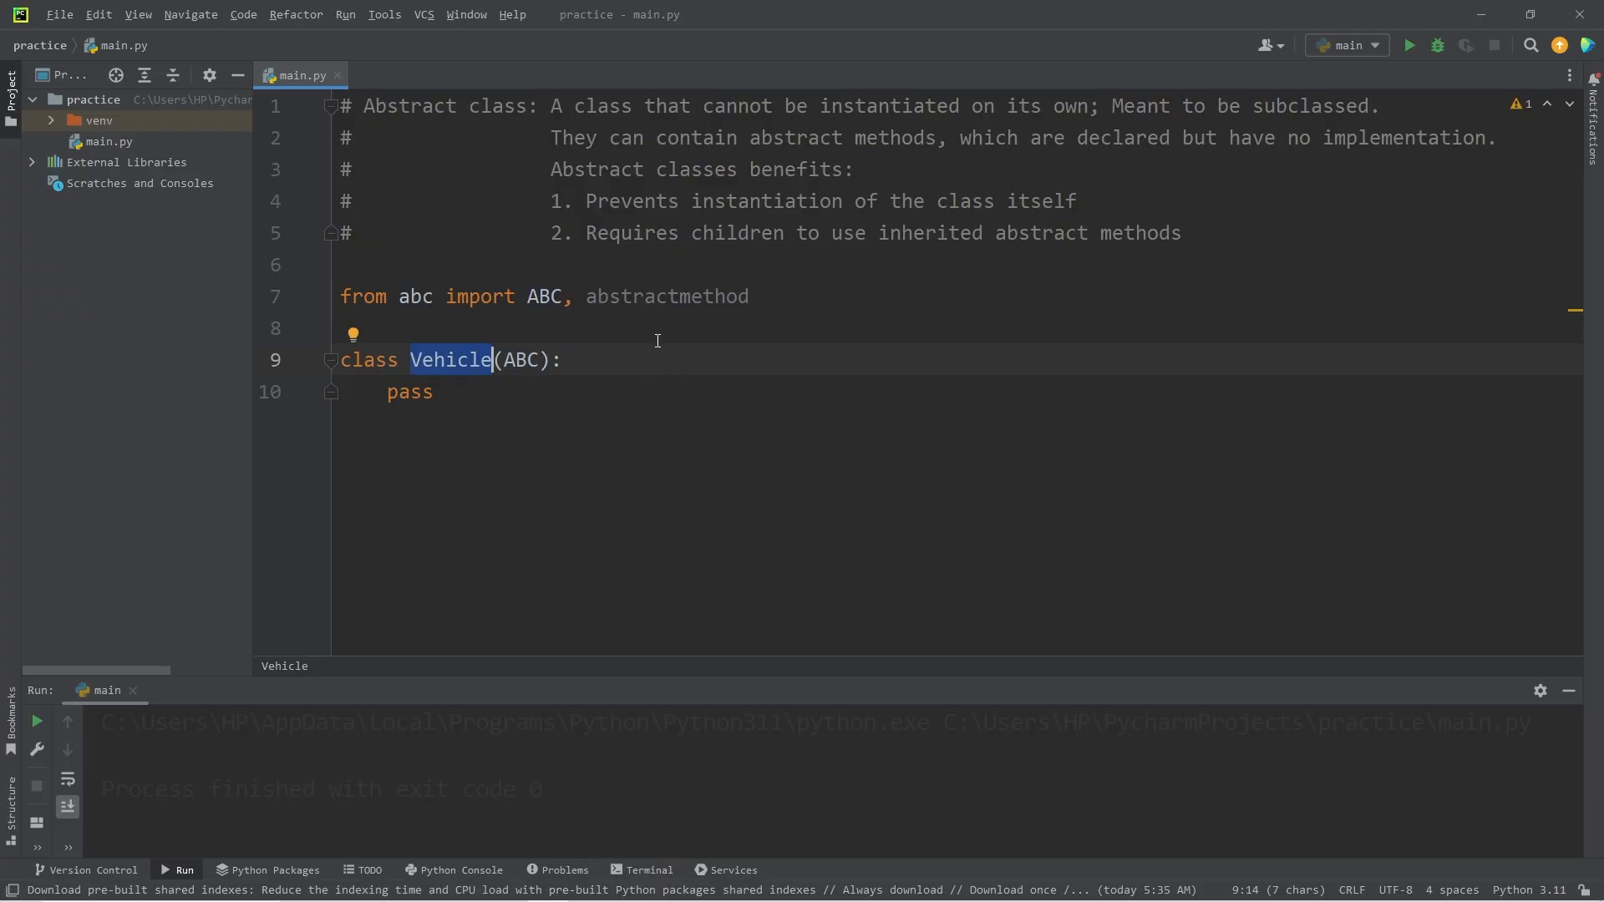
pyautogui.doubleClick(409, 391)
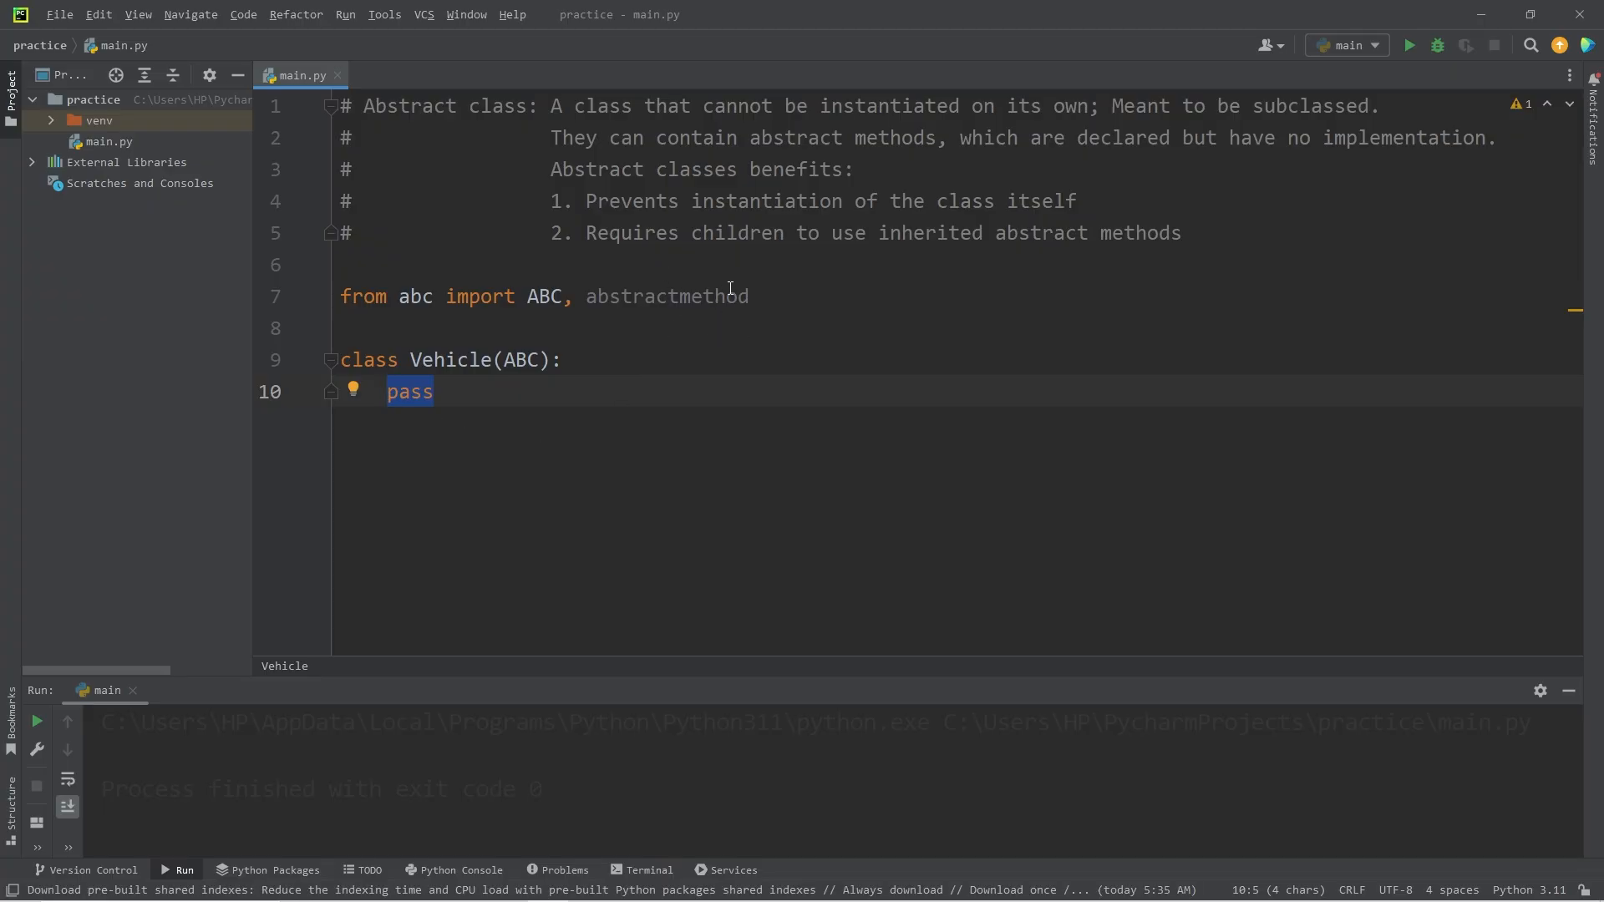
pyautogui.press('Delete')
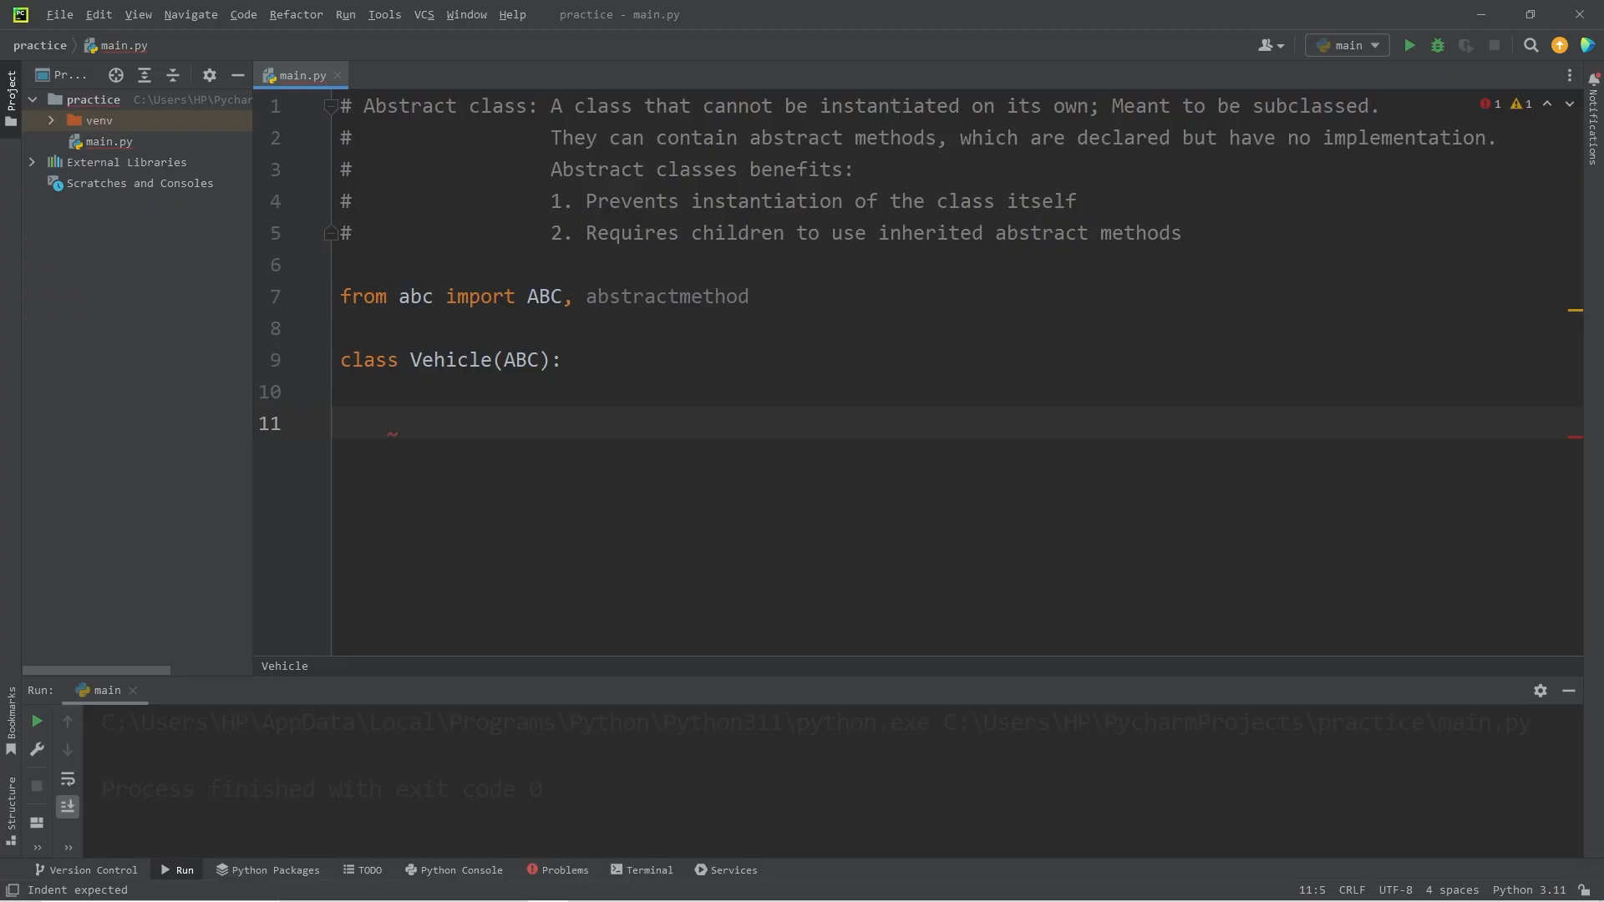
pyautogui.write('@')
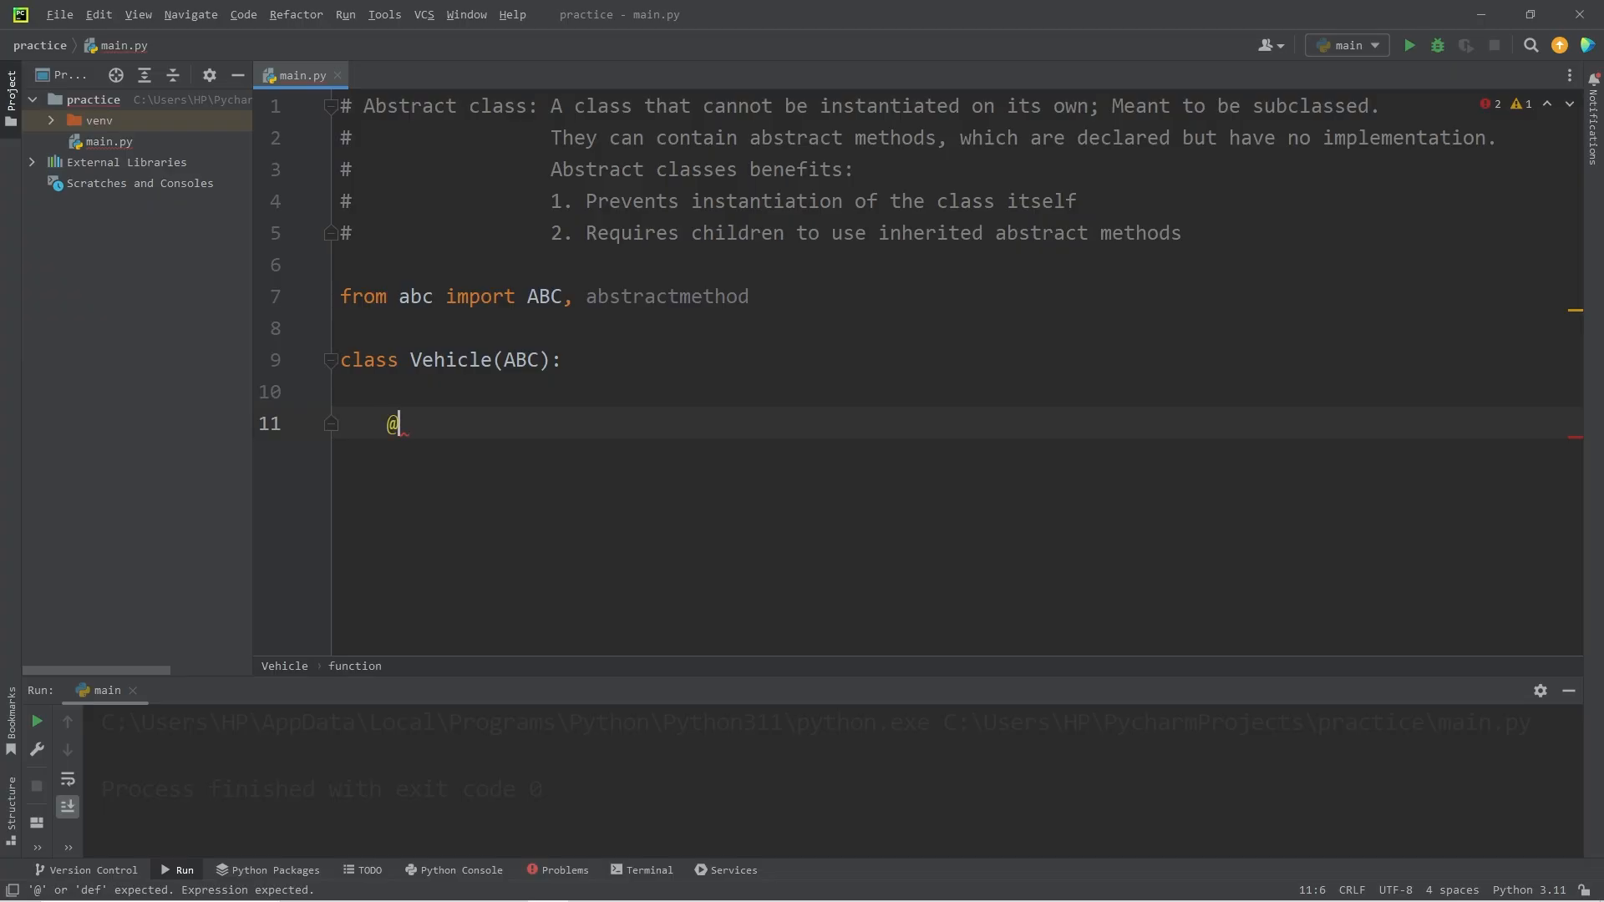
pyautogui.write('abstractm')
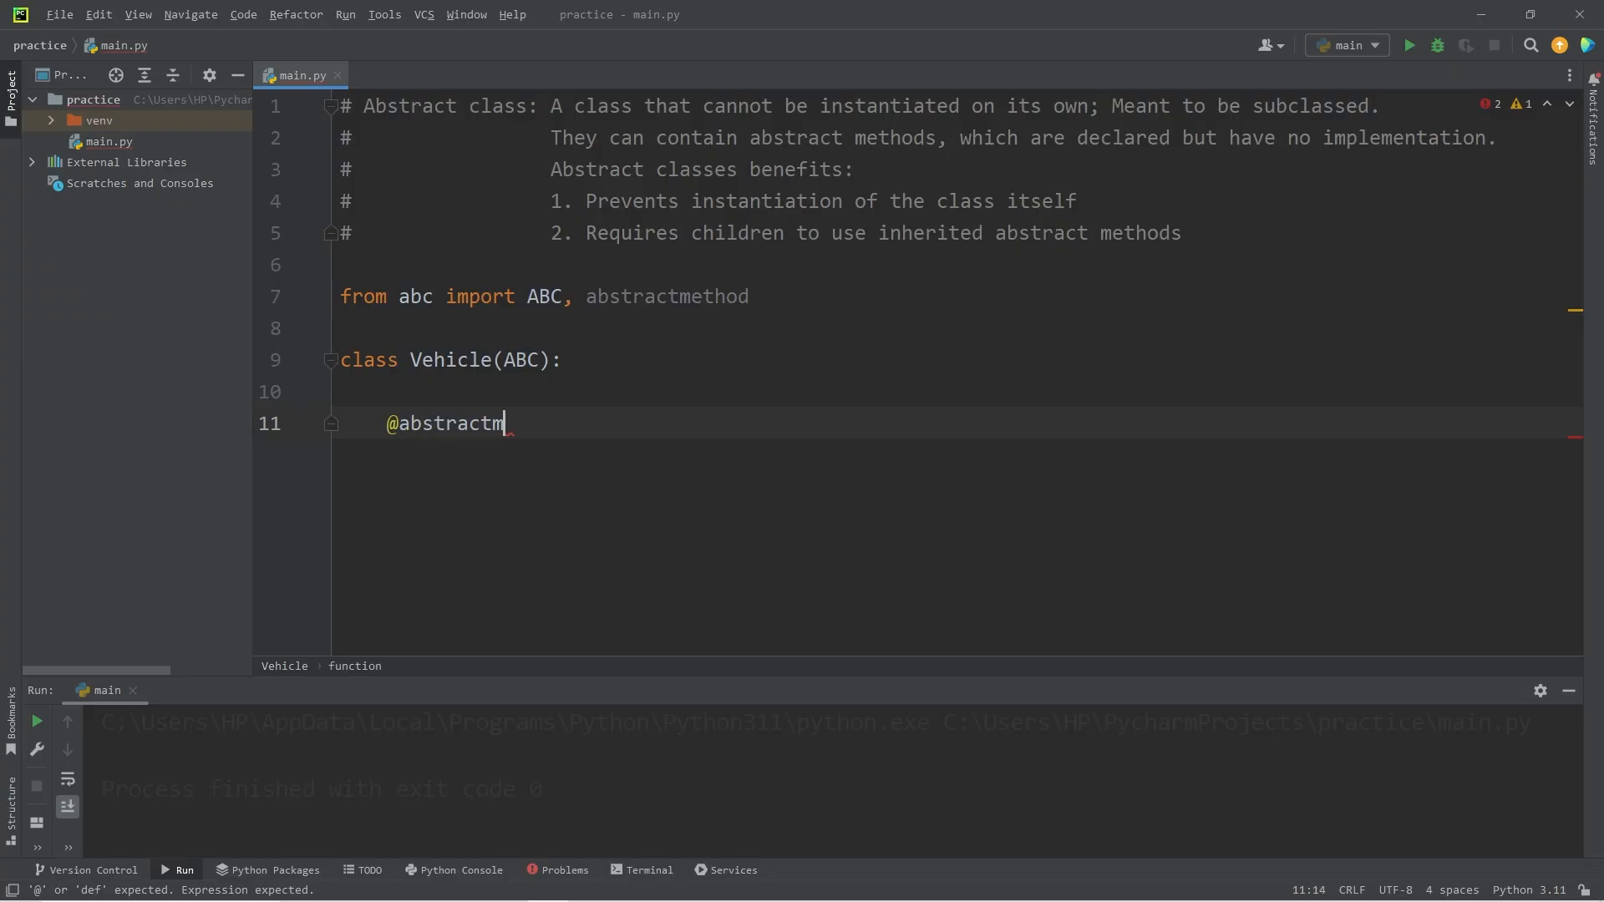
pyautogui.write('ethod')
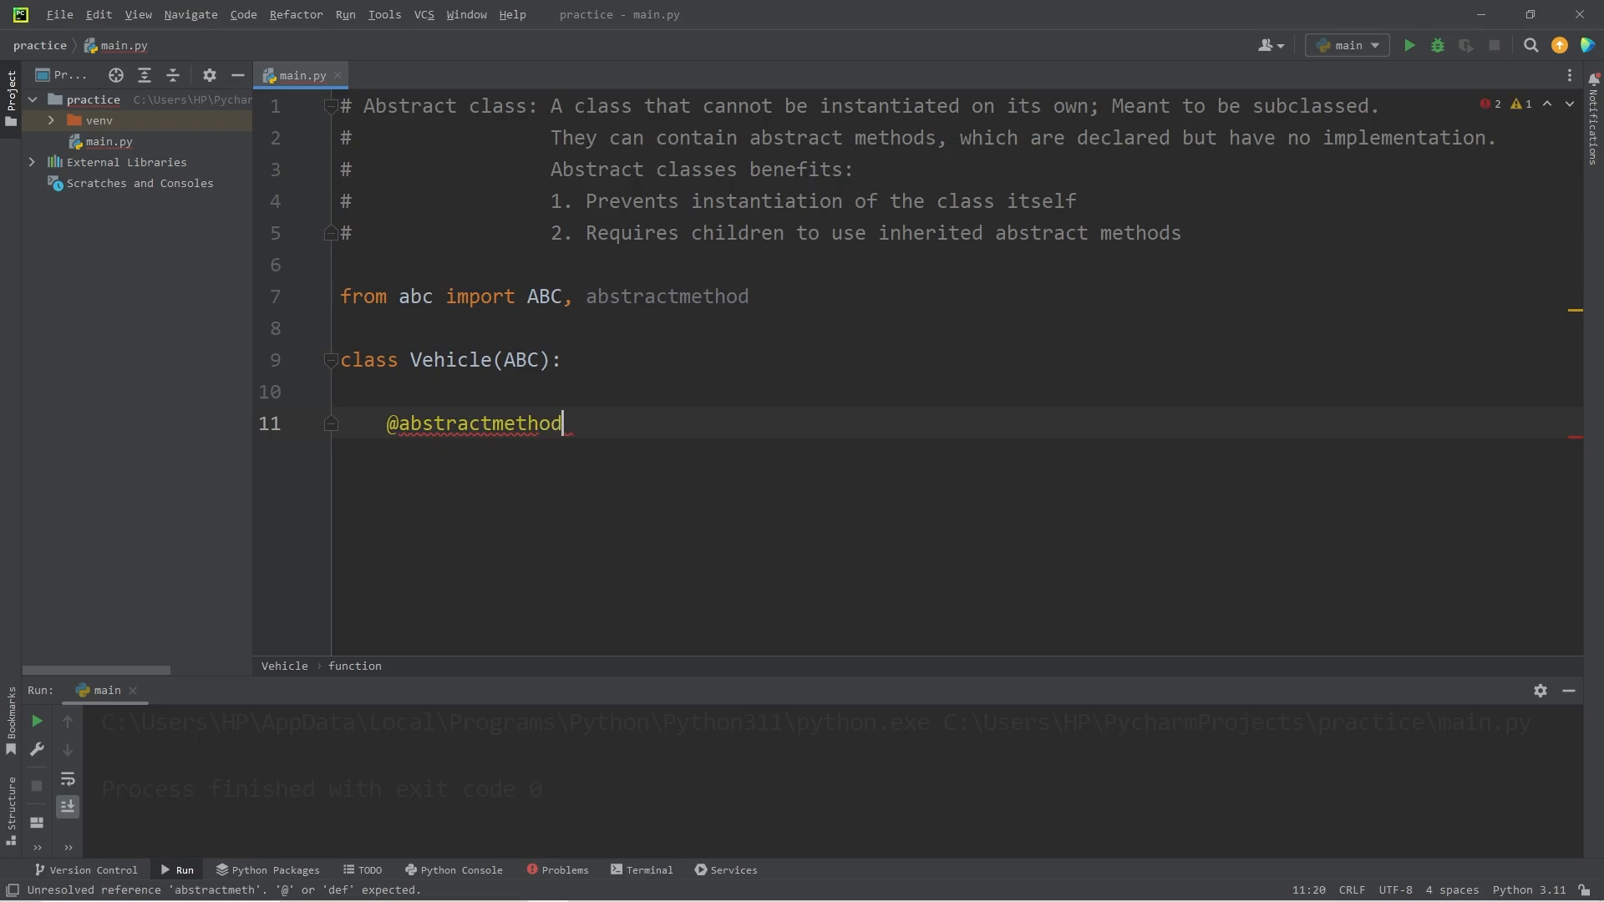
pyautogui.press('enter')
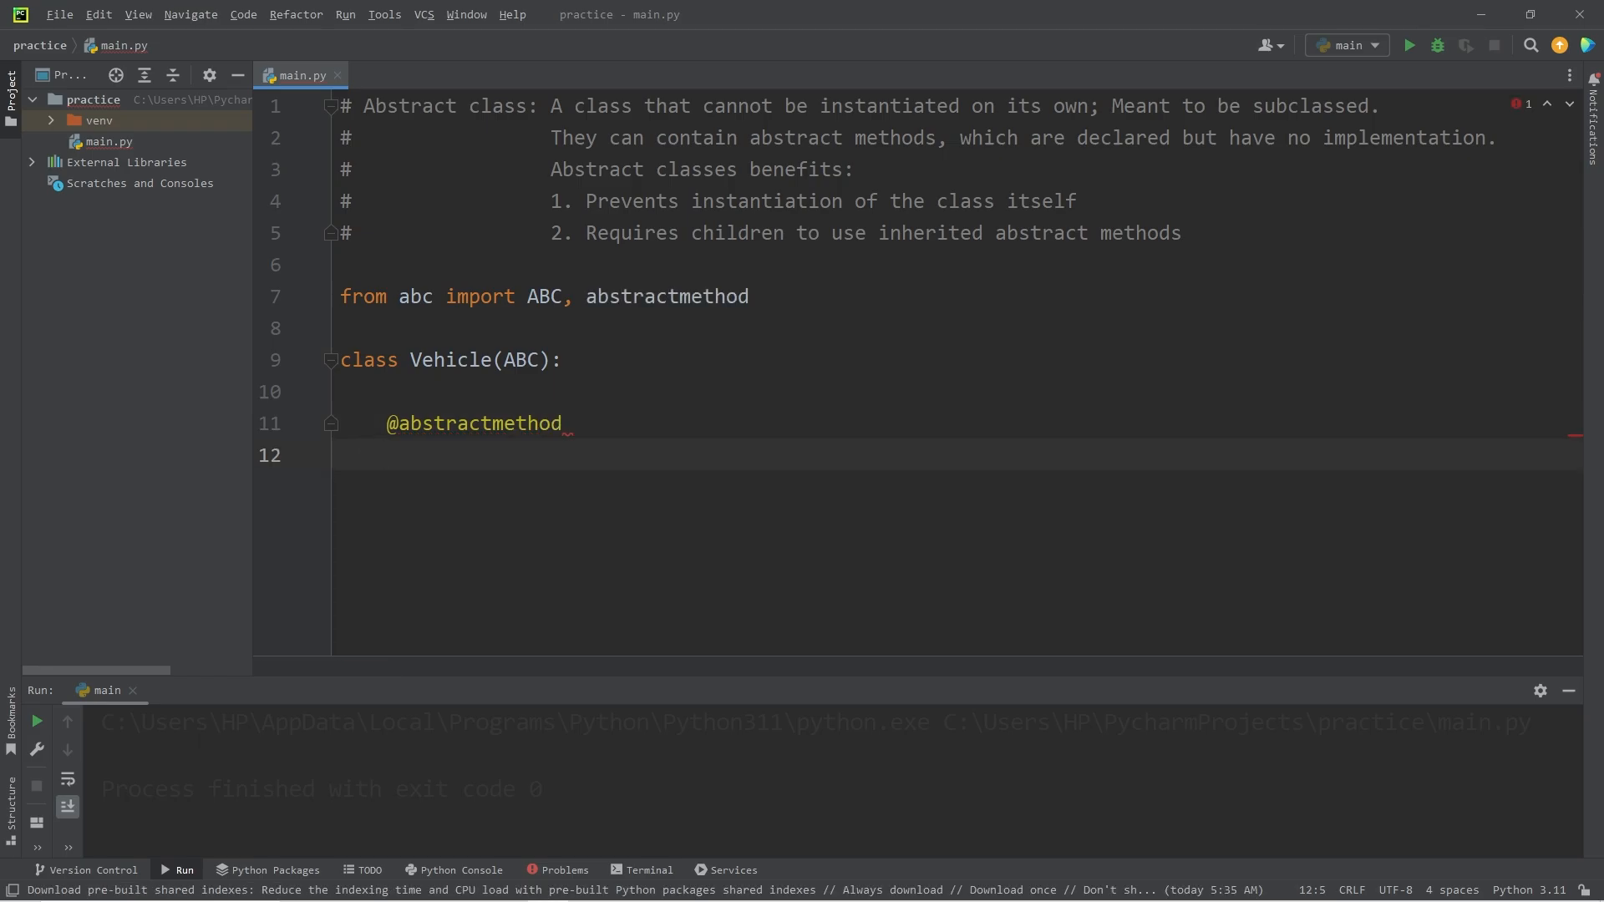
pyautogui.write('def')
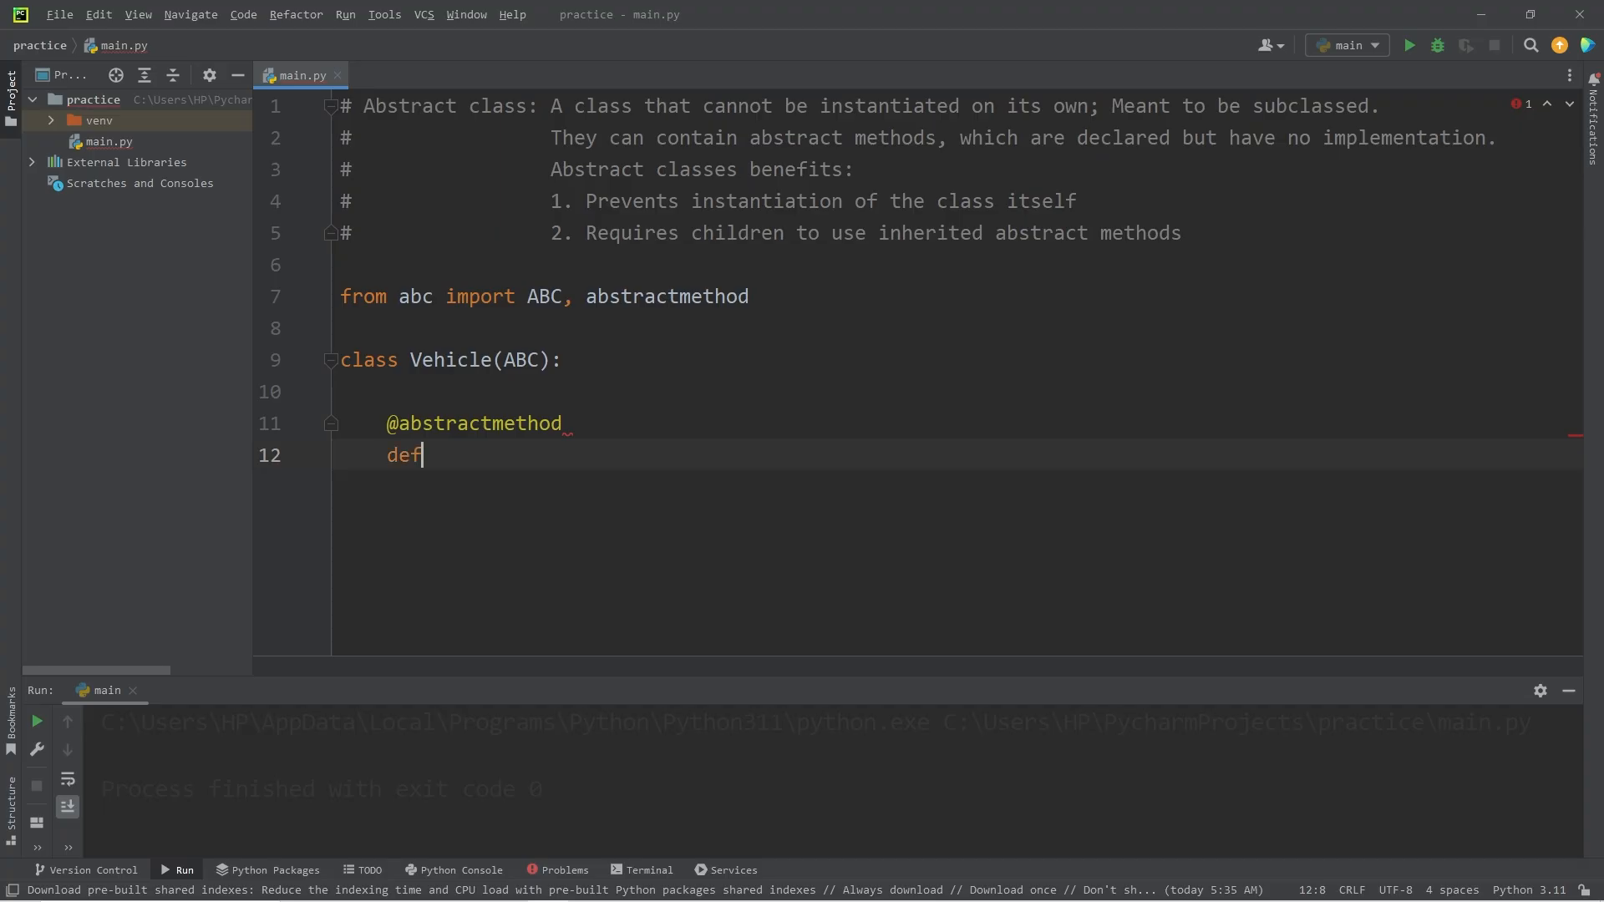
pyautogui.write('go')
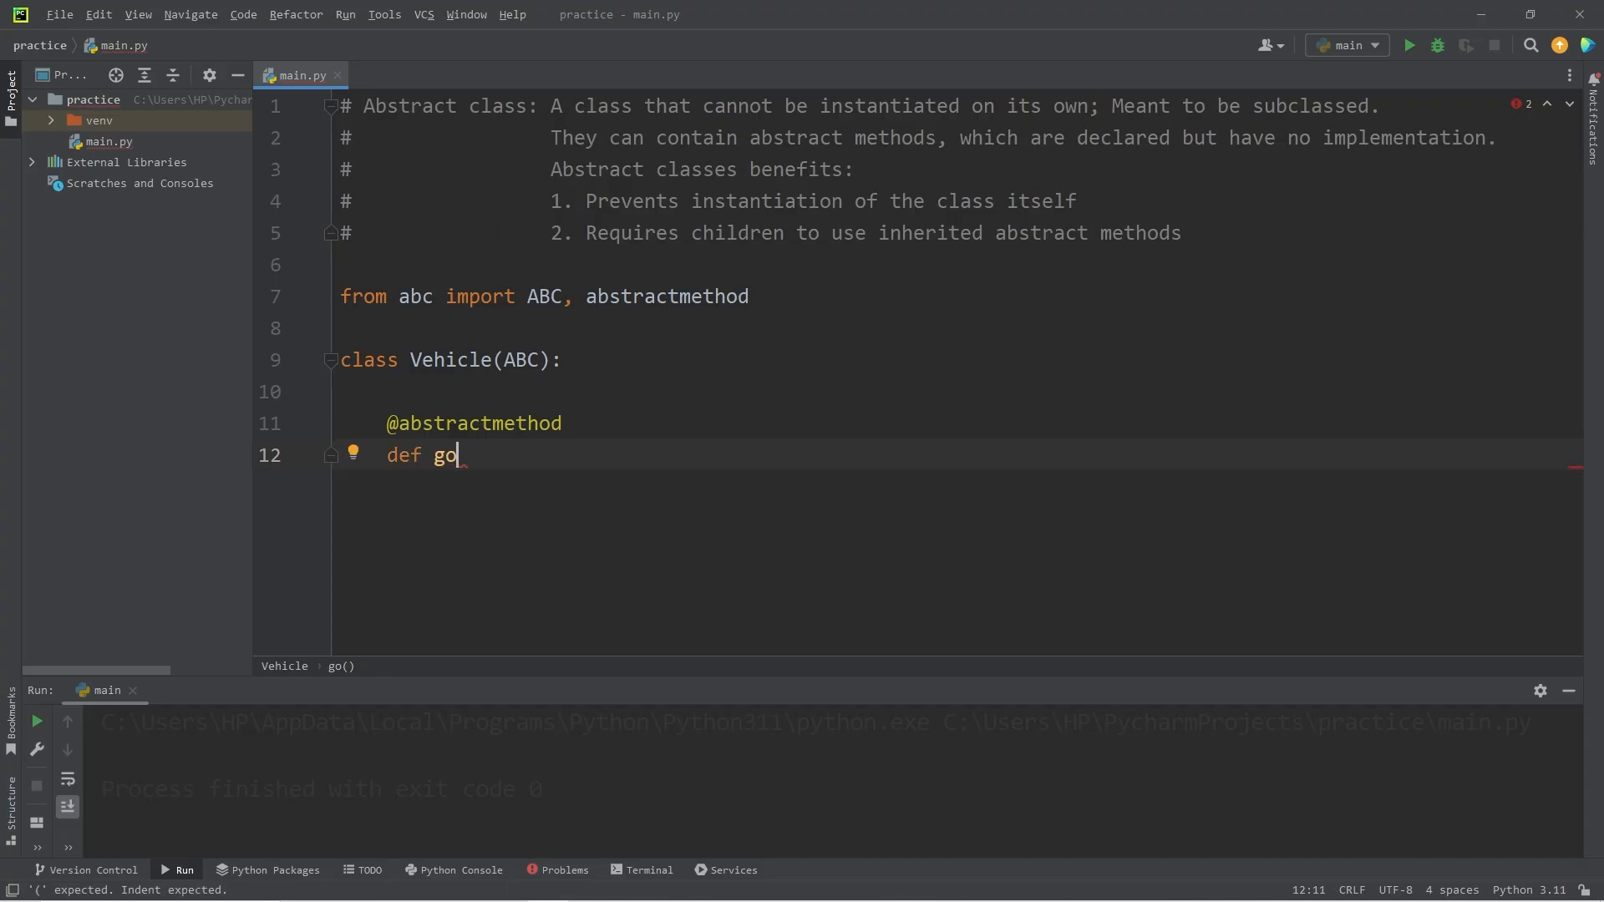
pyautogui.write('(self):')
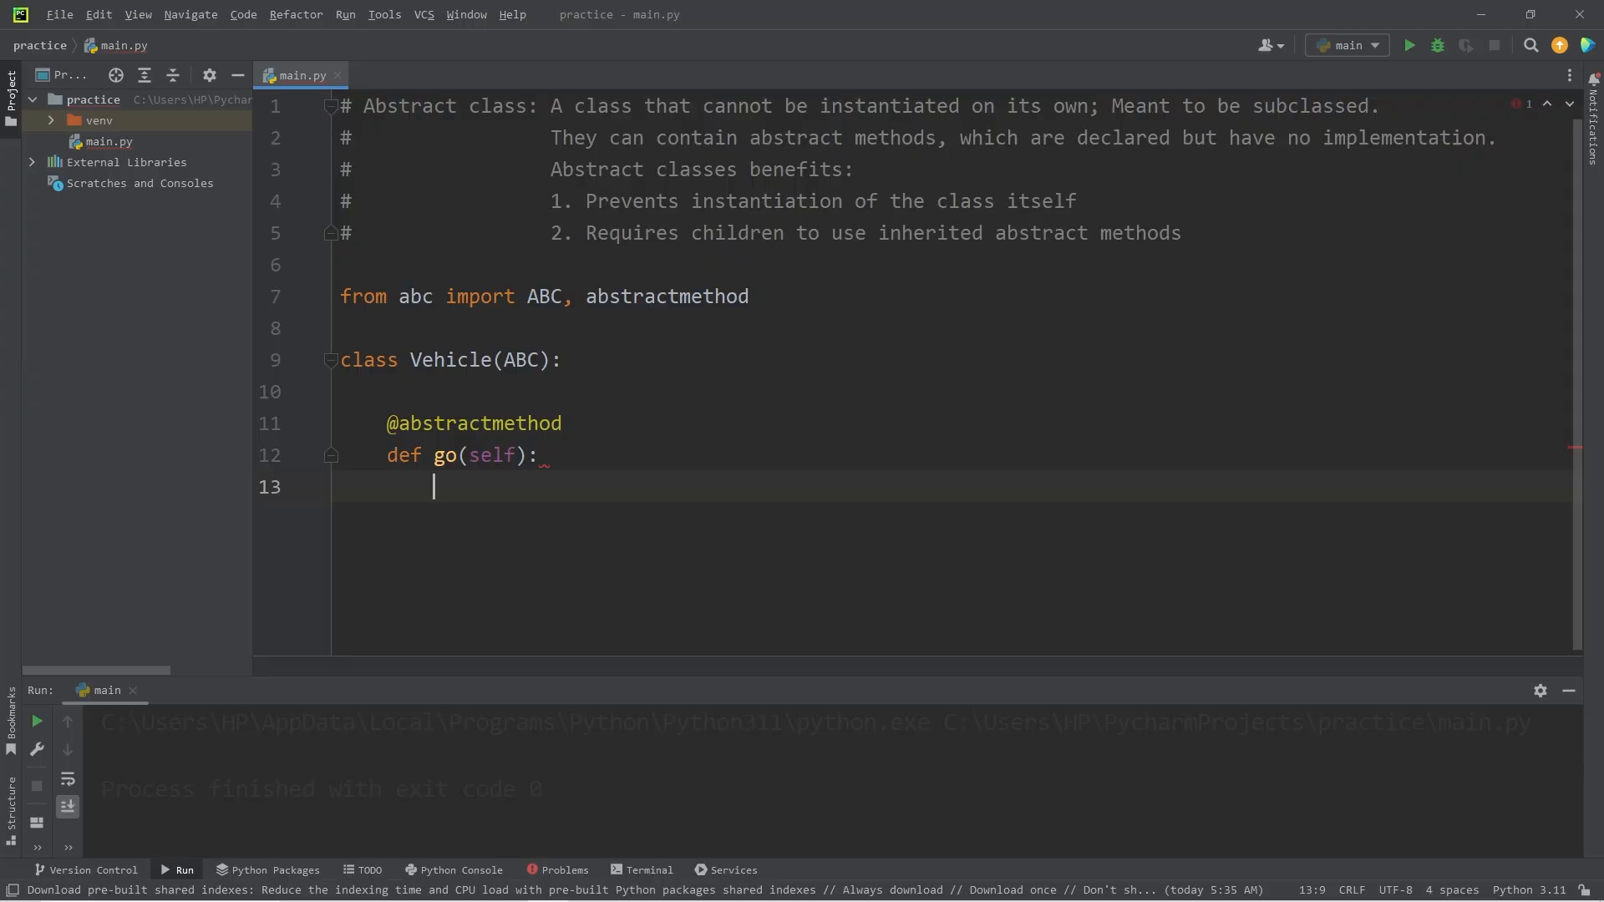
# Give go a pass body and leave blank lines below for another method.
pyautogui.moveTo(389, 423); pyautogui.dragTo(434, 486)
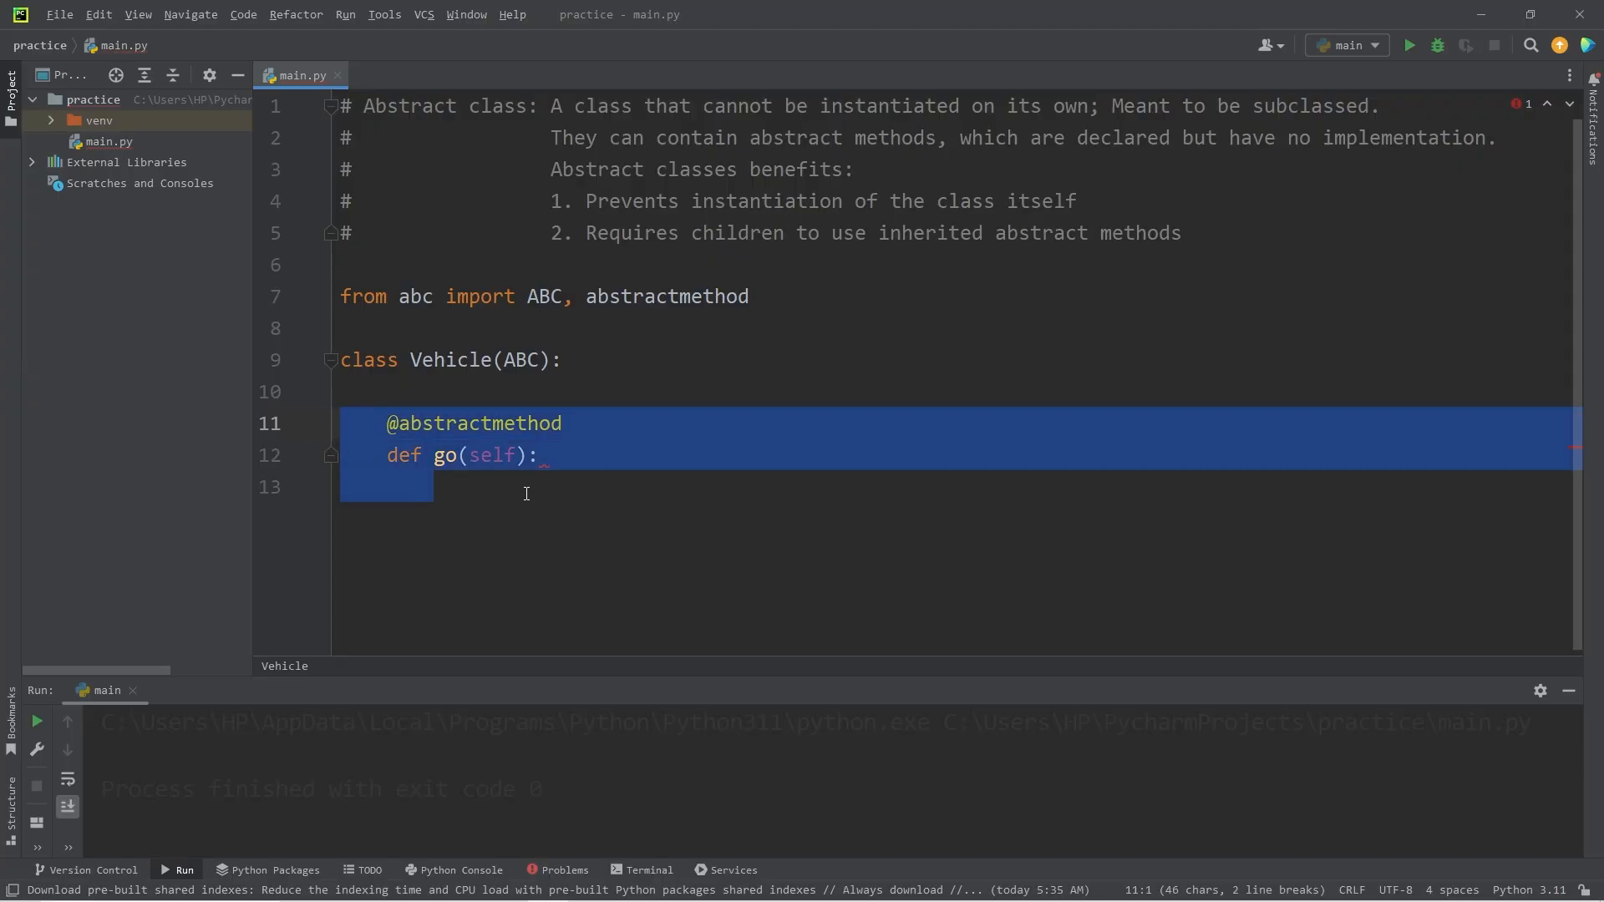
pyautogui.write('pass')
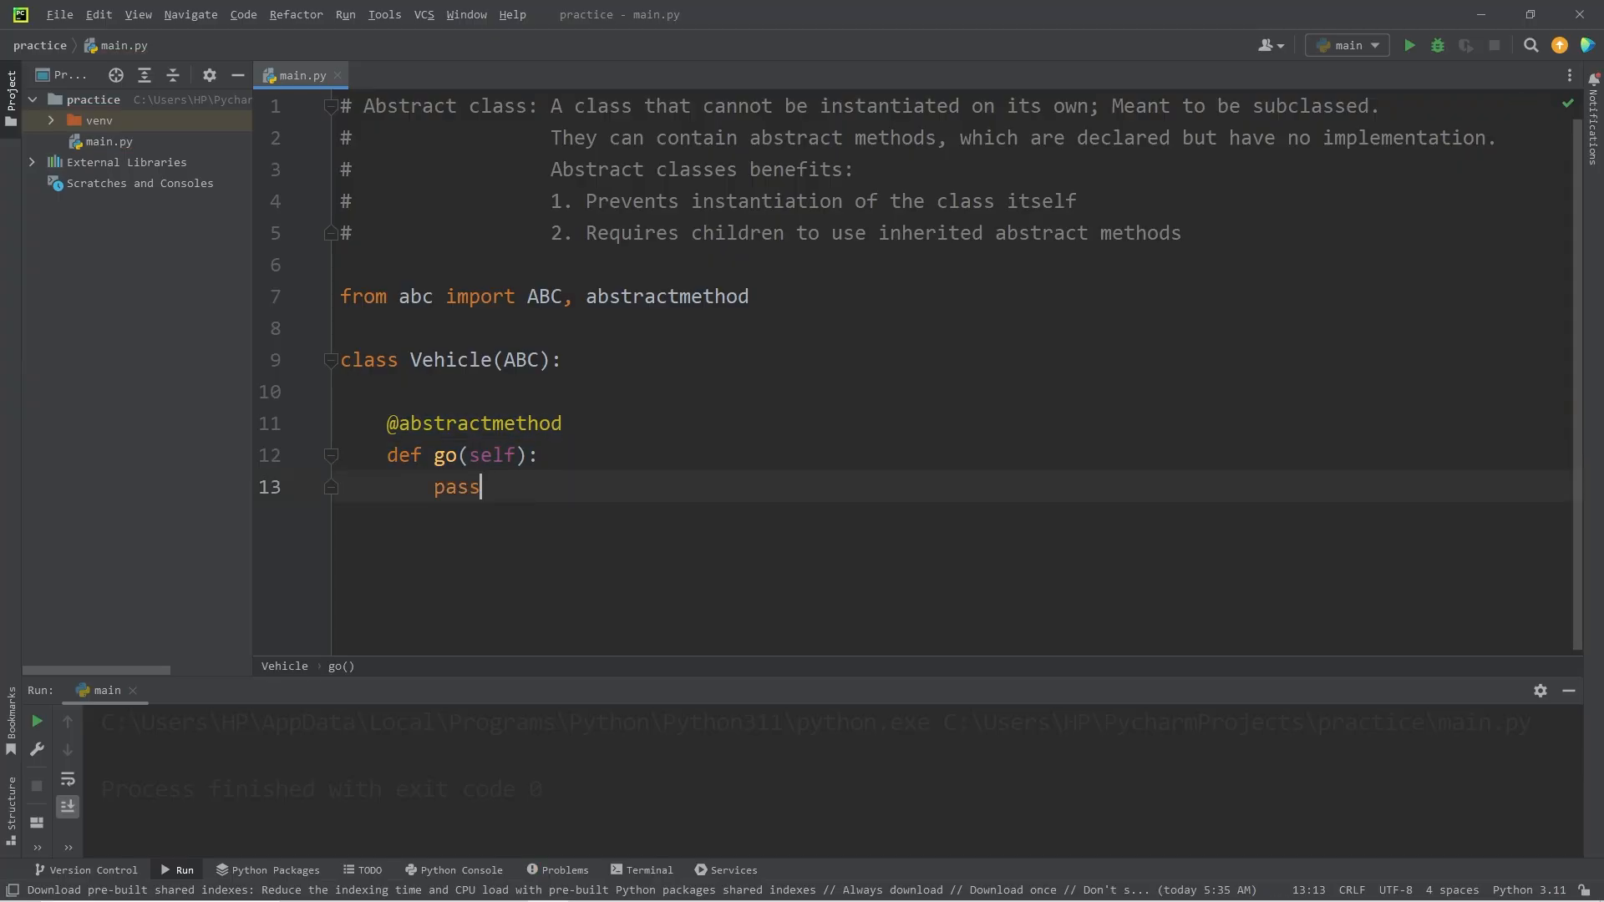
pyautogui.press('enter')
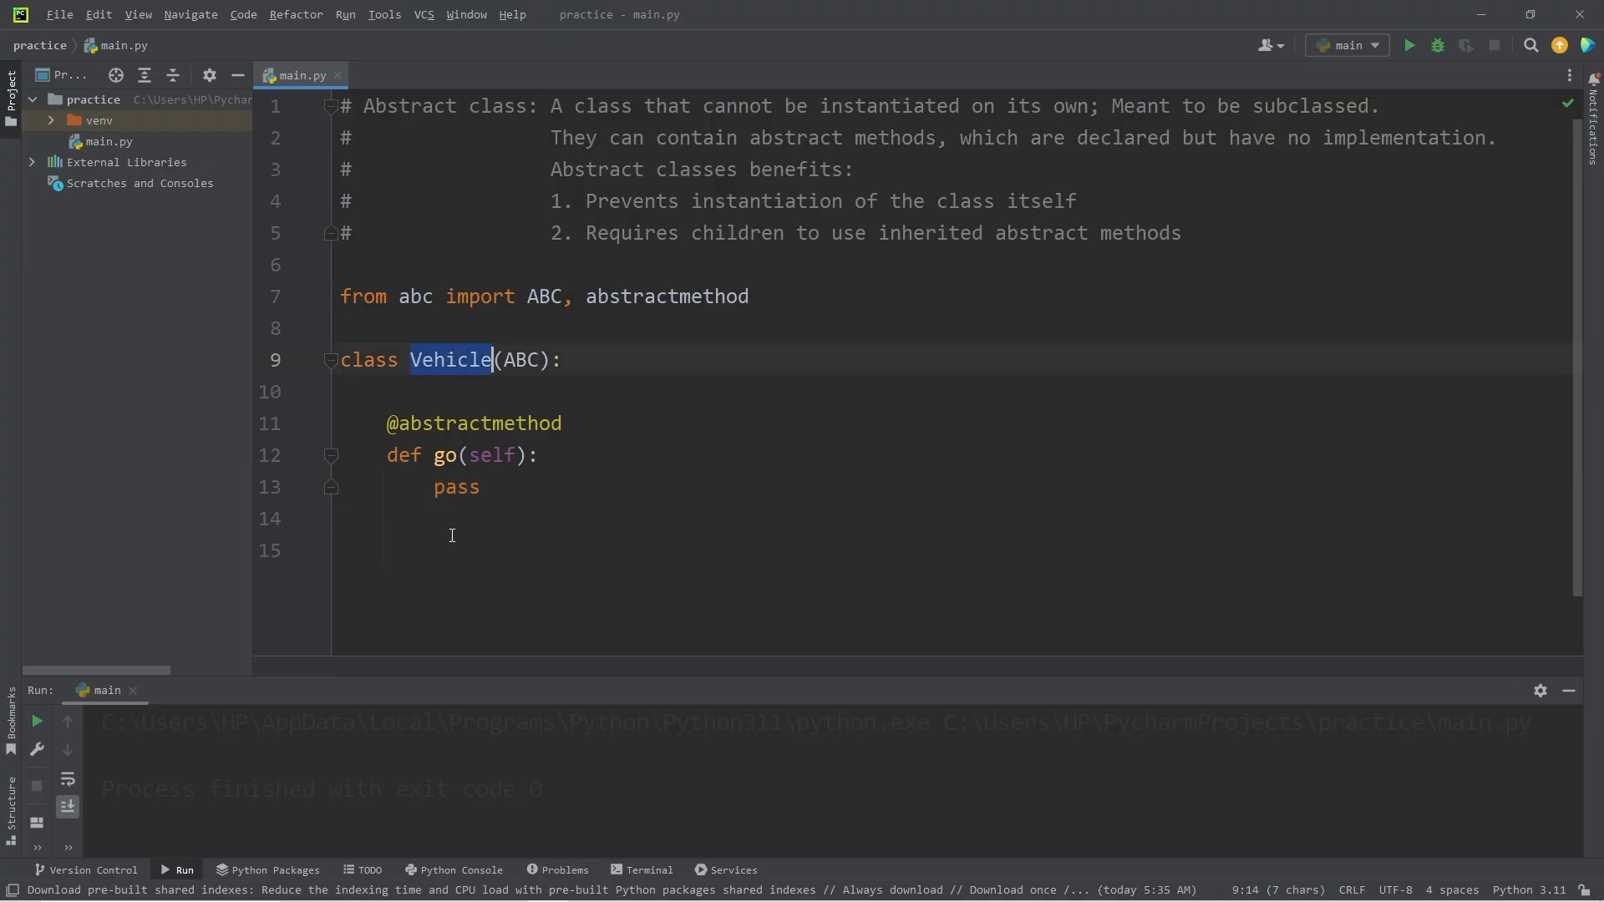
pyautogui.write('@')
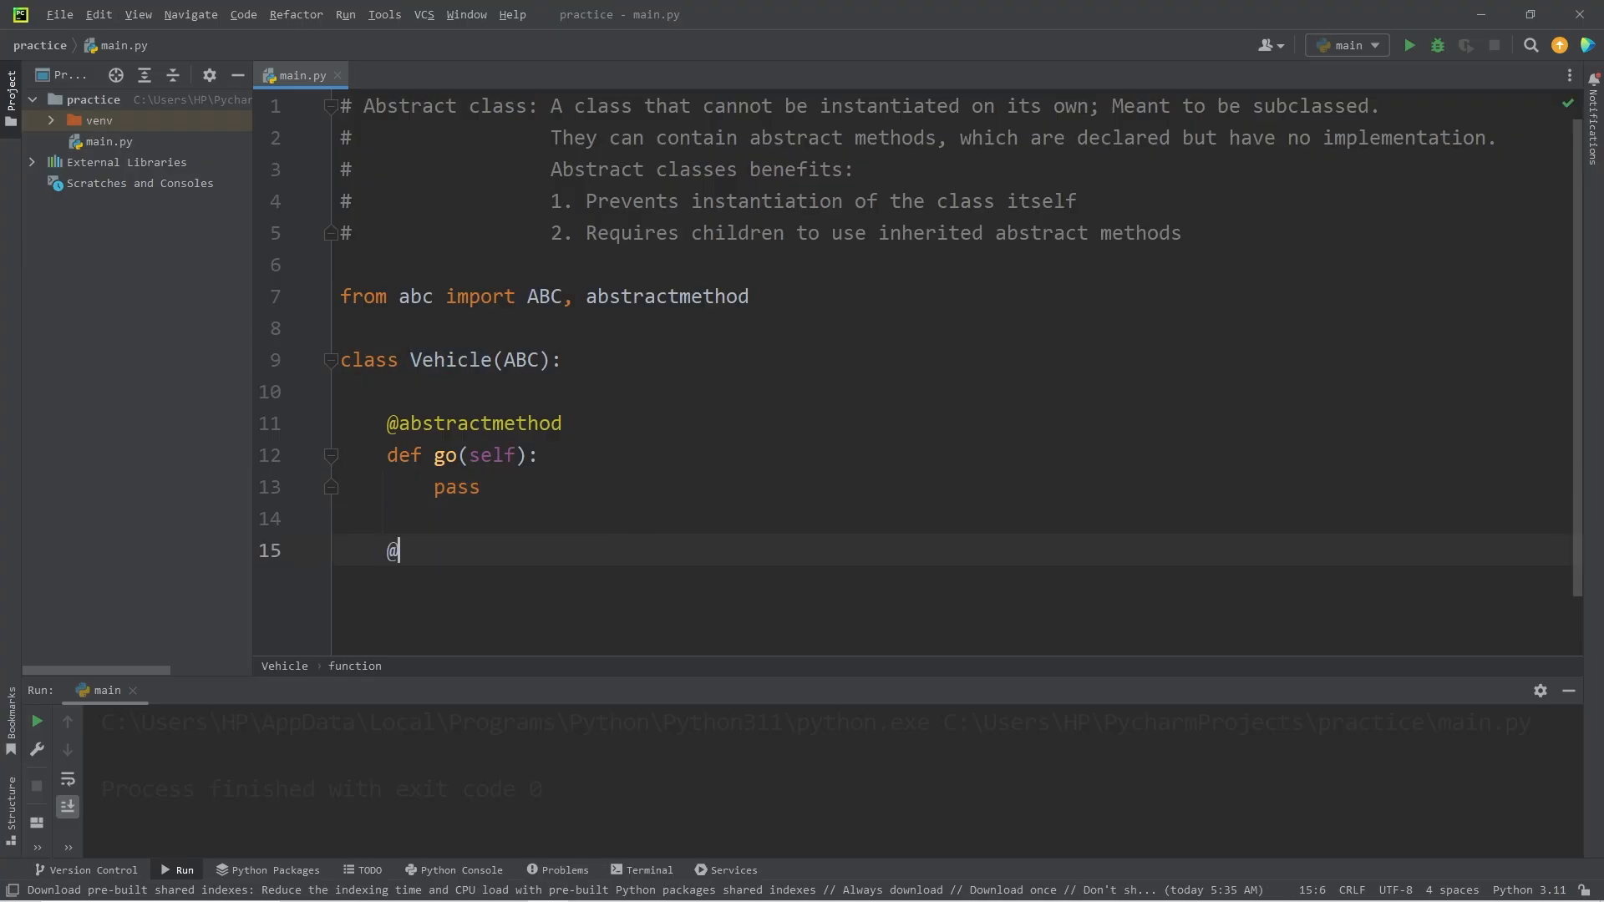
pyautogui.write('abstract')
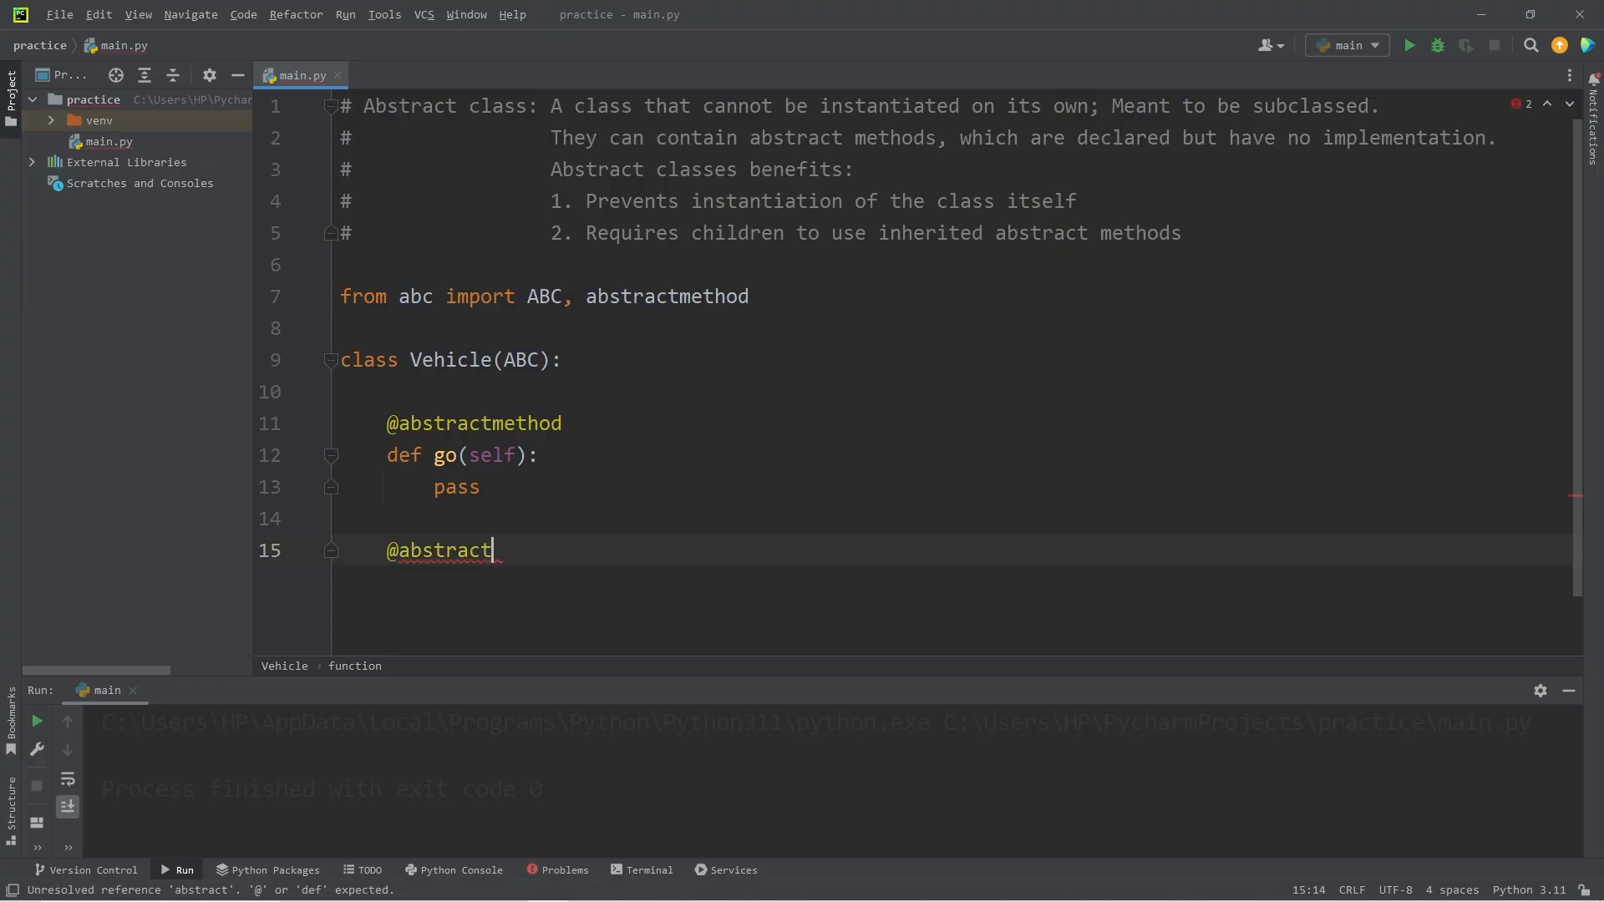
pyautogui.write('method')
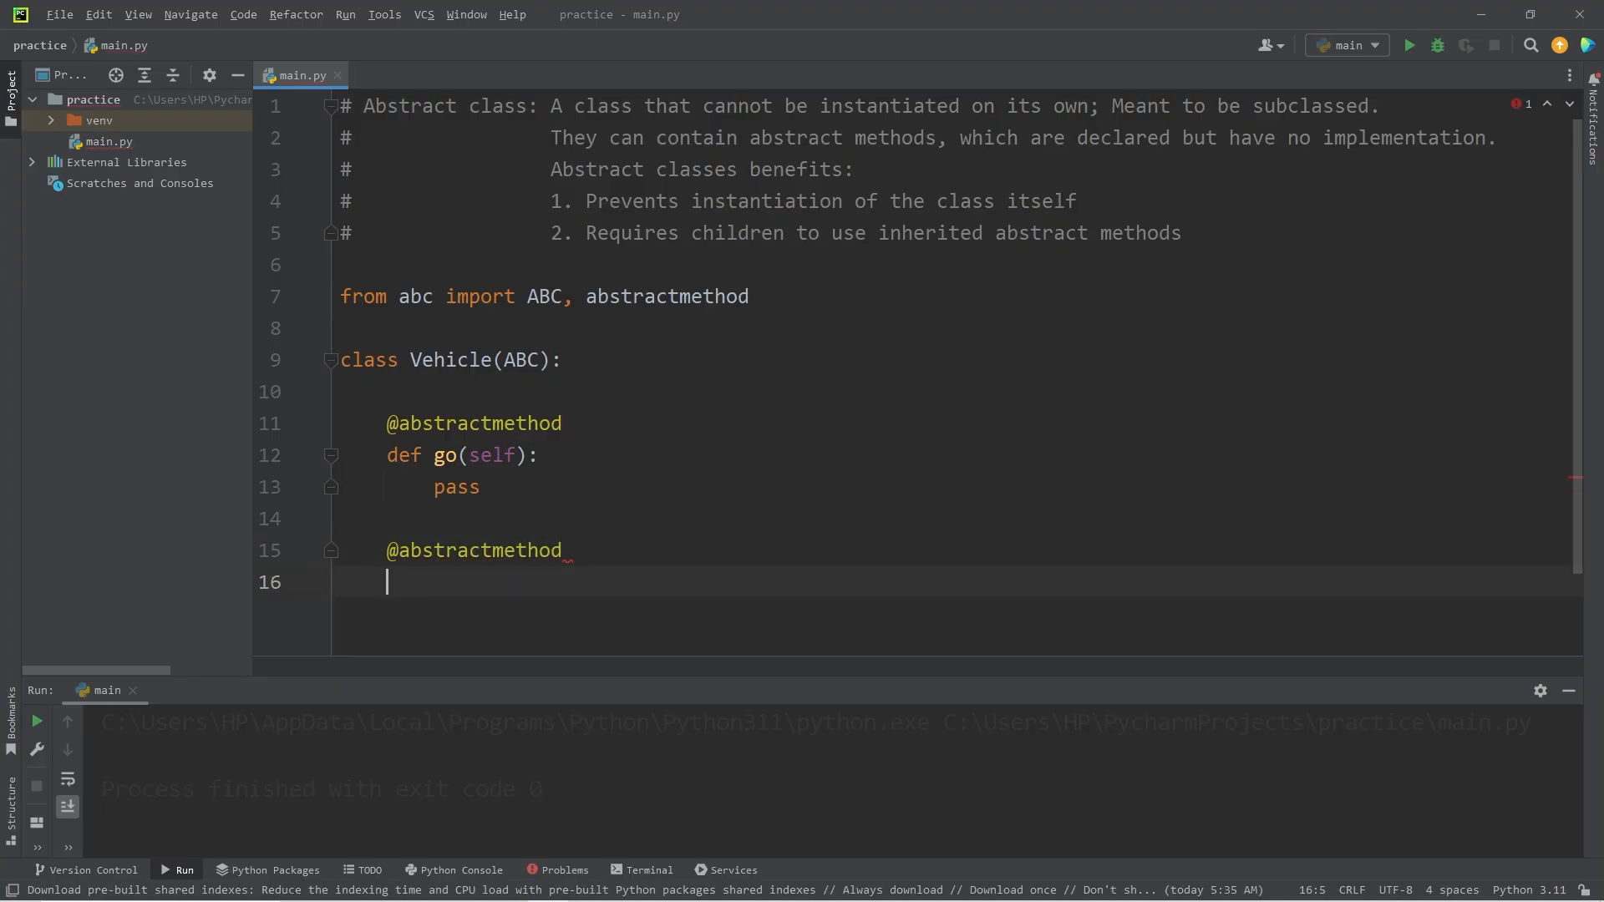
pyautogui.write('def stop(self):')
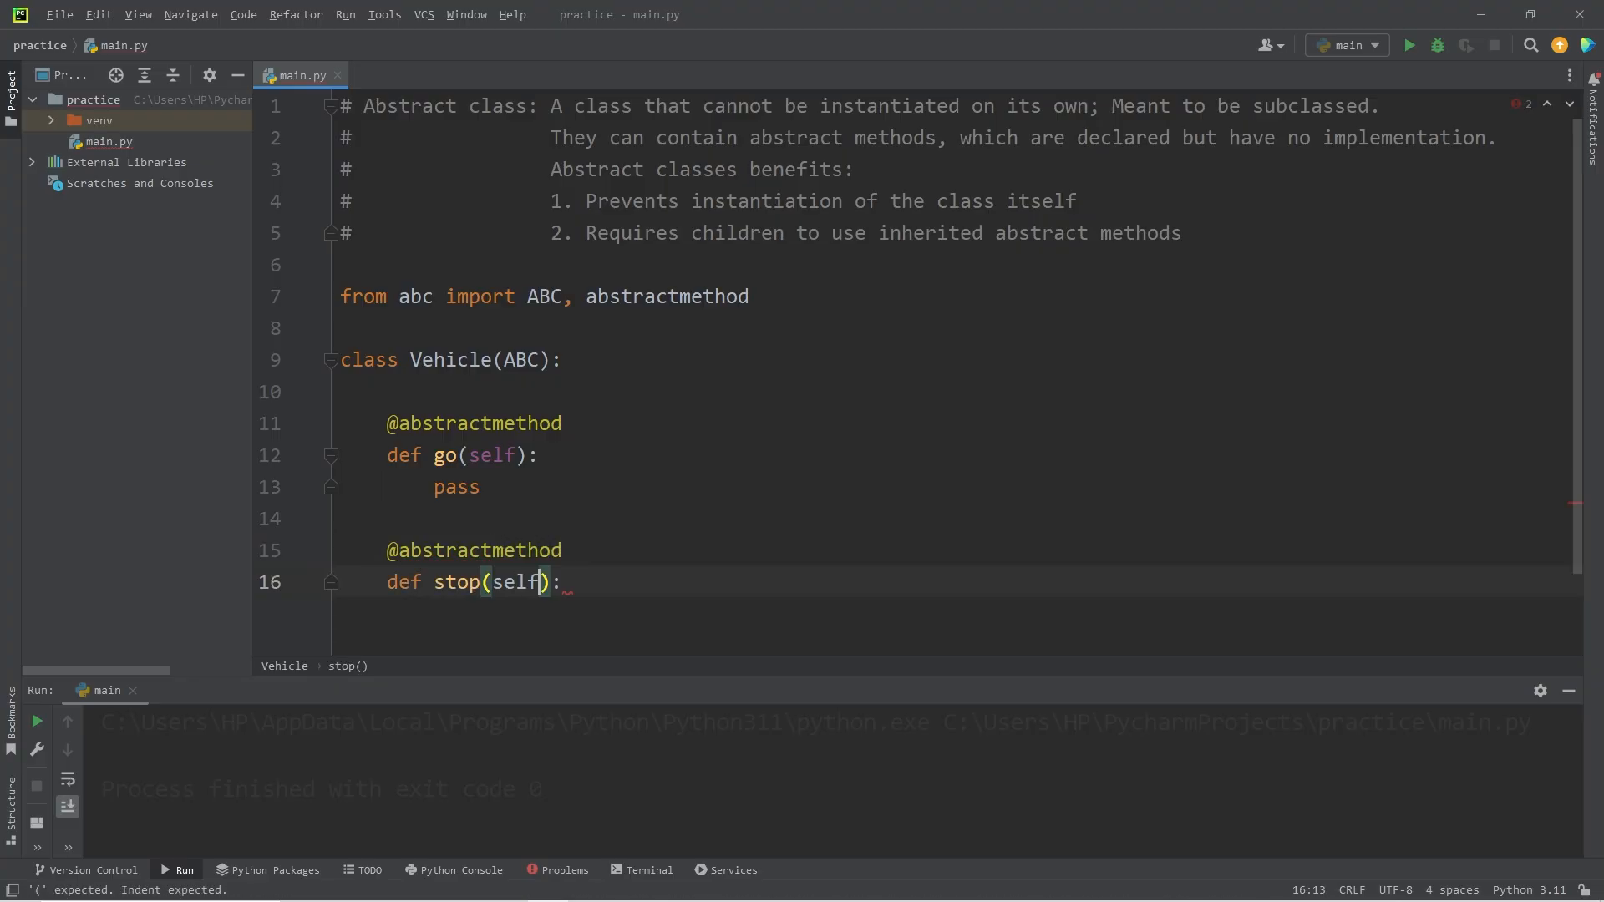
pyautogui.press('enter')
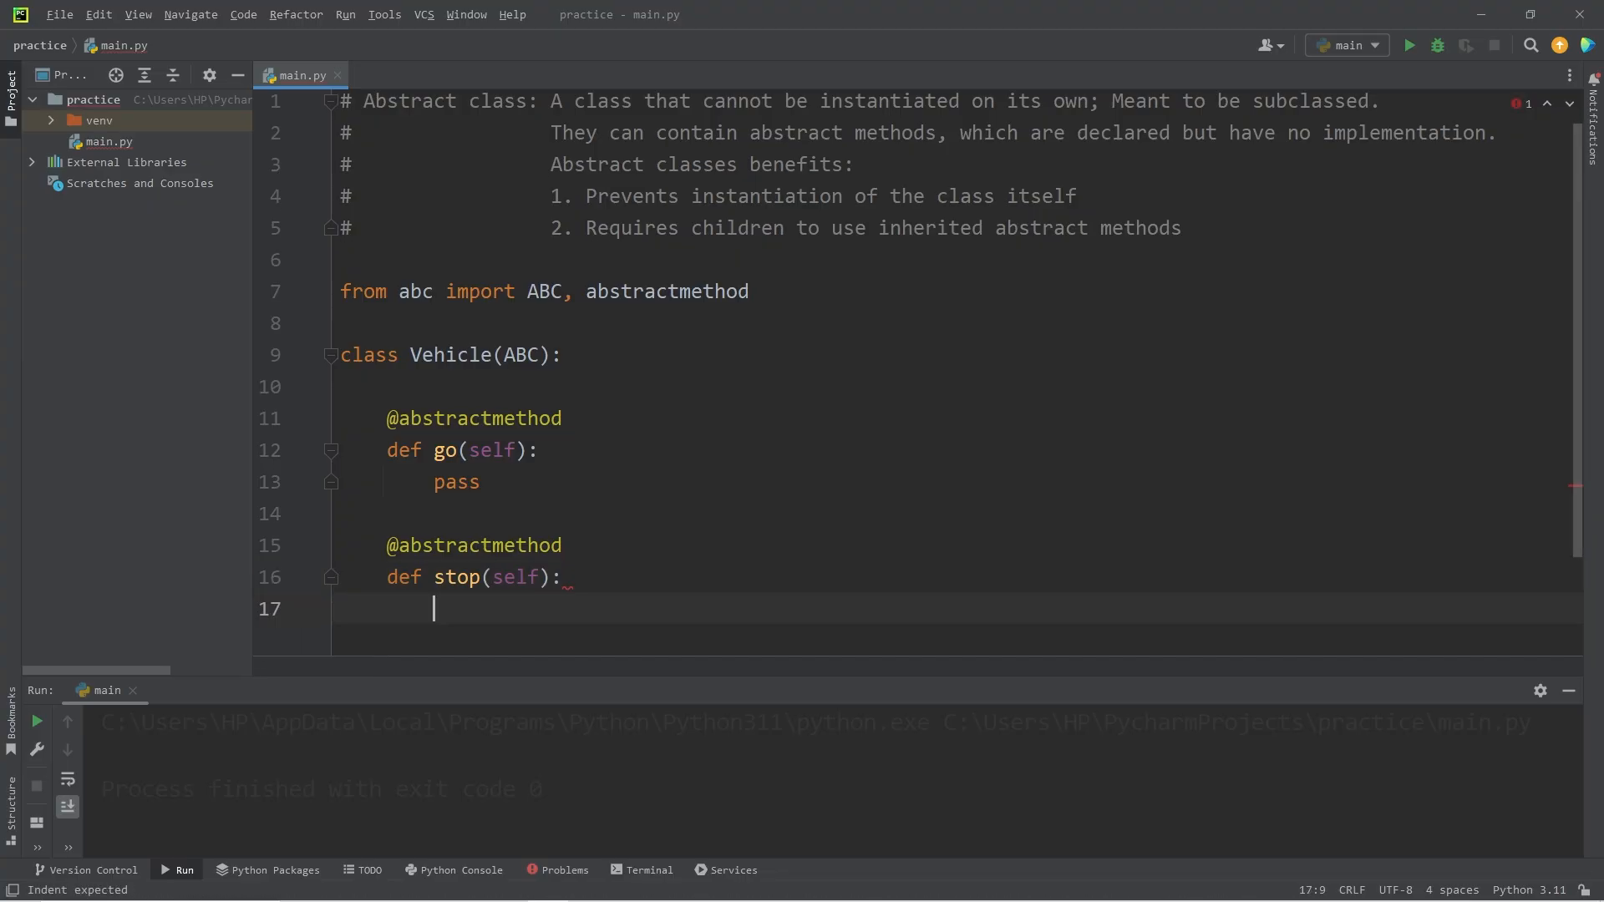
pyautogui.write('pass')
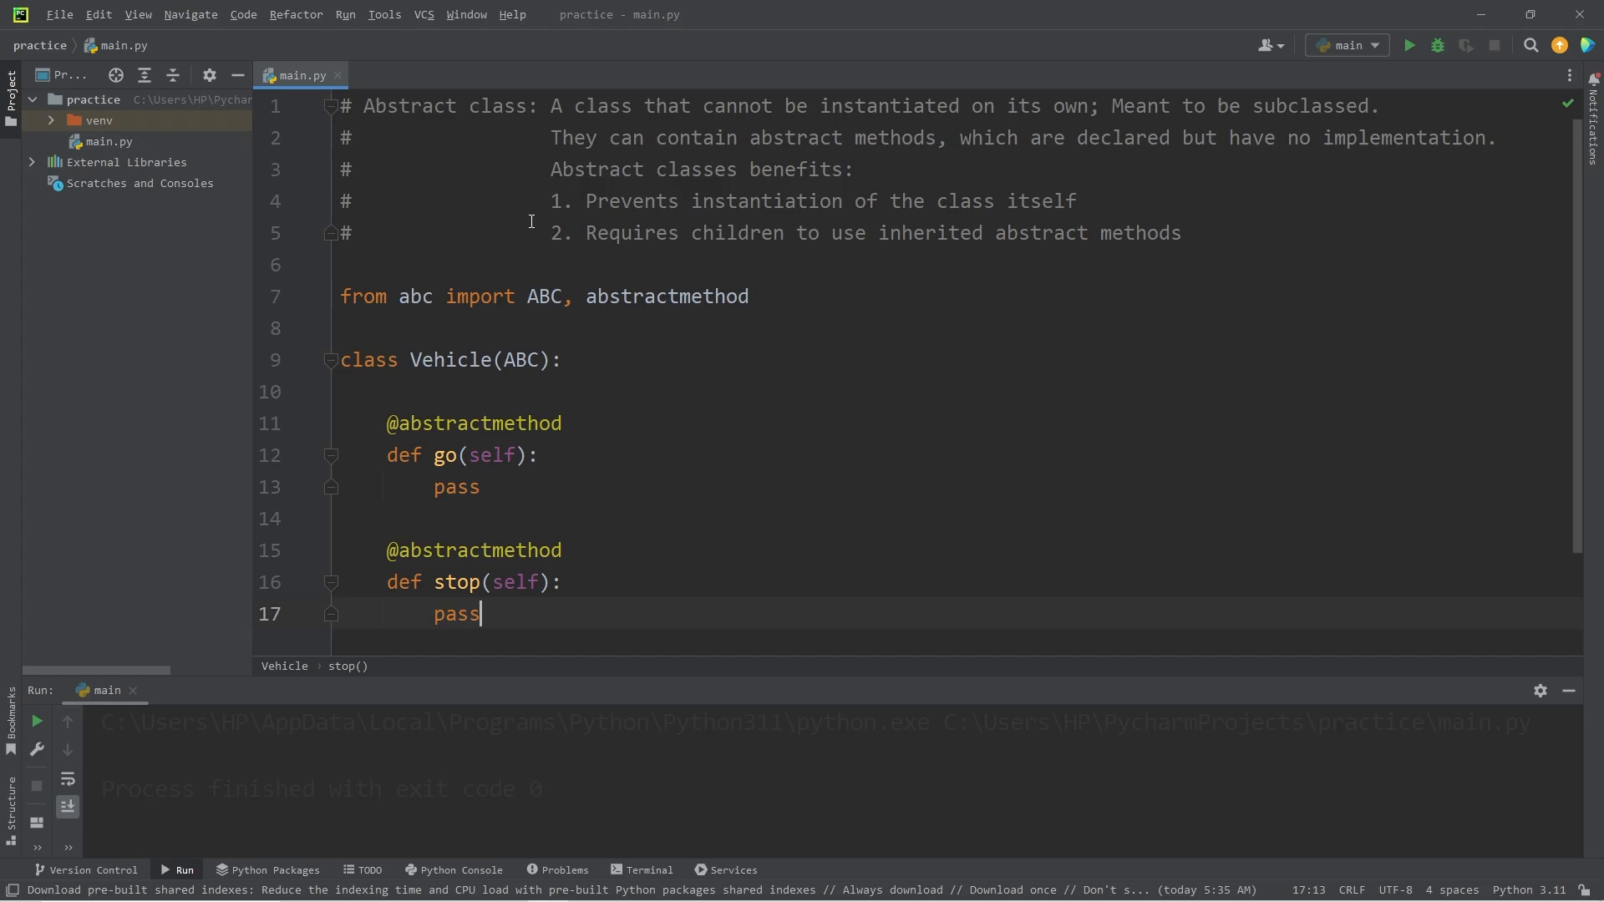
pyautogui.moveTo(751, 290)
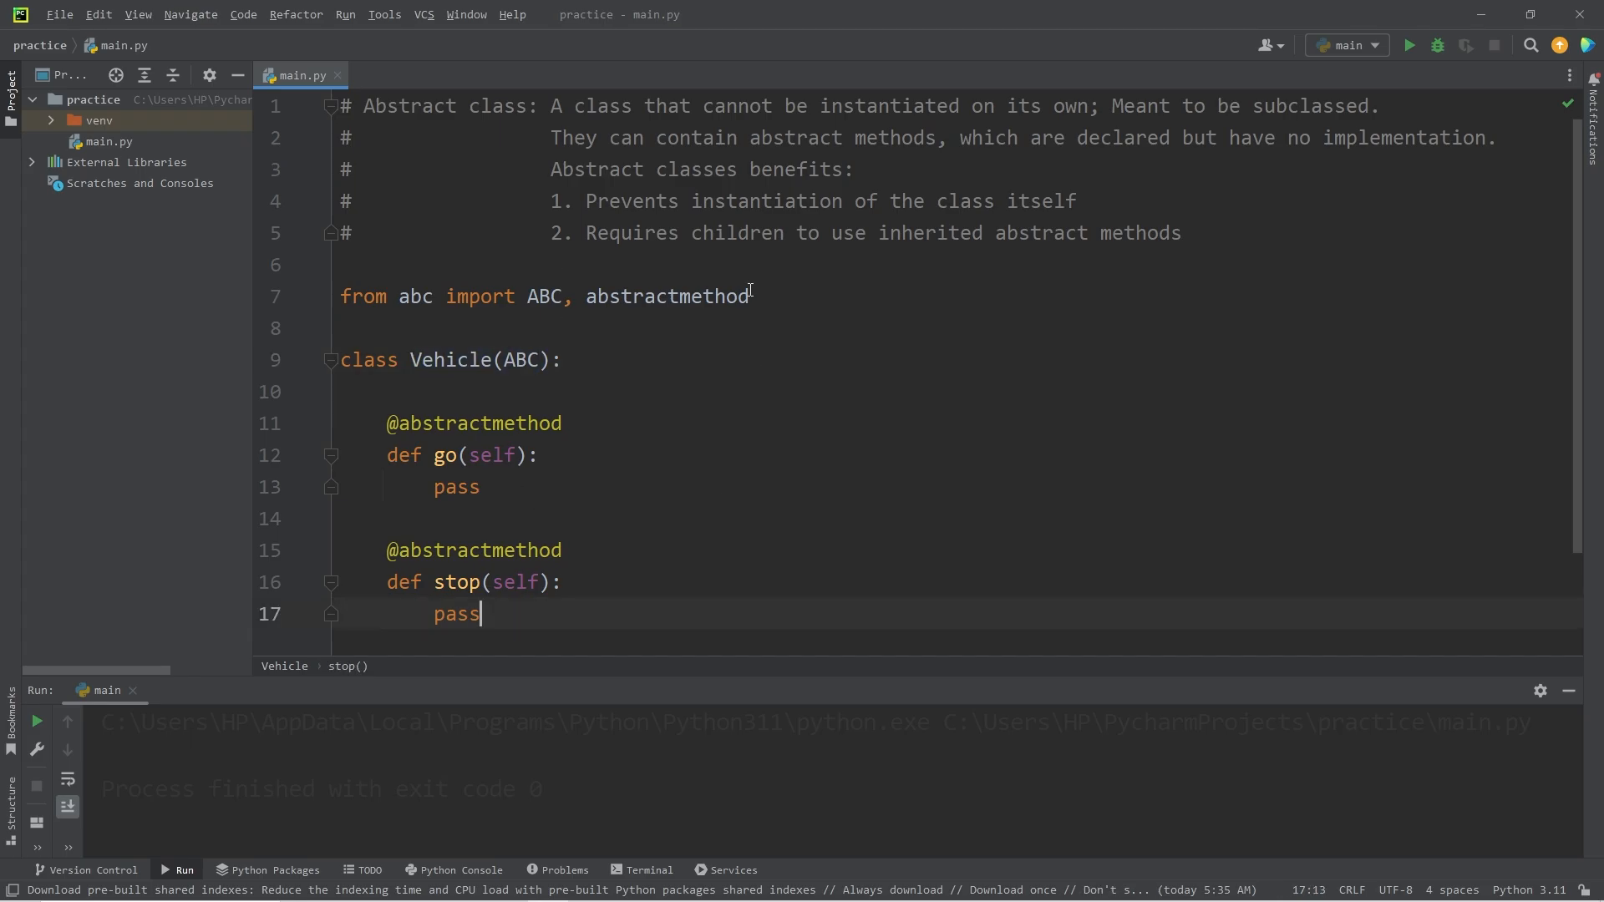
# Write vehicle = Vehicle() below the class and run main.py.
pyautogui.doubleClick(766, 200)
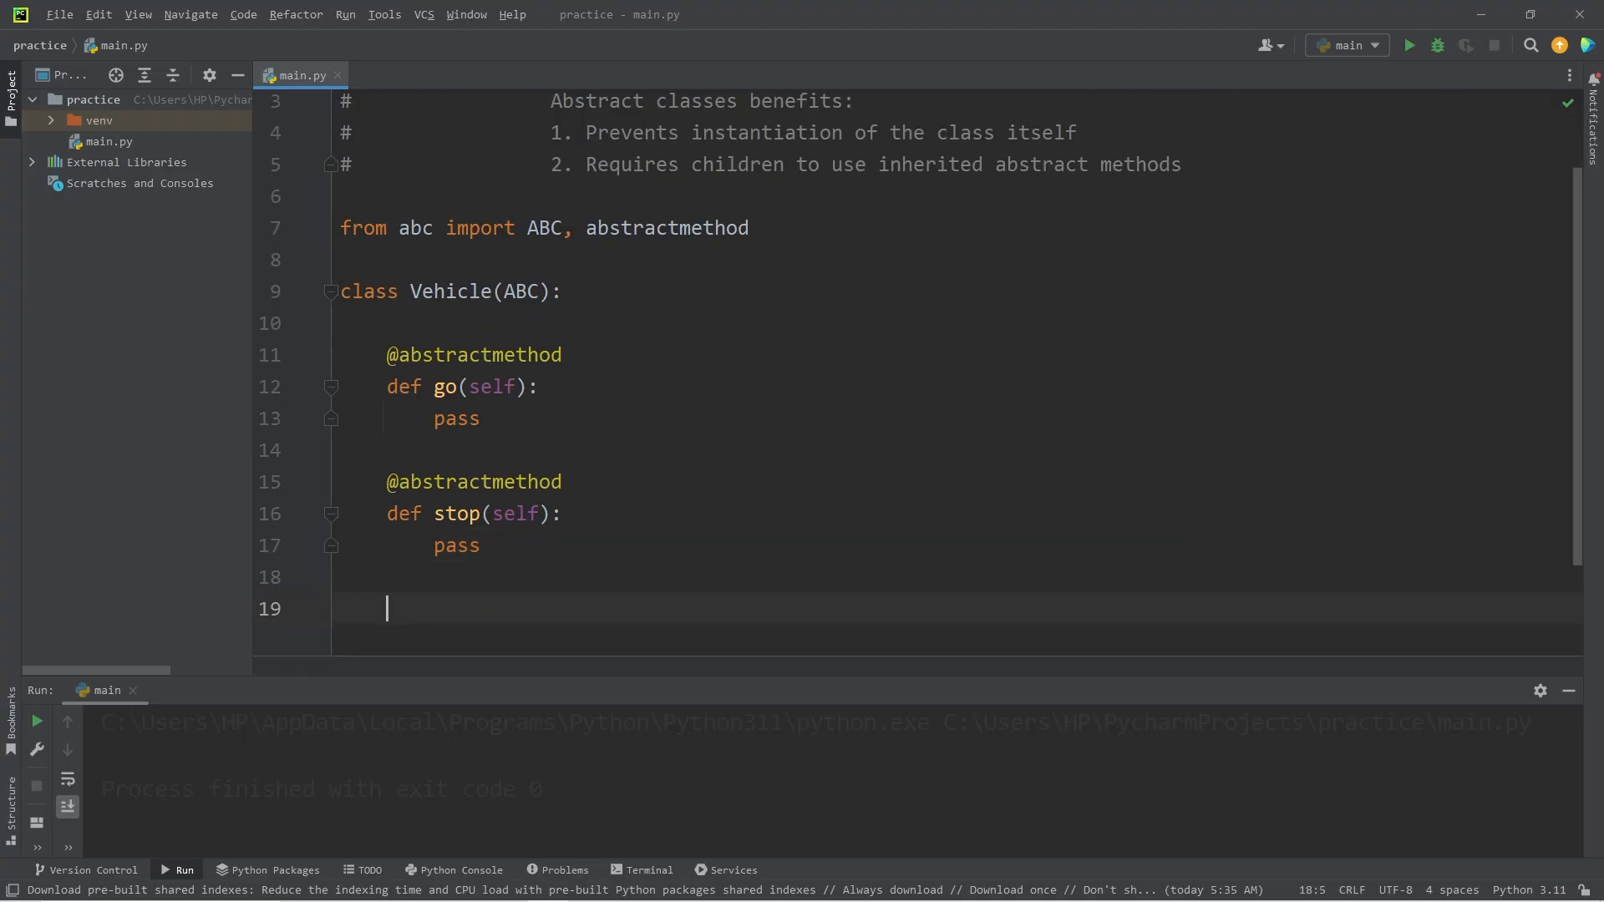
pyautogui.write('vehicle = V')
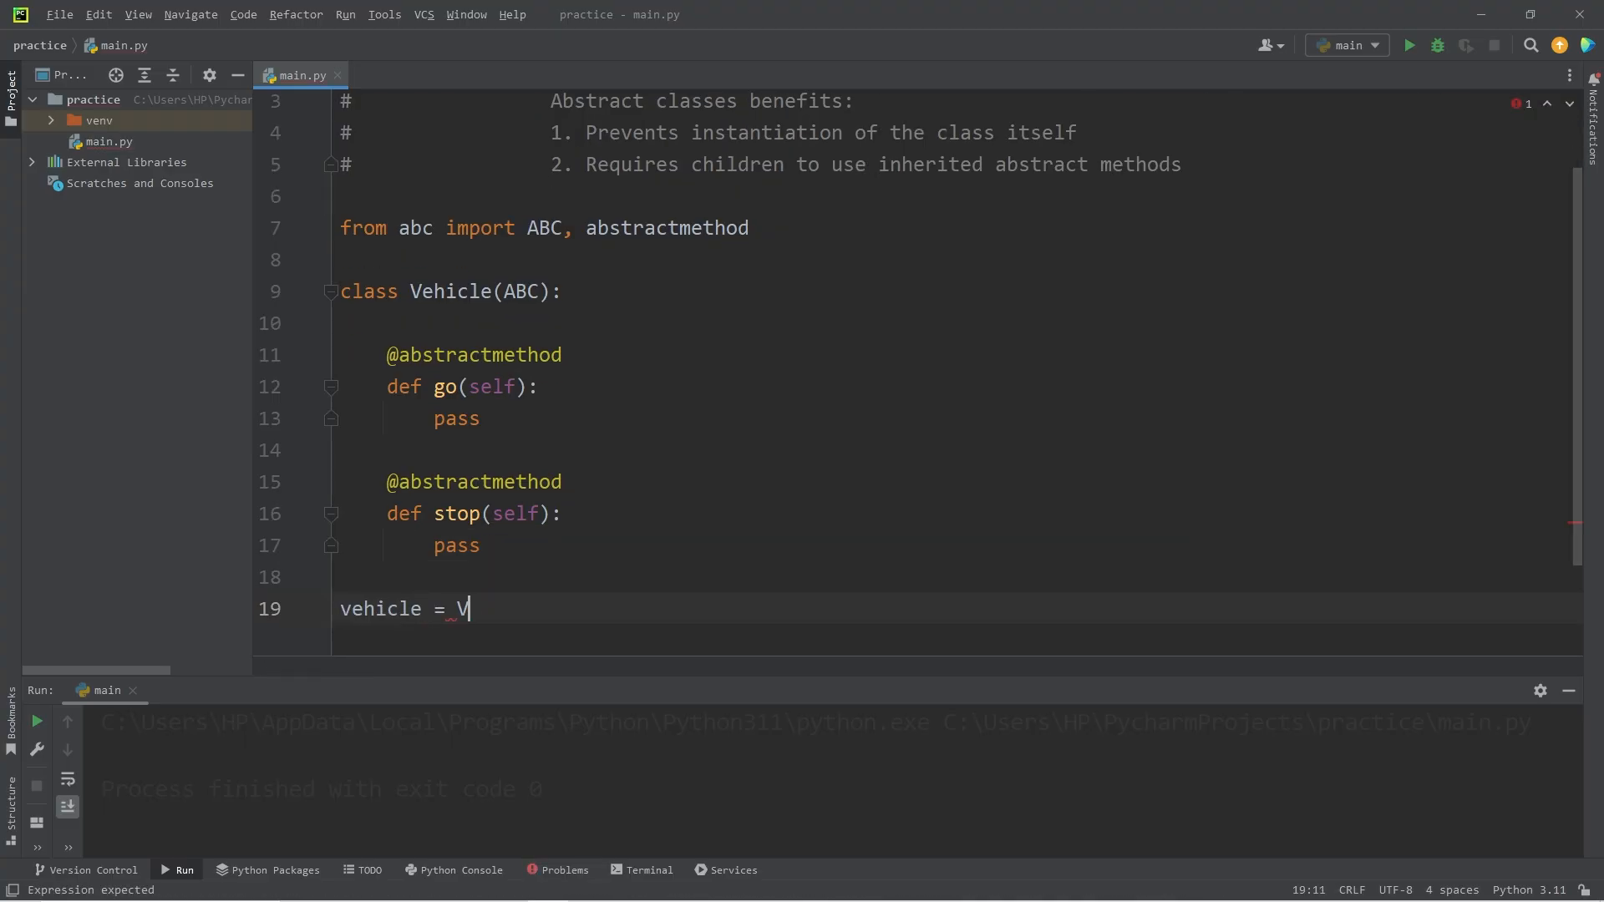
pyautogui.write('ehicle()')
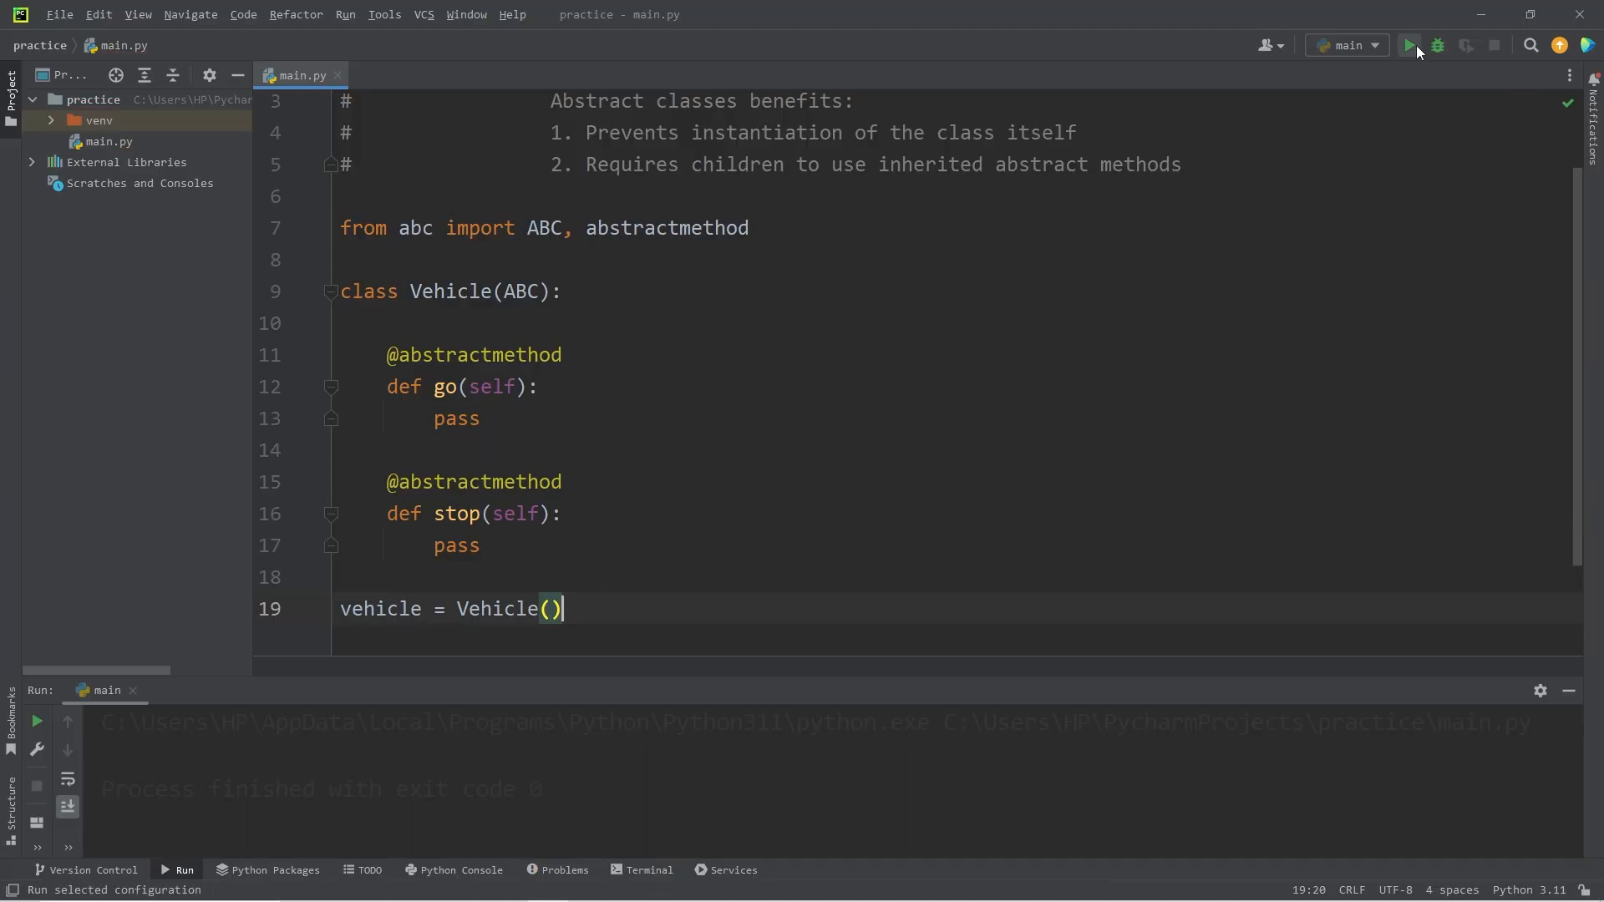
pyautogui.click(1411, 45)
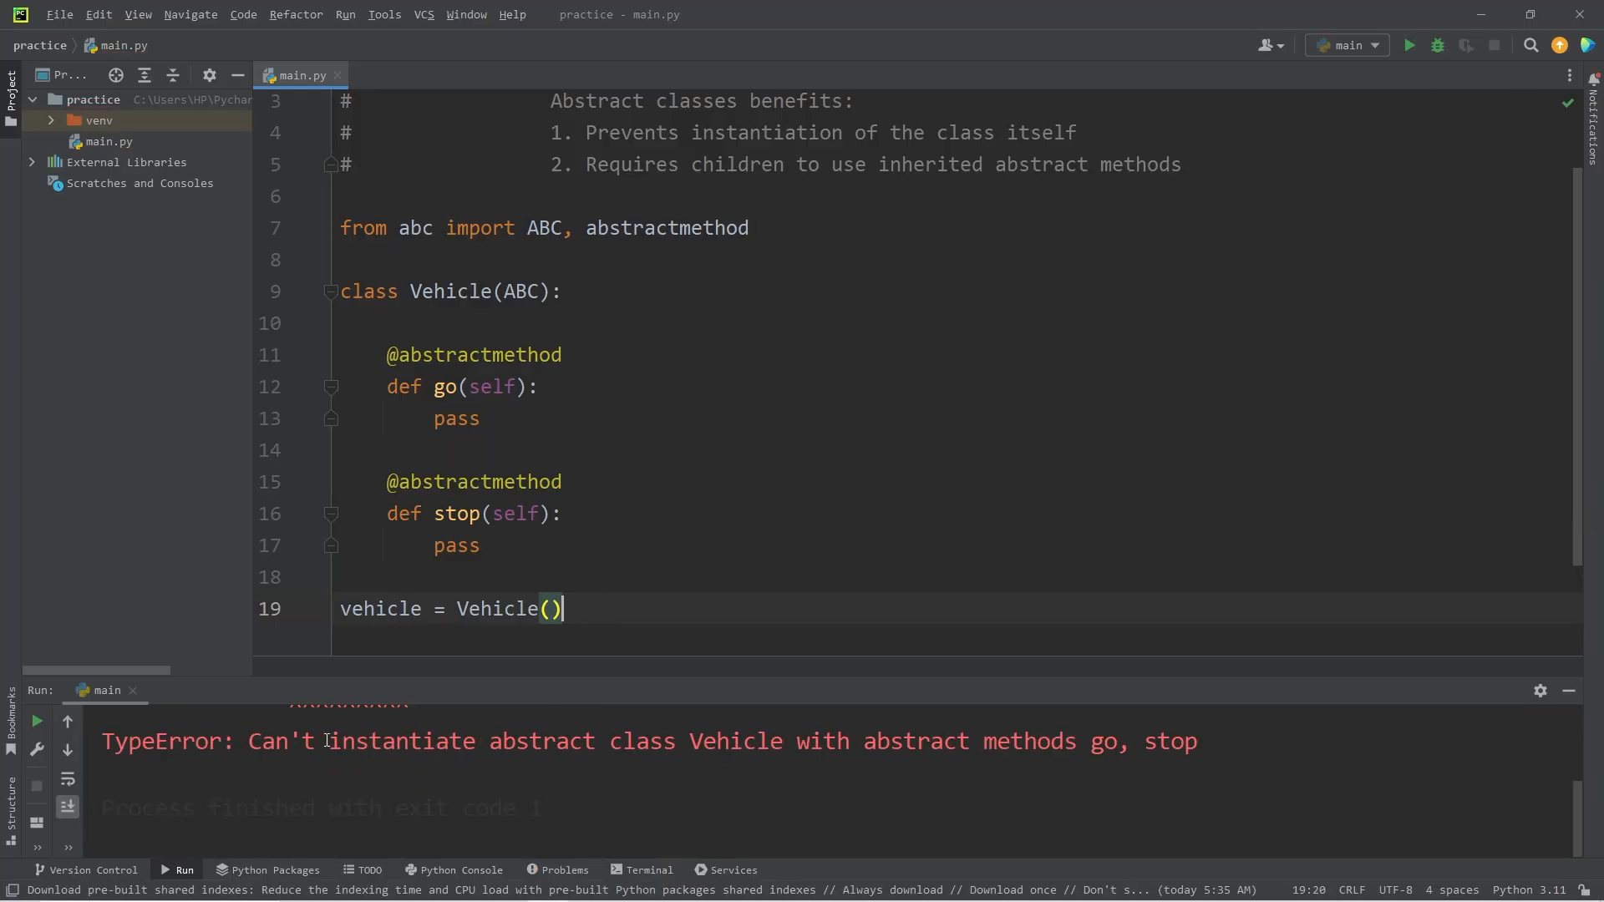
# Point out Vehicle and the abstract methods go, stop in the TypeError, then select the vehicle line.
pyautogui.doubleClick(734, 741)
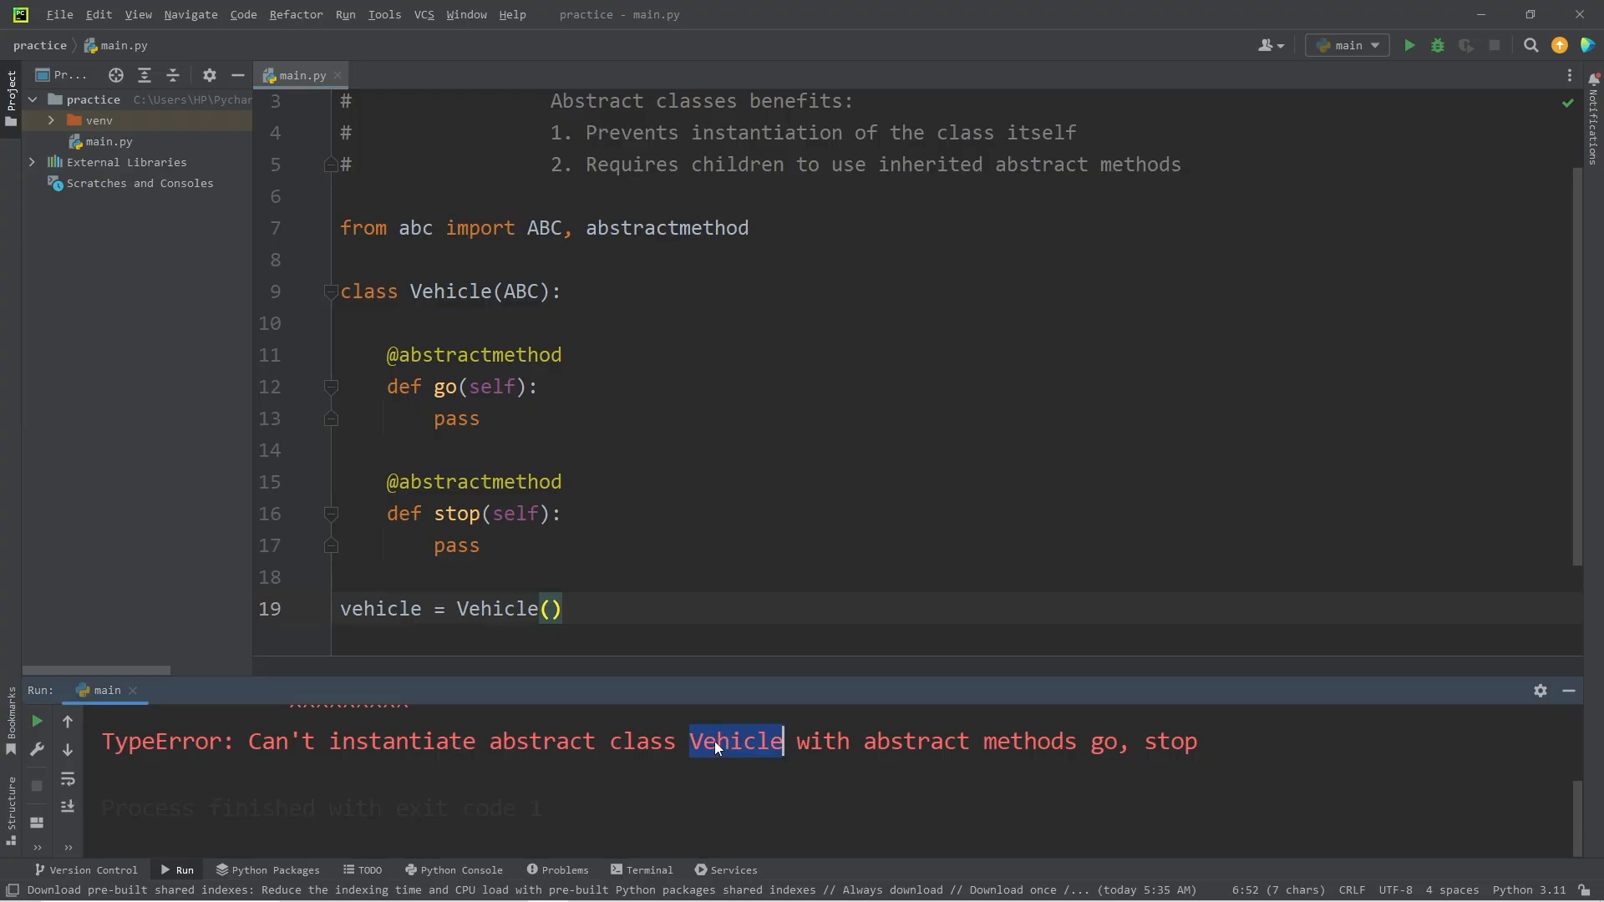
pyautogui.moveTo(1089, 741); pyautogui.dragTo(1196, 741)
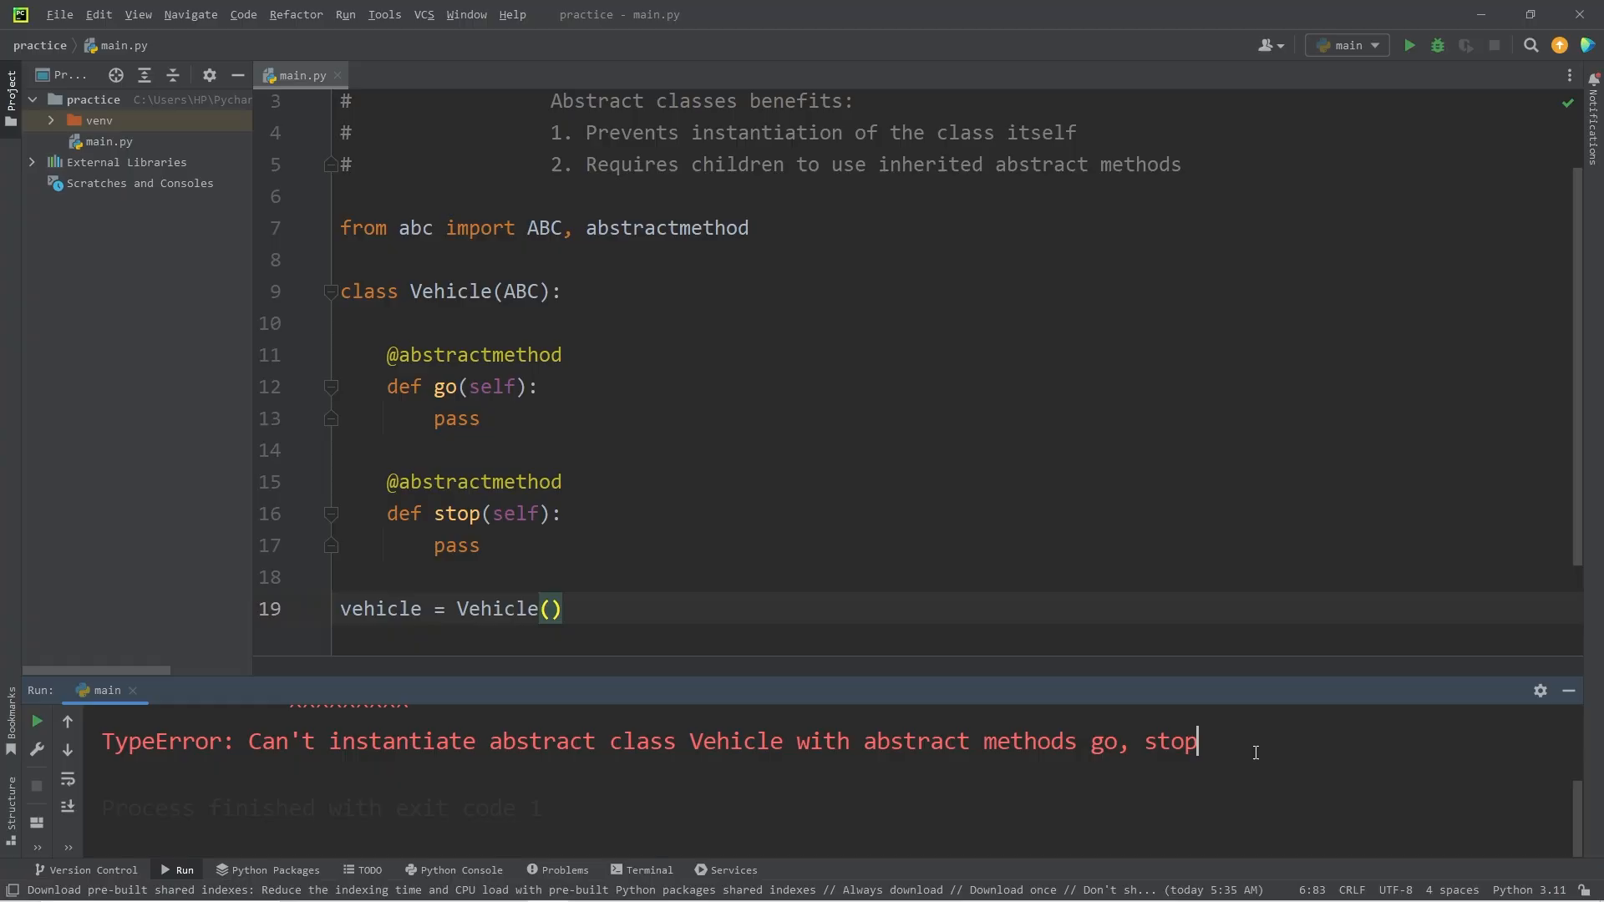
pyautogui.doubleClick(450, 291)
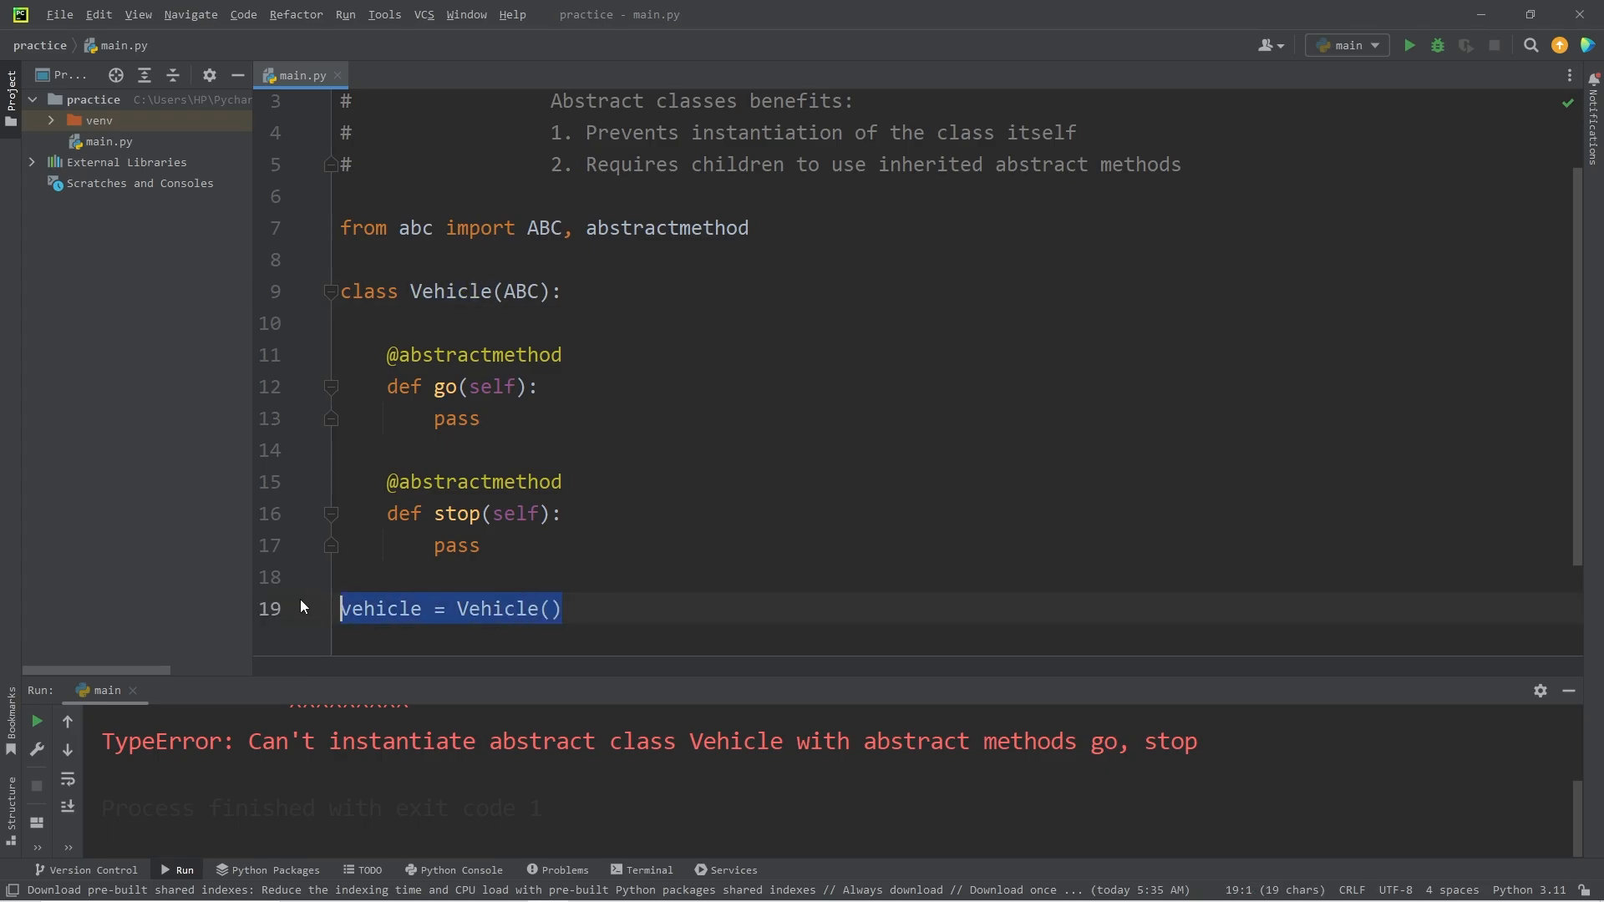
# Overwrite the line with a class Car(Vehicle): header.
pyautogui.write('class Car')
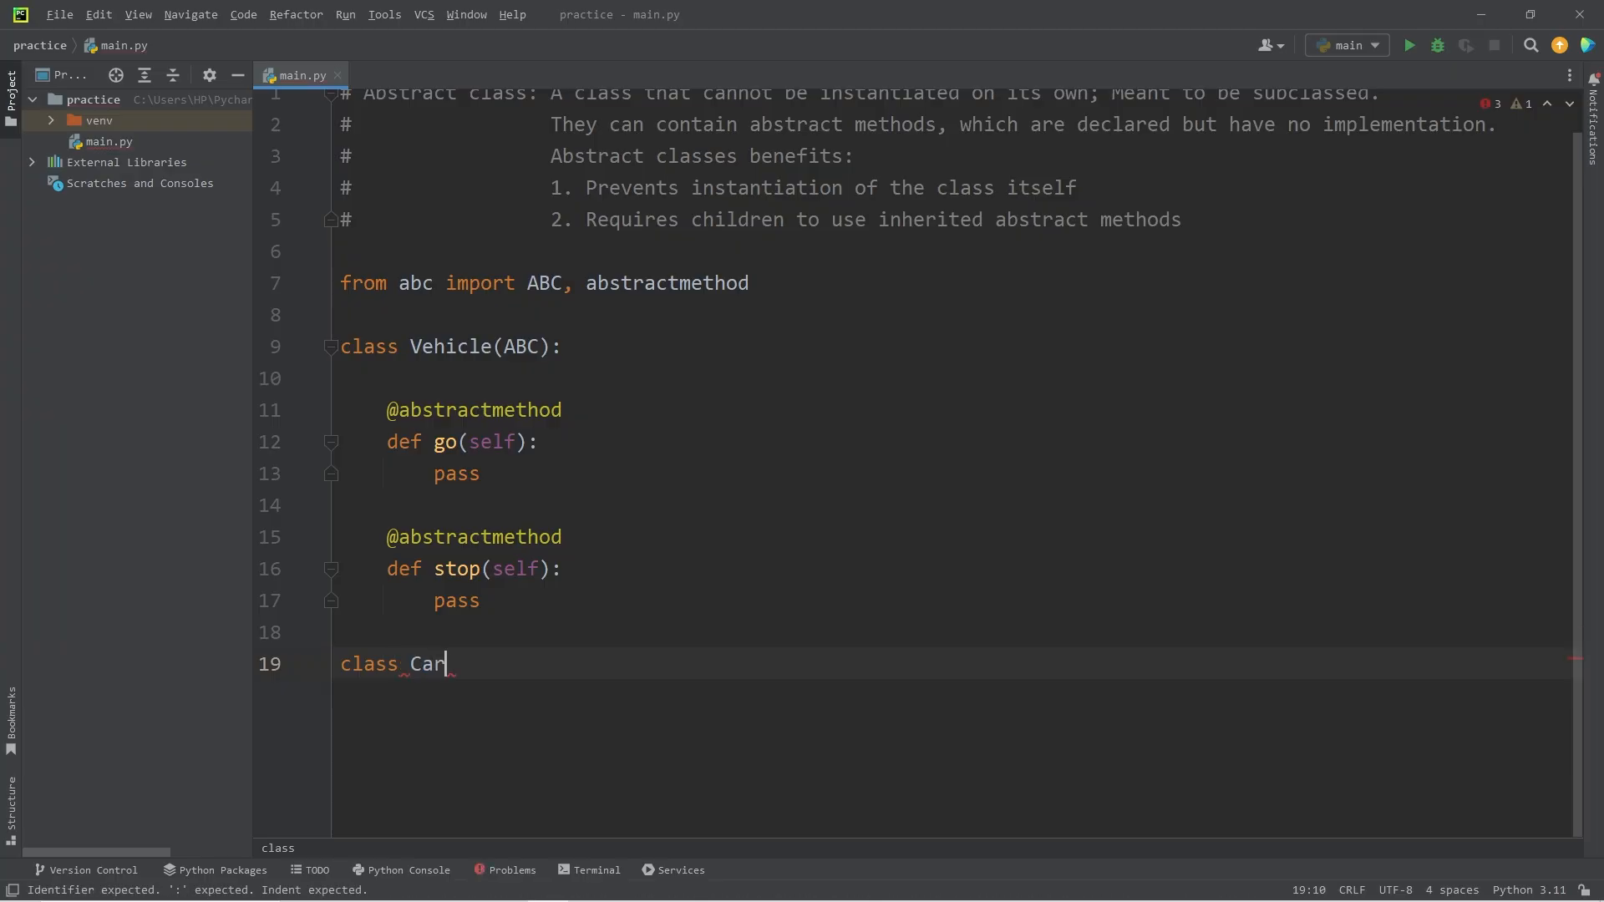
pyautogui.write('(Vehicle):')
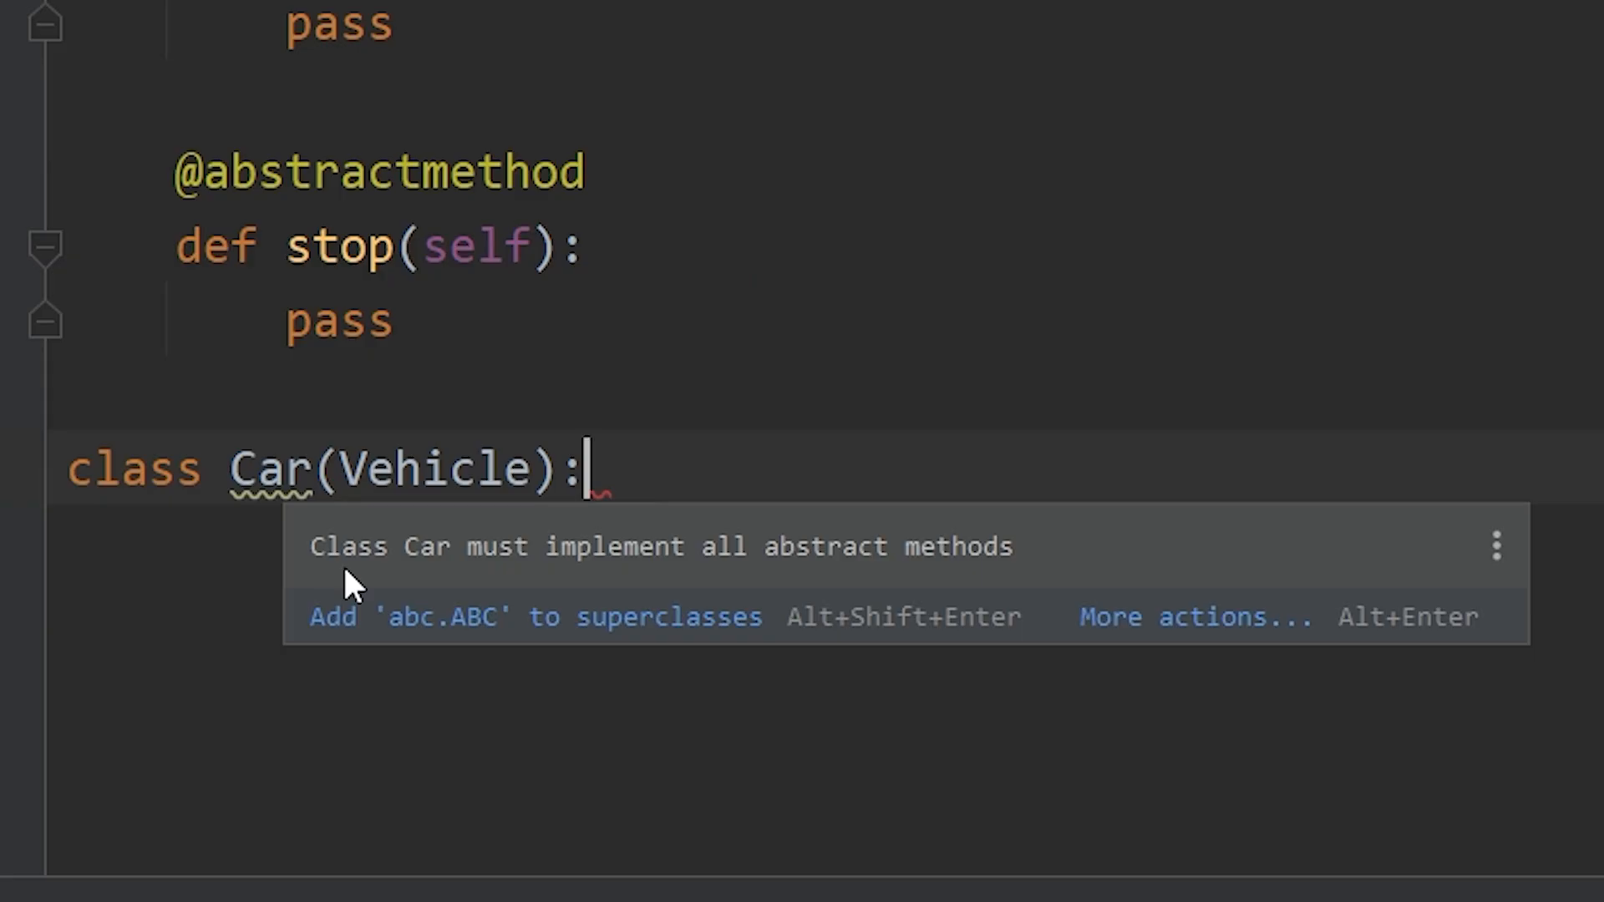
pyautogui.moveTo(916, 578)
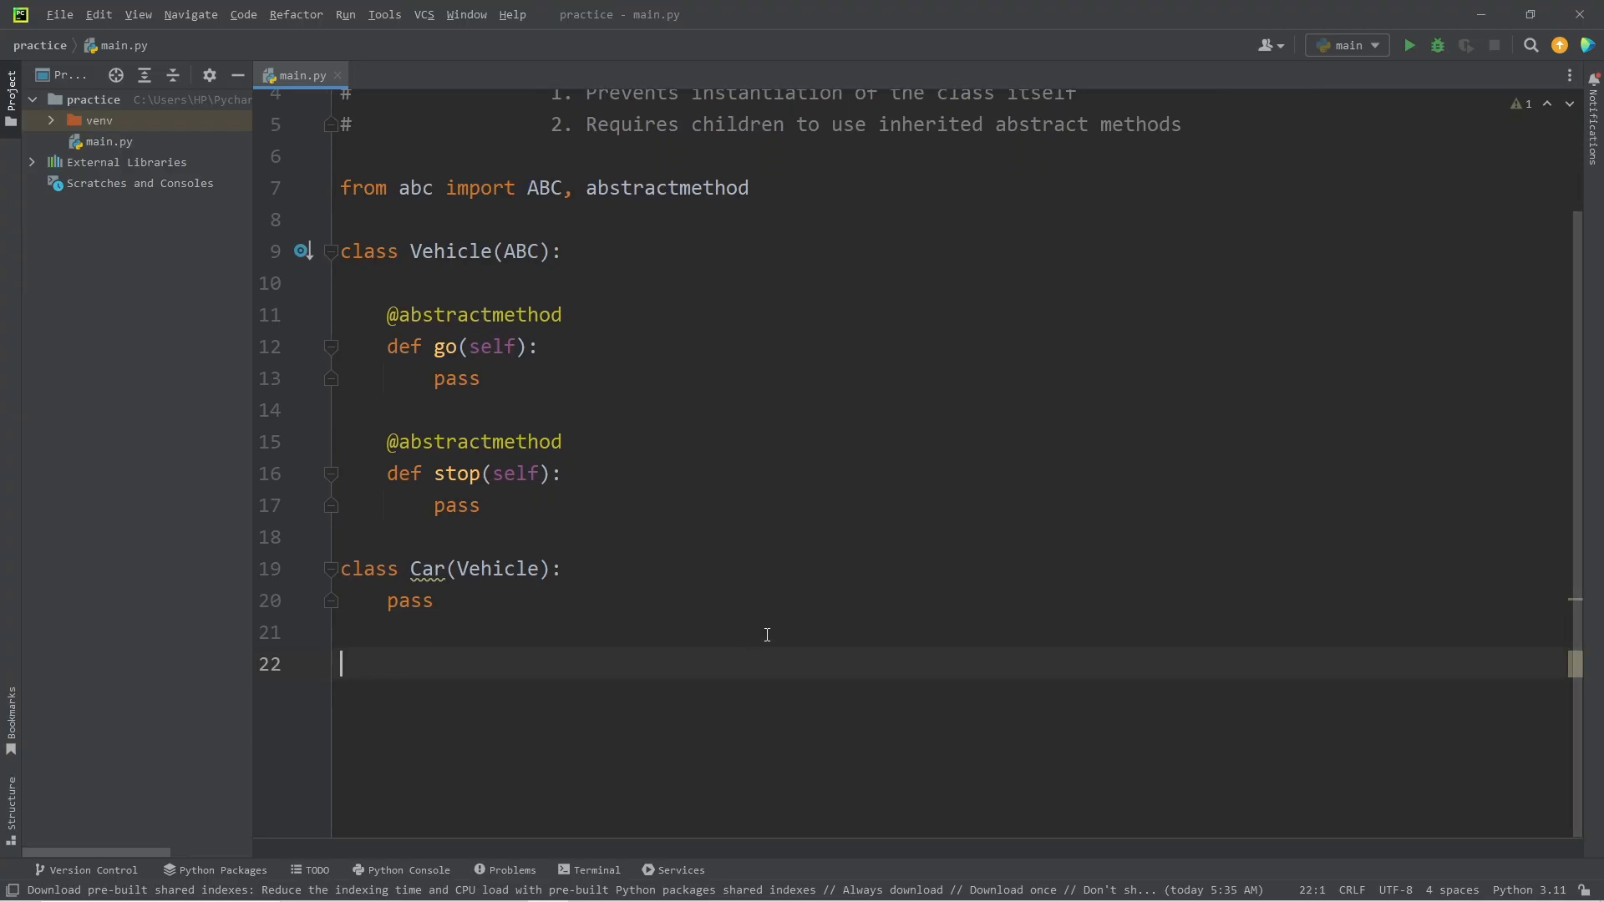
# Write car = Car(), run it, and highlight Car and go, stop in the TypeError.
pyautogui.write('car = Car()')
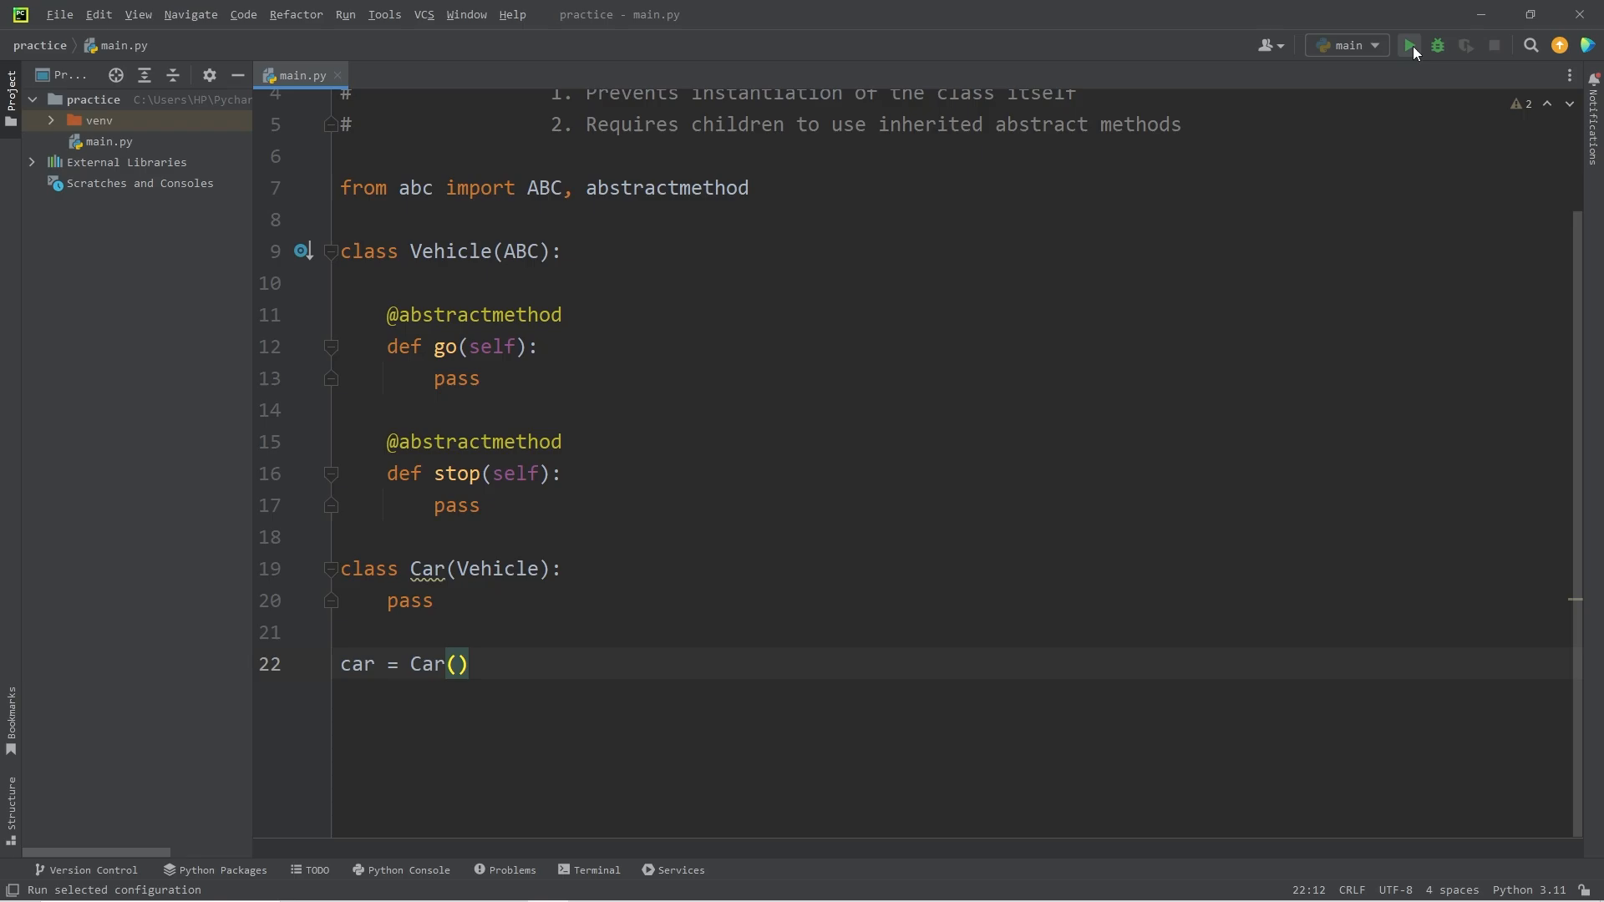
pyautogui.click(1411, 46)
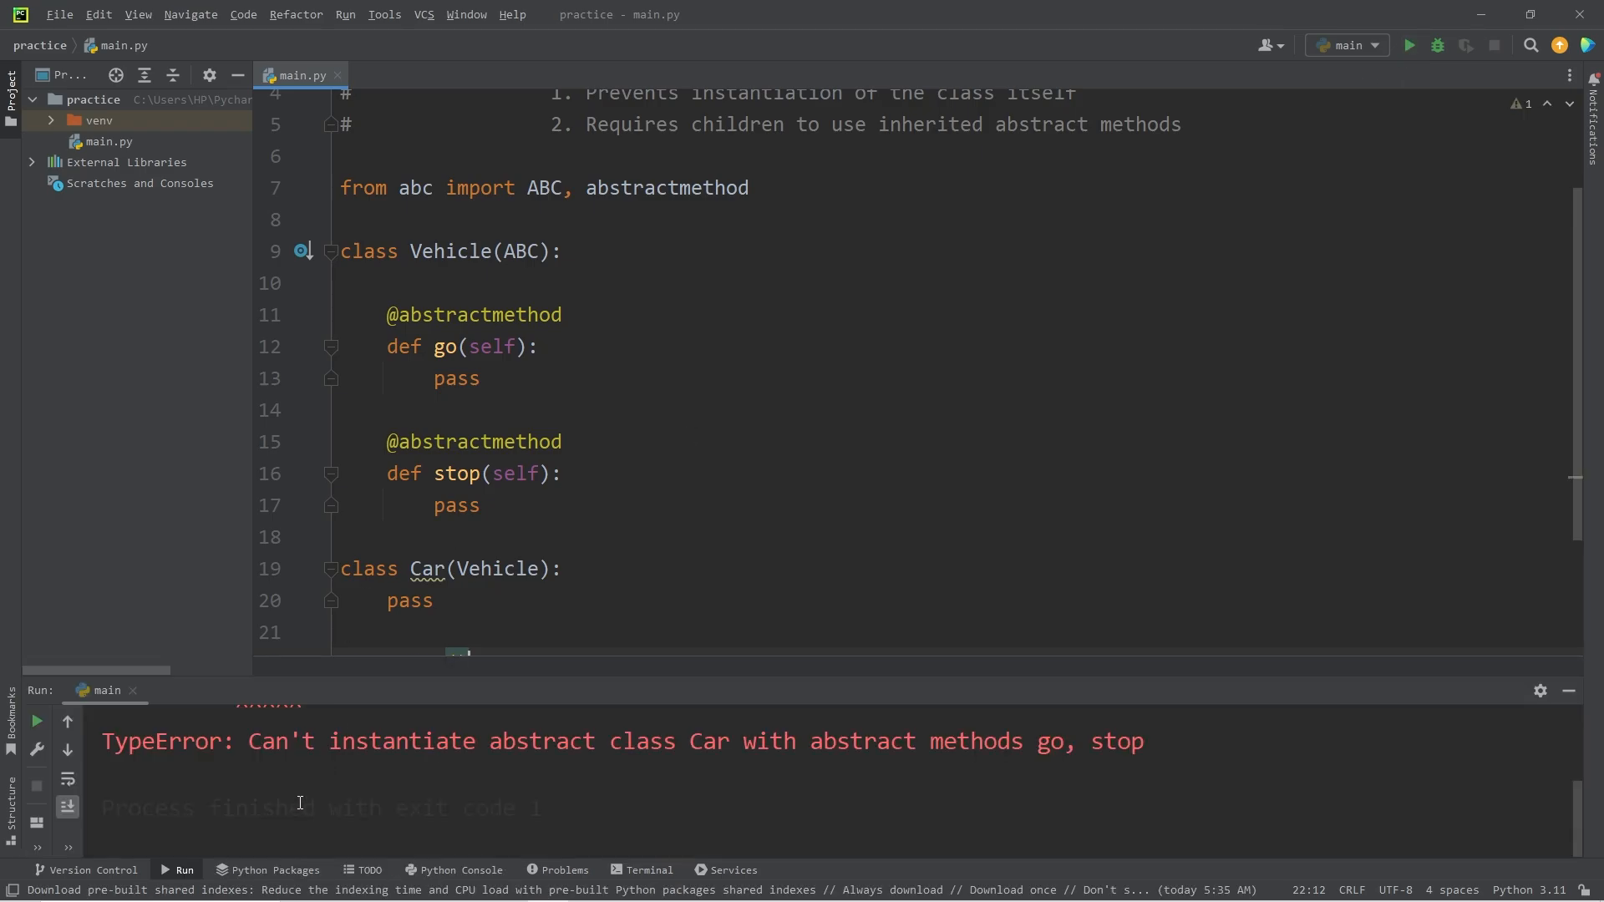
pyautogui.moveTo(693, 755)
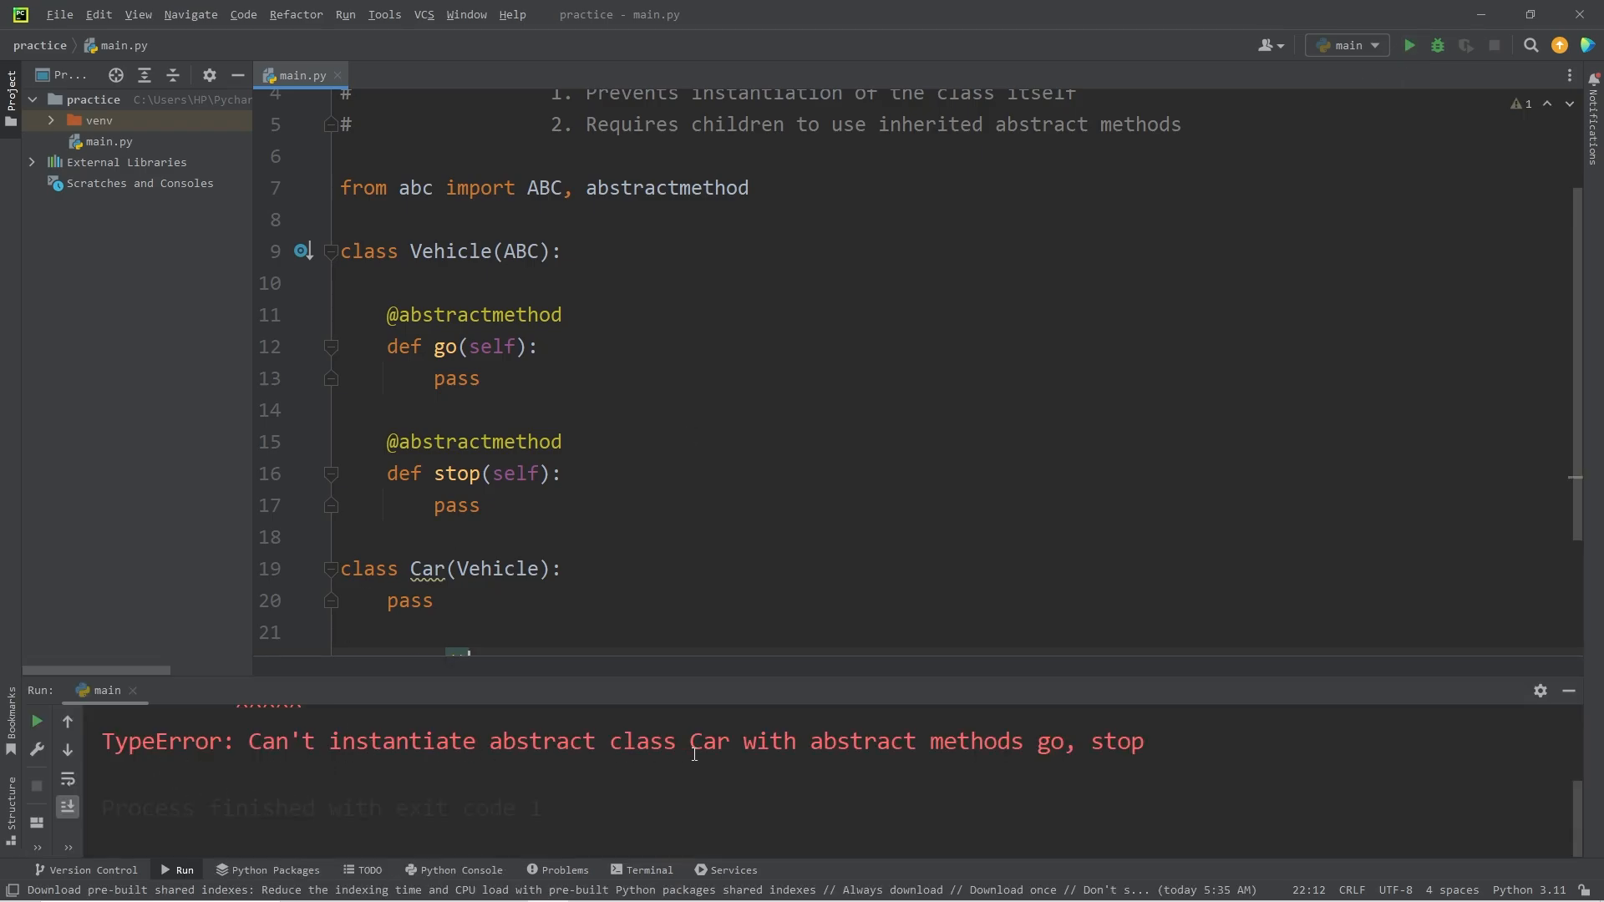
pyautogui.doubleClick(709, 740)
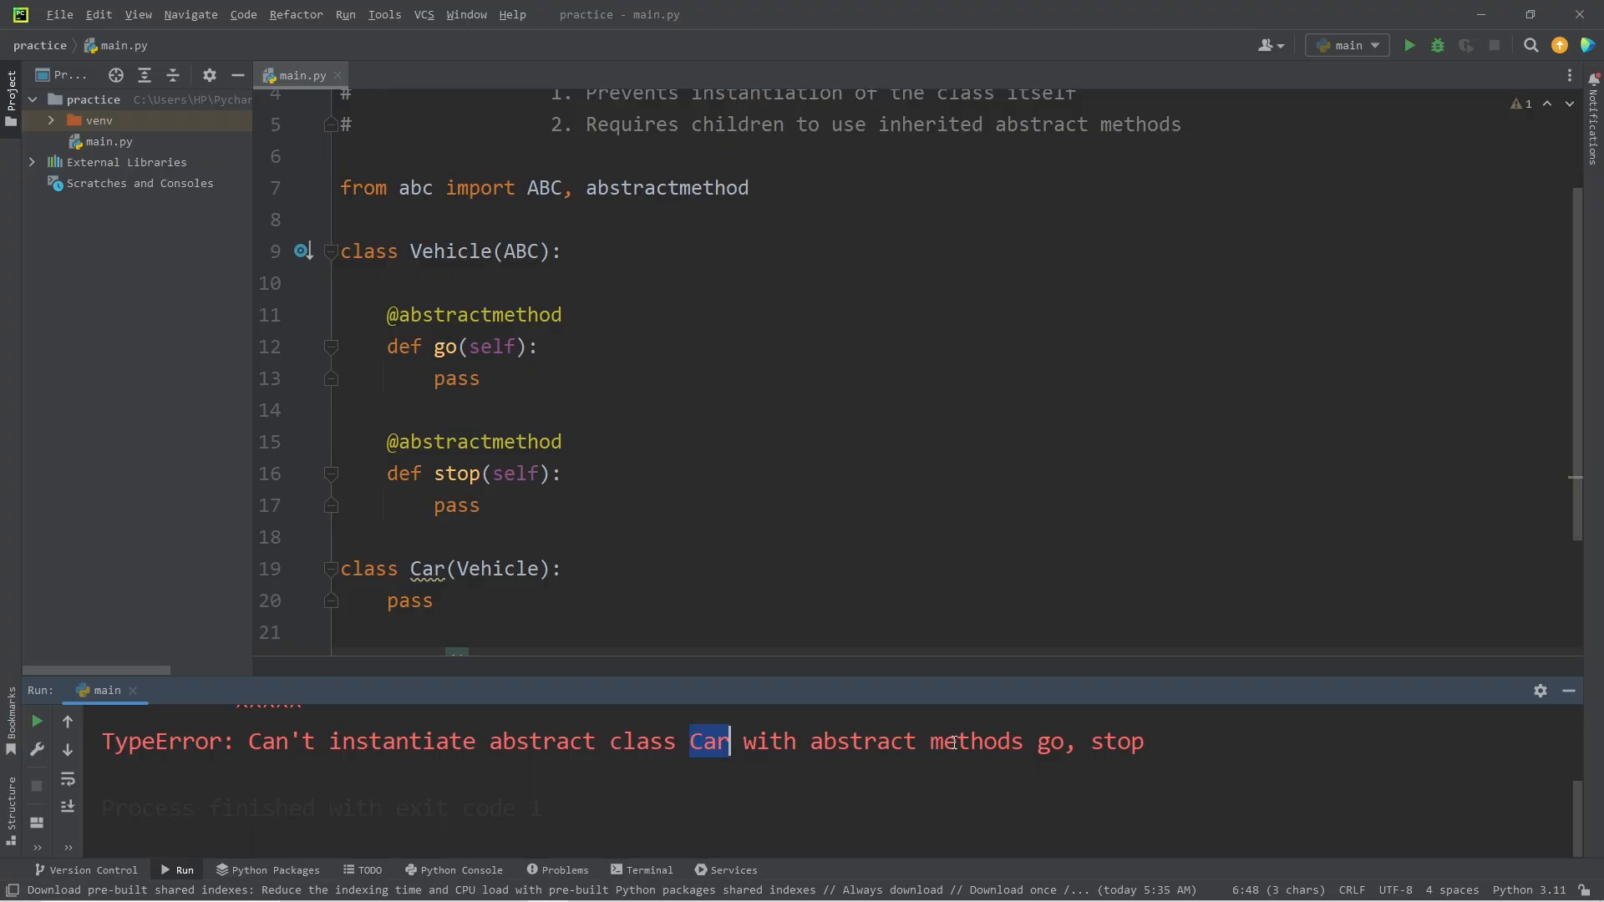
pyautogui.doubleClick(1088, 741)
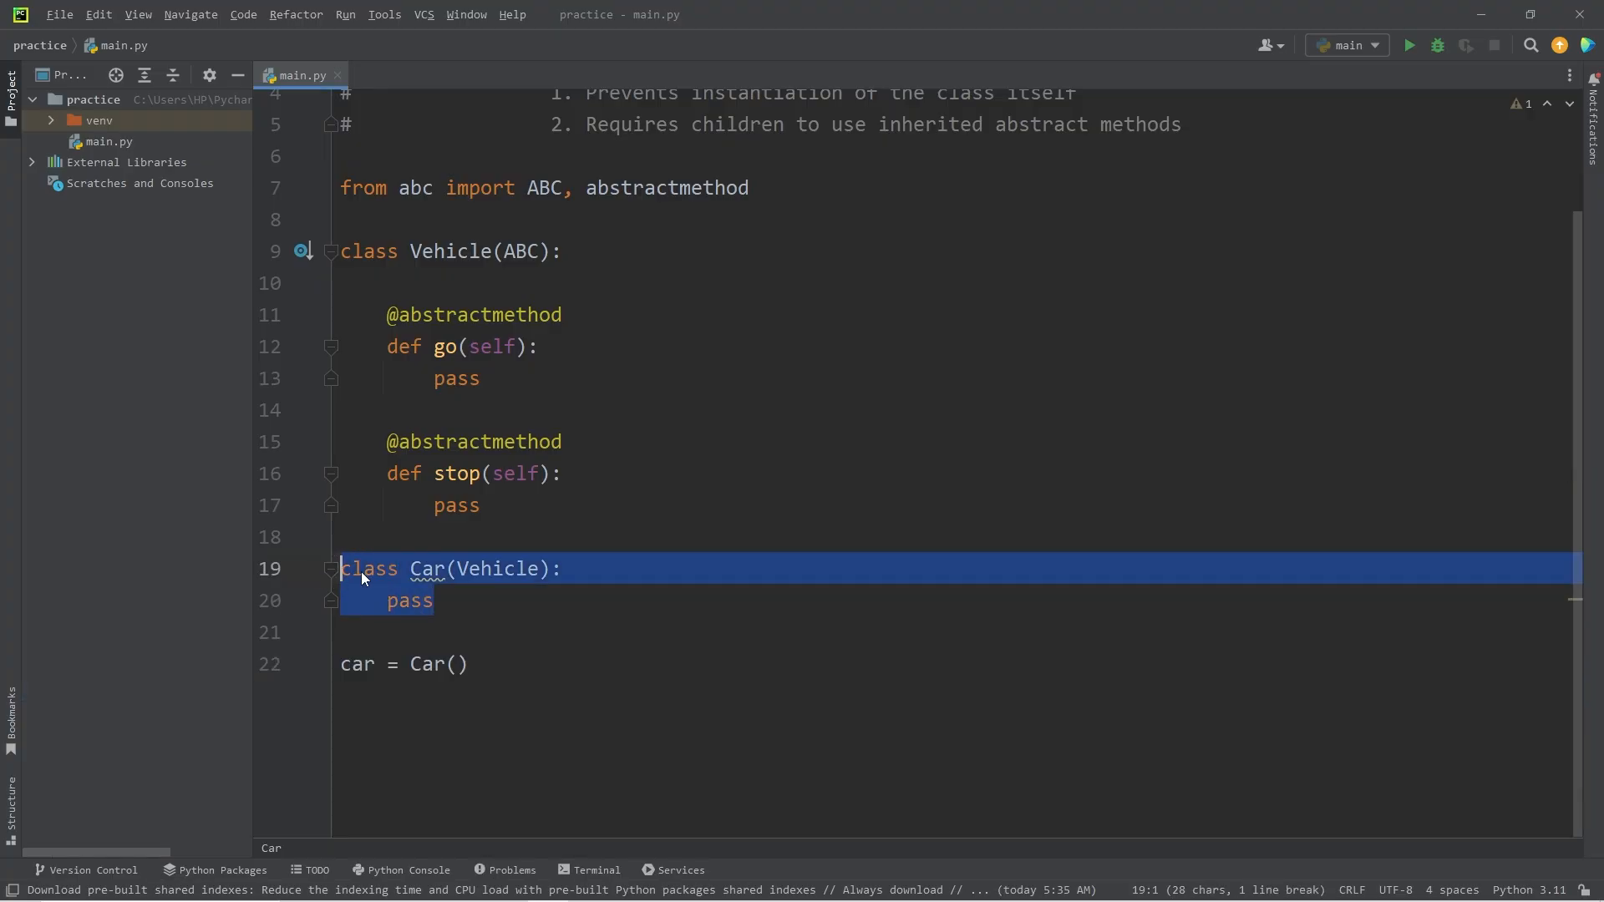
# Point at Vehicle's ABC base and select Car's pass placeholder to replace it.
pyautogui.click(523, 252)
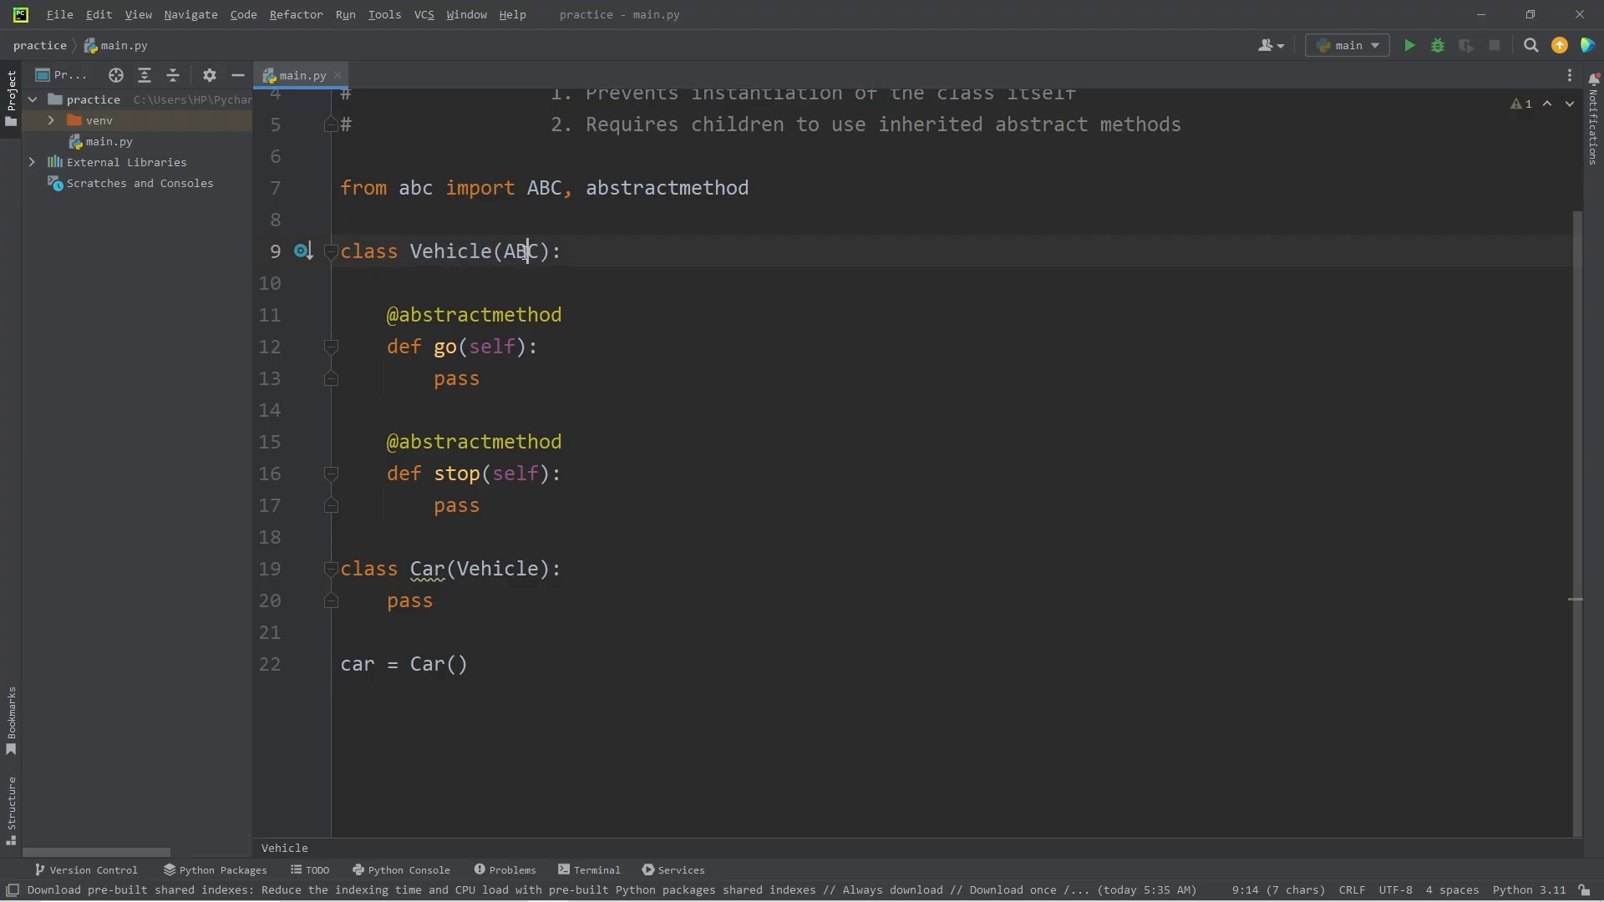
pyautogui.moveTo(386, 314); pyautogui.dragTo(479, 504)
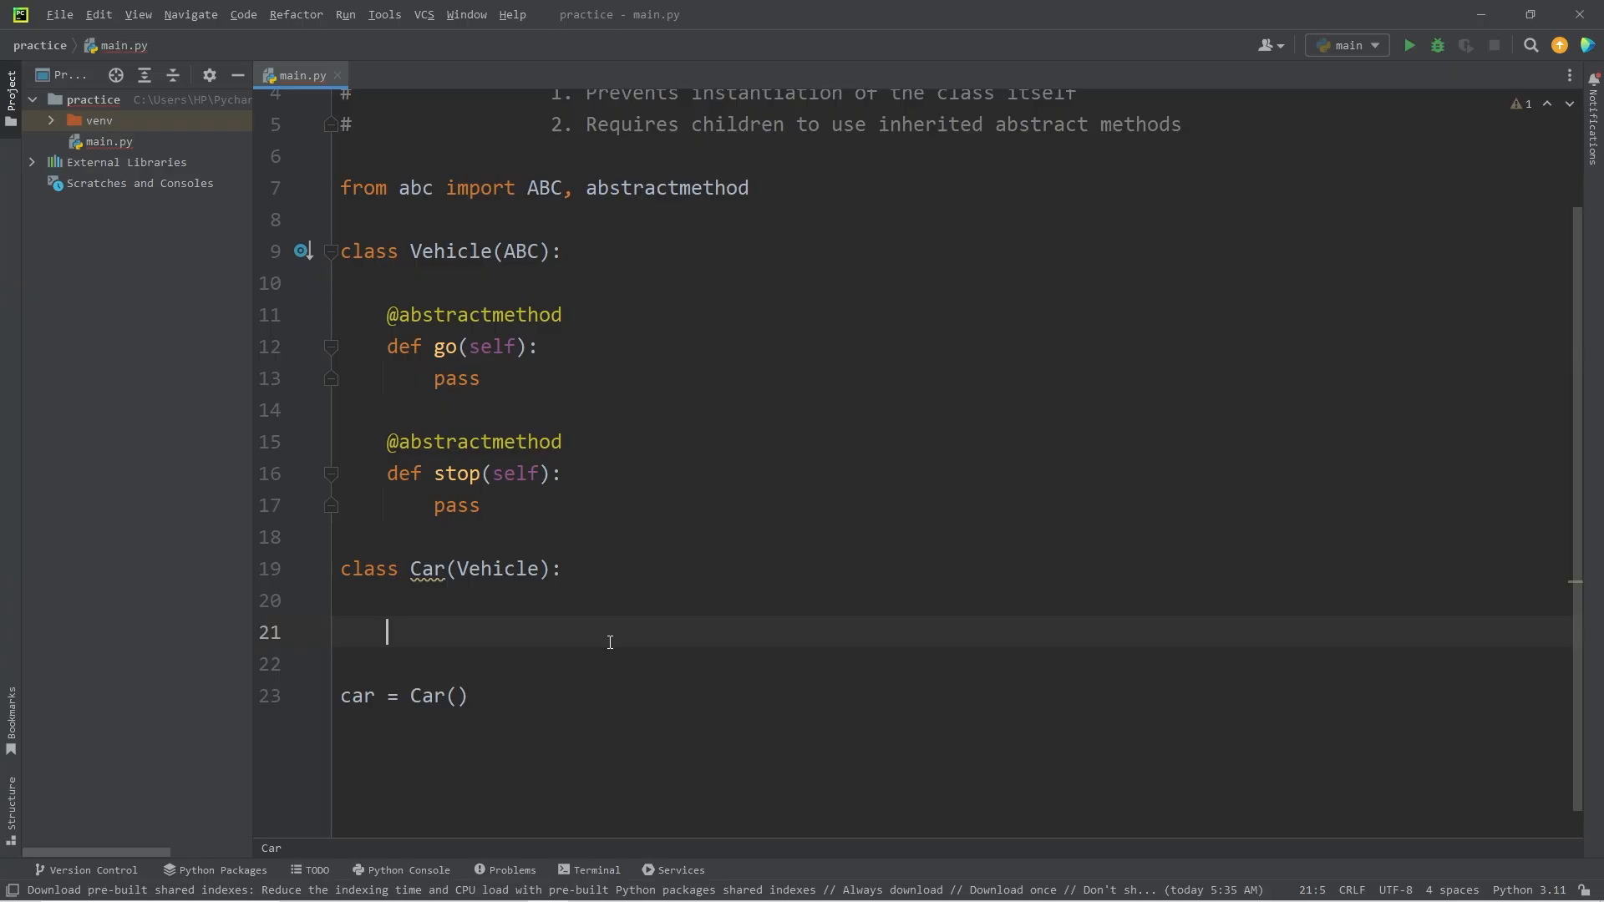
# Implement Car.go and Car.stop printing "You drive the car" and "You stop the car".
pyautogui.write('def go(self):')
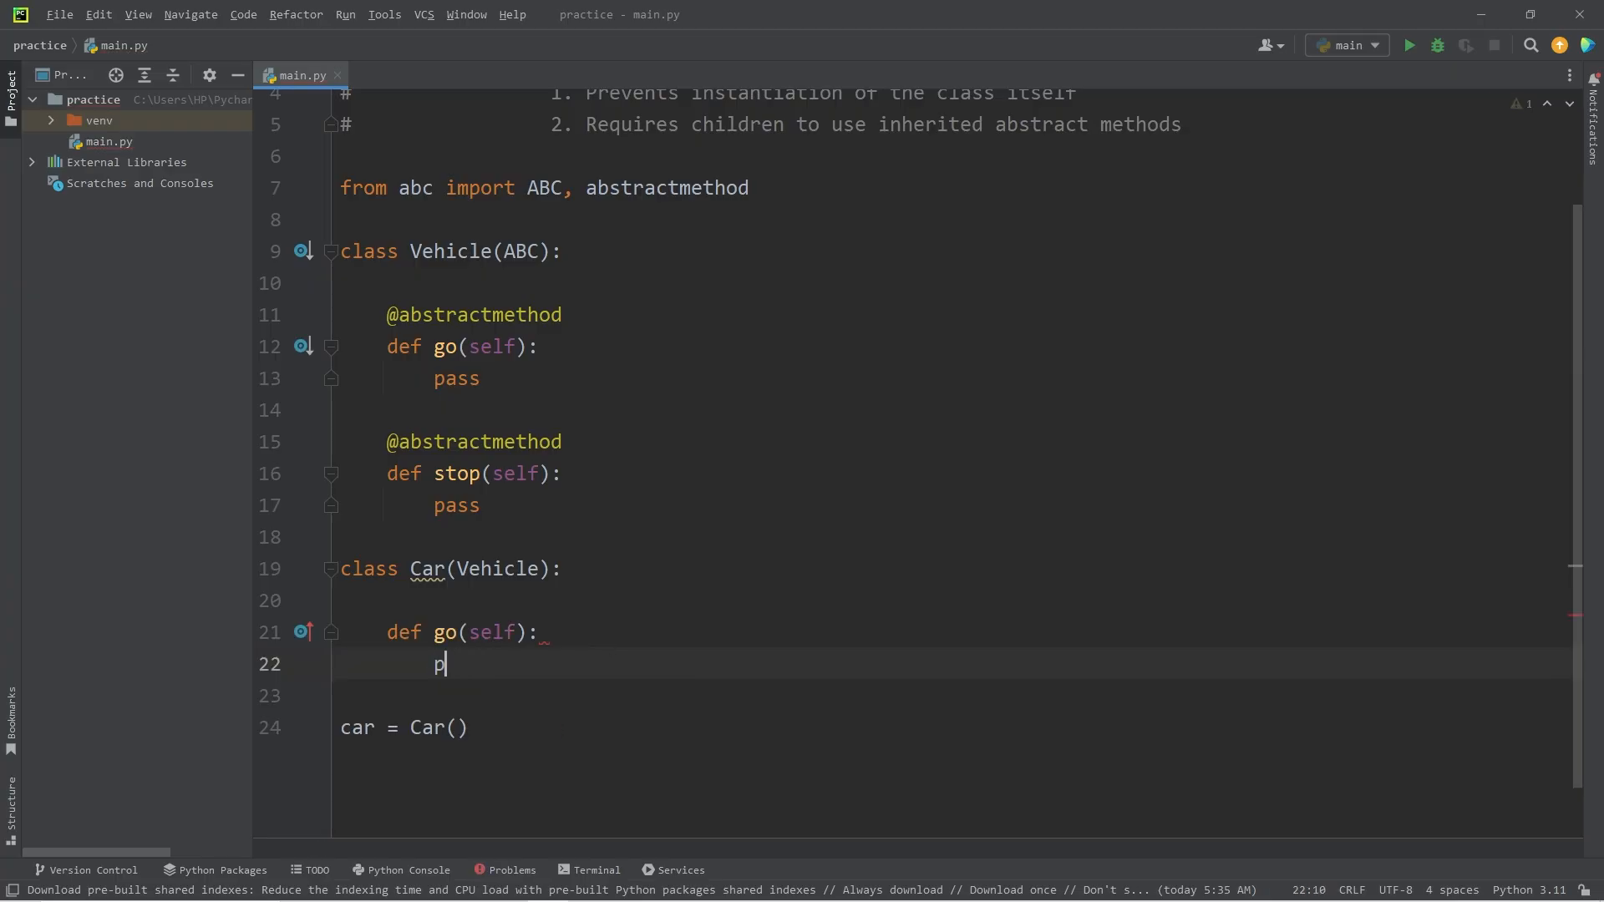
pyautogui.write('rint("")')
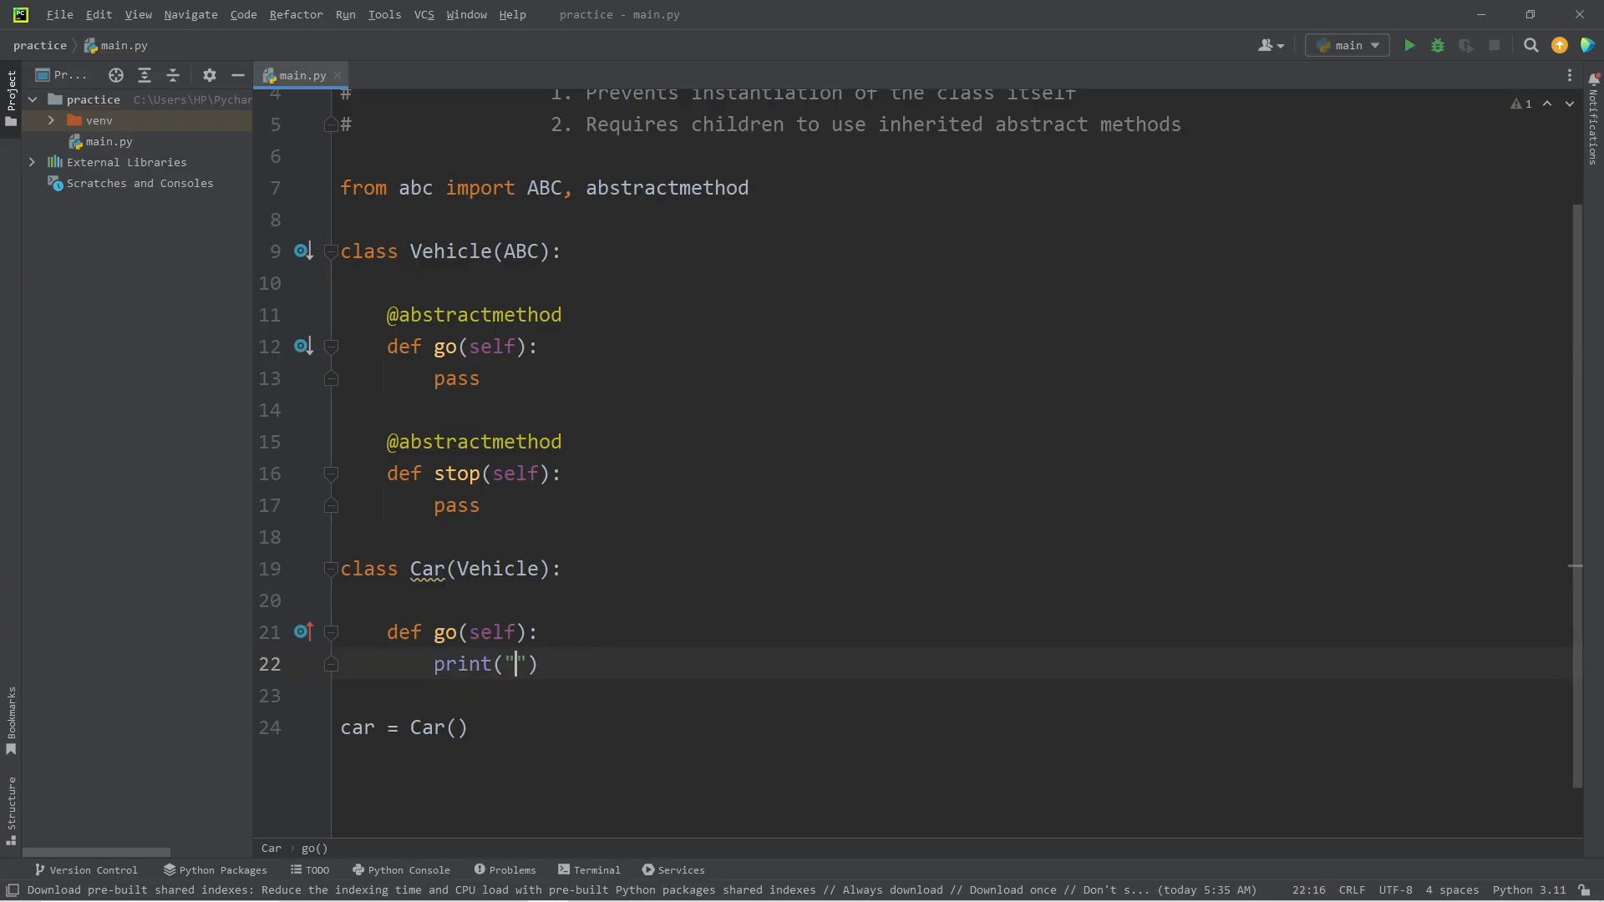
pyautogui.write('You dri')
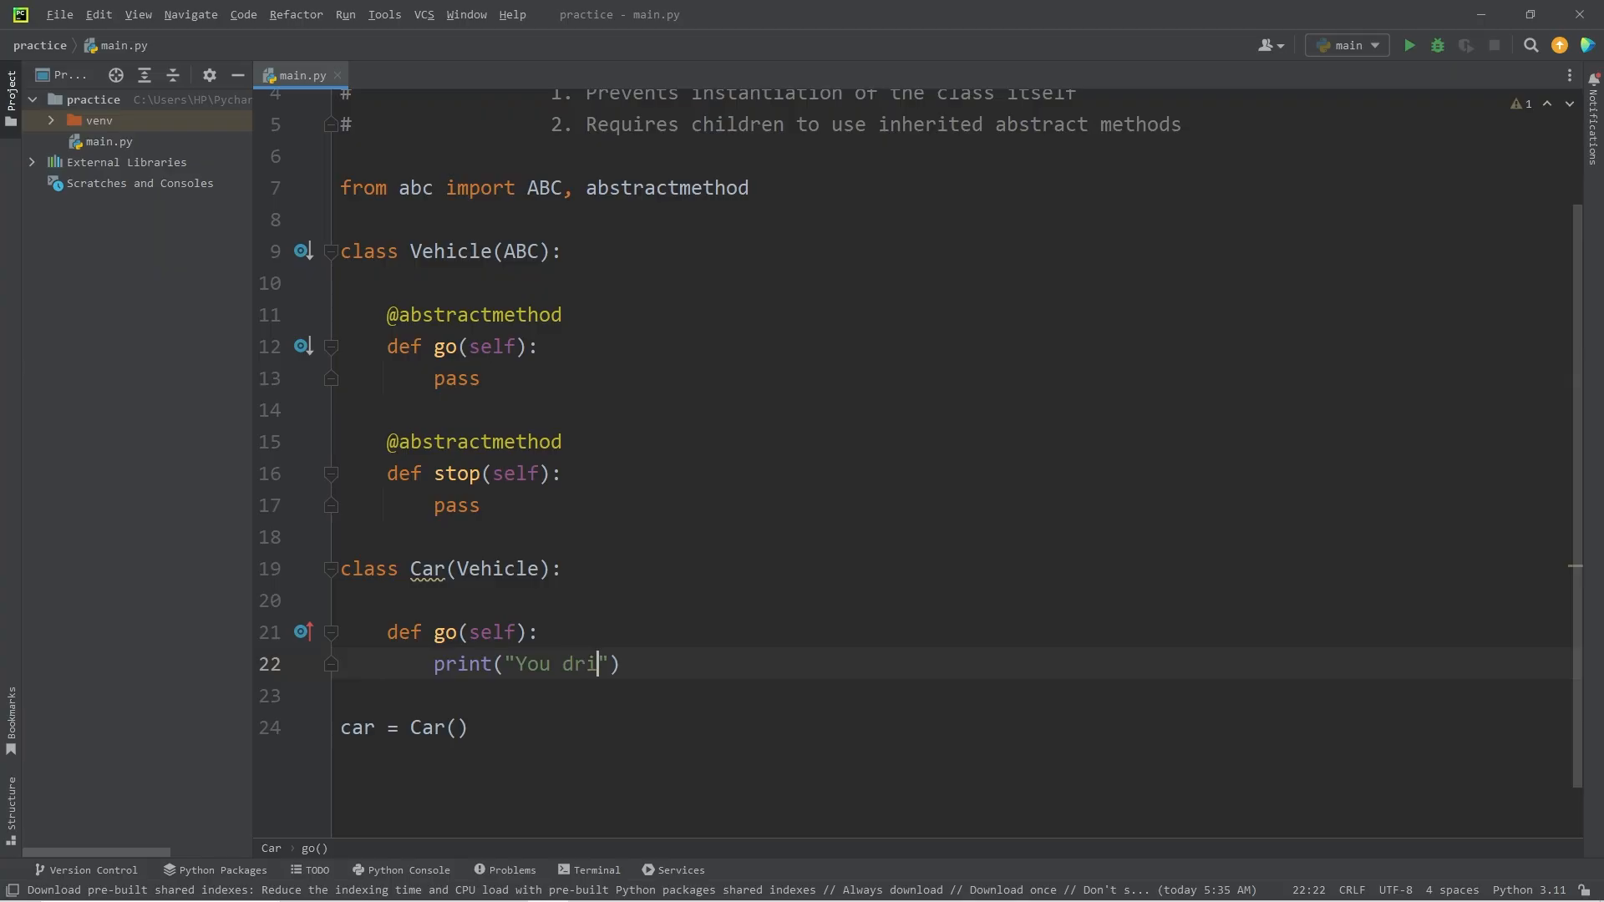
pyautogui.write('ve the car')
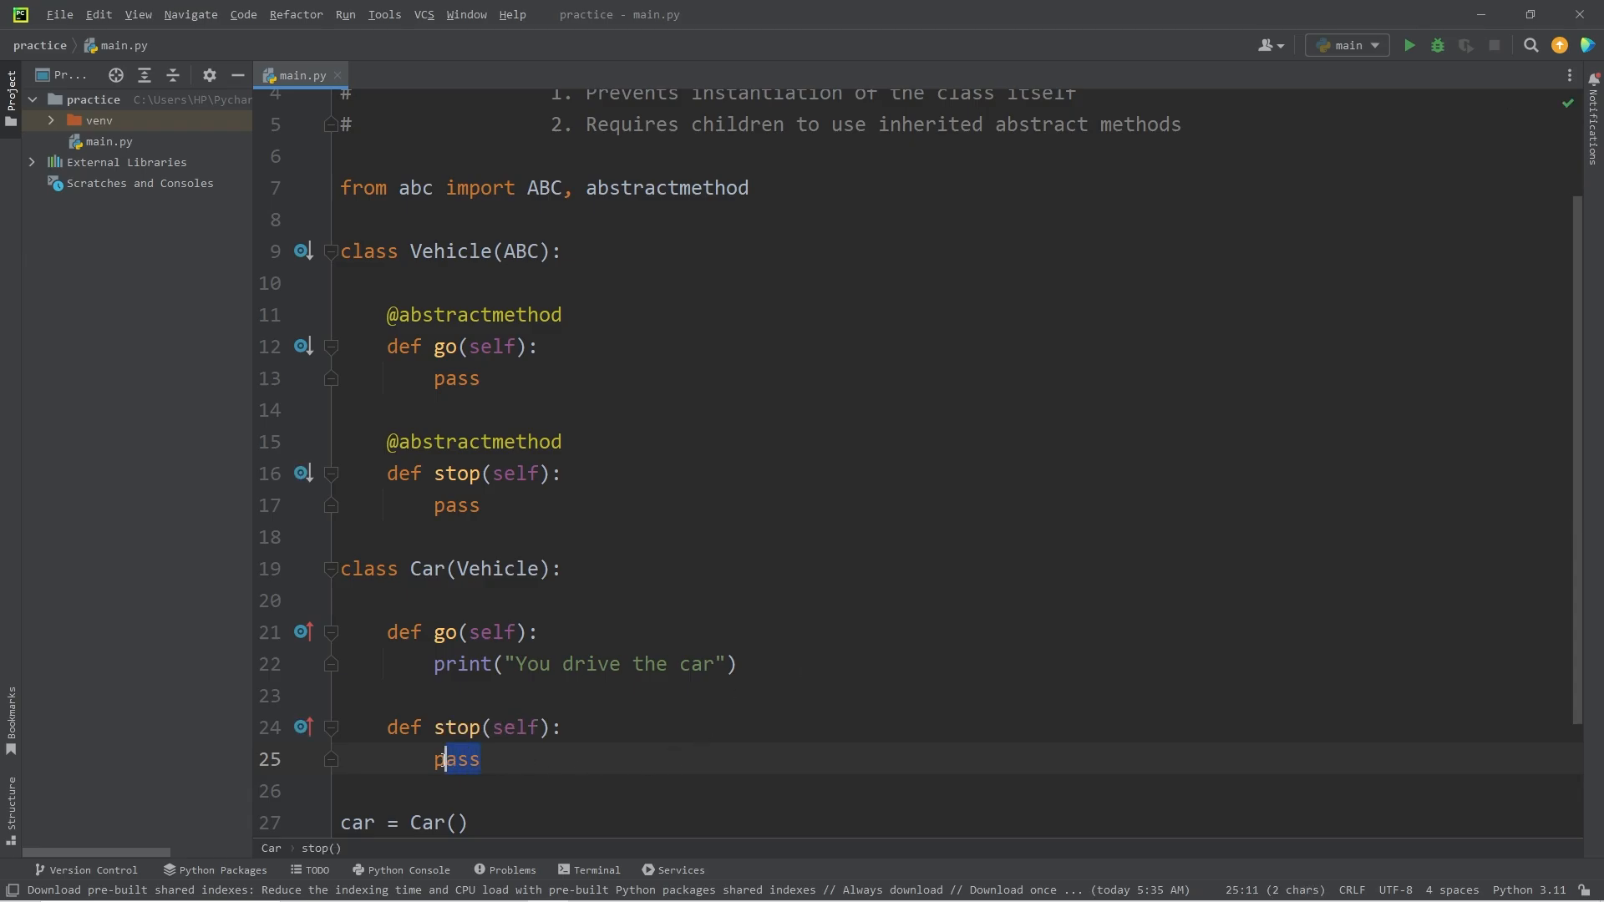
pyautogui.write('print("You stop the car')
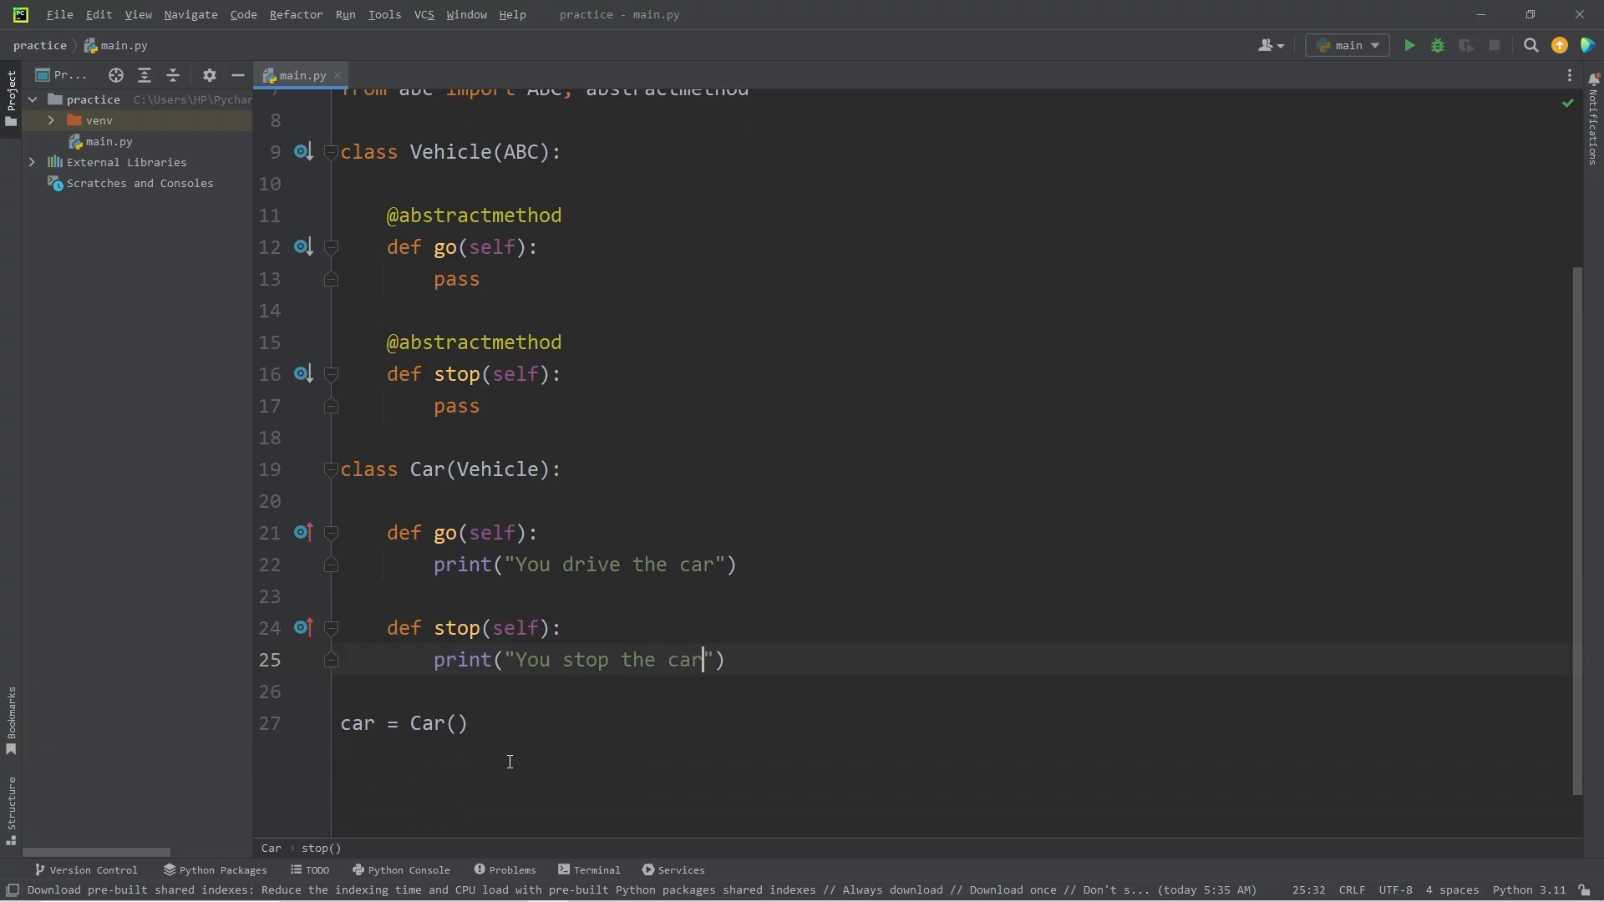
# Create car = Car(), call car.go() and car.stop(), and run the script.
pyautogui.click(1411, 45)
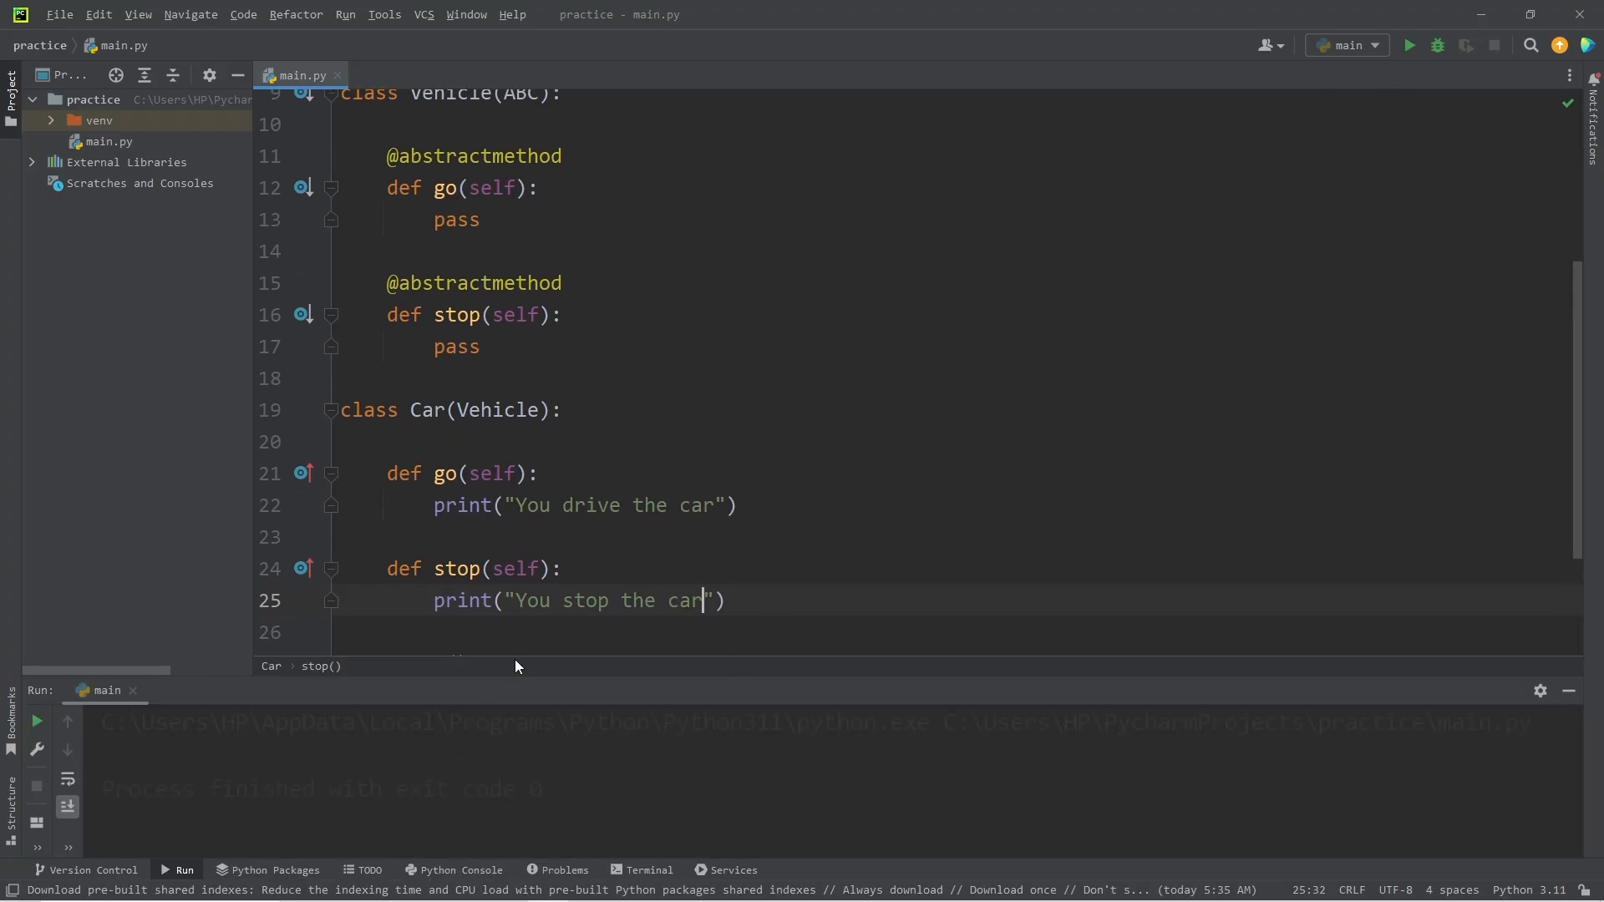
pyautogui.write('car = Car()')
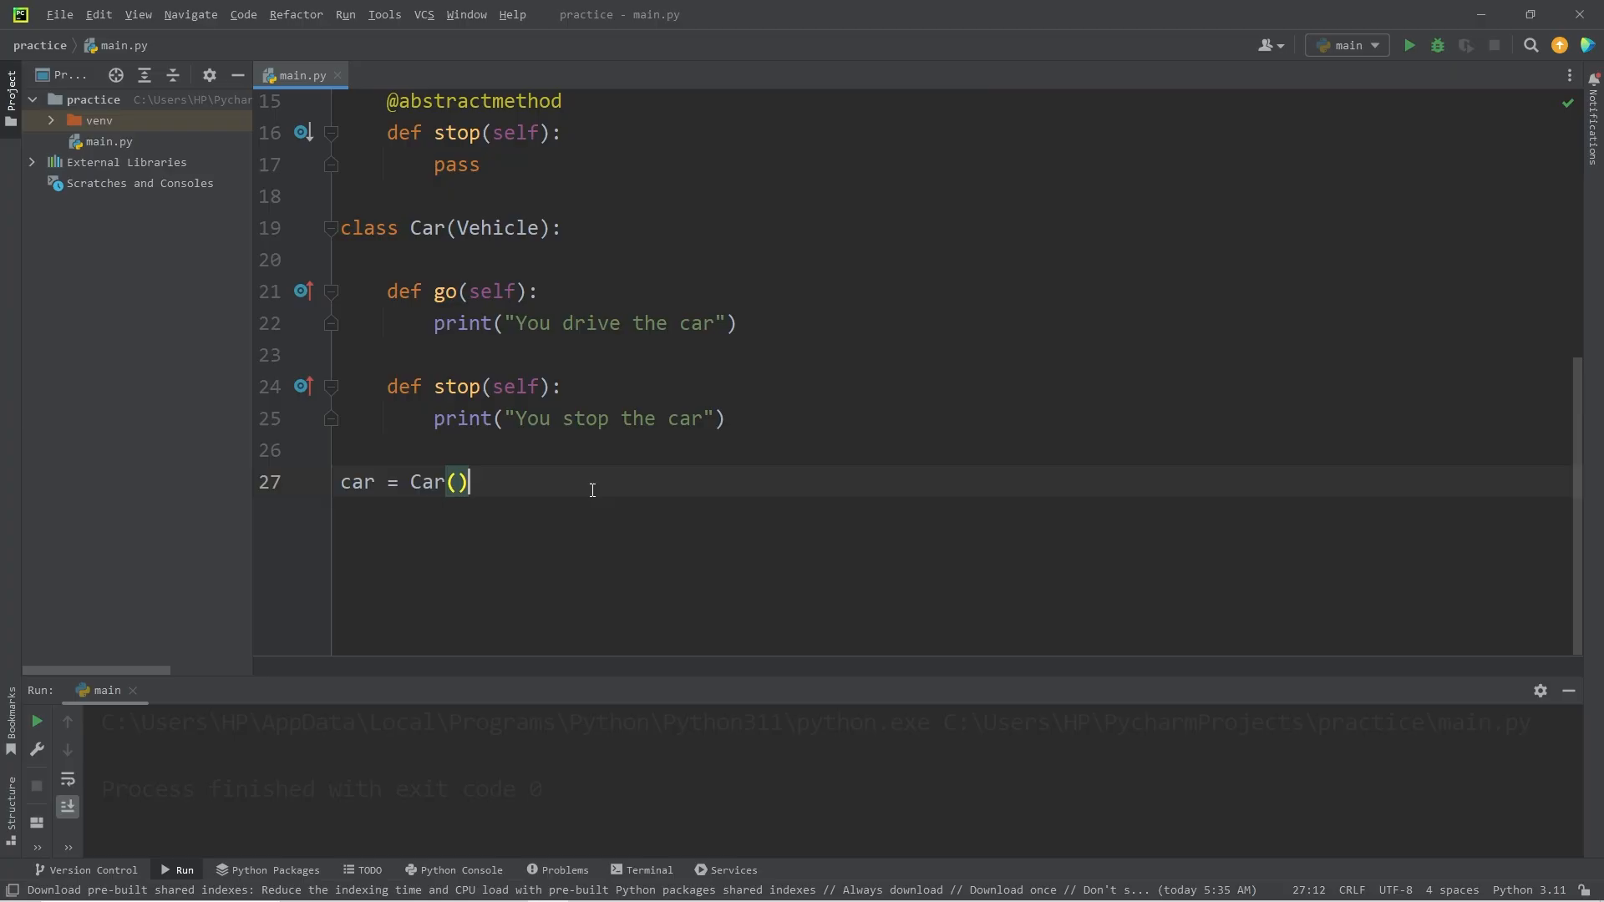
pyautogui.write('car.go(')
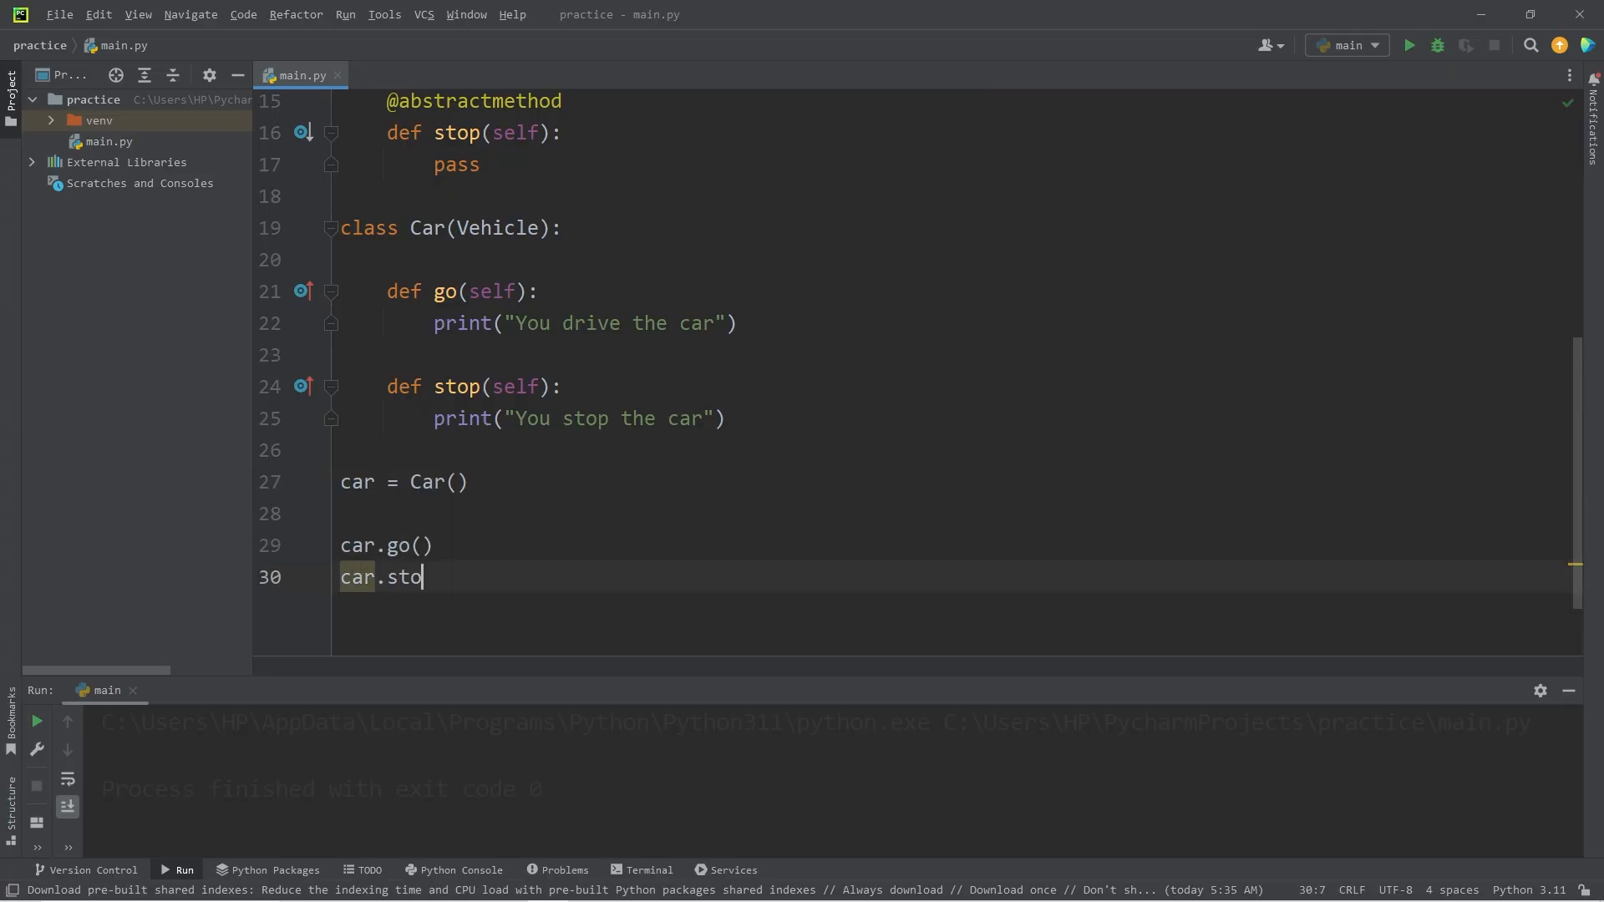
pyautogui.write('p()')
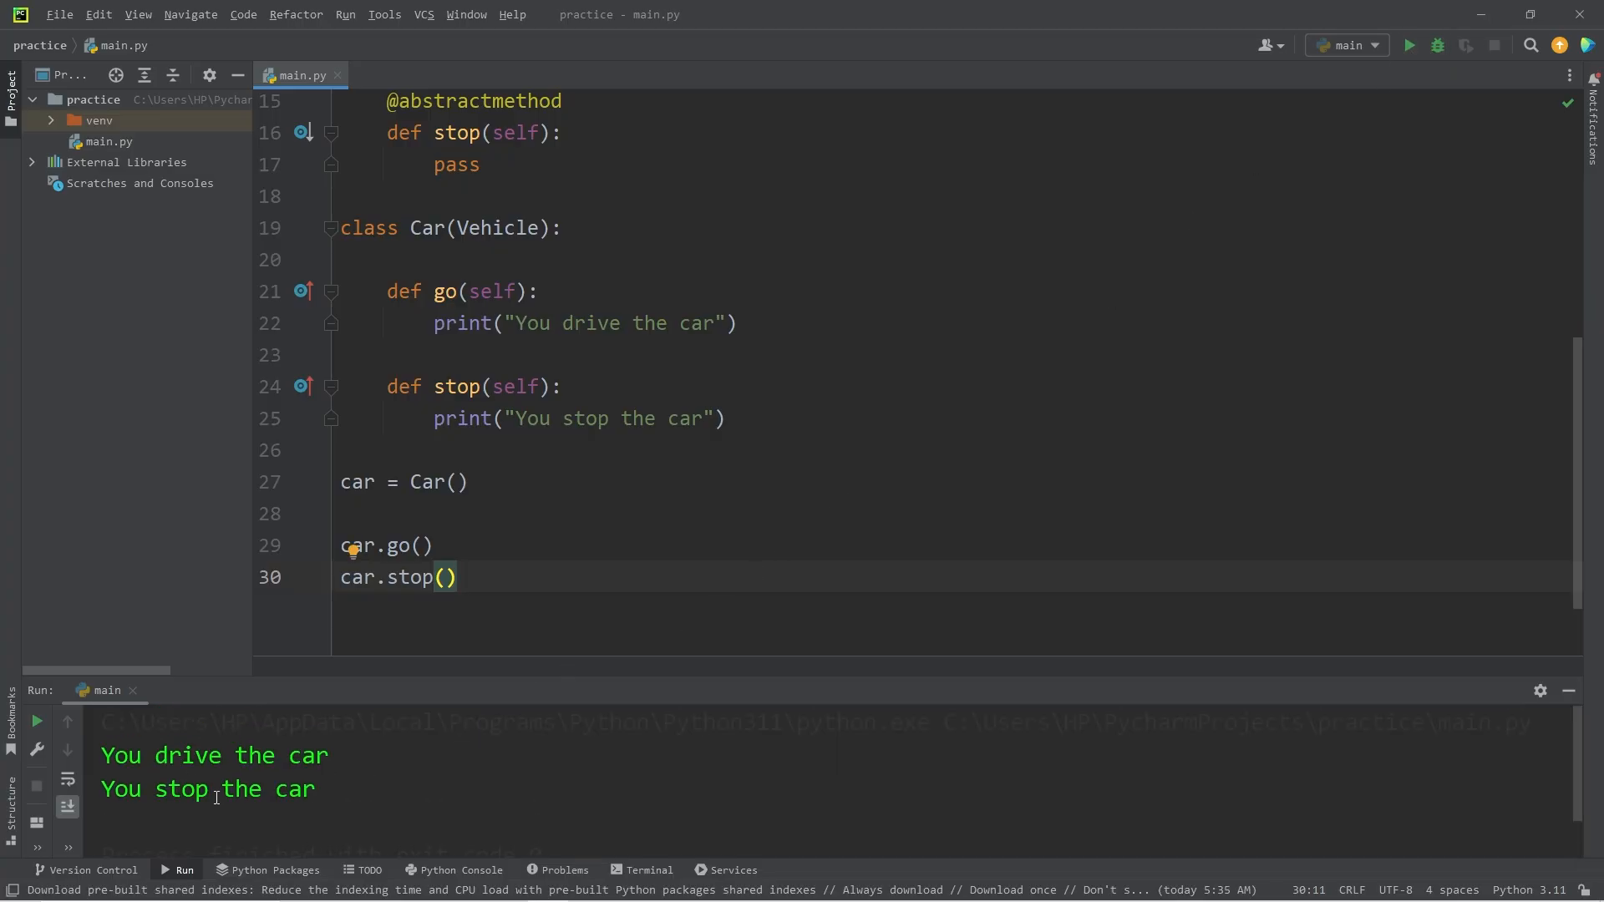
pyautogui.moveTo(645, 553)
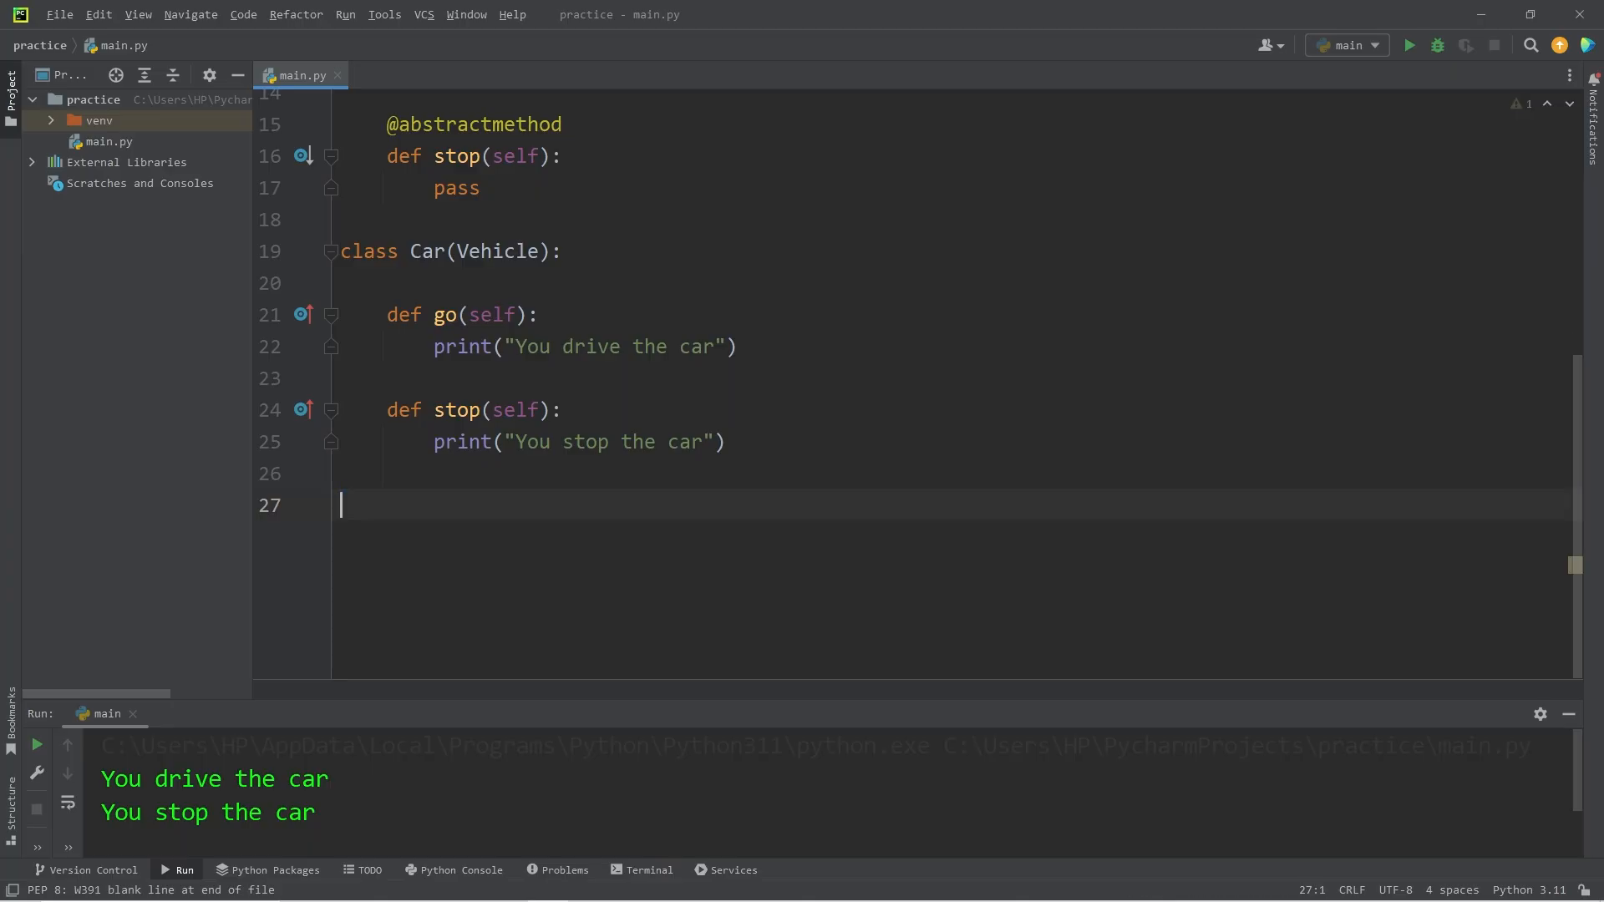
# Declare class Motorcycle(Vehicle) in place of the car test.
pyautogui.write('class Mo')
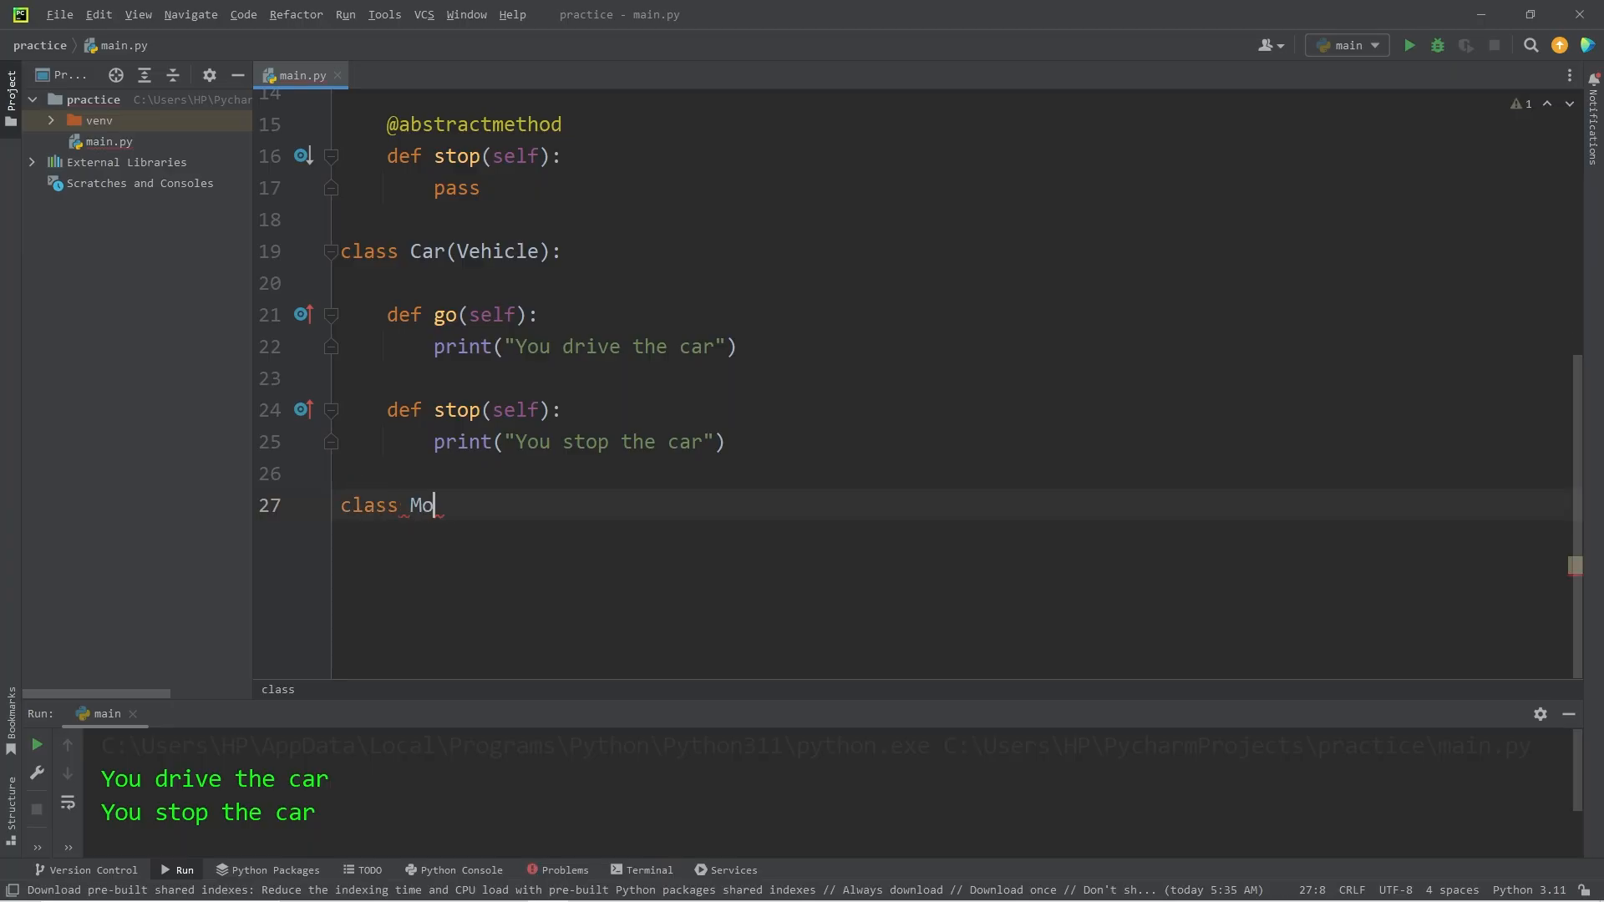
pyautogui.write('torcyc')
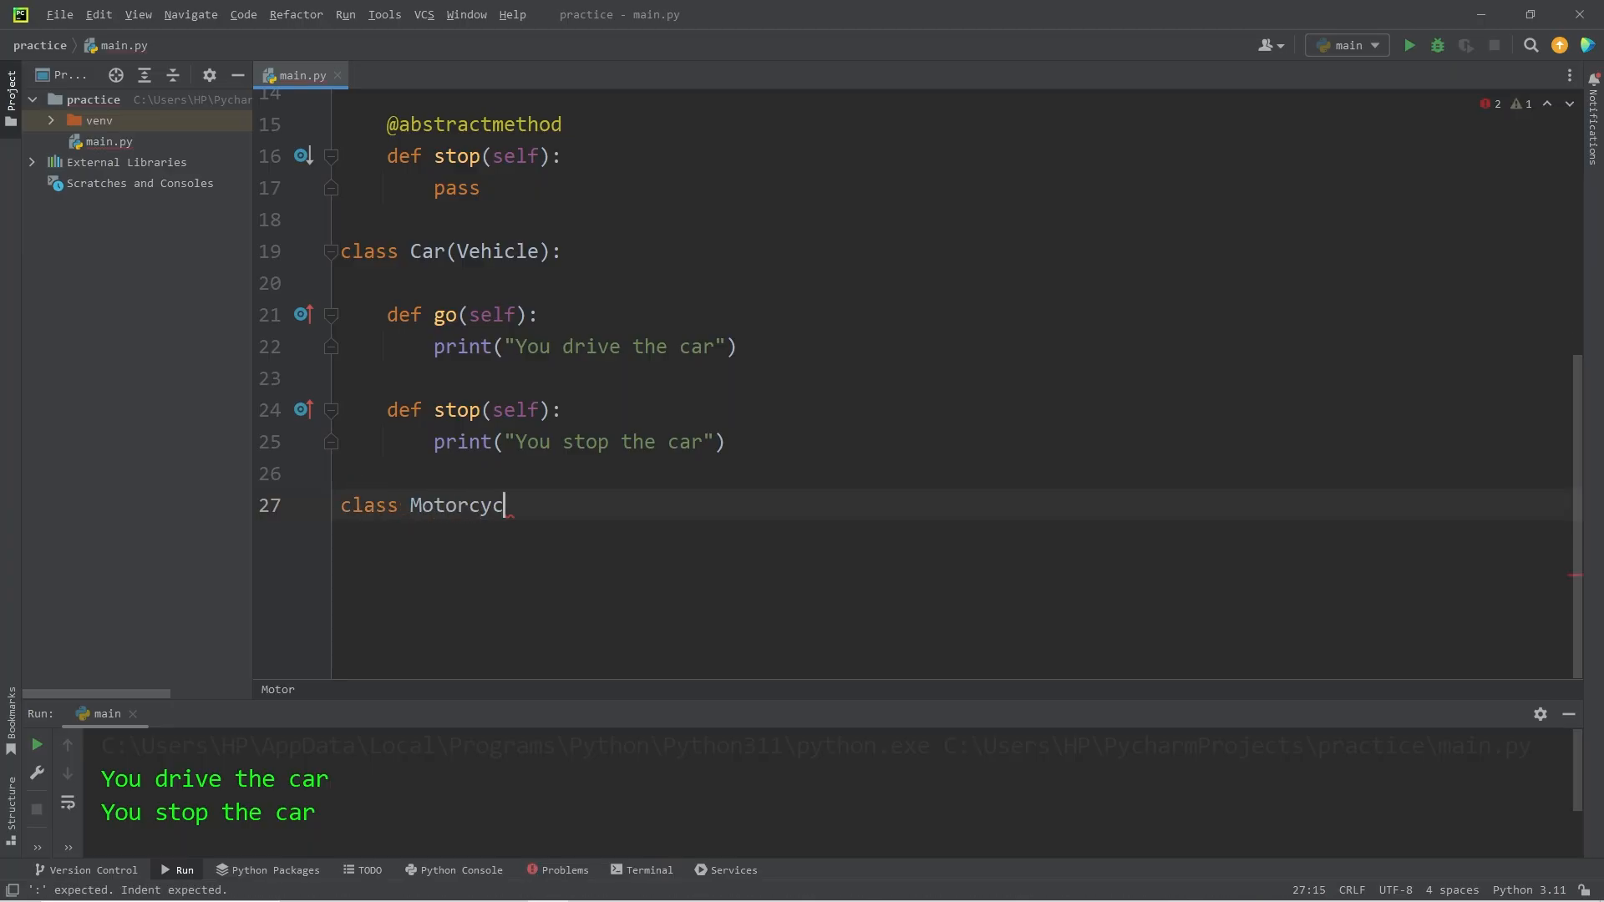
pyautogui.write('le')
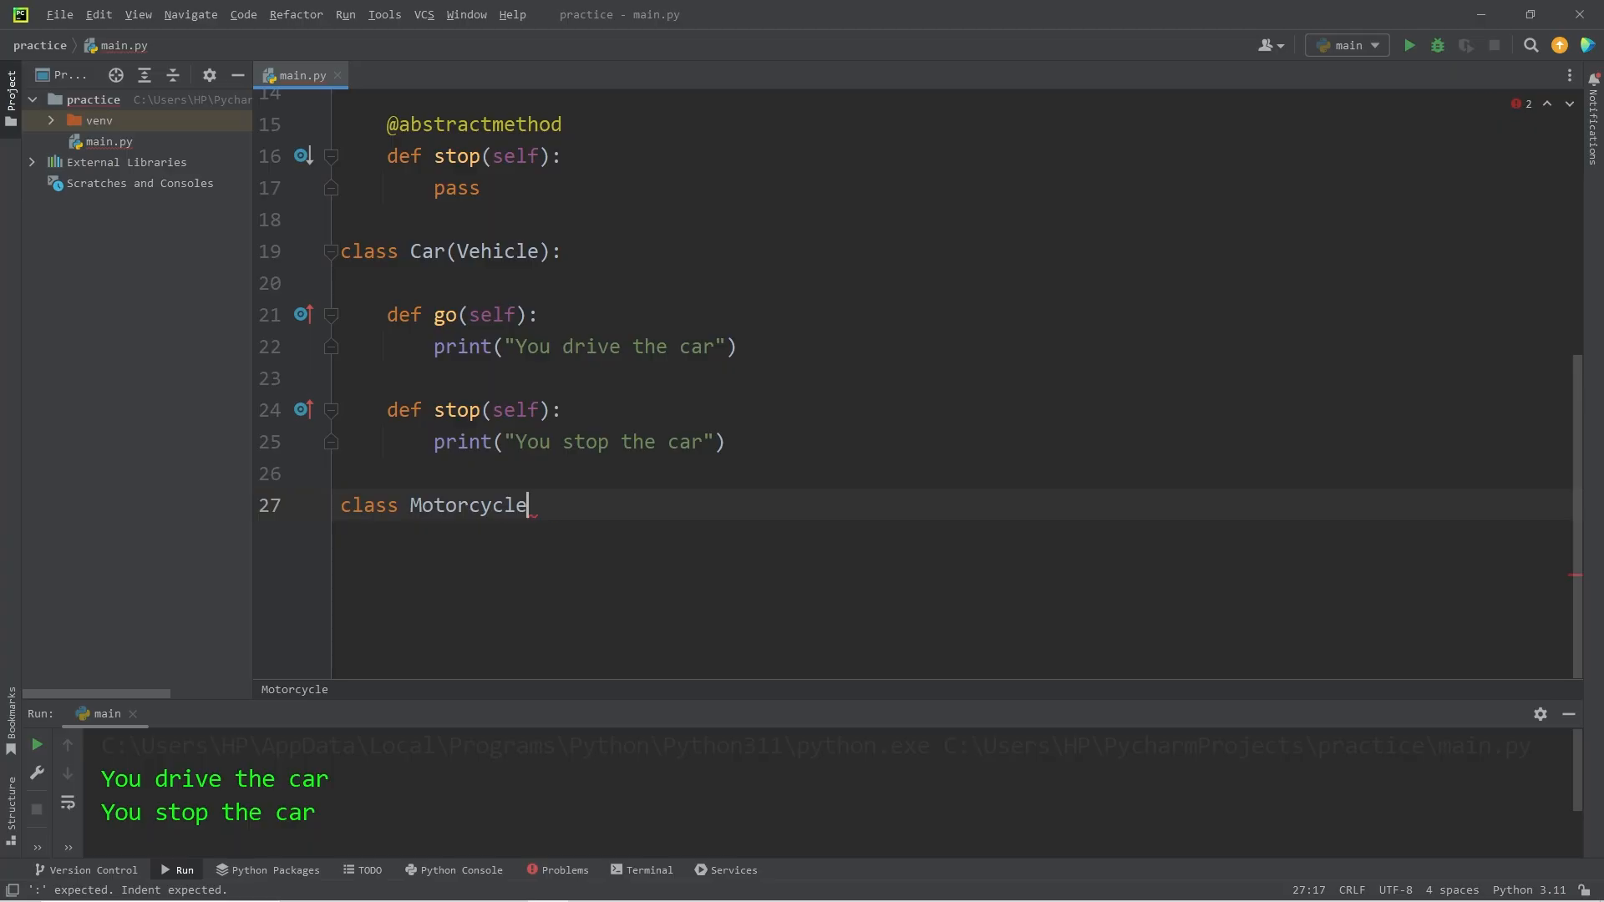
pyautogui.write('(Vehi)')
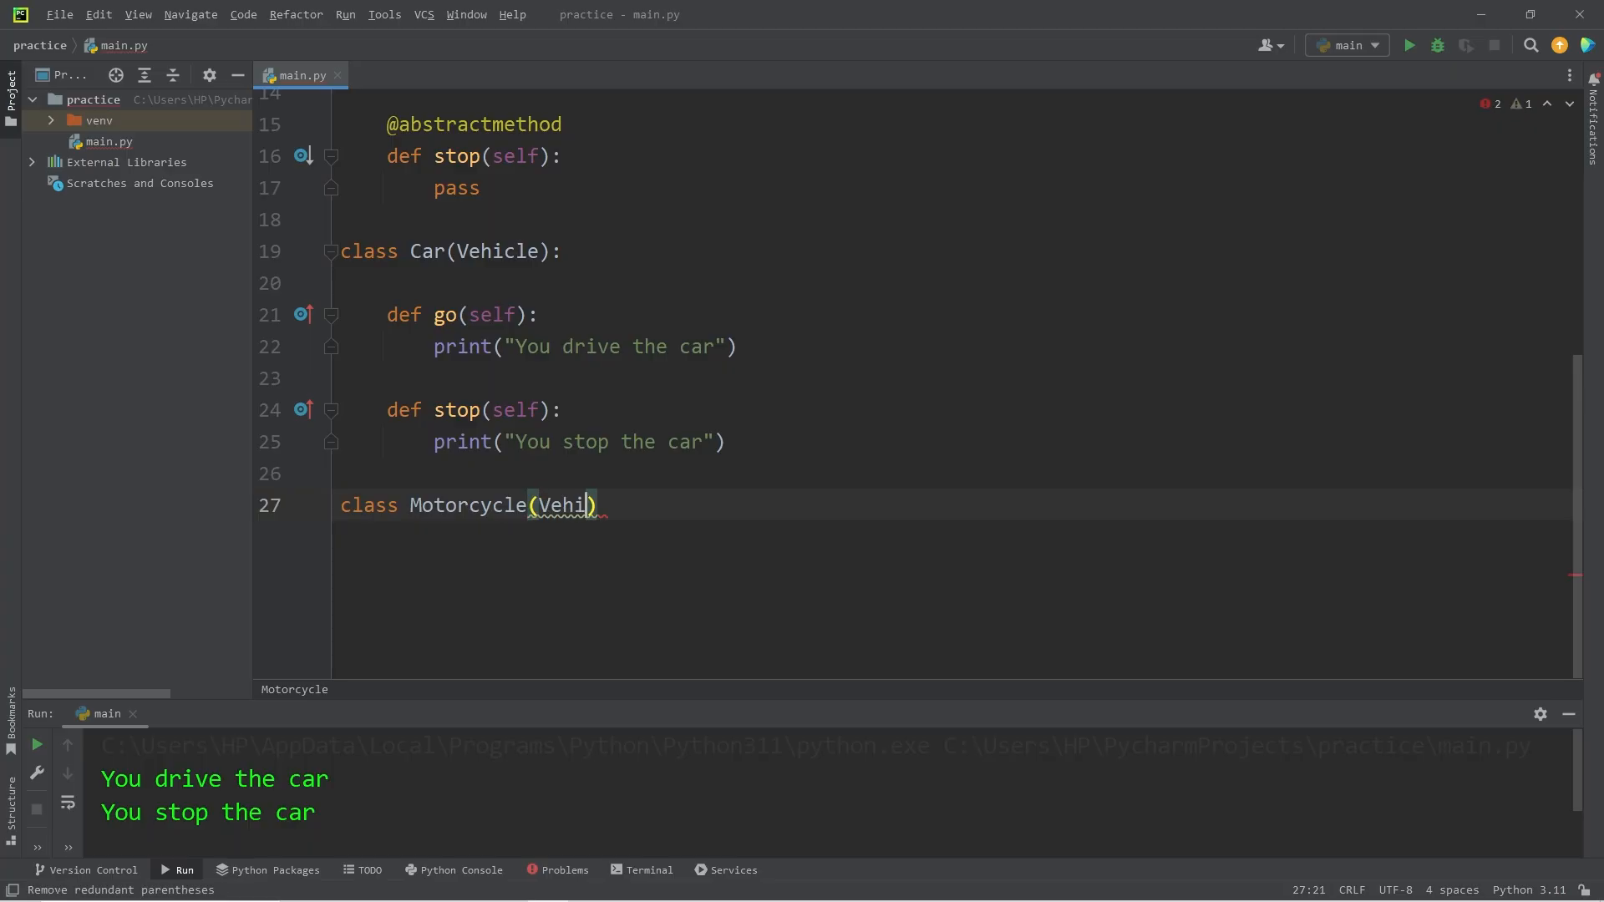
pyautogui.press('Enter')
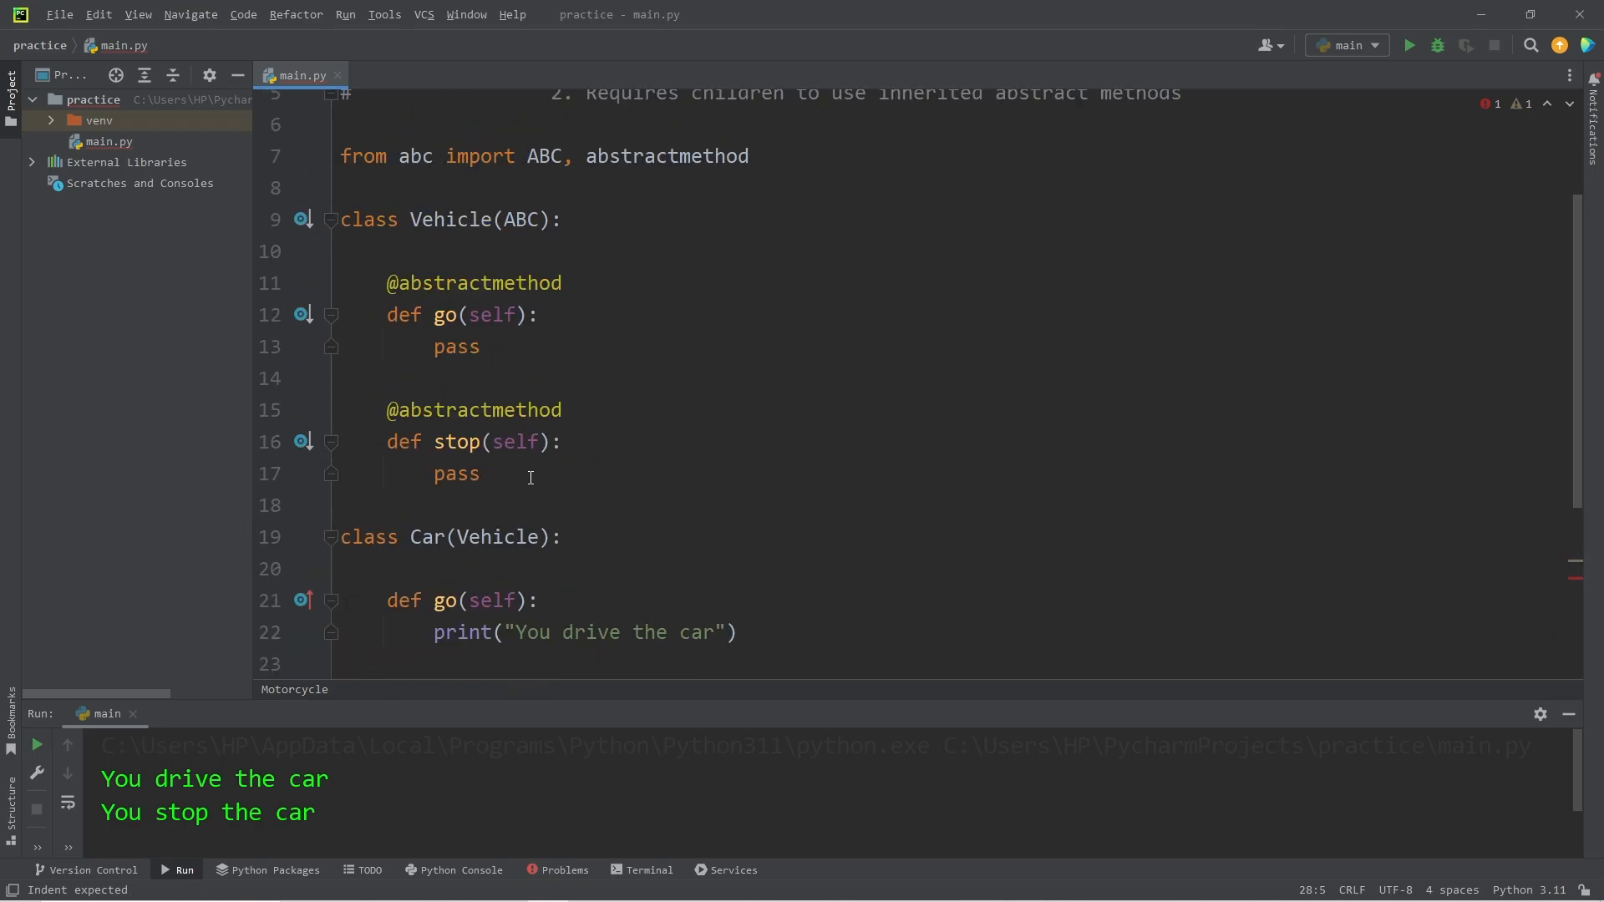
# Make Motorcycle's go and stop print "You ride the motorcycle" messages.
pyautogui.moveTo(386, 282); pyautogui.dragTo(481, 473)
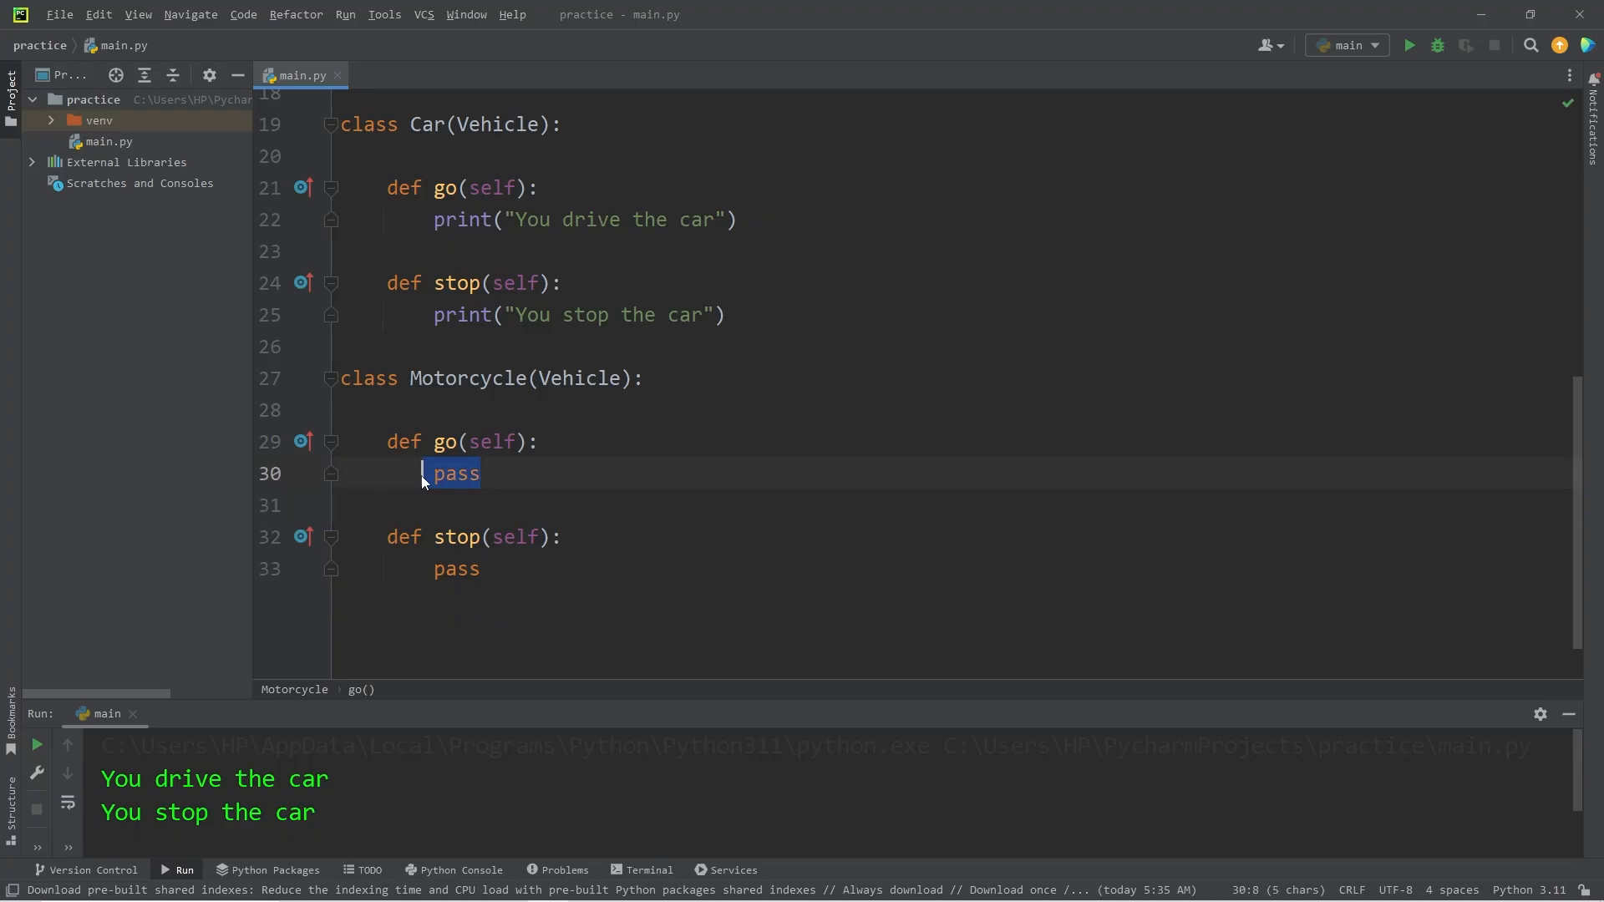
pyautogui.write('print("You r')
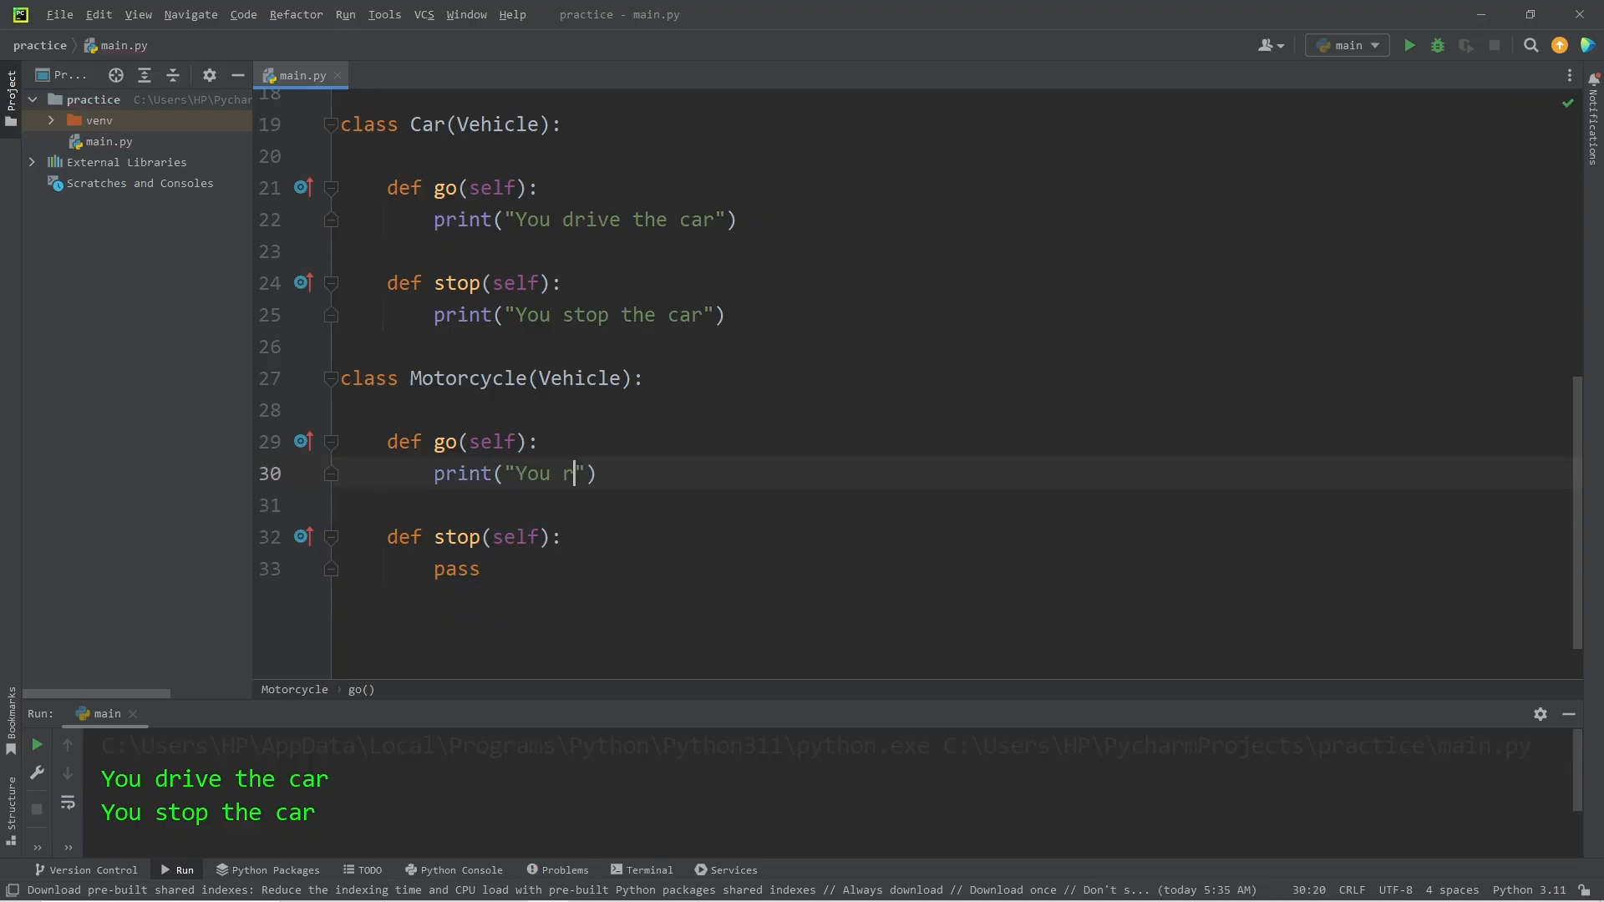
pyautogui.write('ide the motorcy')
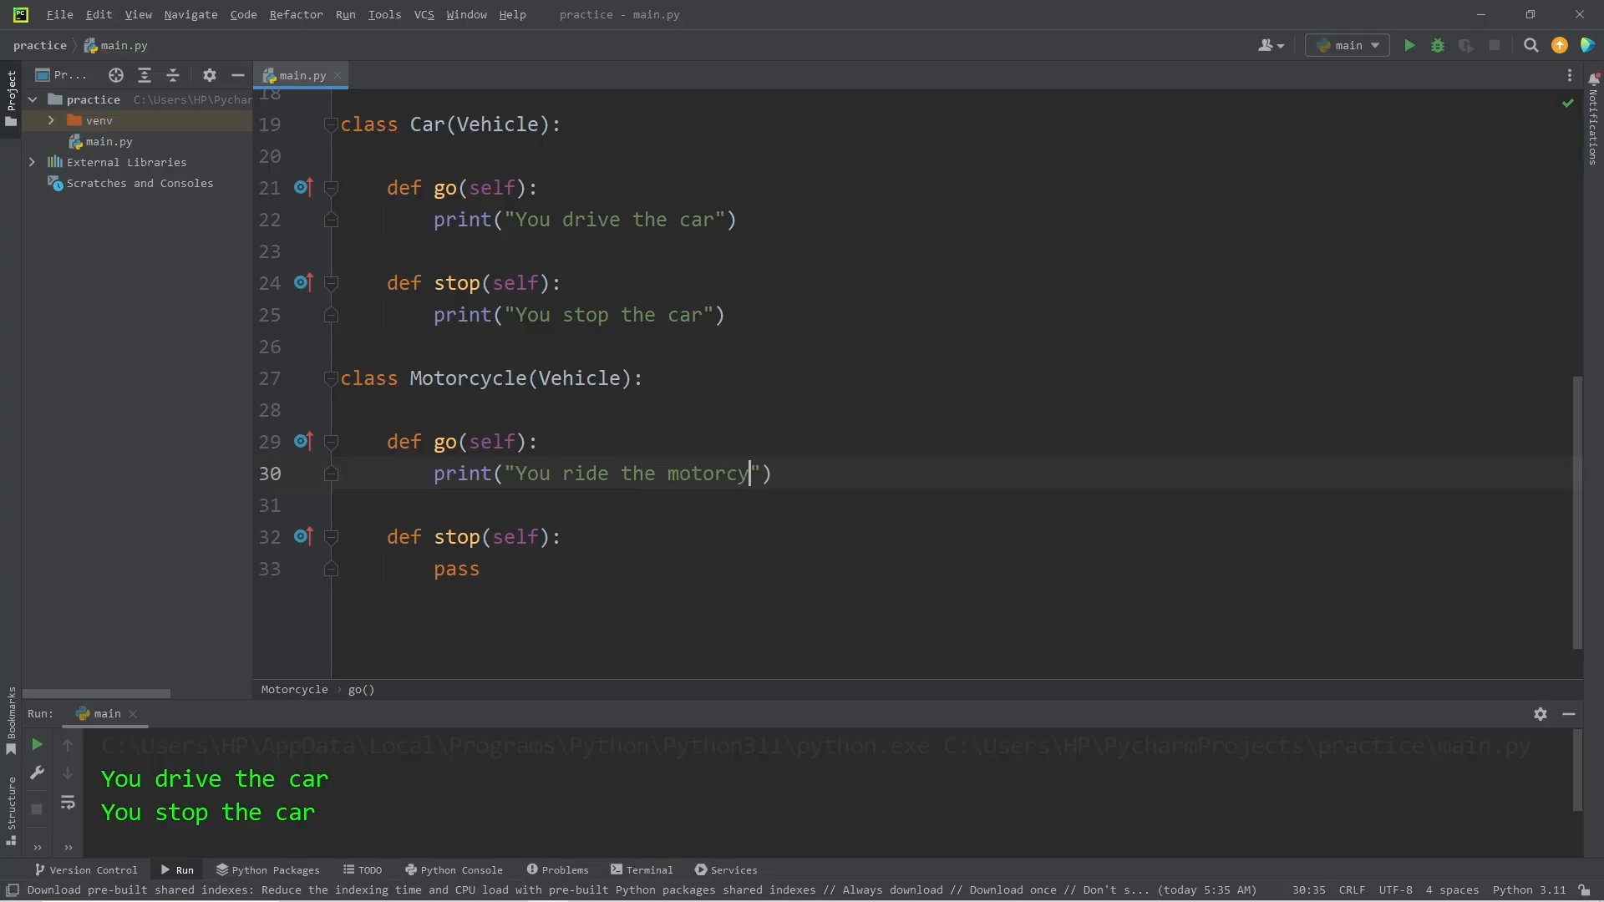
pyautogui.write('cle')
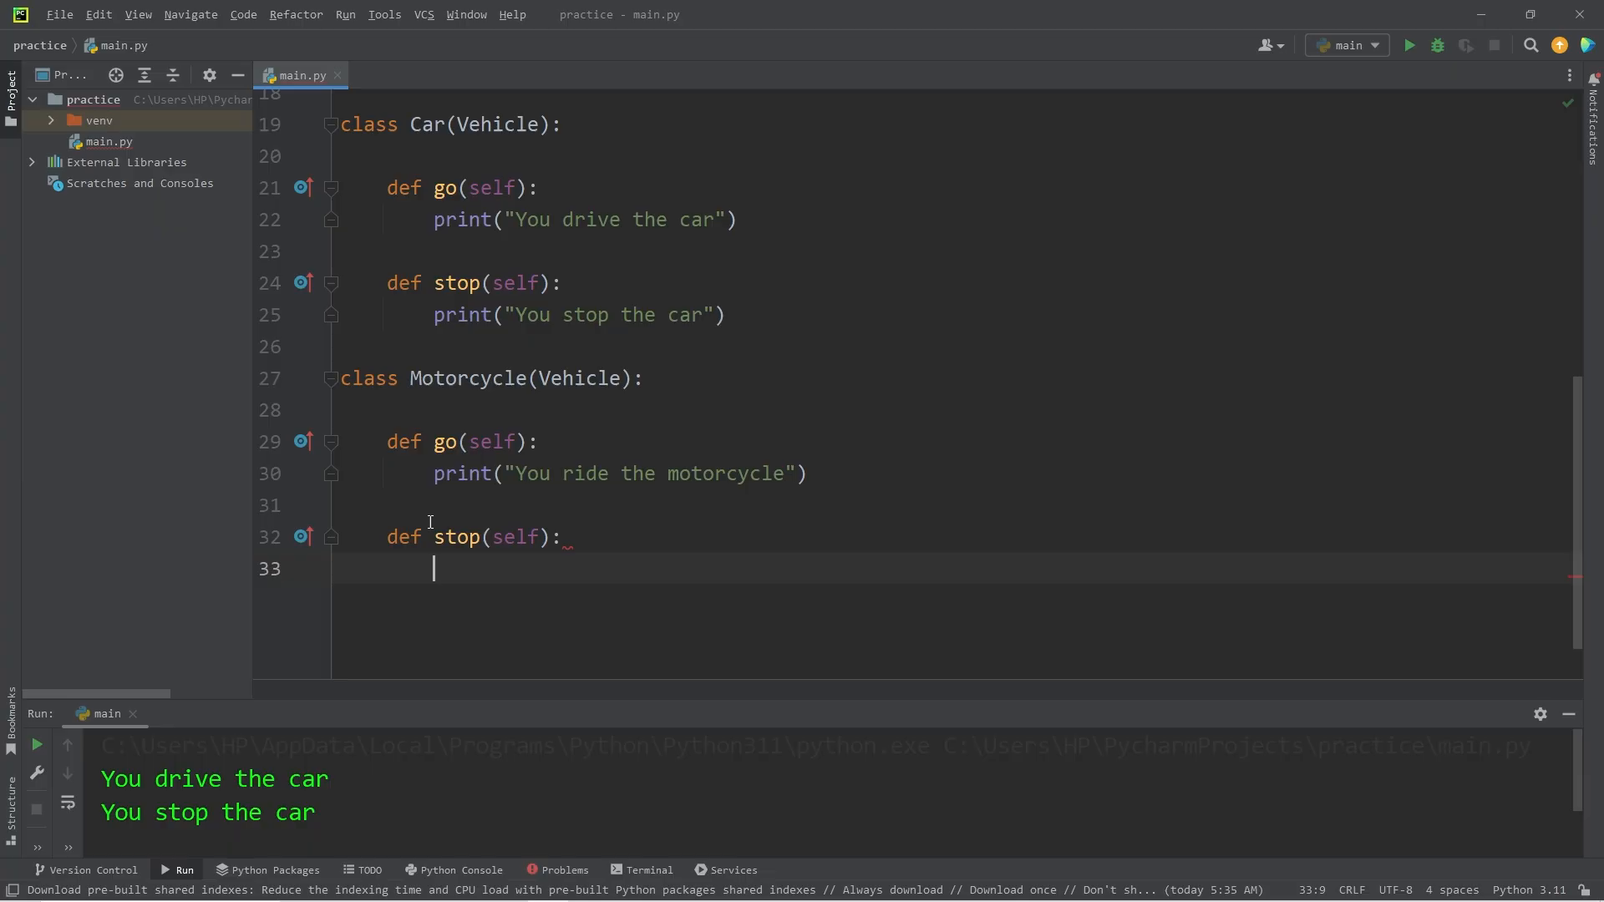
pyautogui.write('print("You ride the motorcycle")')
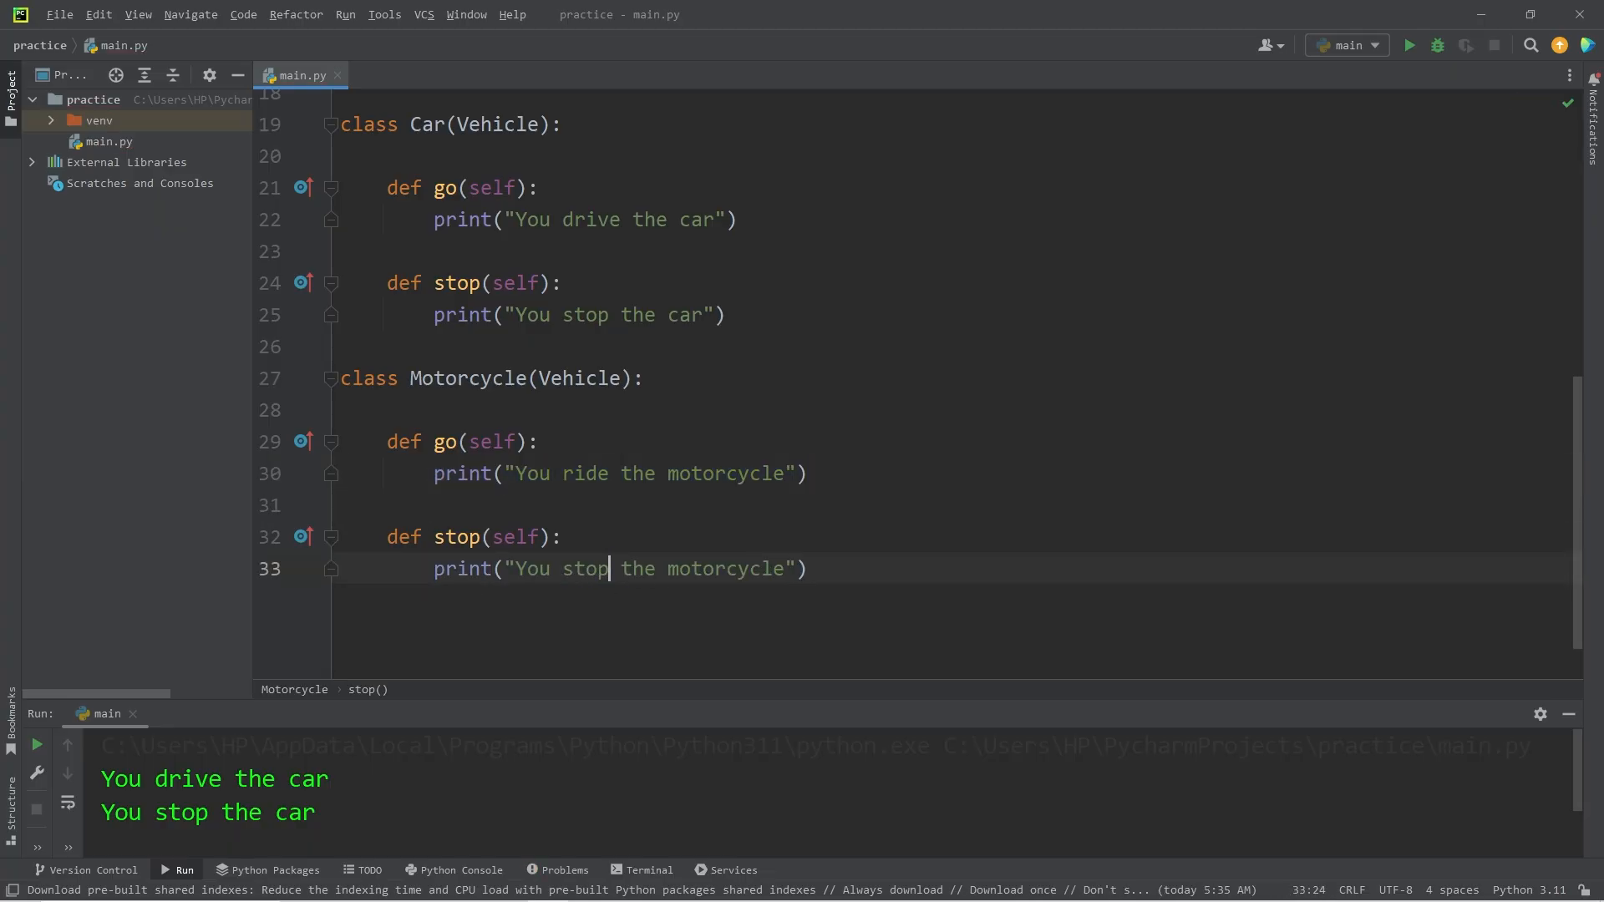
# Create motorcycle = Motorcycle() and call motorcycle.go() and motorcycle.stop().
pyautogui.write('motorcycle =')
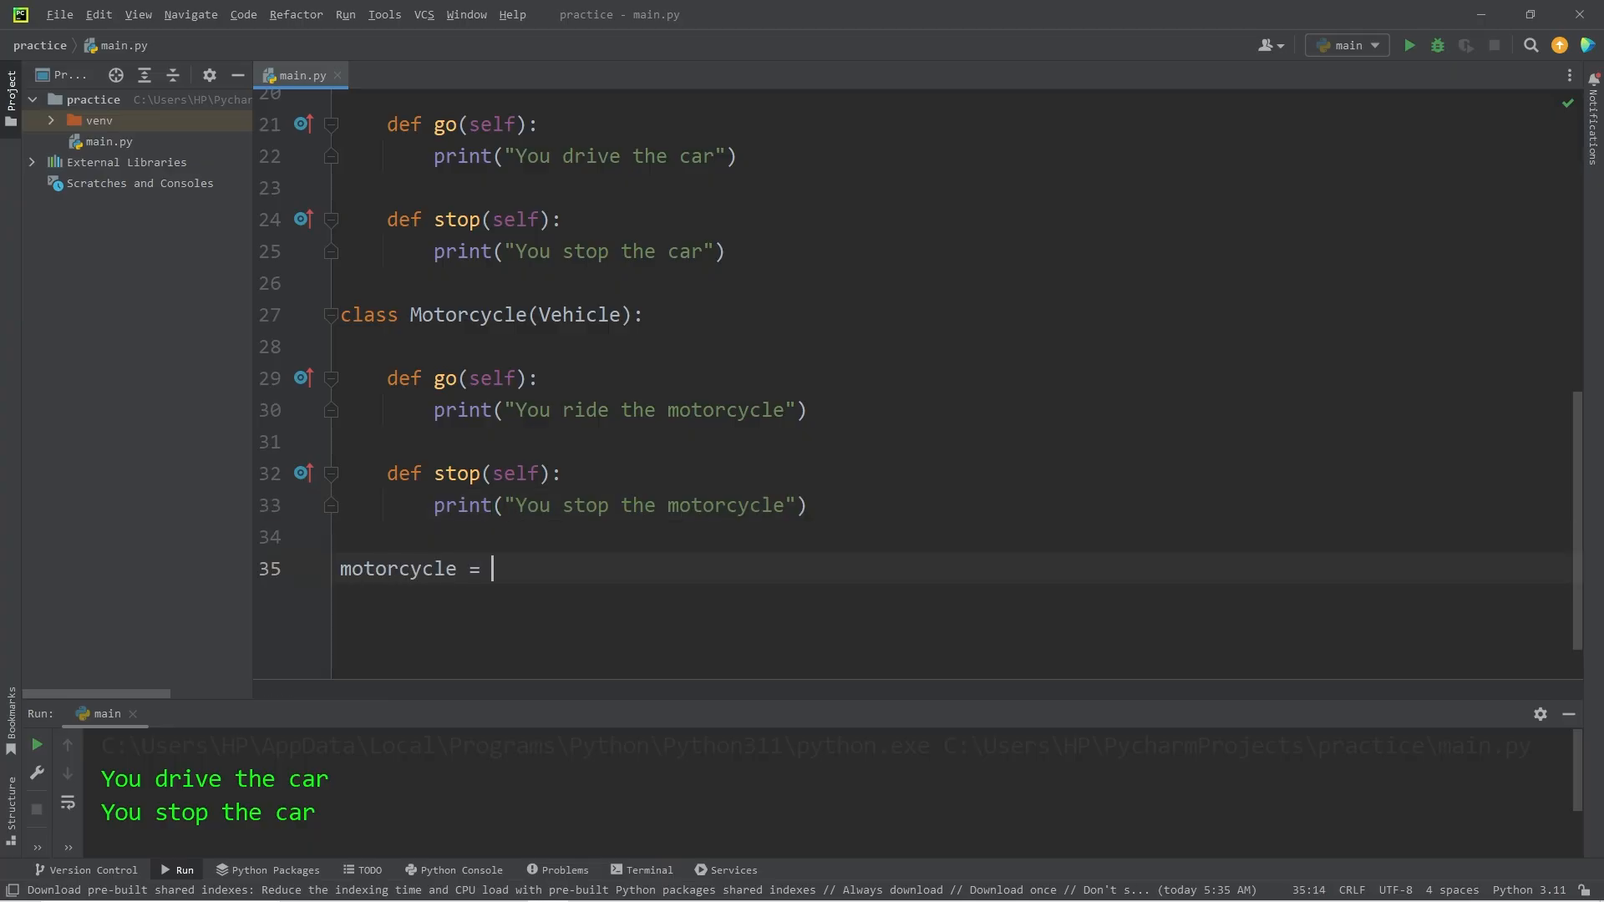
pyautogui.write('Motorcycle')
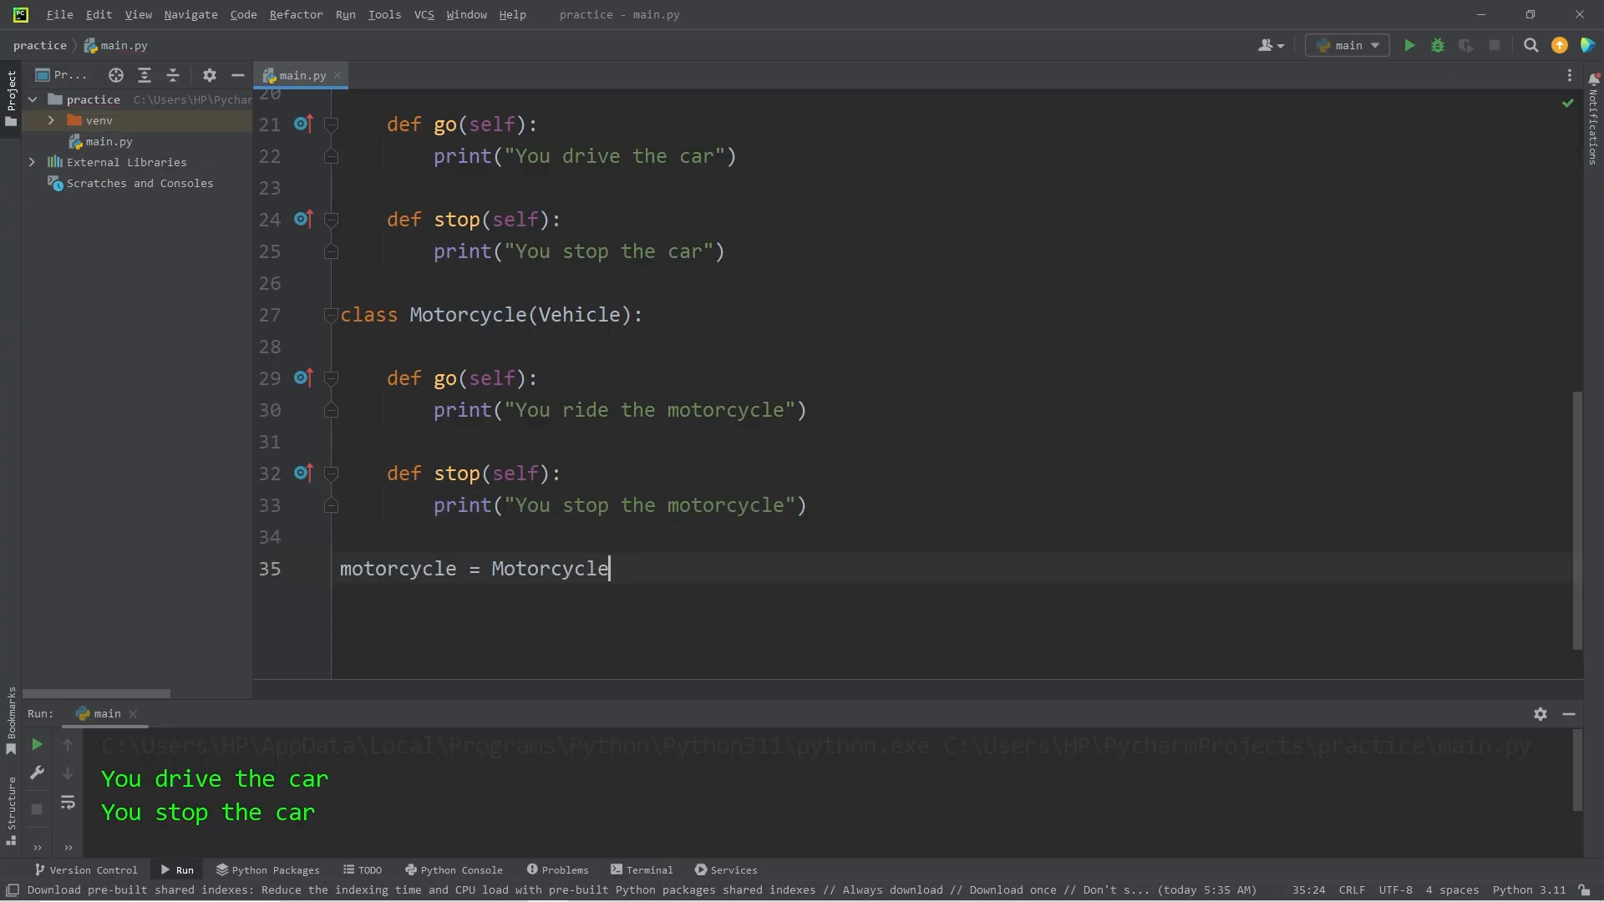
pyautogui.write('()')
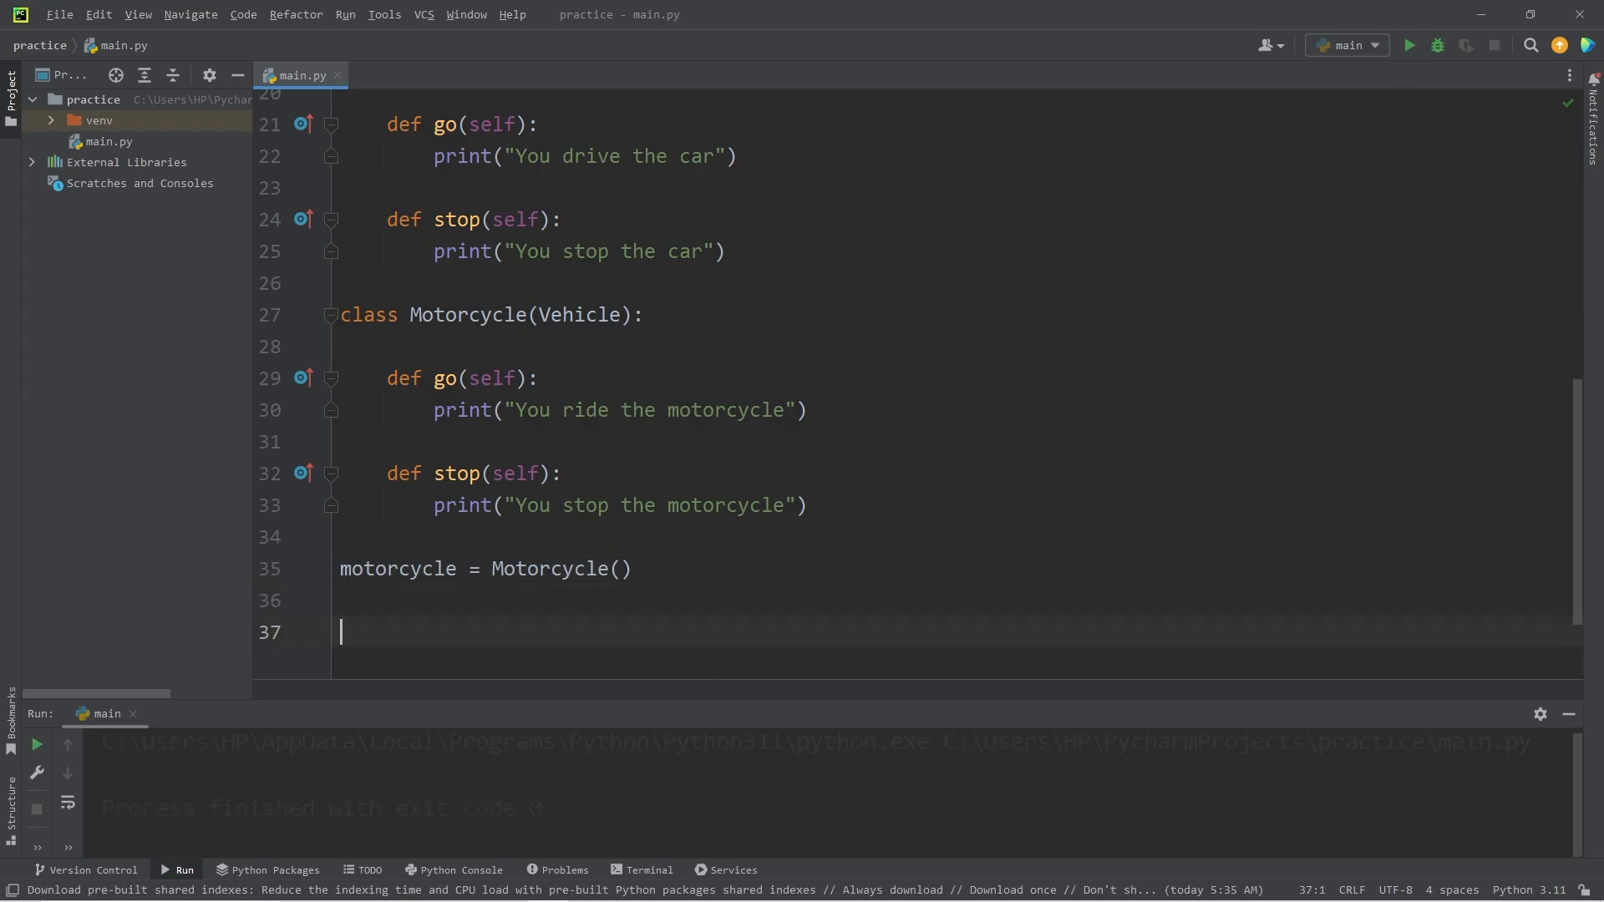
pyautogui.write('motorcycle')
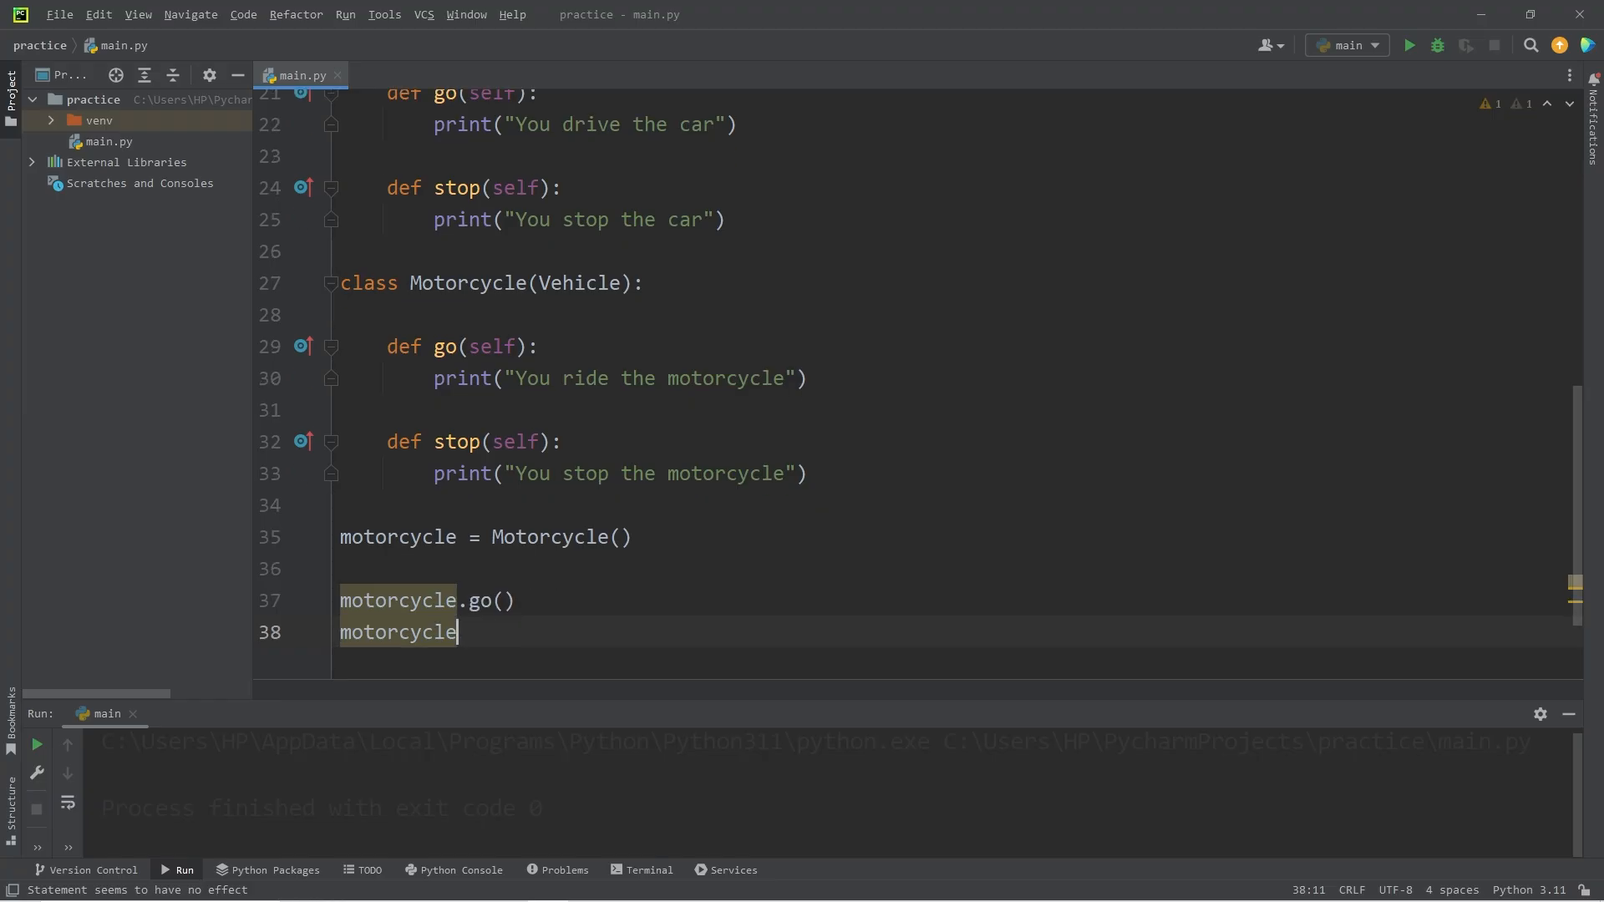
pyautogui.write('.stop()')
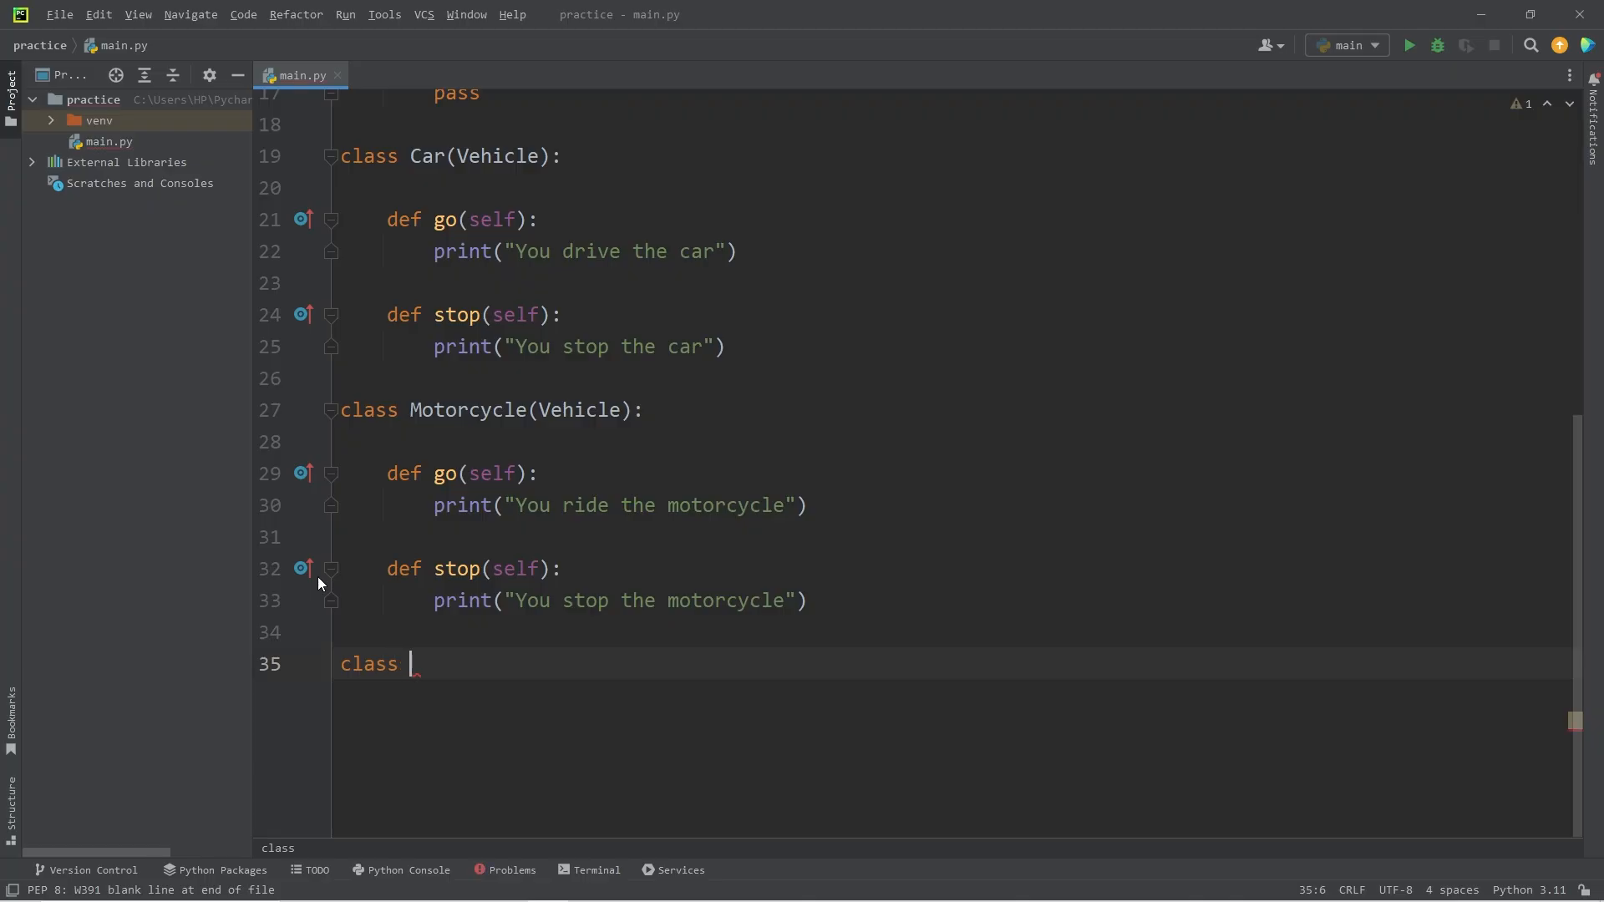
# Declare class Boat(Vehicle) with a go method printing "You sail the boat".
pyautogui.write('Boat()')
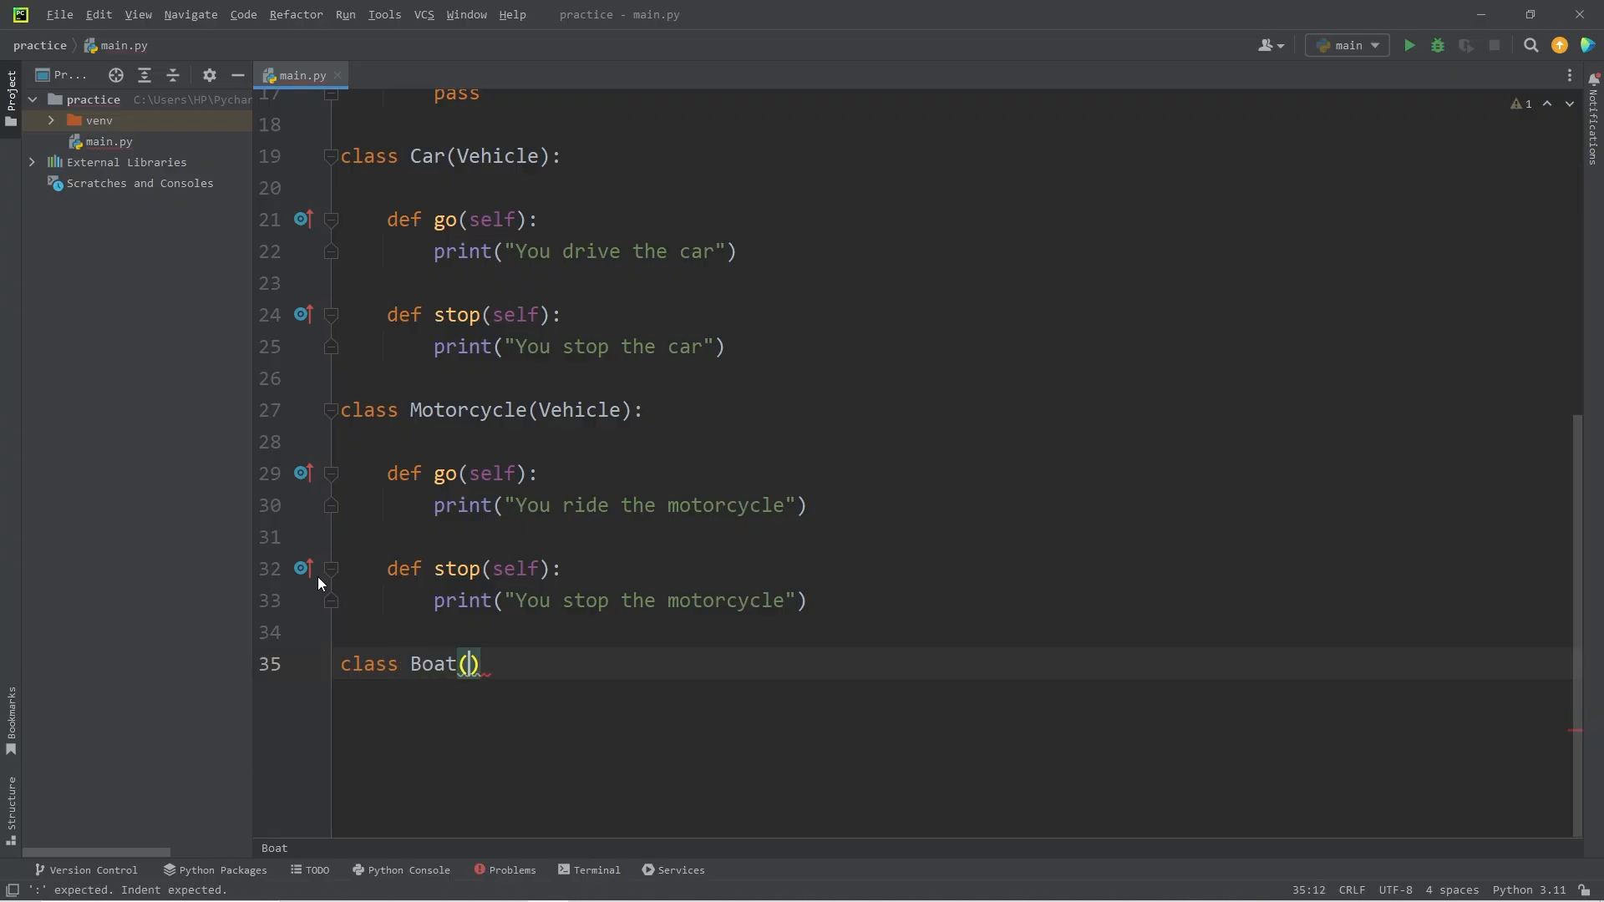
pyautogui.write('Vehicle')
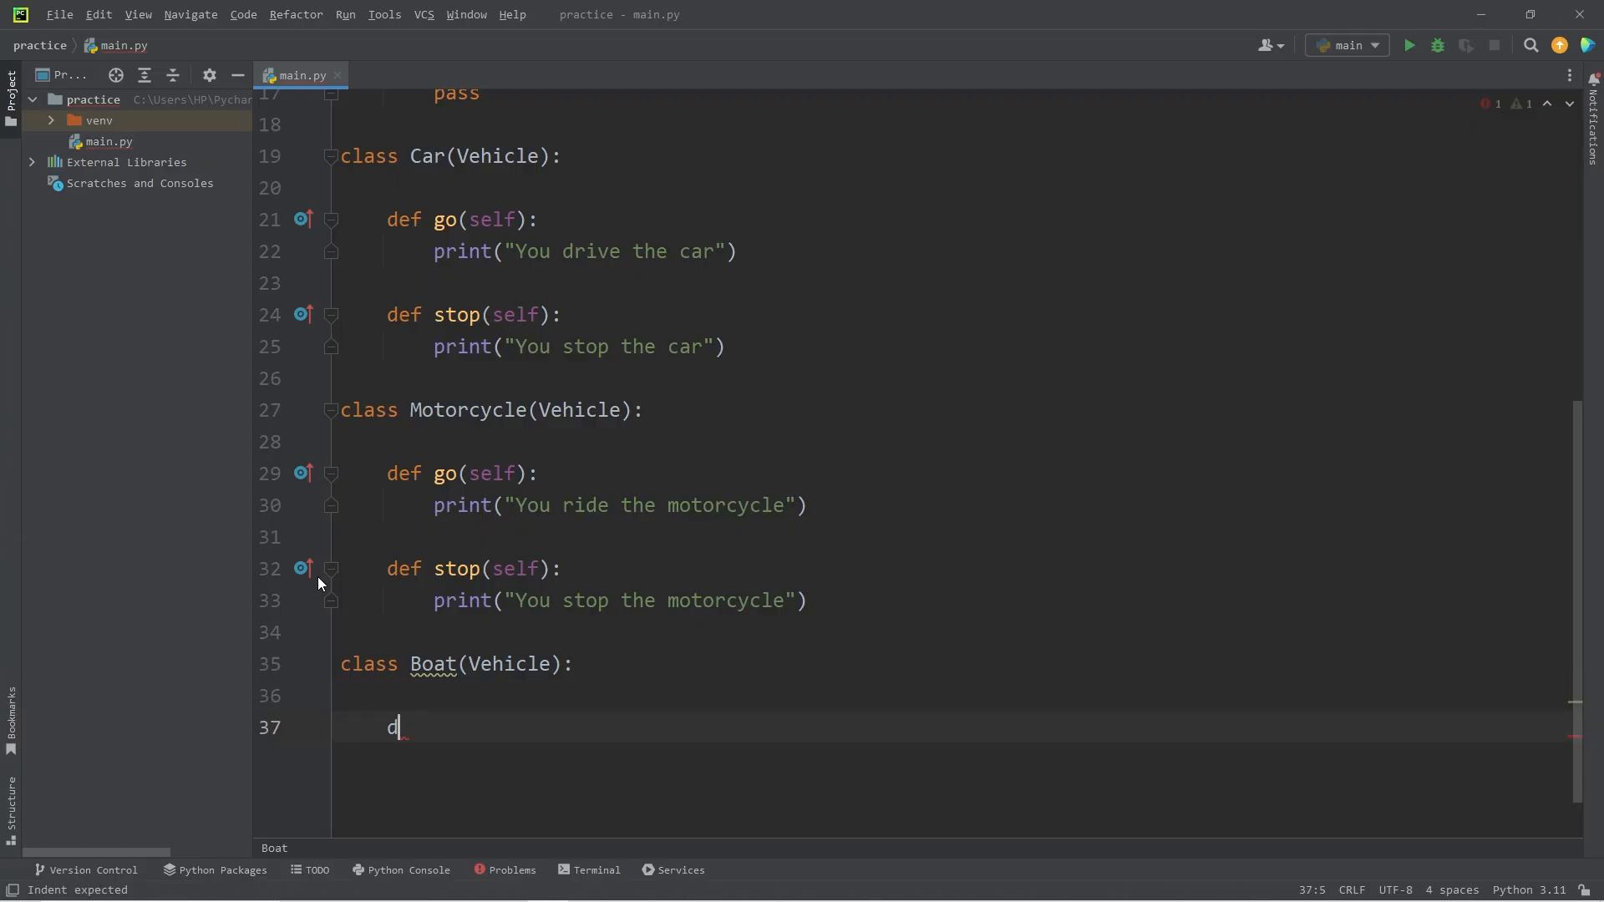
pyautogui.write('ef go')
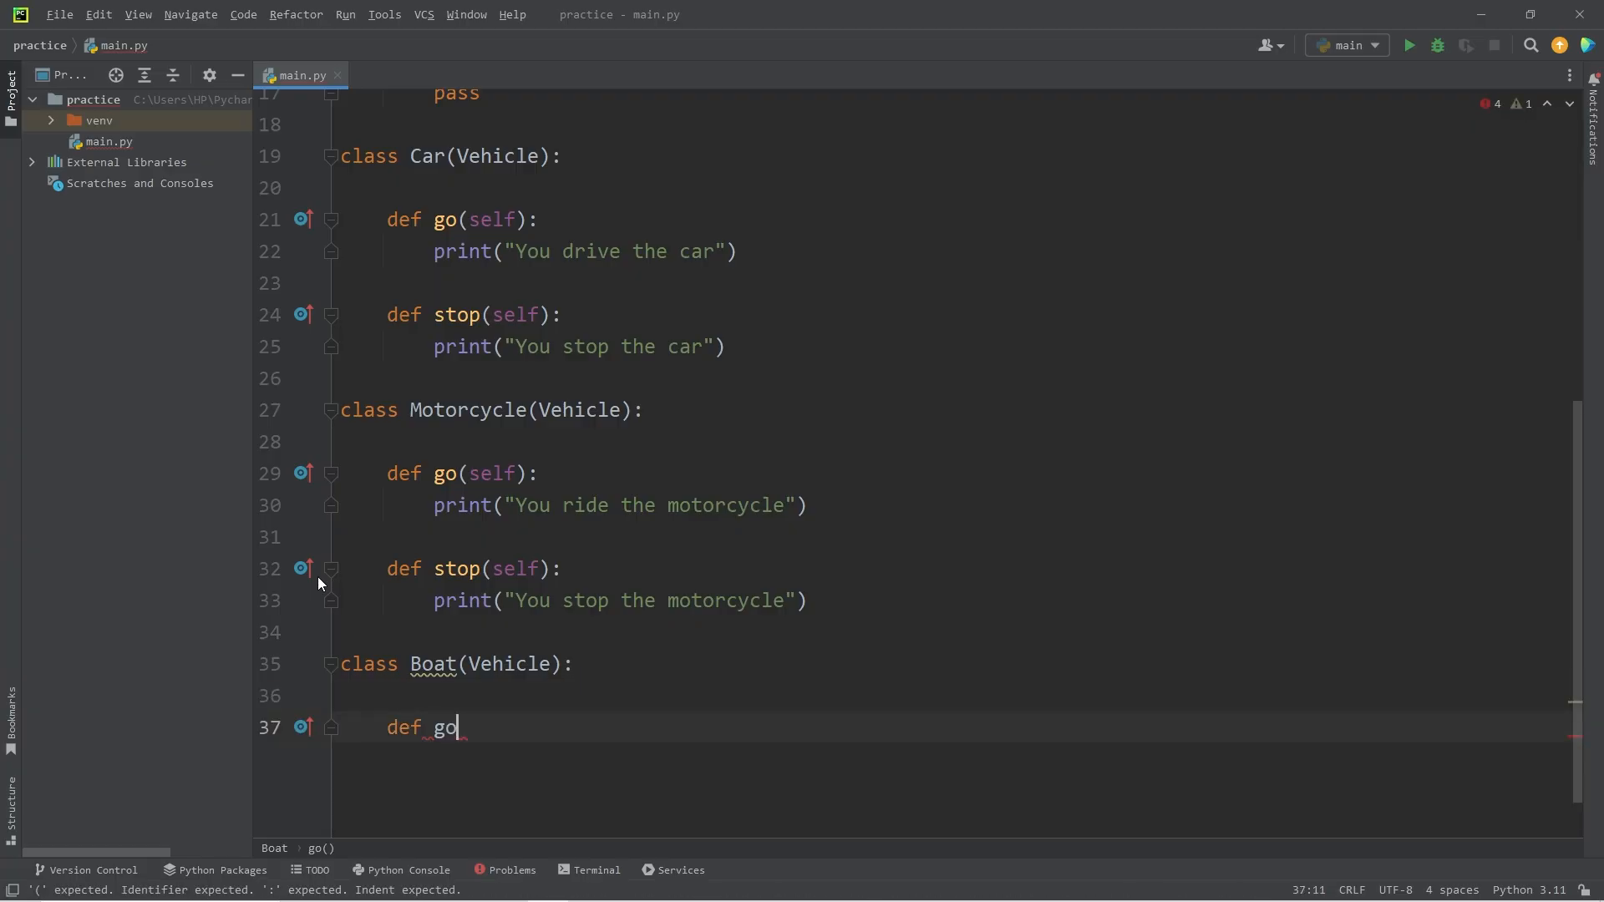
pyautogui.write('(self):')
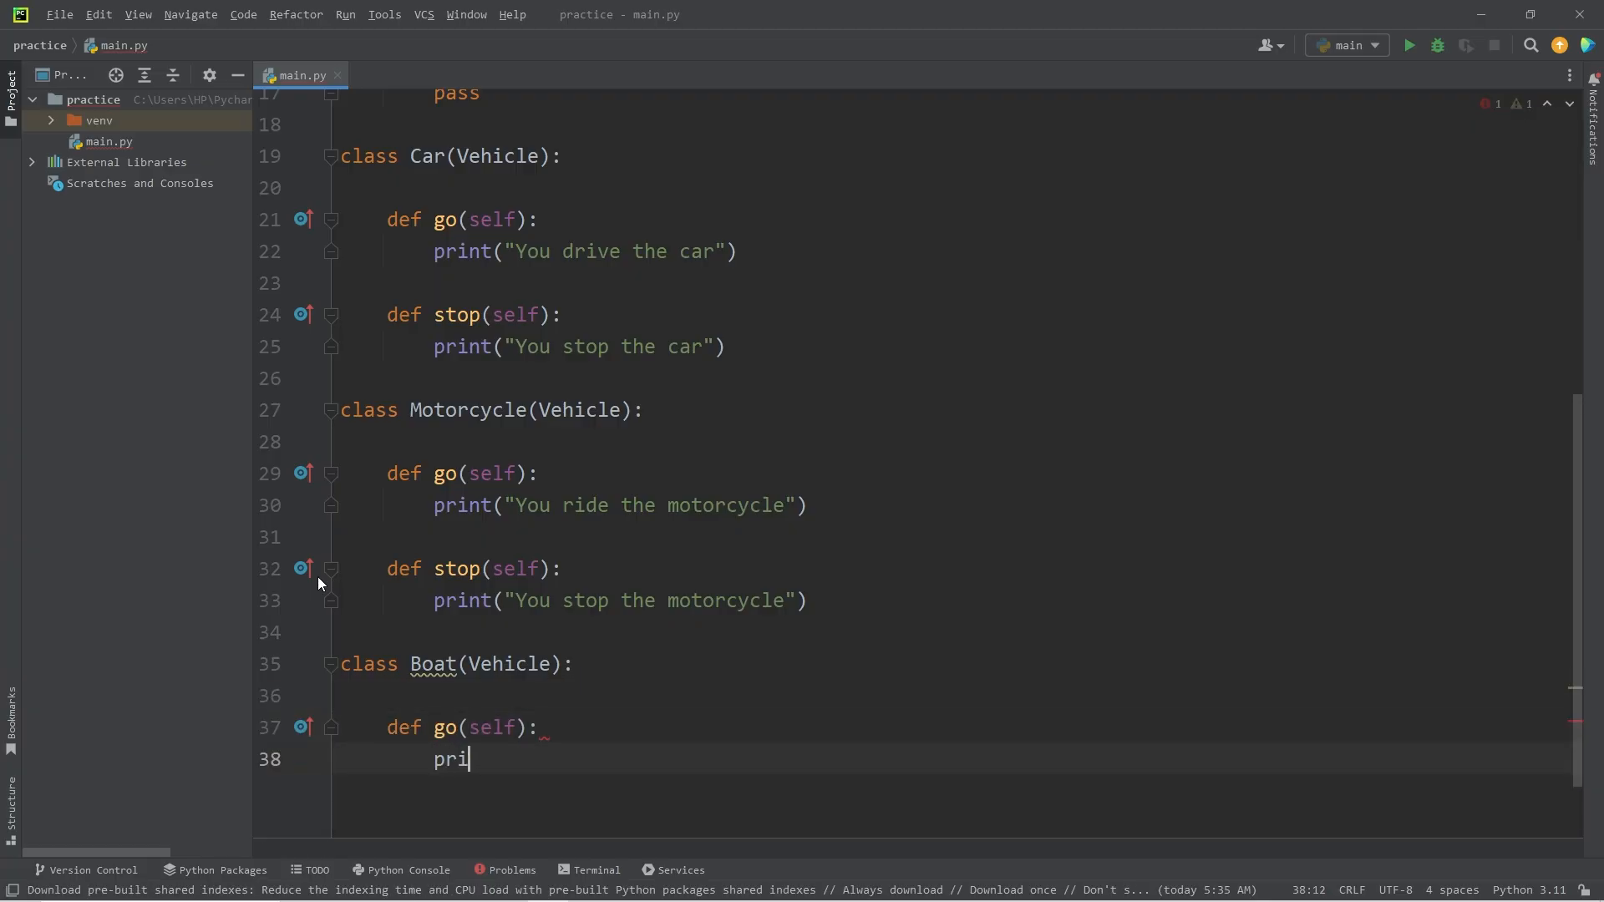
pyautogui.write('nt("")')
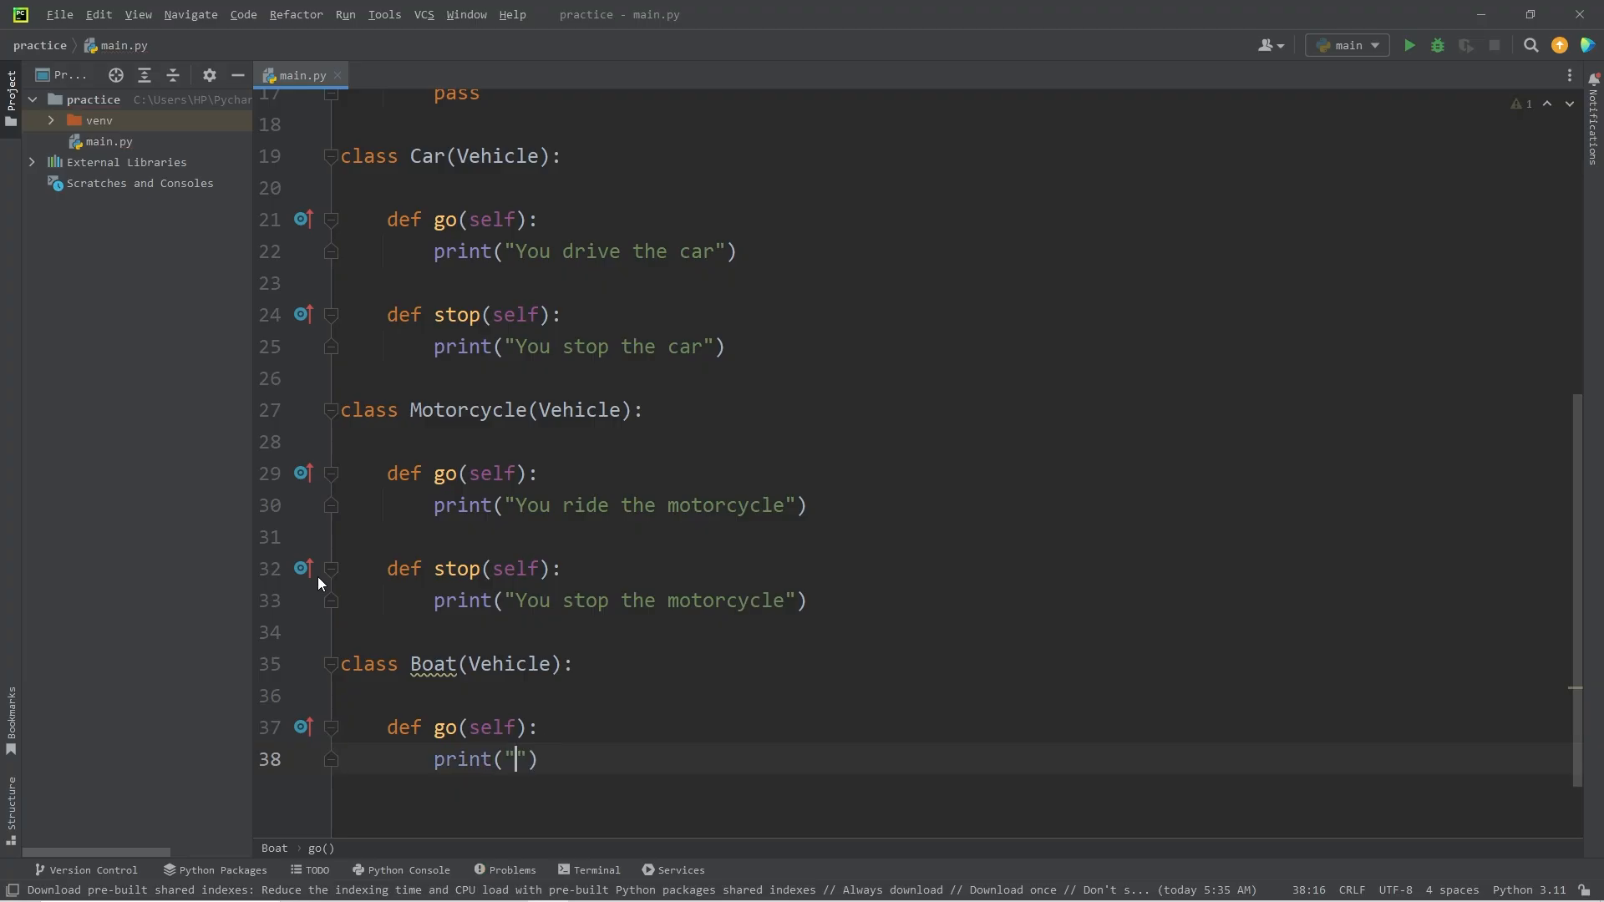
pyautogui.write('You sail the b')
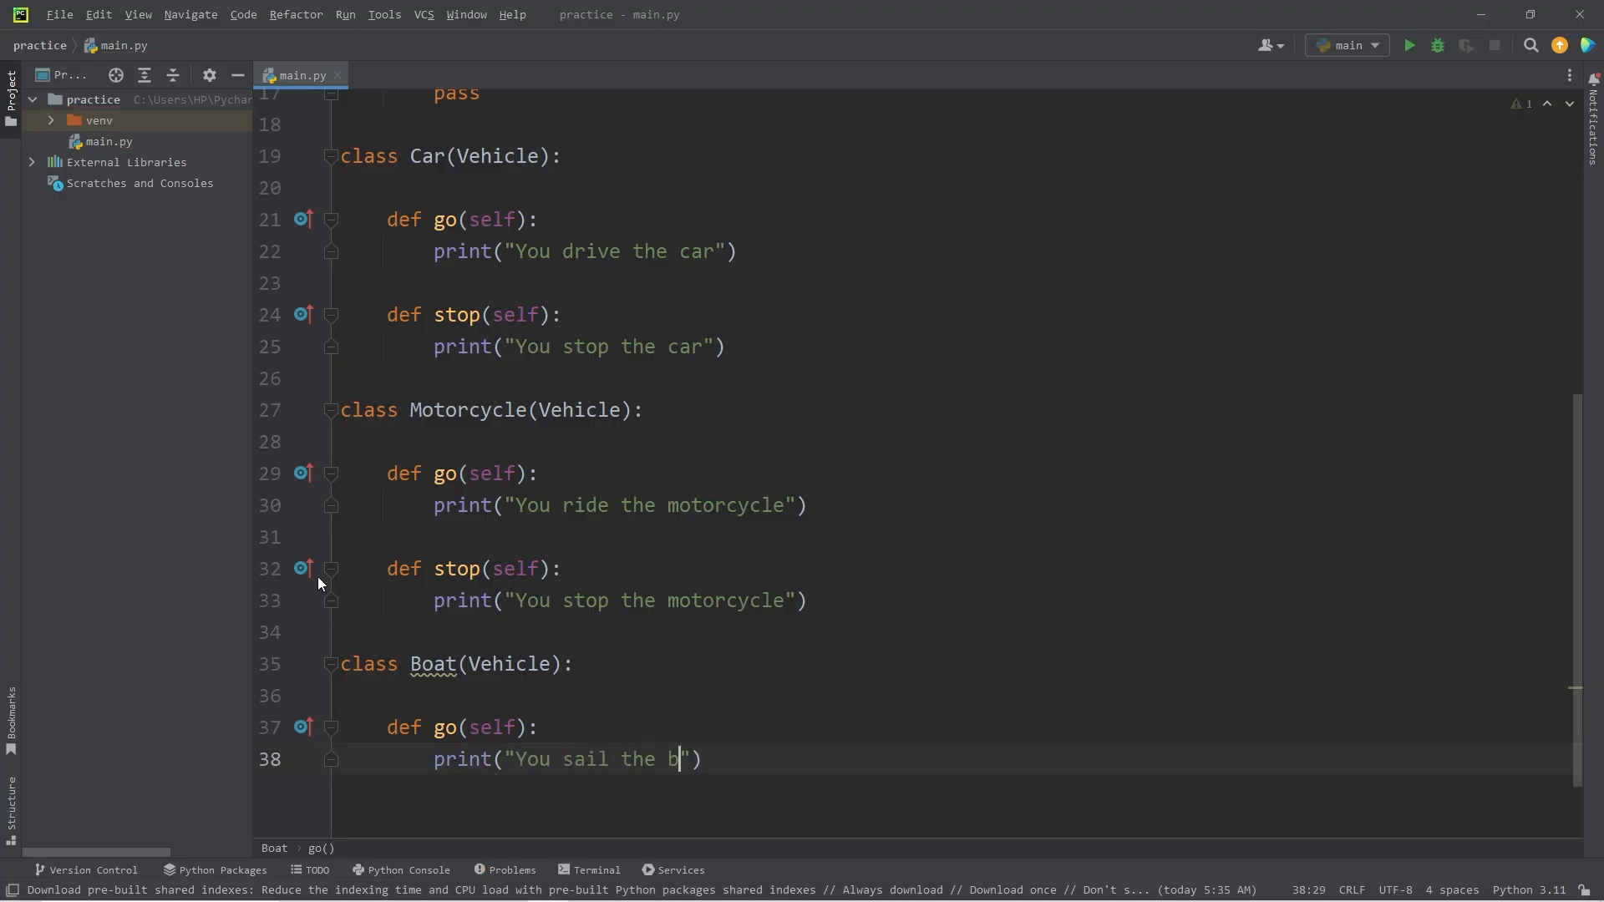
pyautogui.write('oat')
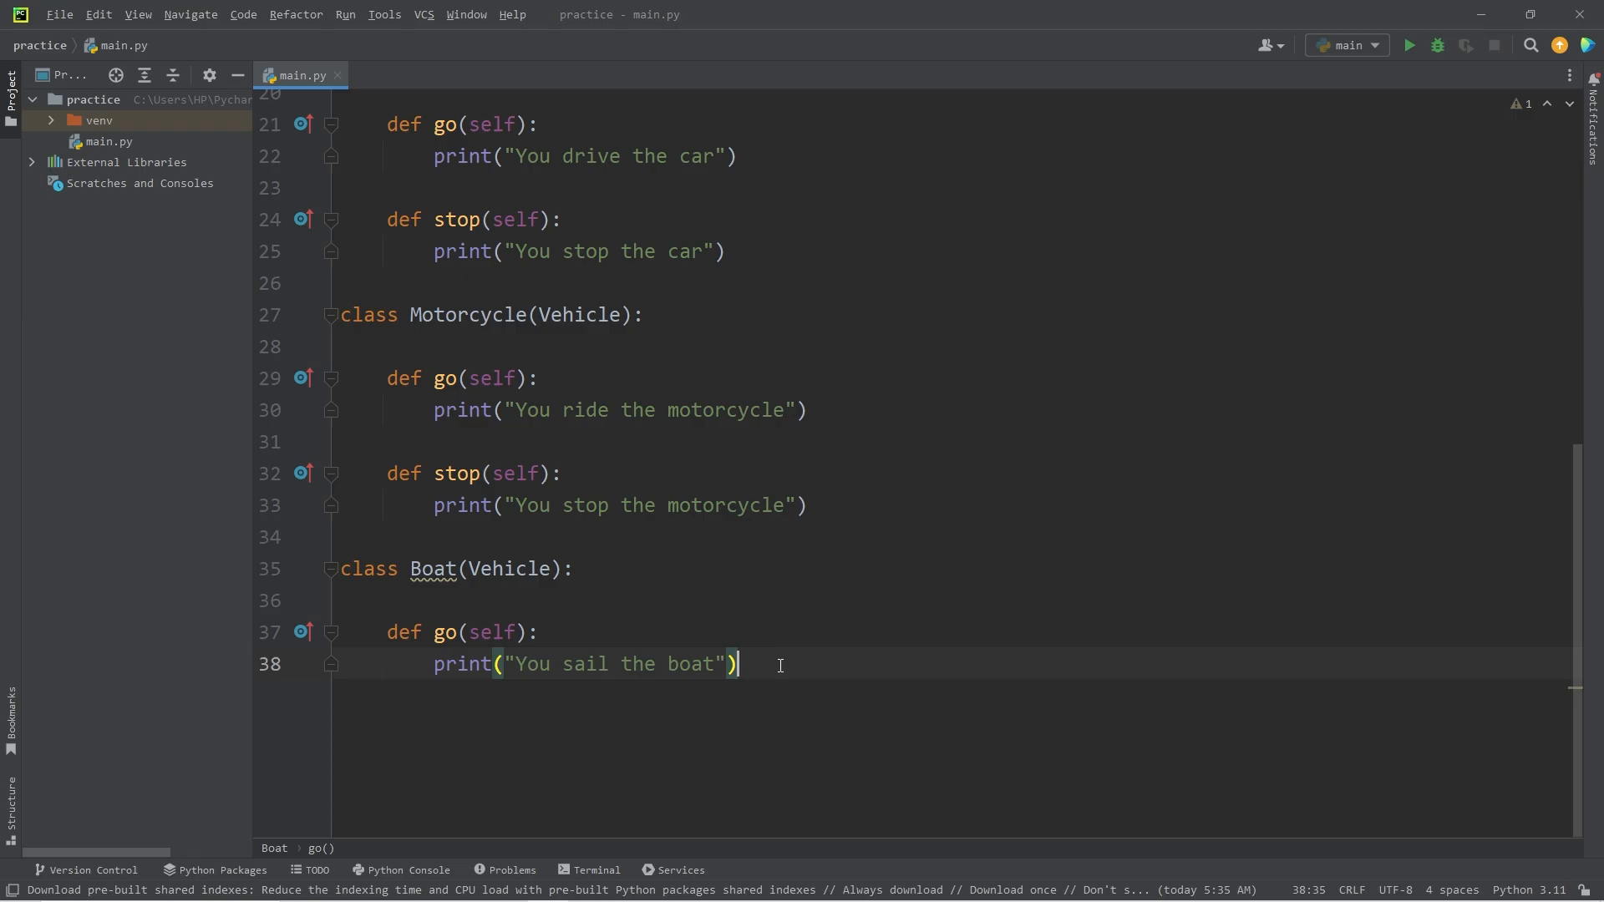
pyautogui.moveTo(822, 671)
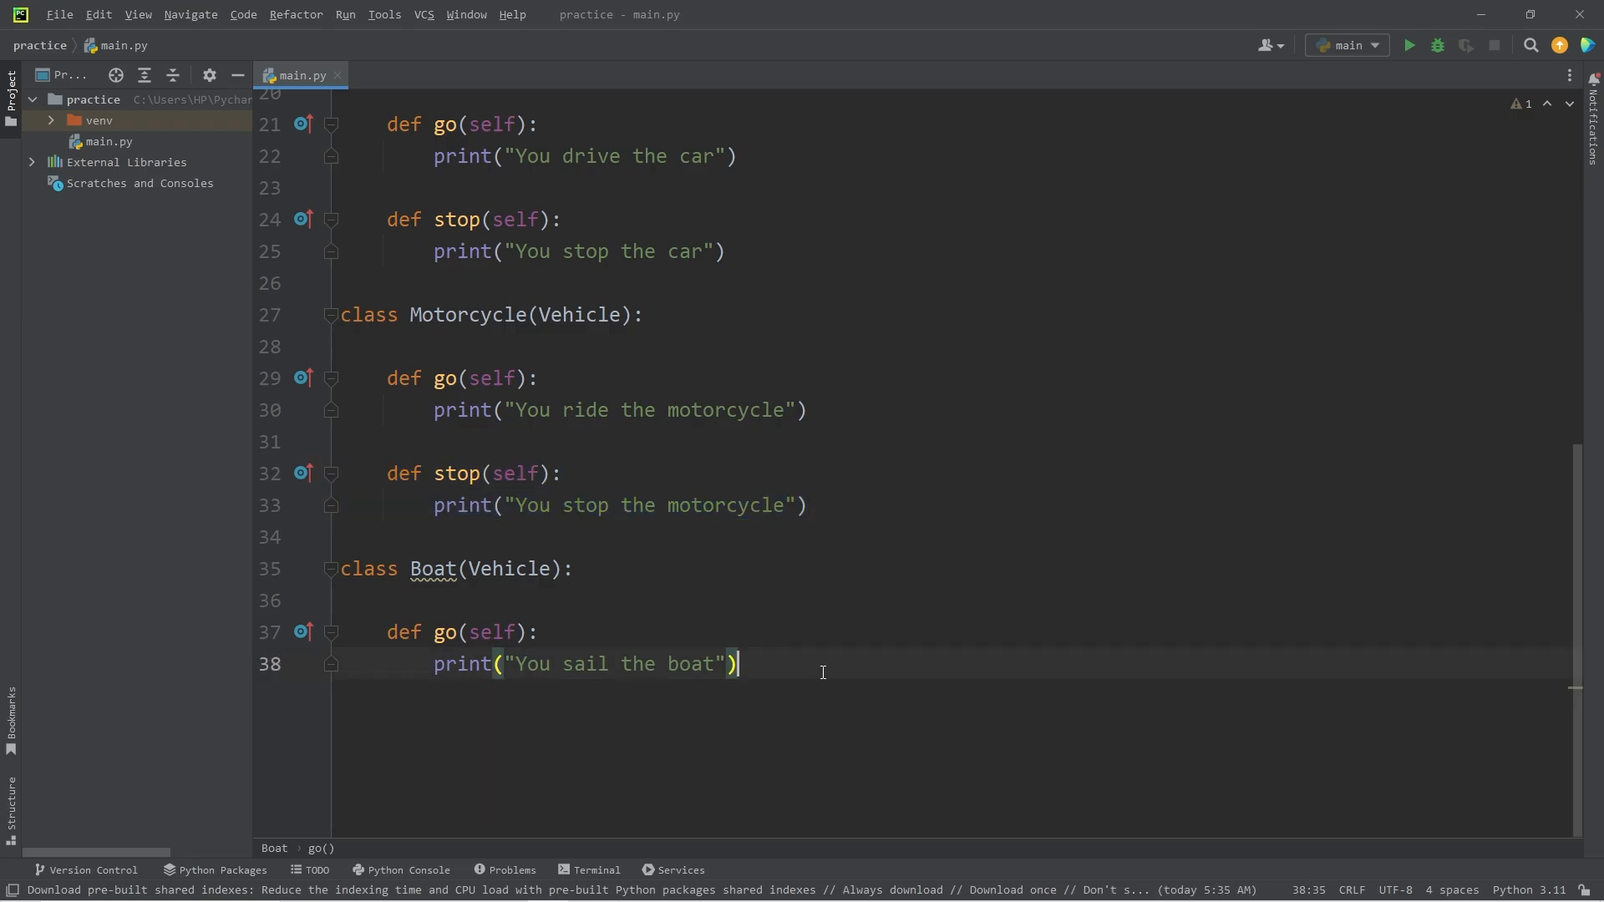
# Write boat = Boat() on a new line below the Boat class.
pyautogui.press('Enter')
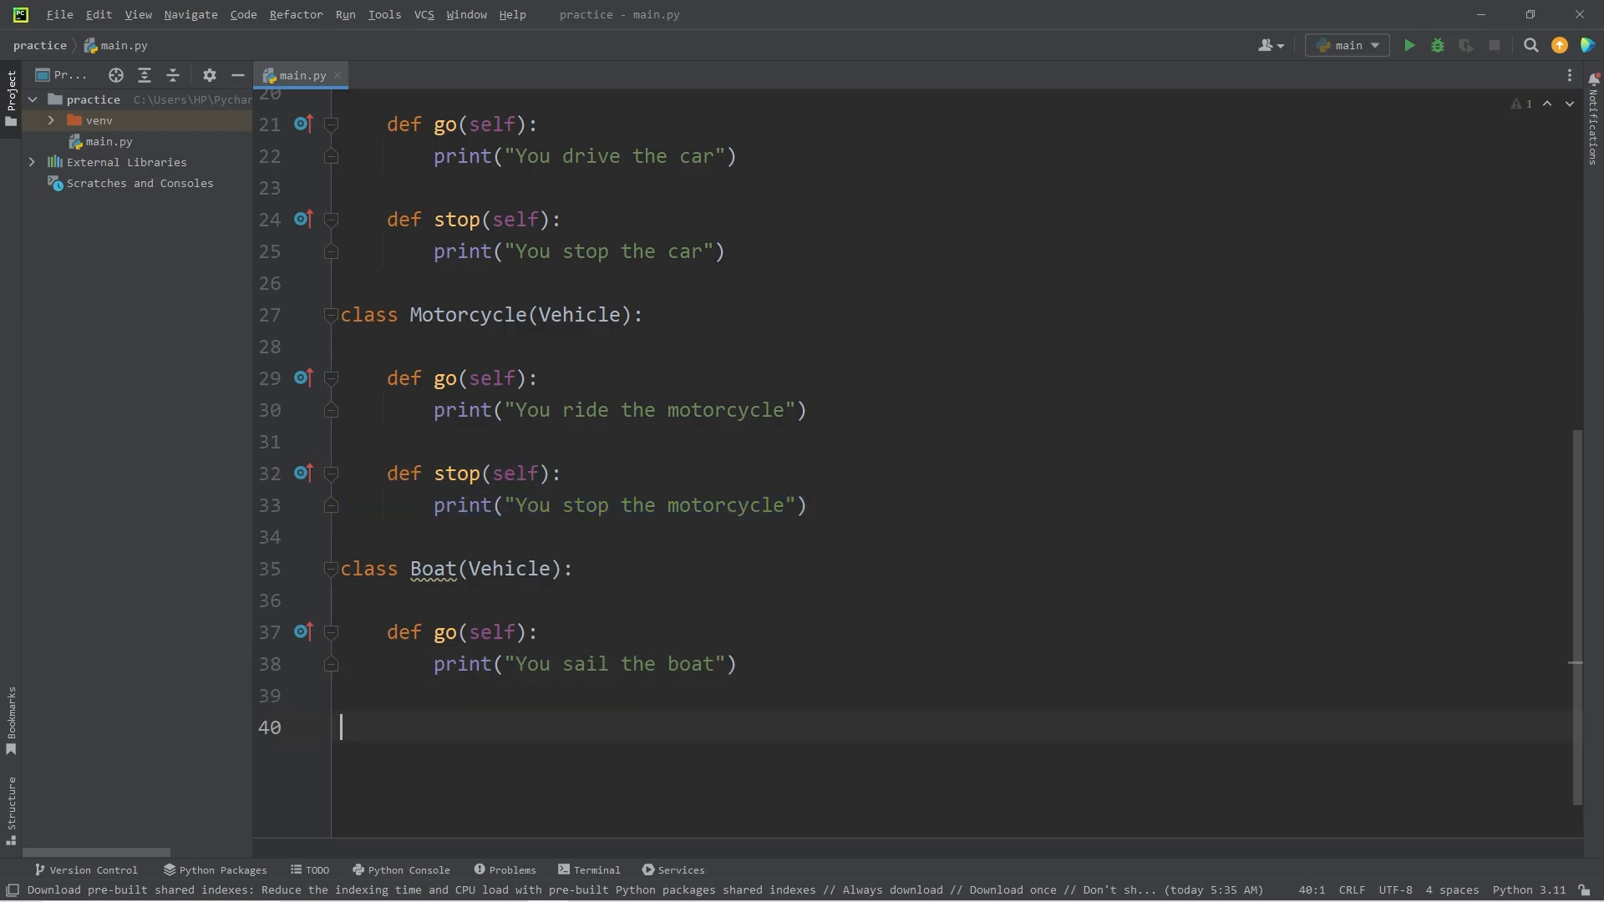
pyautogui.write('boat =')
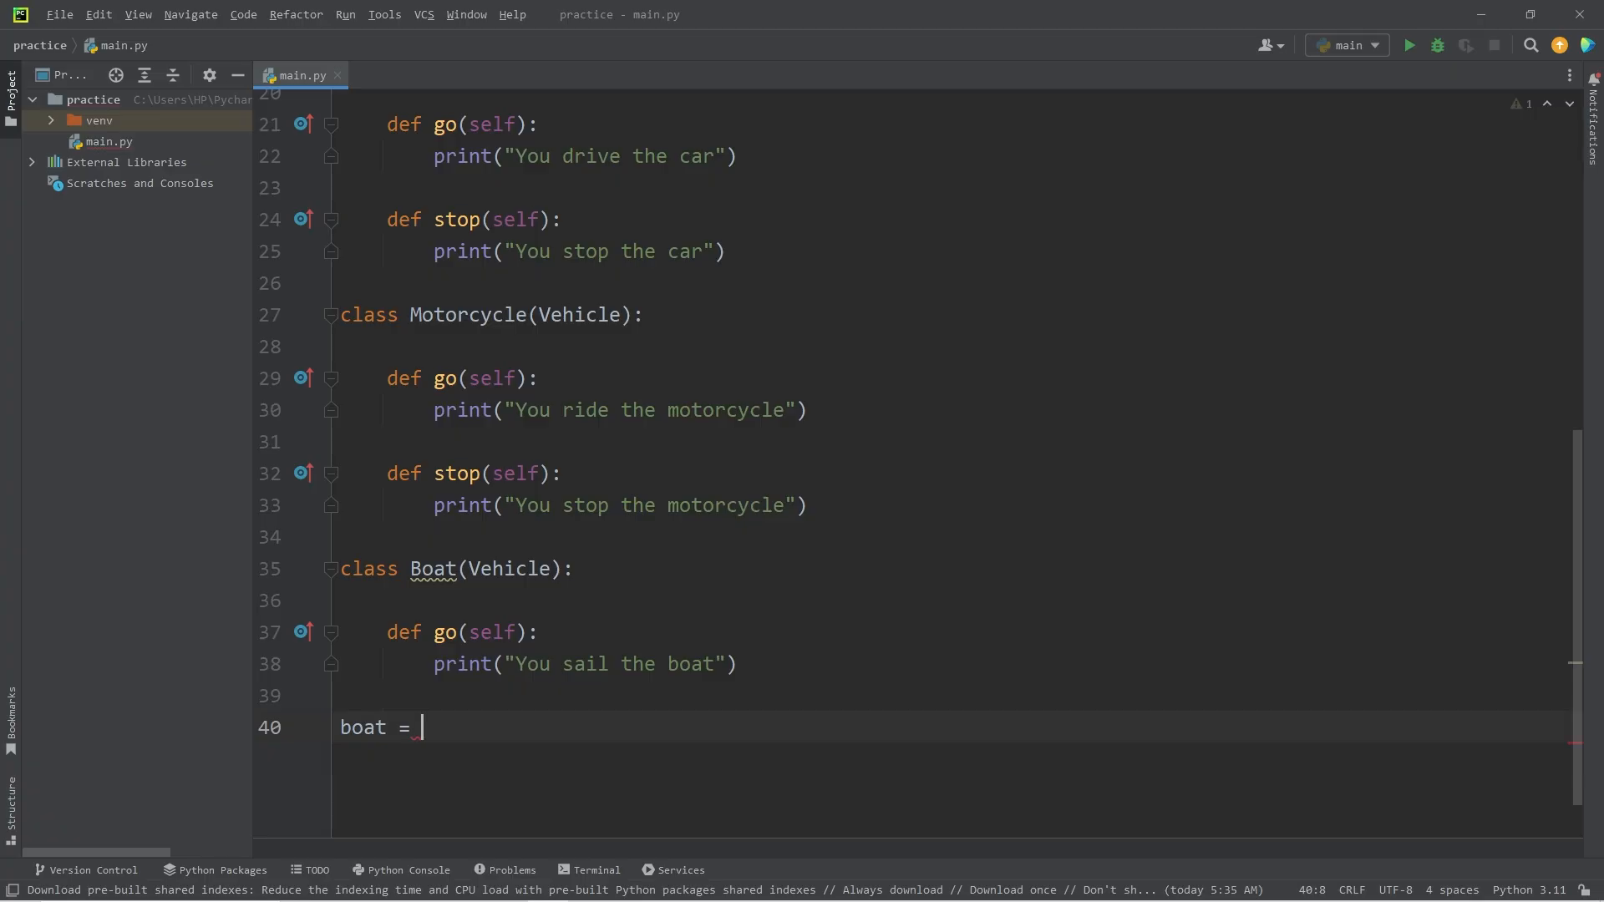
pyautogui.write('Boat()')
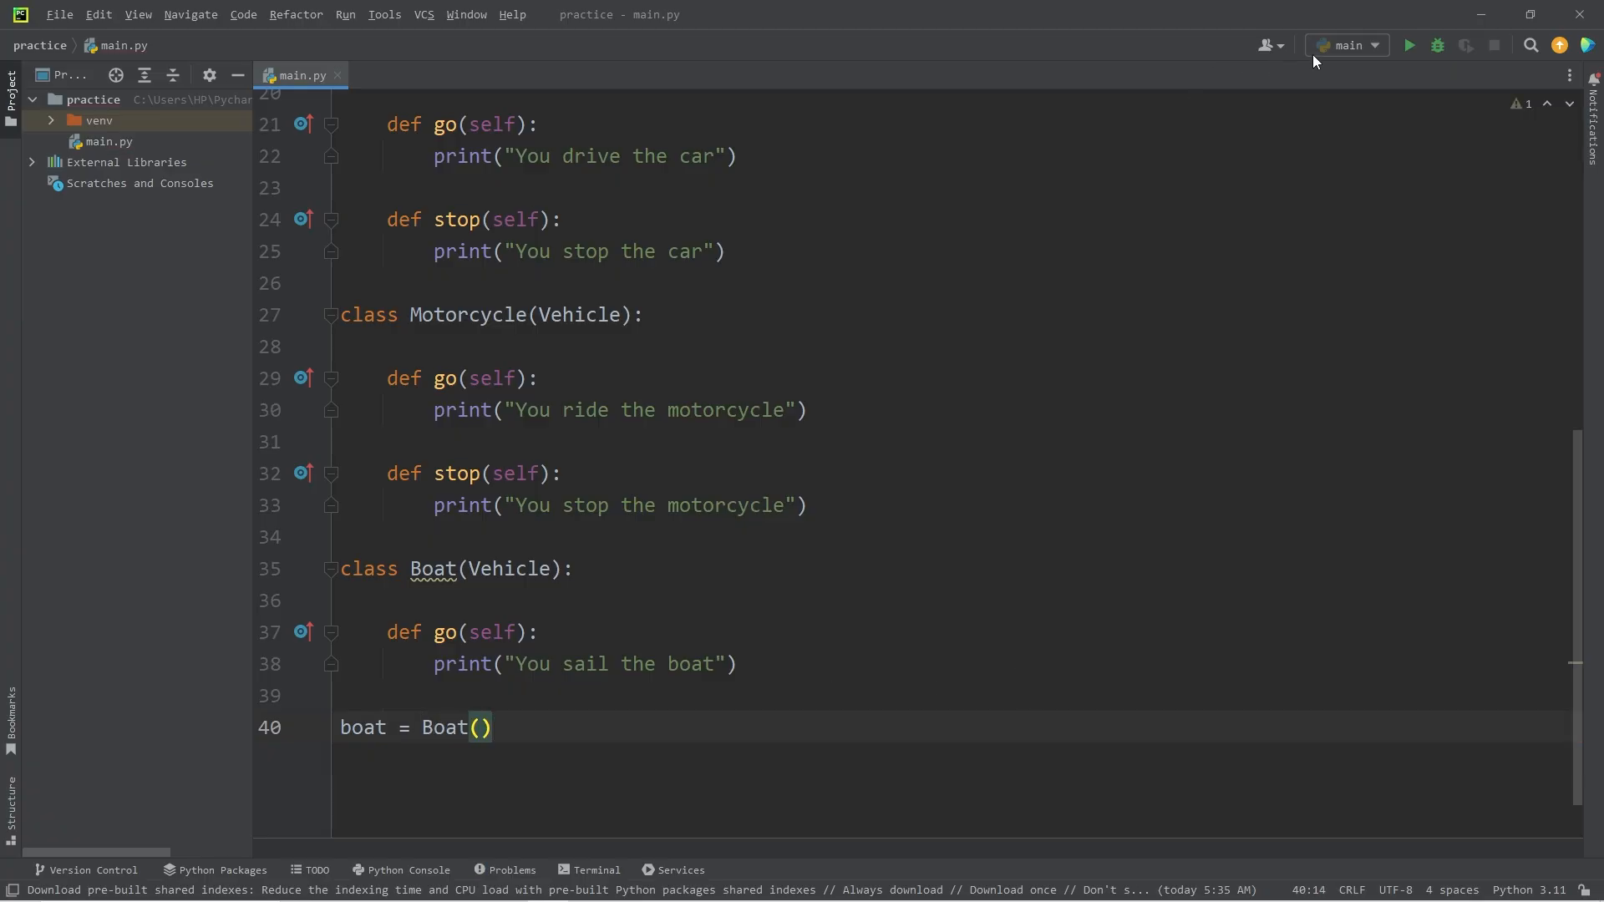
# Run main.py and get TypeError: can't instantiate abstract class Boat with abstract method stop.
pyautogui.click(1410, 45)
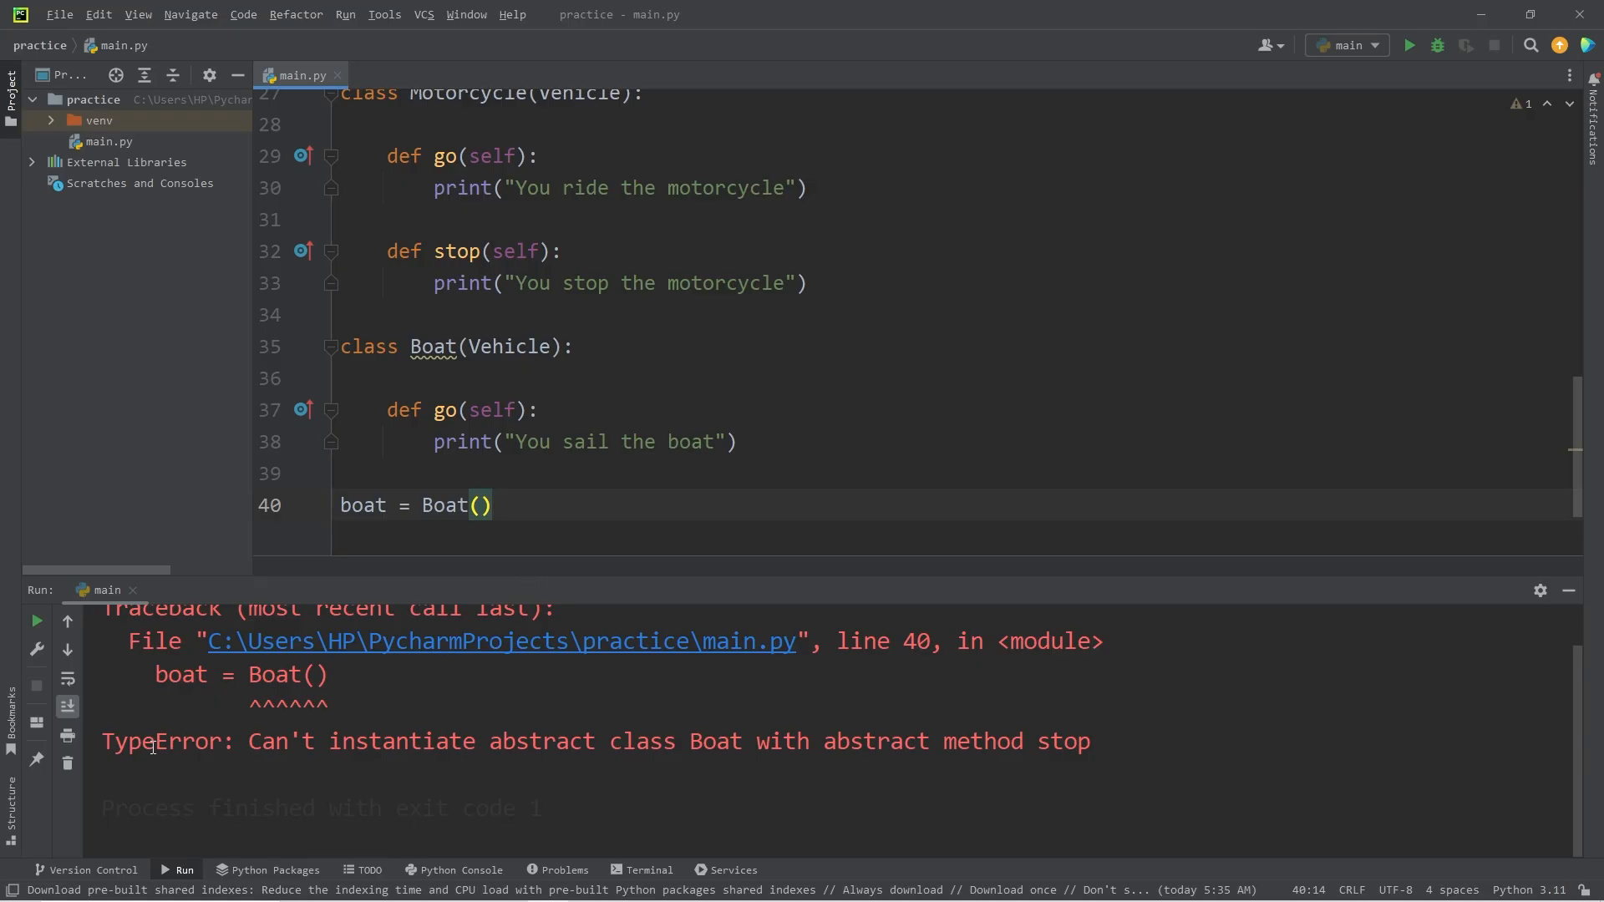
pyautogui.moveTo(672, 757)
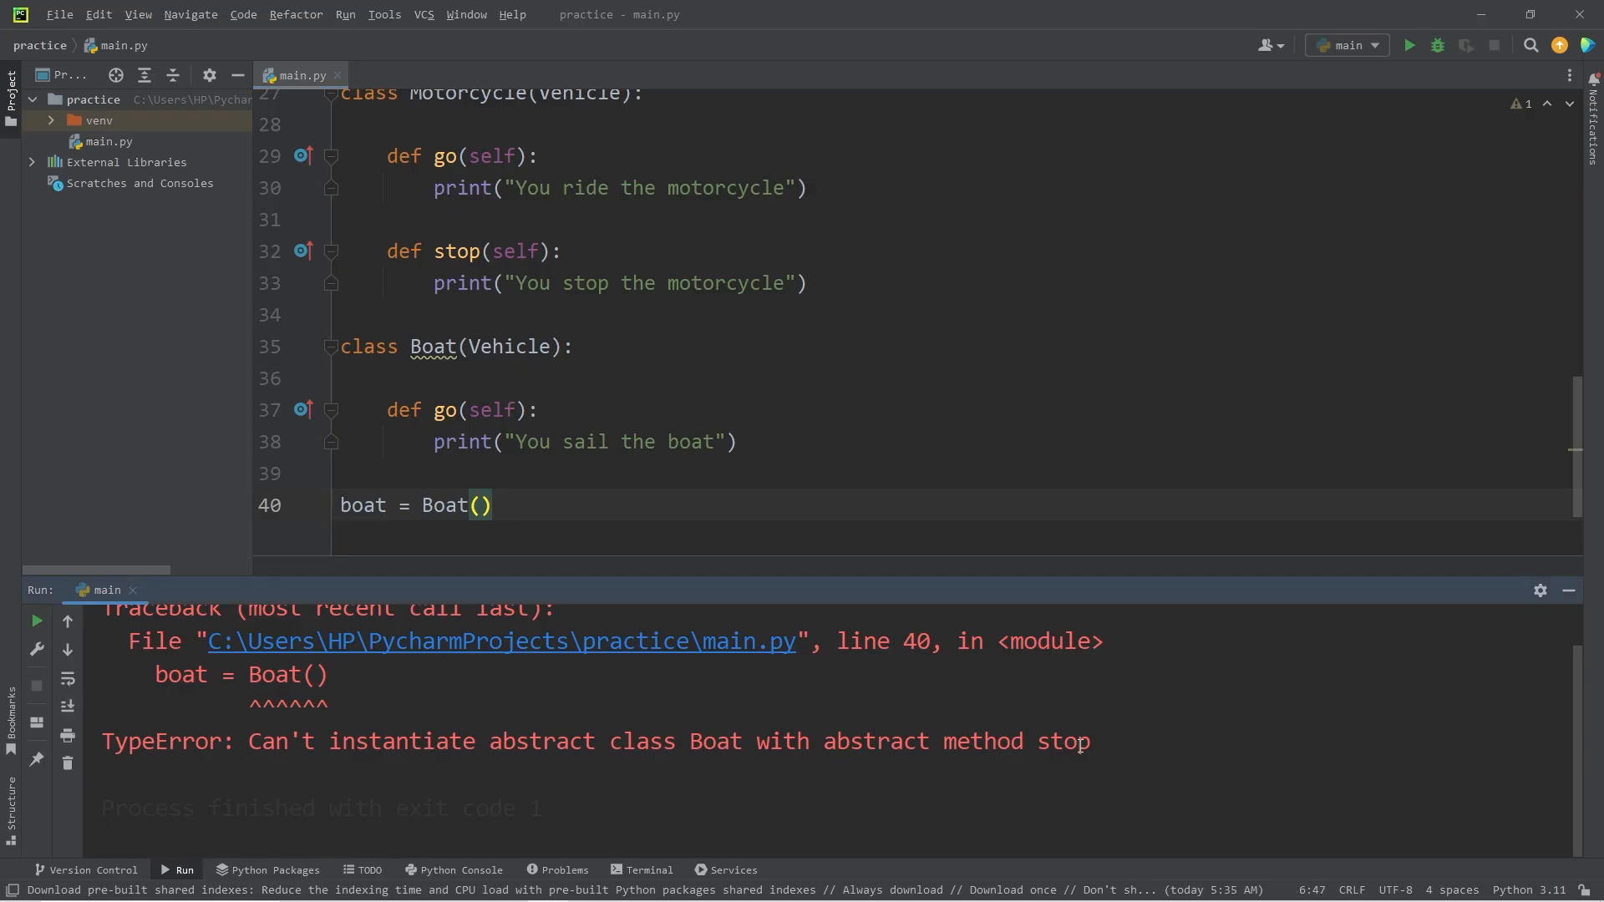
pyautogui.doubleClick(1063, 740)
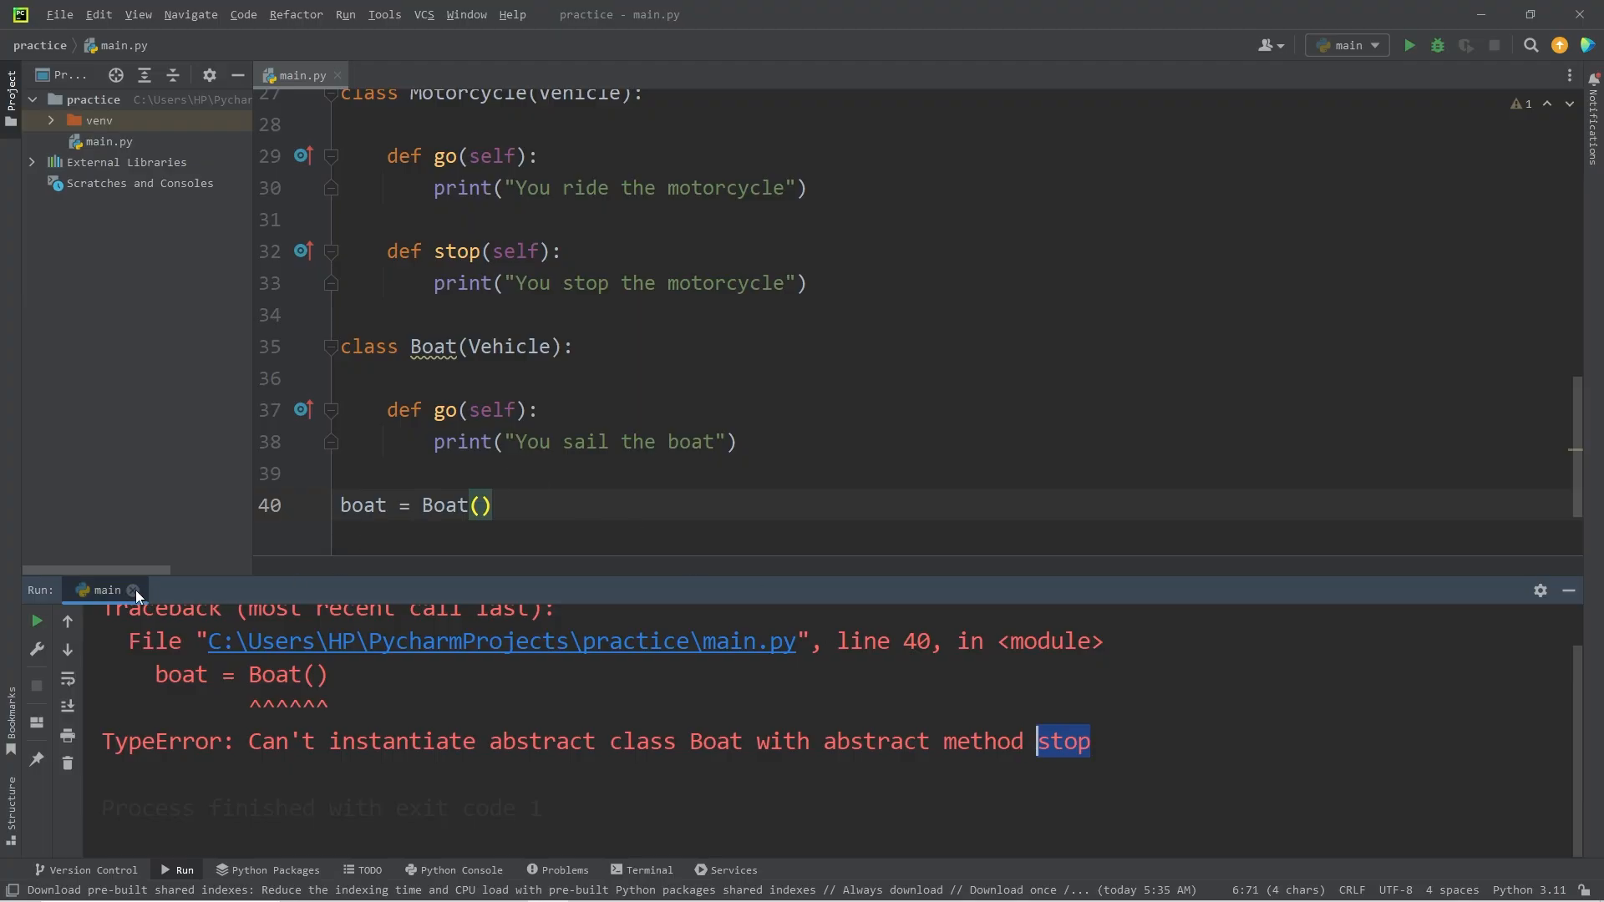
pyautogui.scroll(-3)
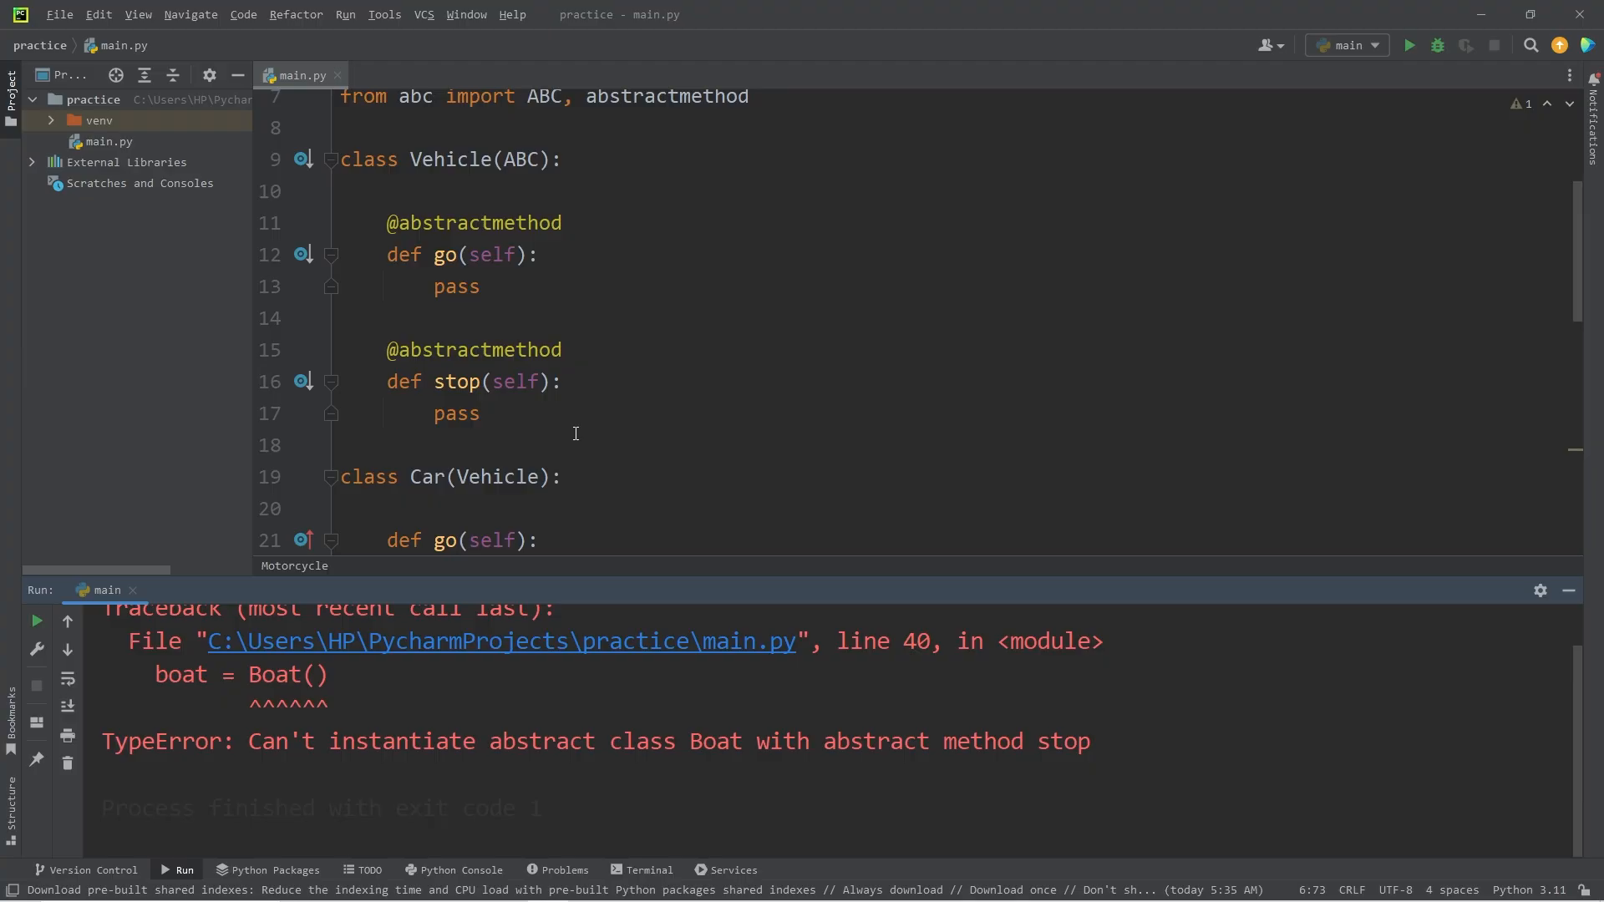
# Highlight the Vehicle class name and its abstract go and stop methods in the editor.
pyautogui.doubleClick(448, 159)
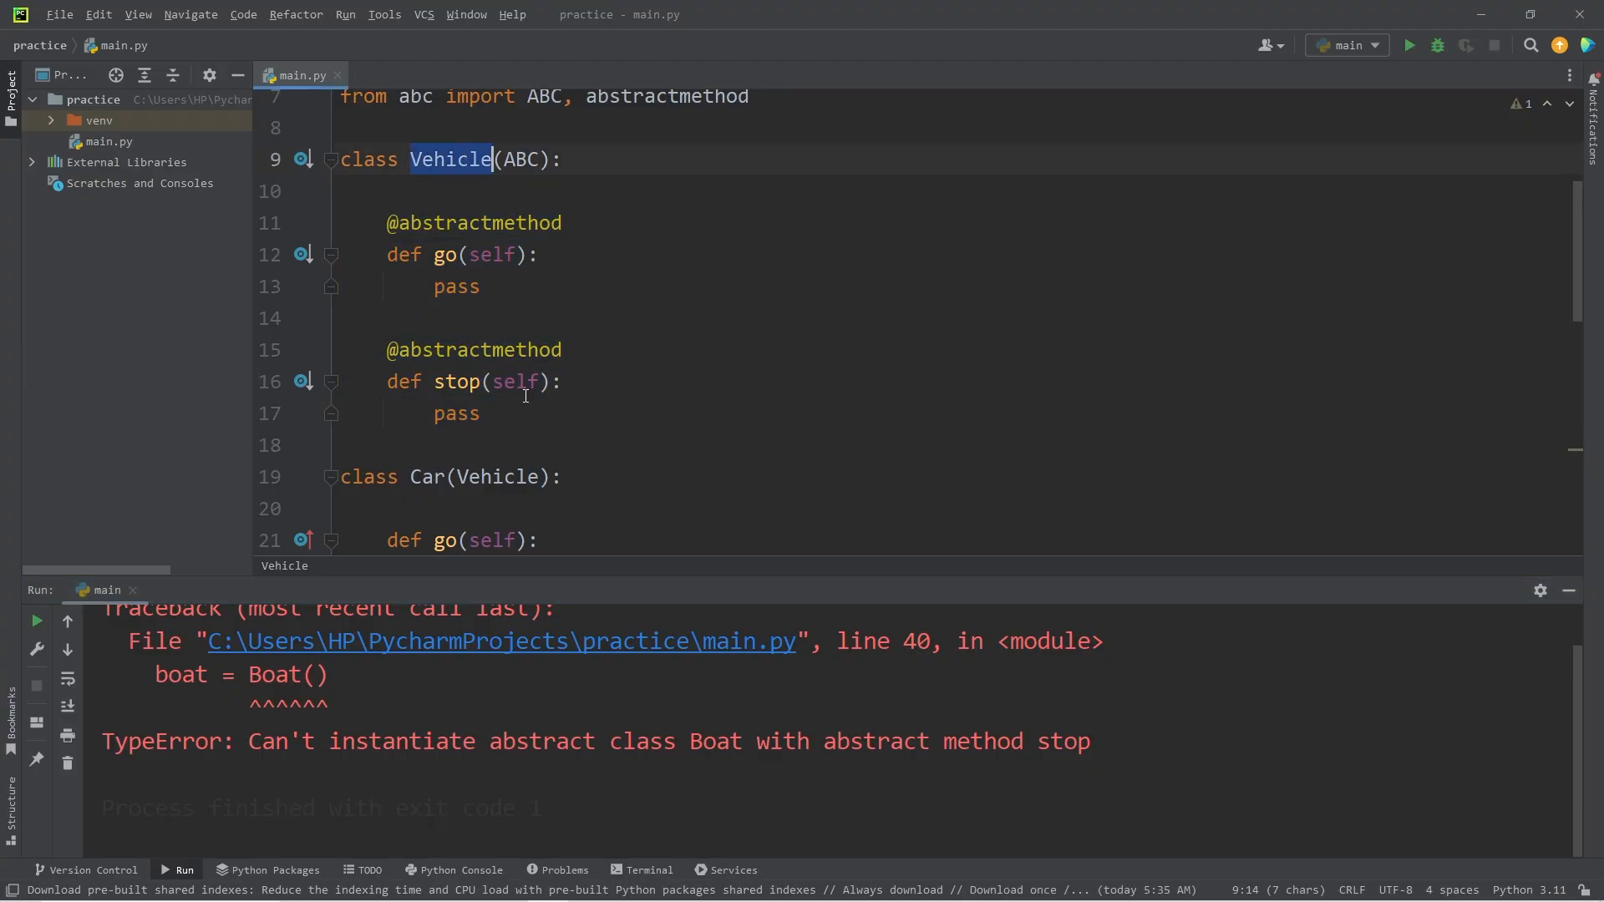
pyautogui.click(479, 413)
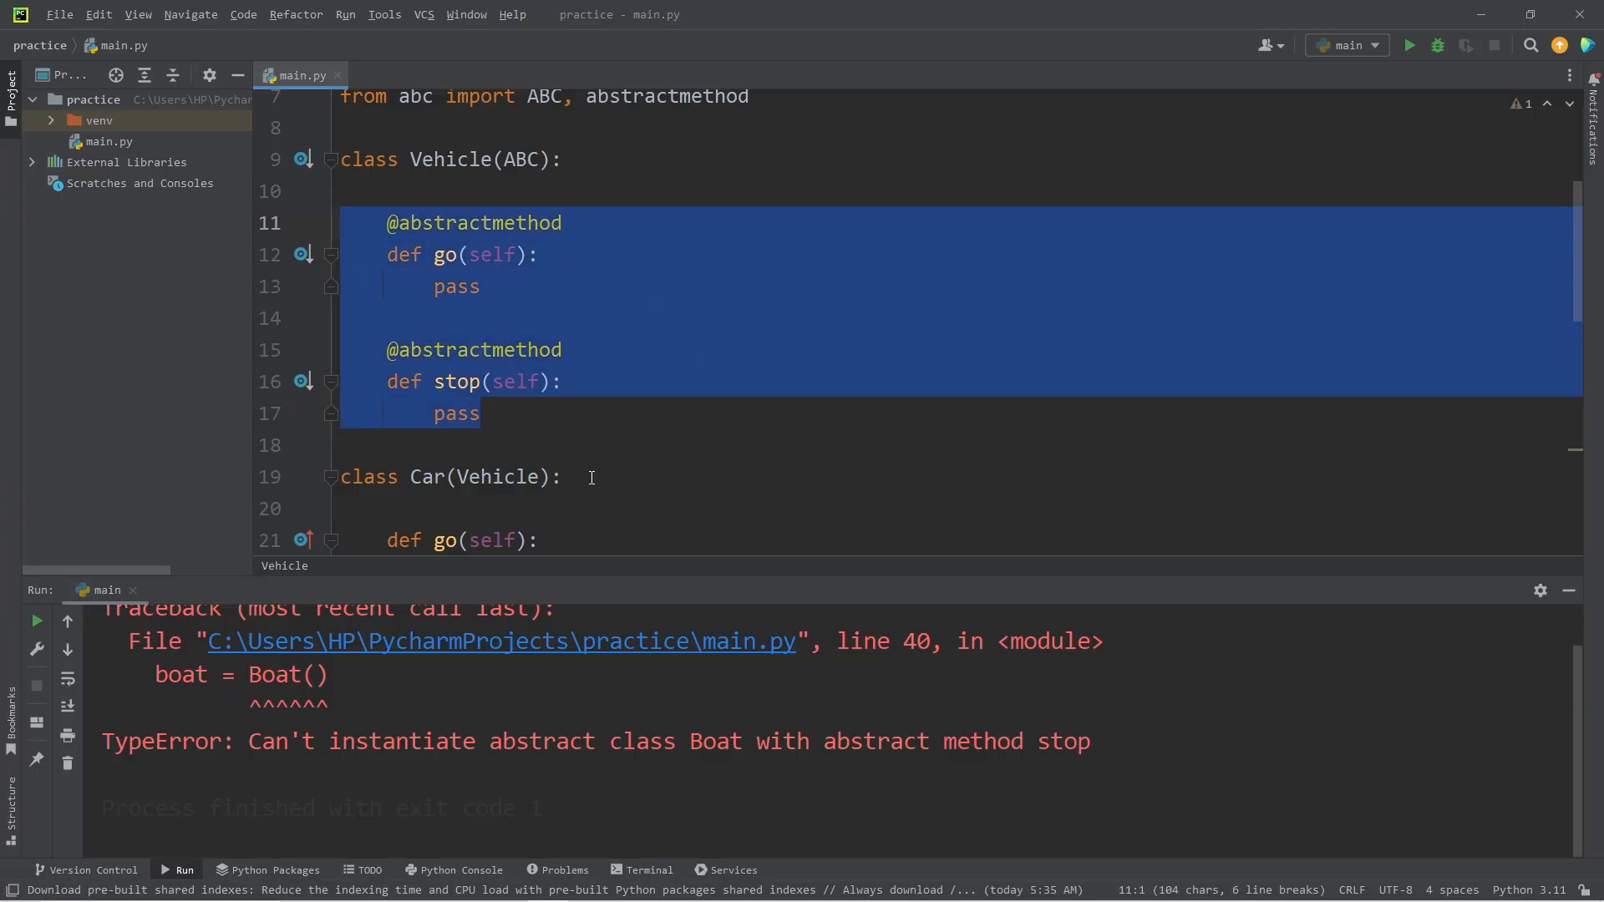
pyautogui.doubleClick(161, 740)
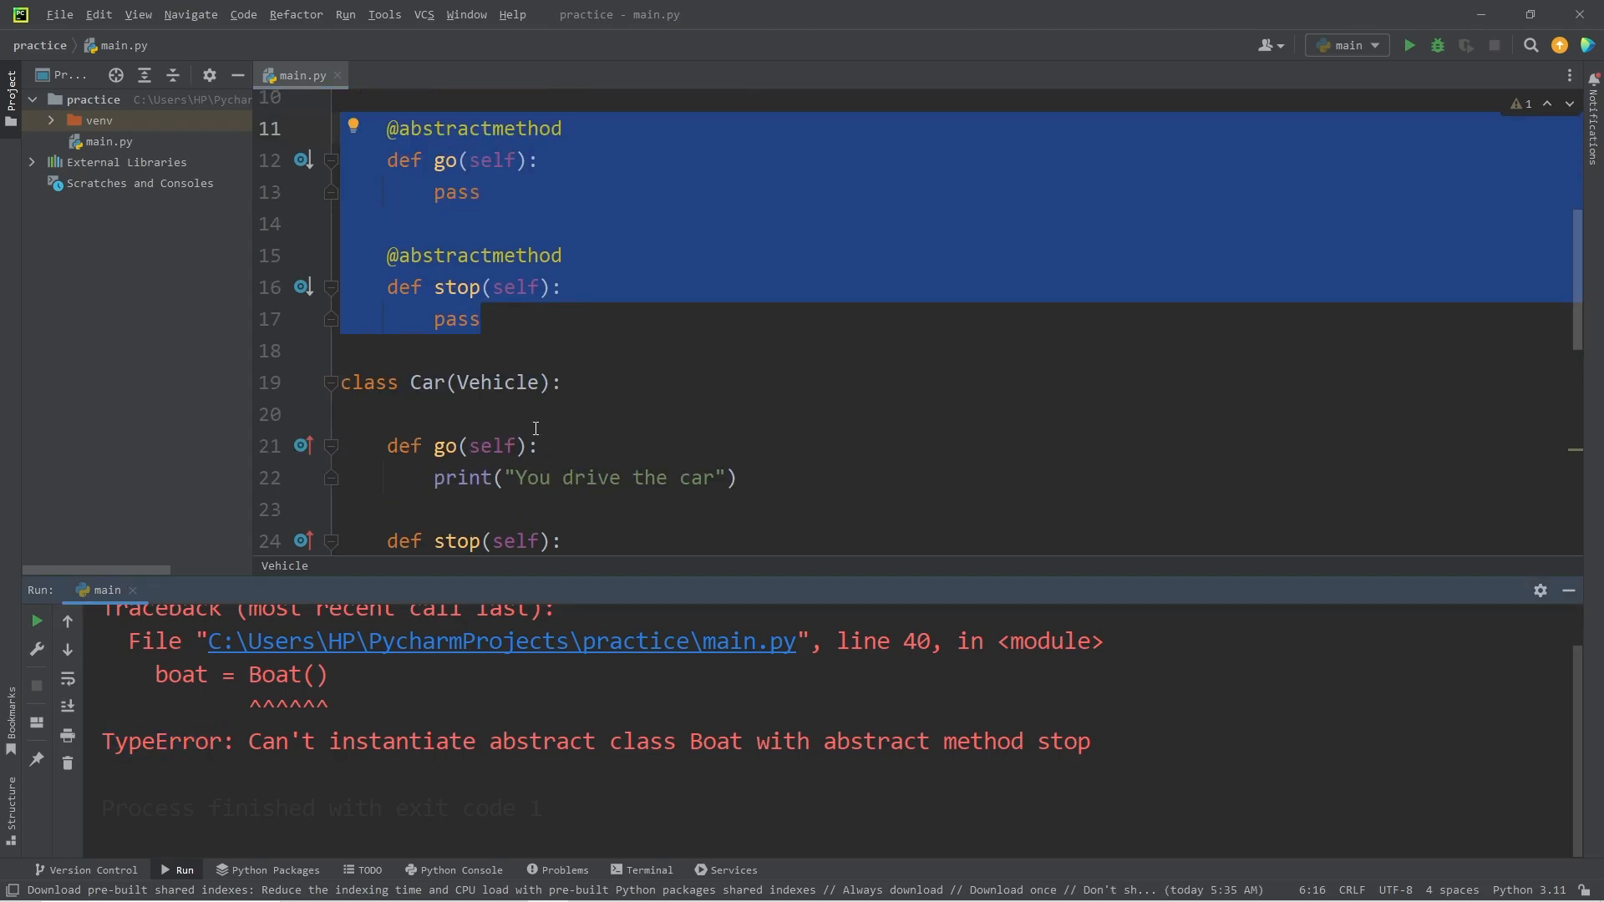
pyautogui.scroll(-3)
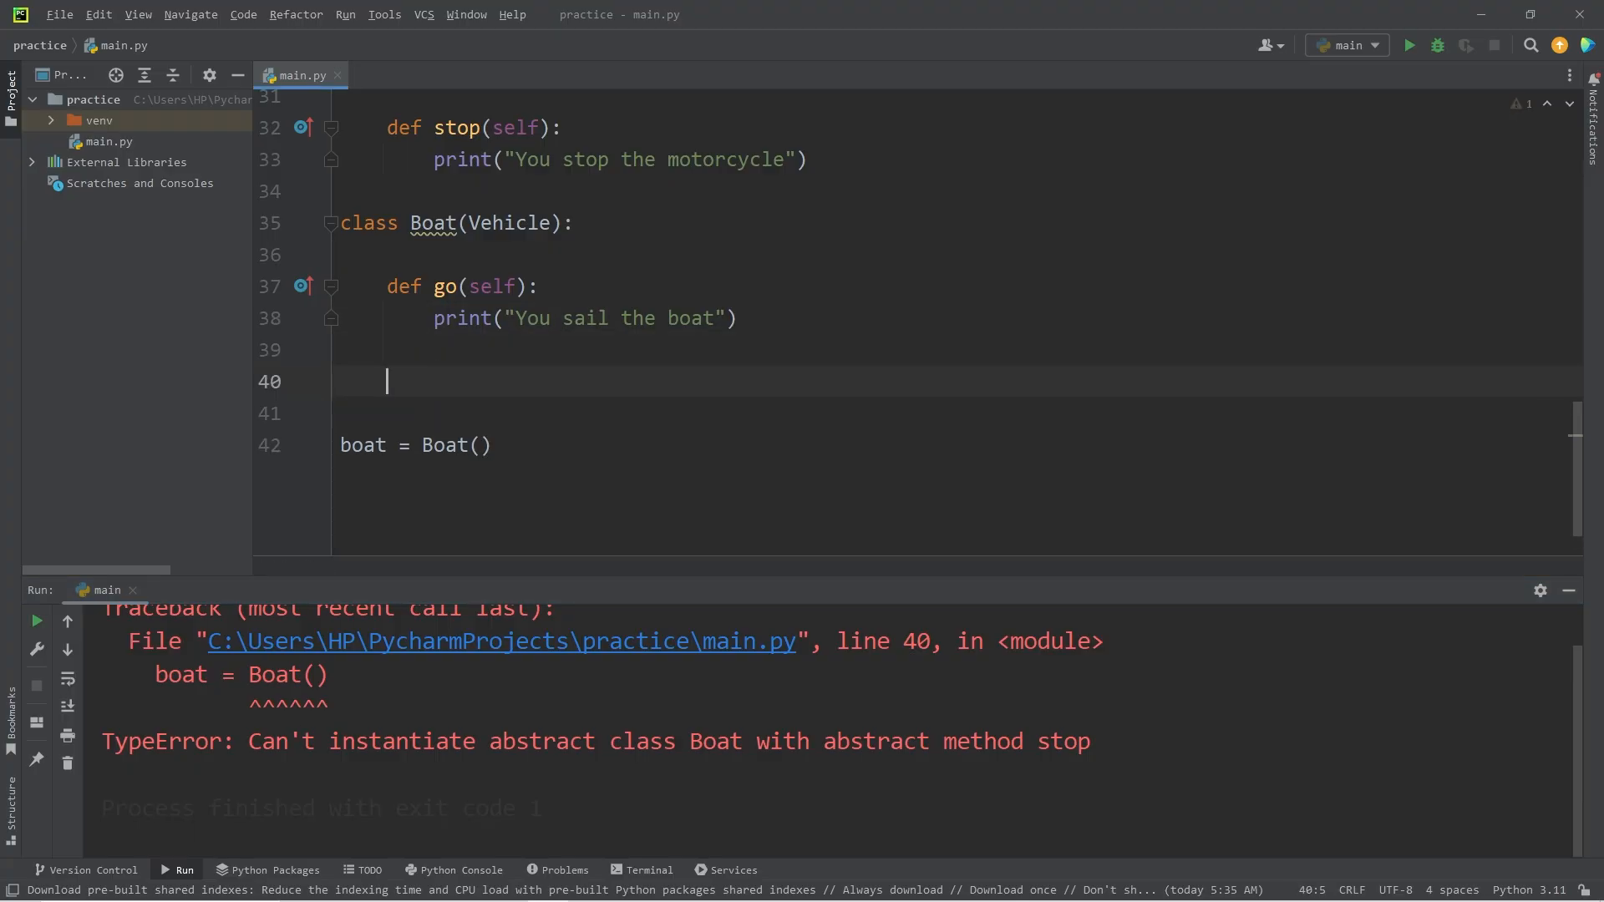
# Give Boat a stop method that prints "You anchor the boat".
pyautogui.write('def stop')
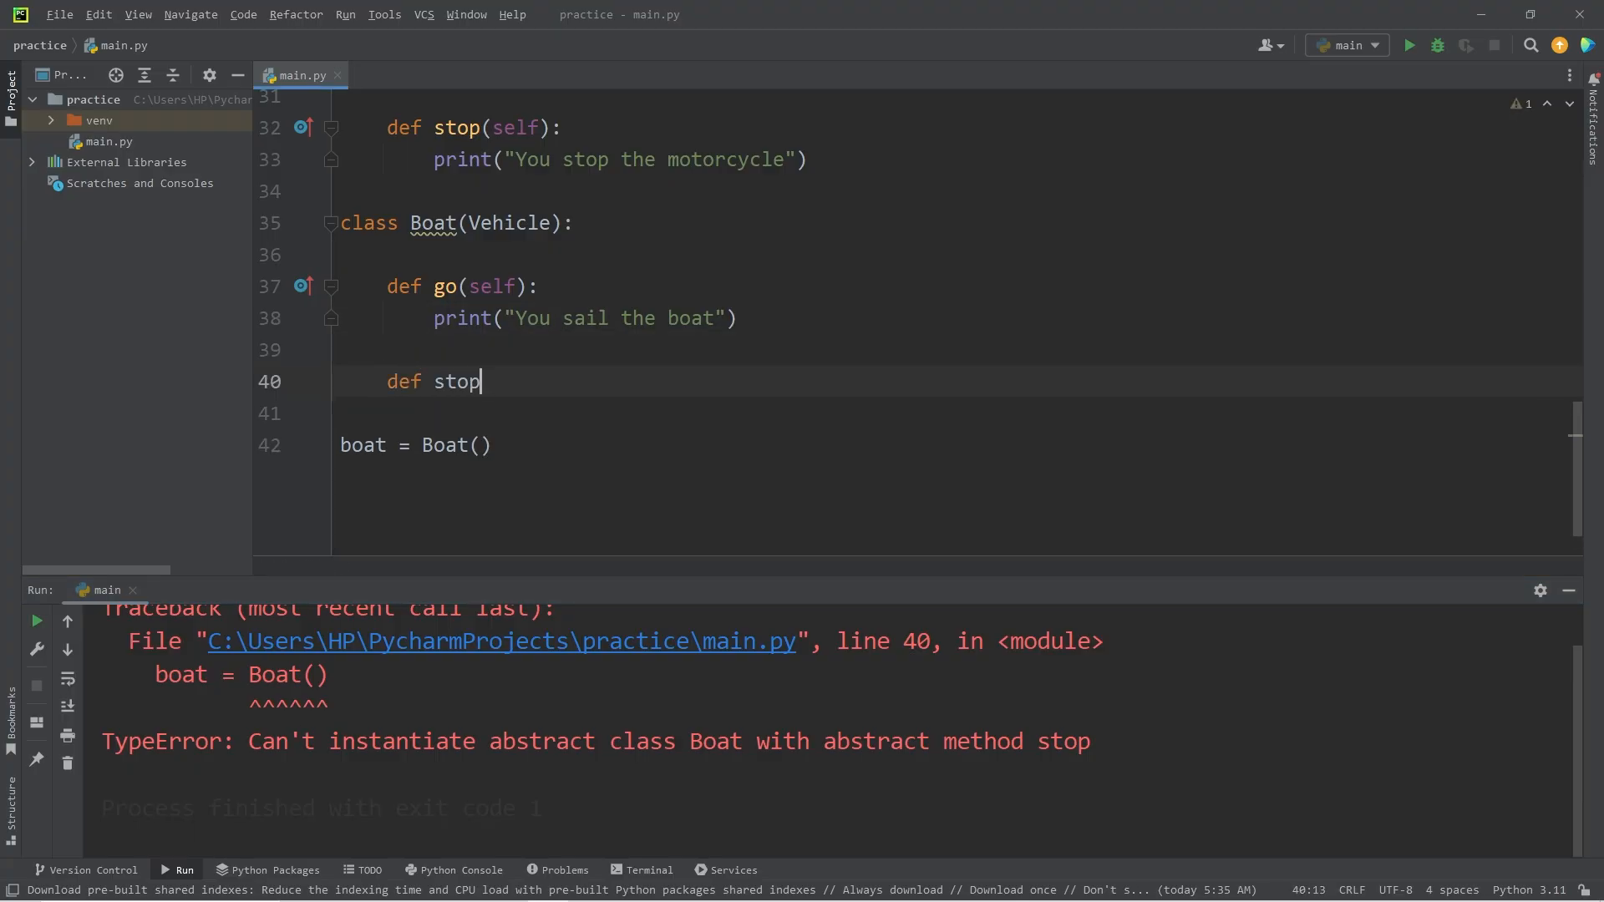
pyautogui.write('(self):')
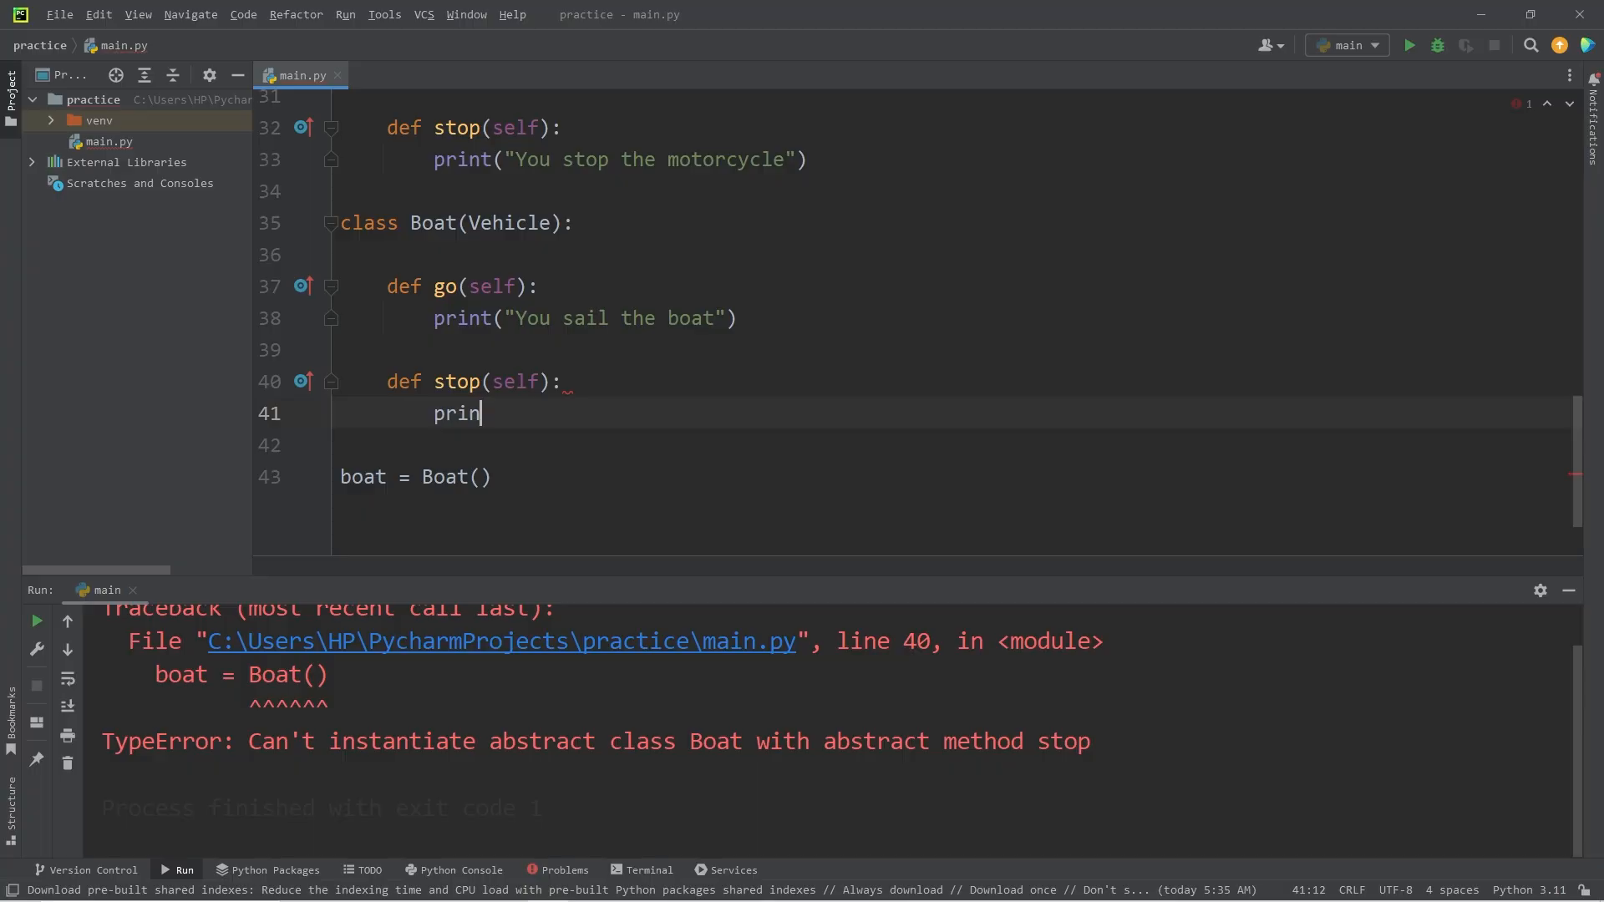
pyautogui.write('t("You")')
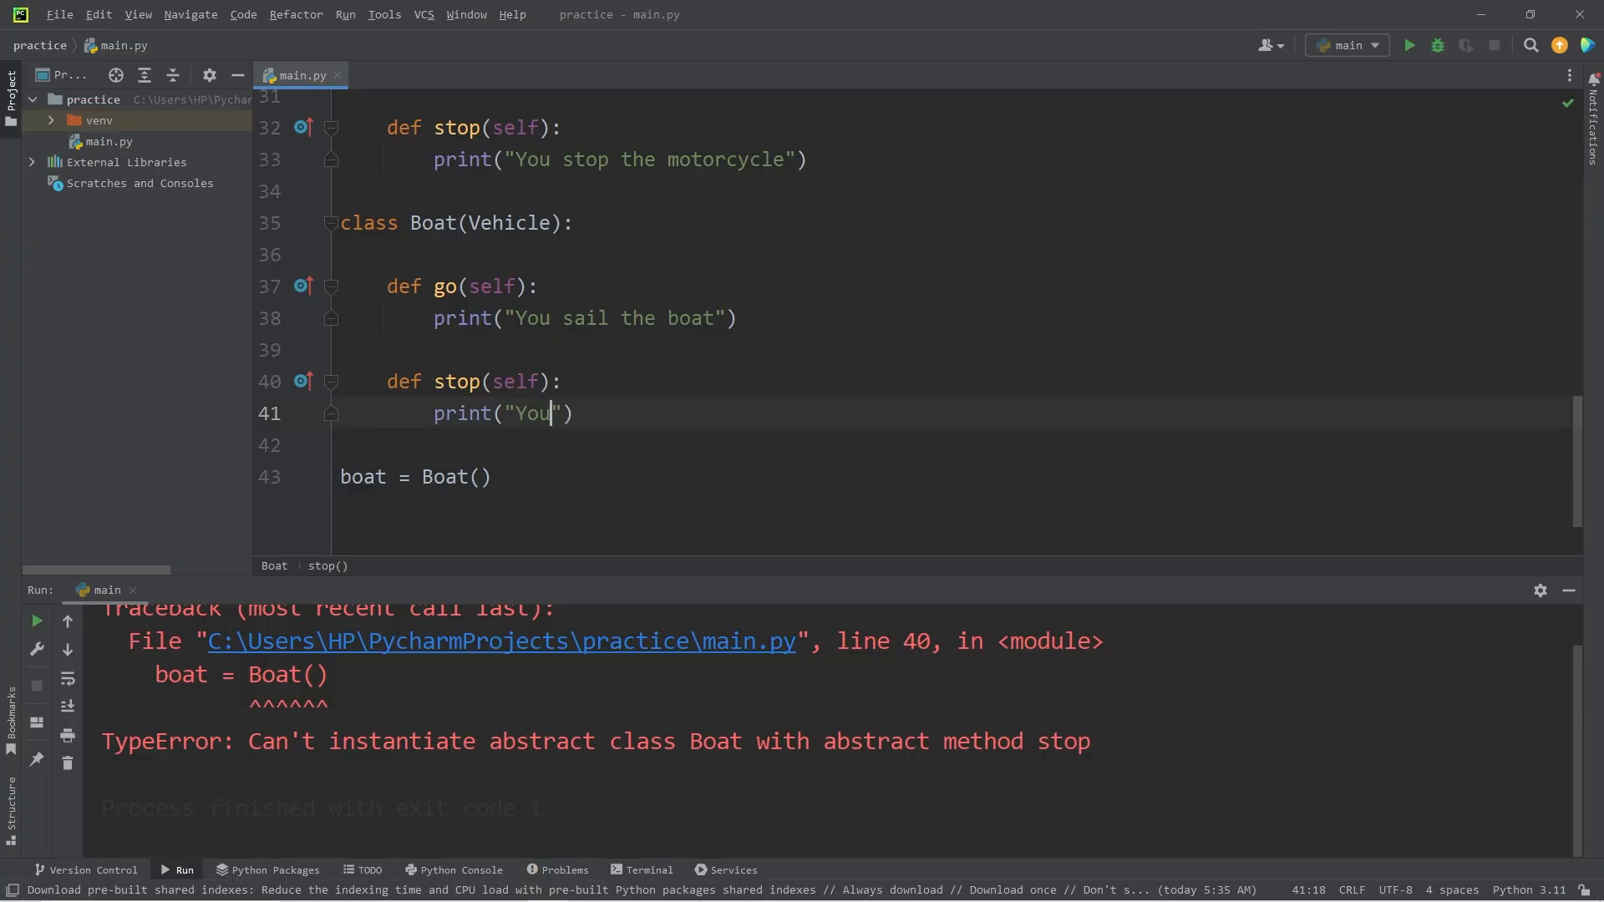
pyautogui.write('anchor the')
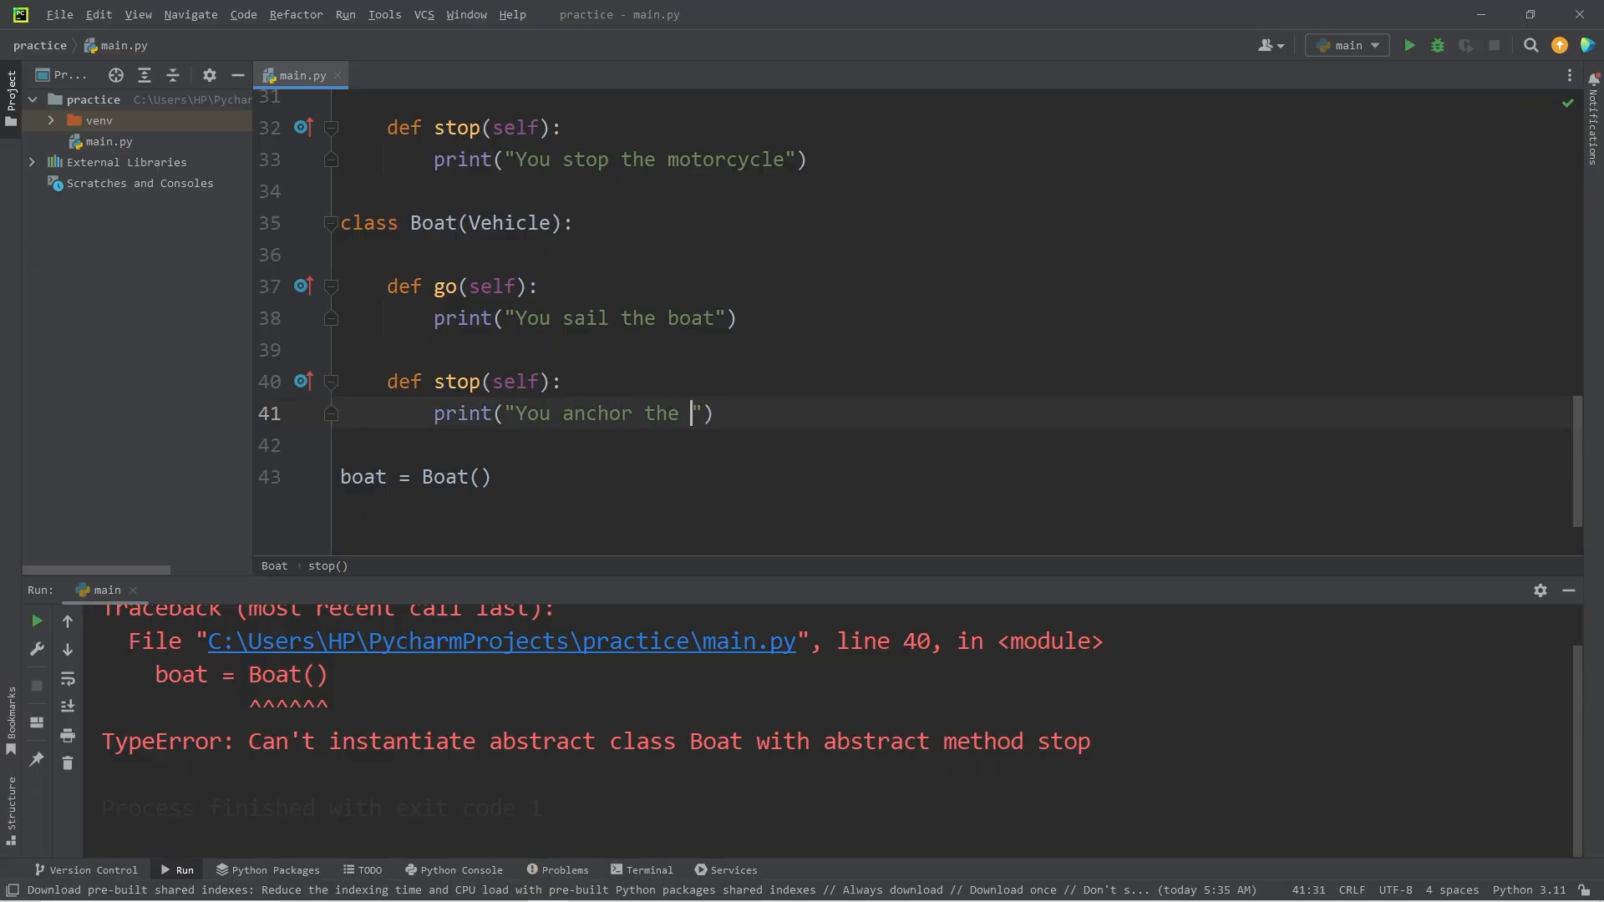
pyautogui.write('boat')
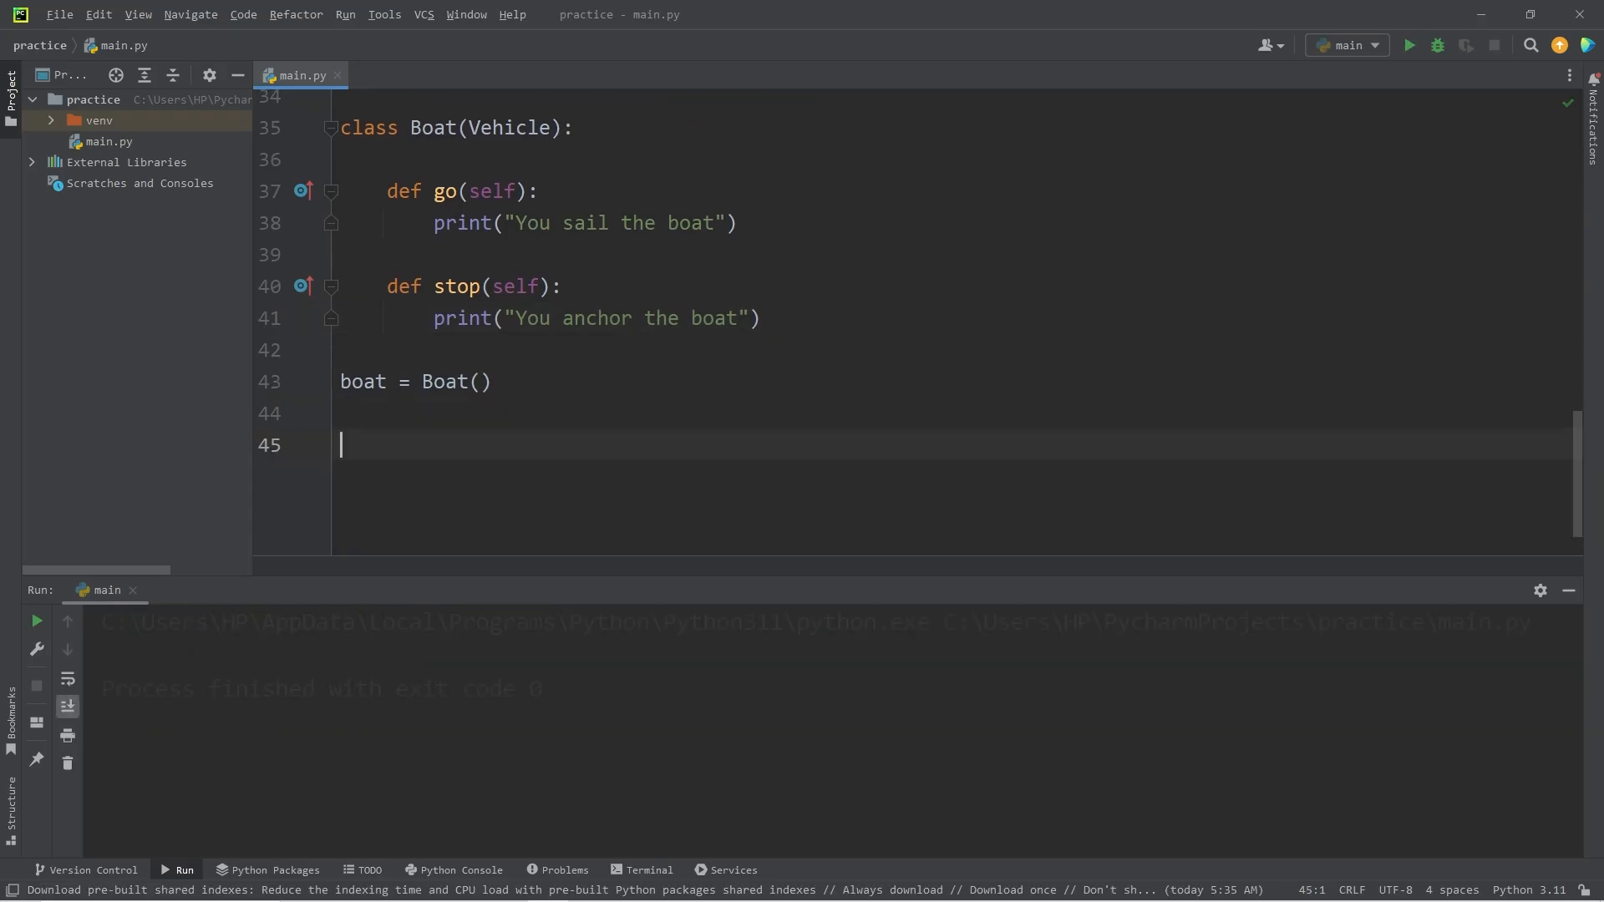
# Add boat.go() and boat.stop() calls and run the script cleanly.
pyautogui.write('boat.go(')
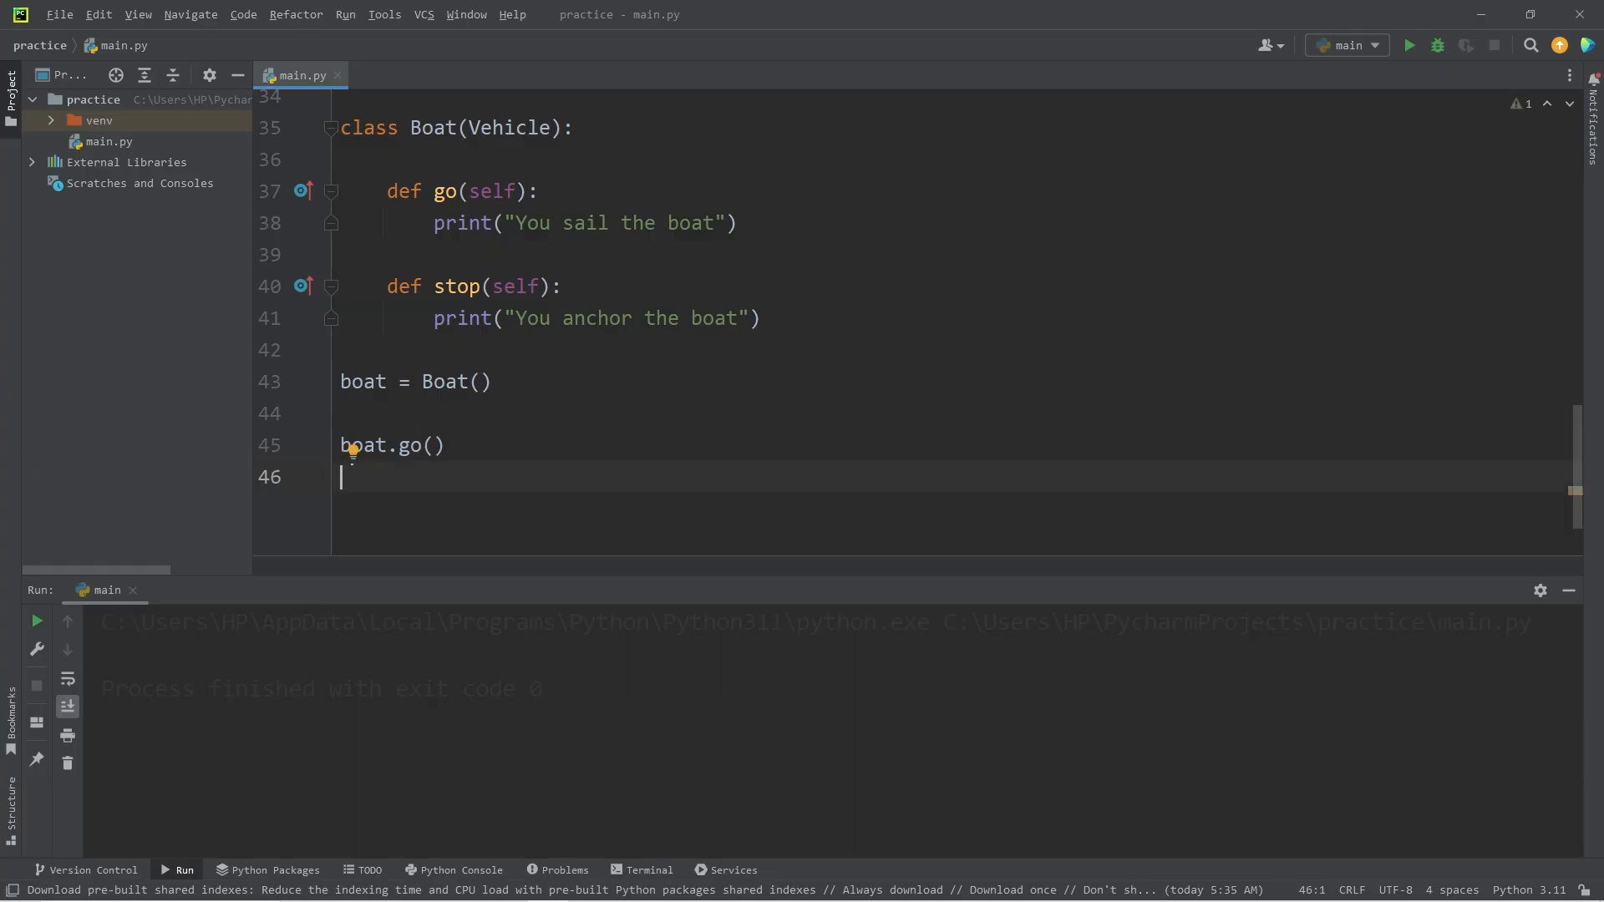
pyautogui.write('boat.stop()')
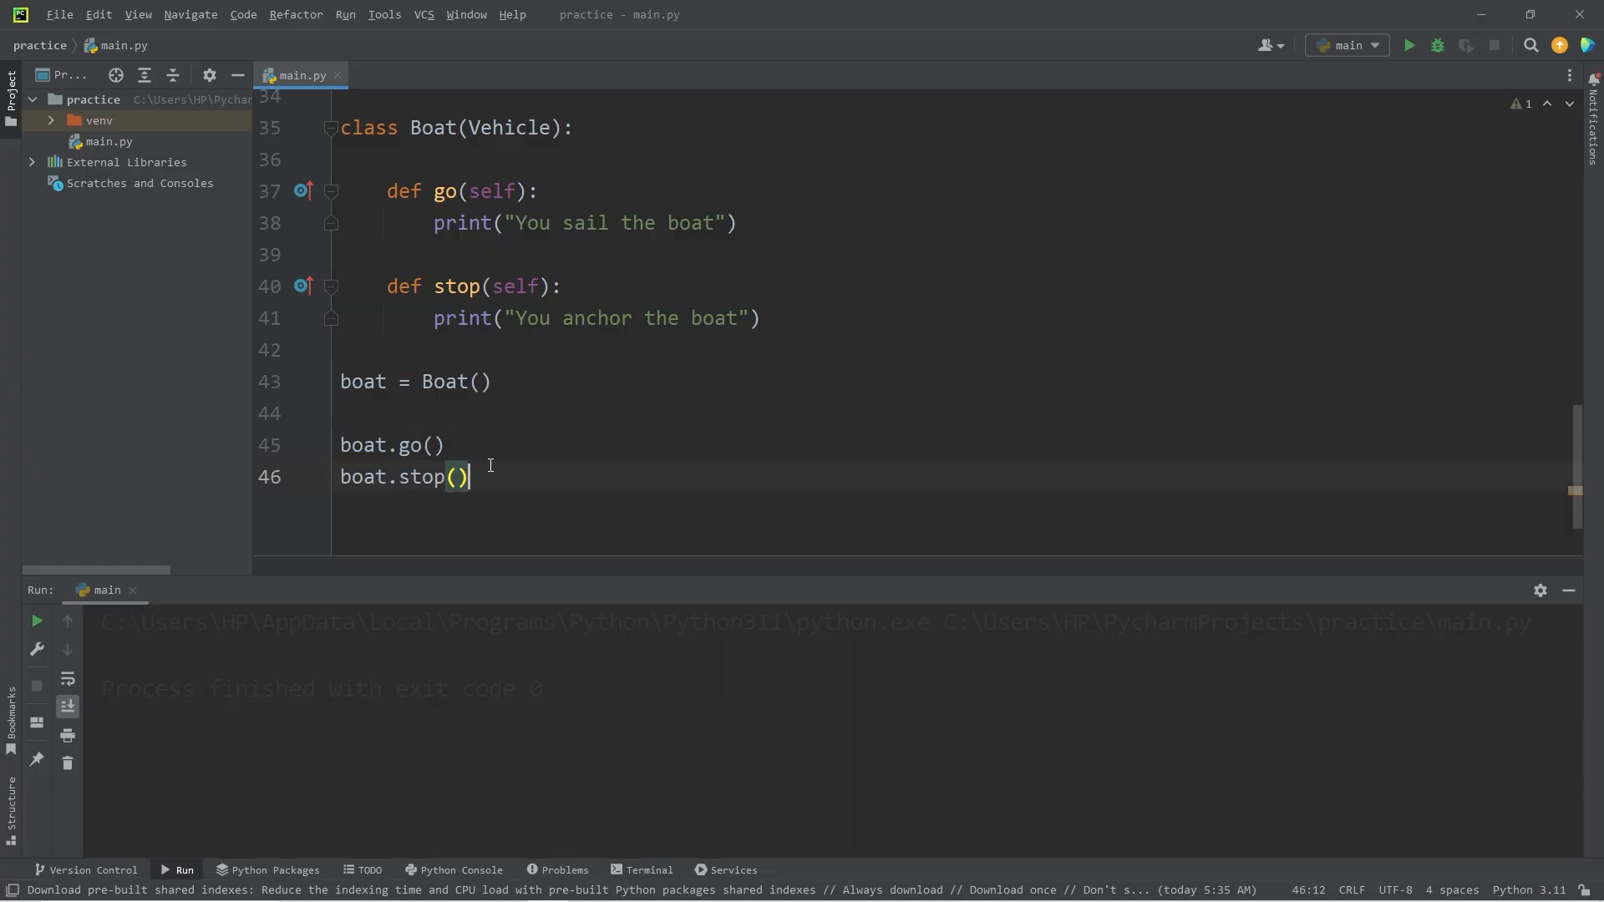
pyautogui.click(1409, 45)
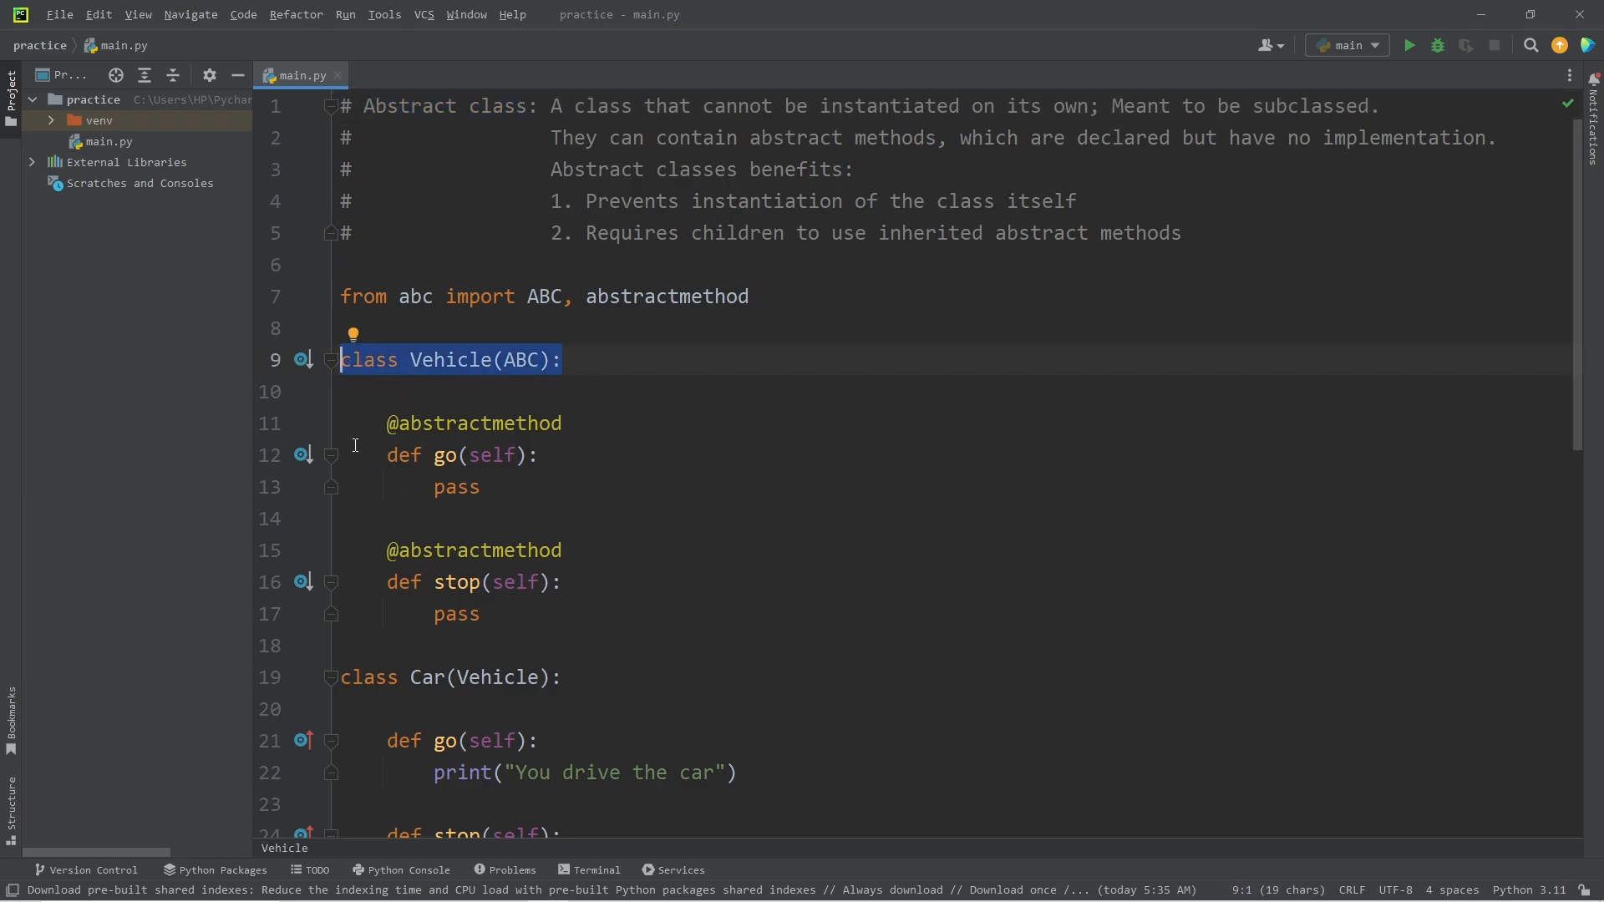
pyautogui.moveTo(343, 359); pyautogui.dragTo(480, 613)
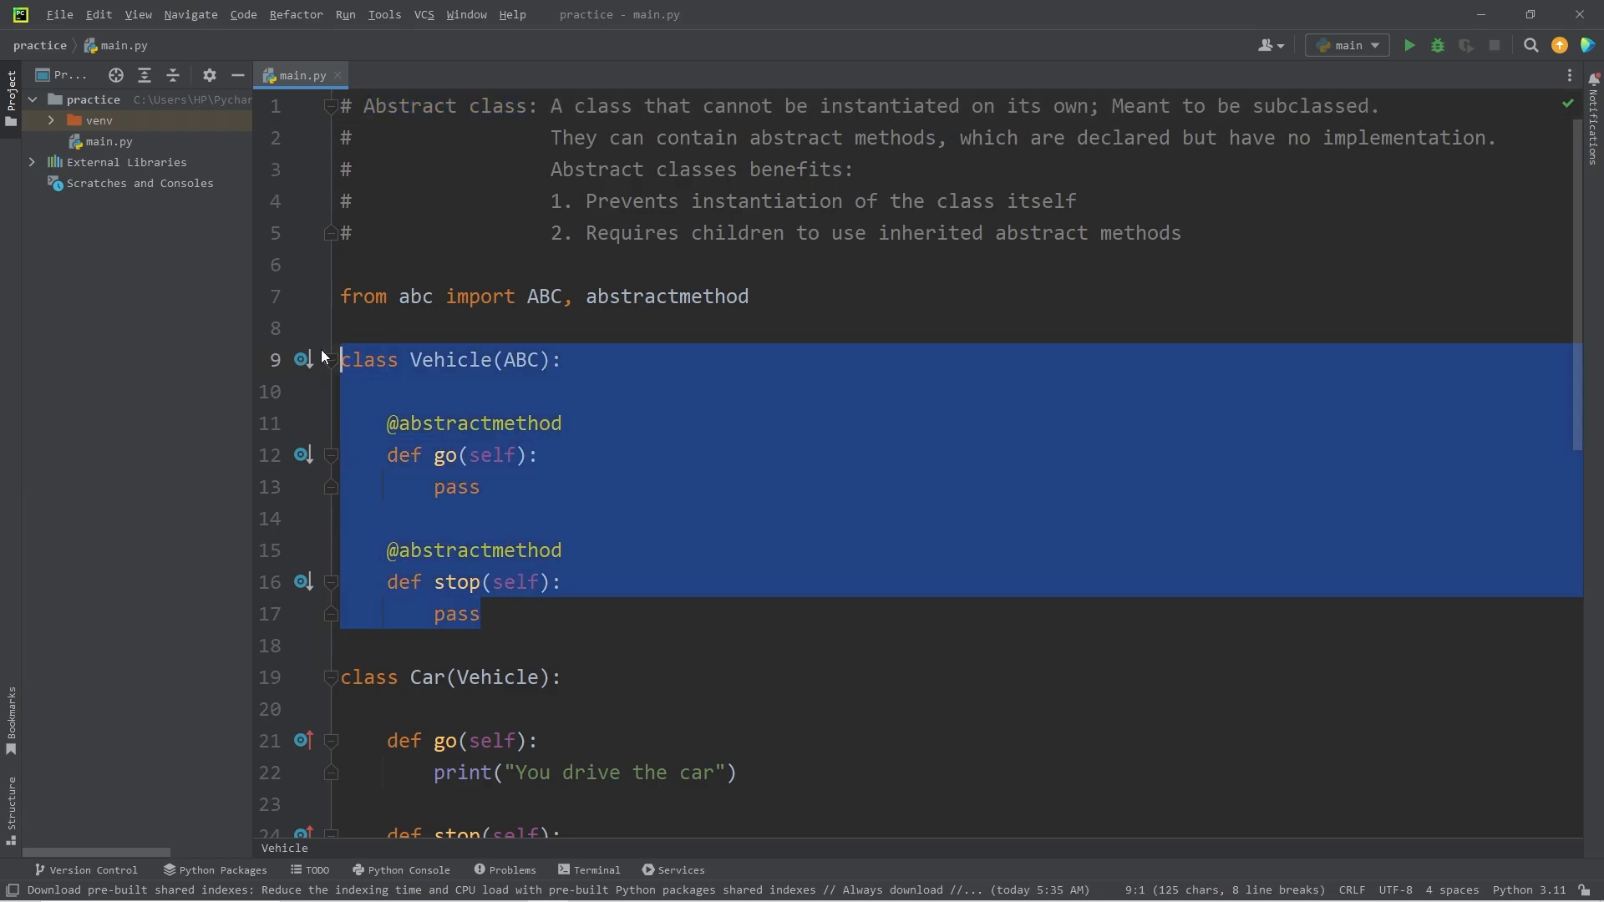
pyautogui.moveTo(523, 491)
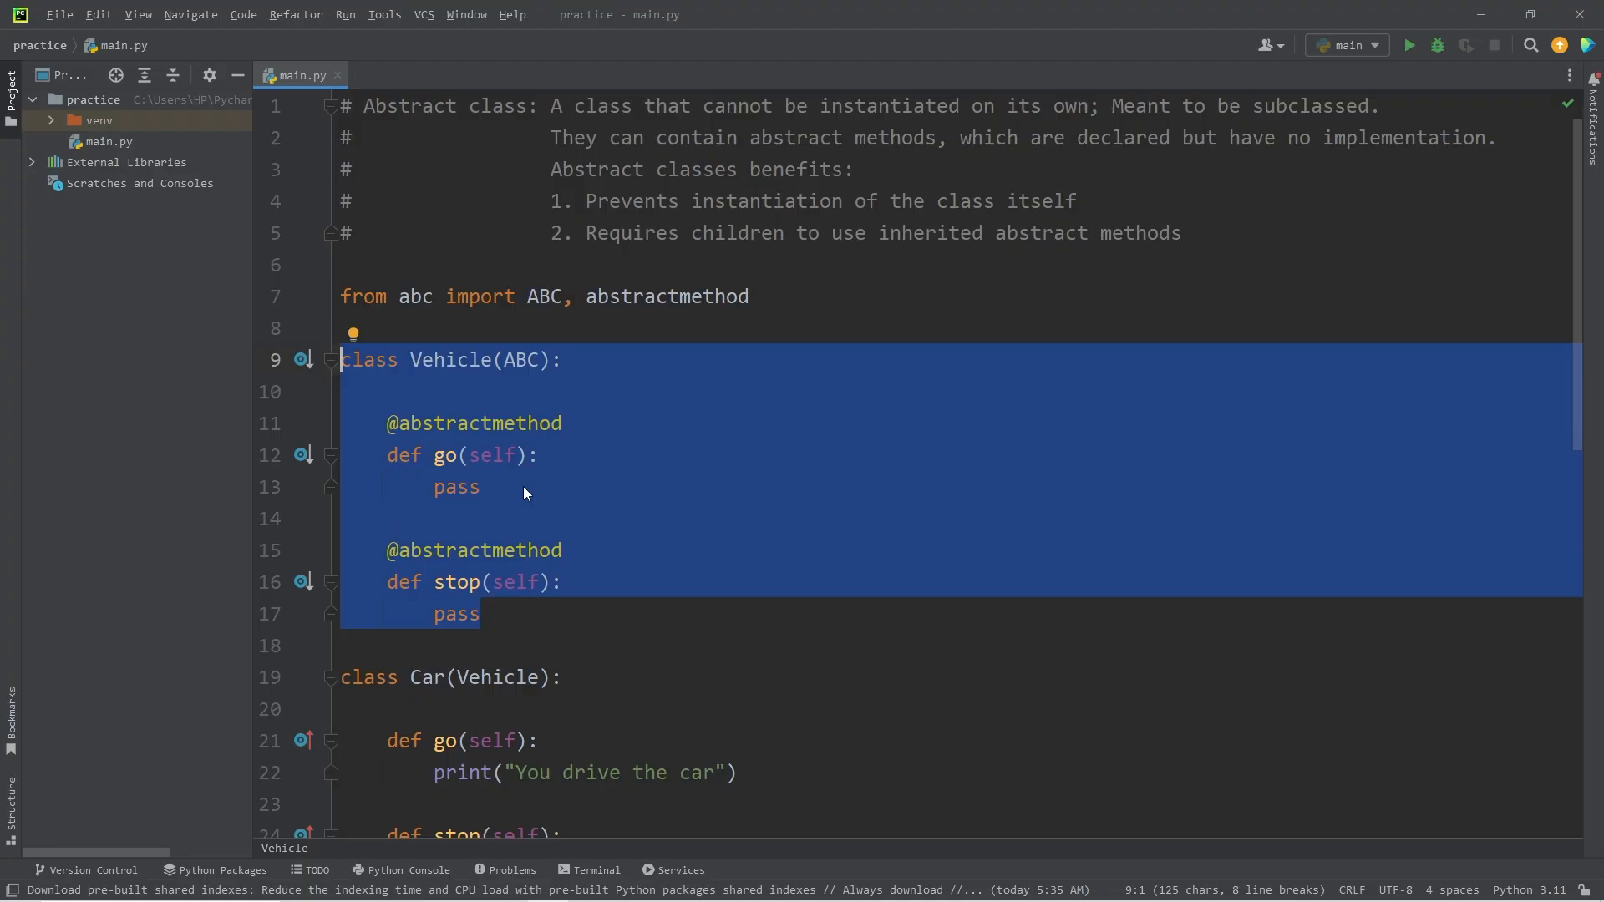
pyautogui.moveTo(713, 653)
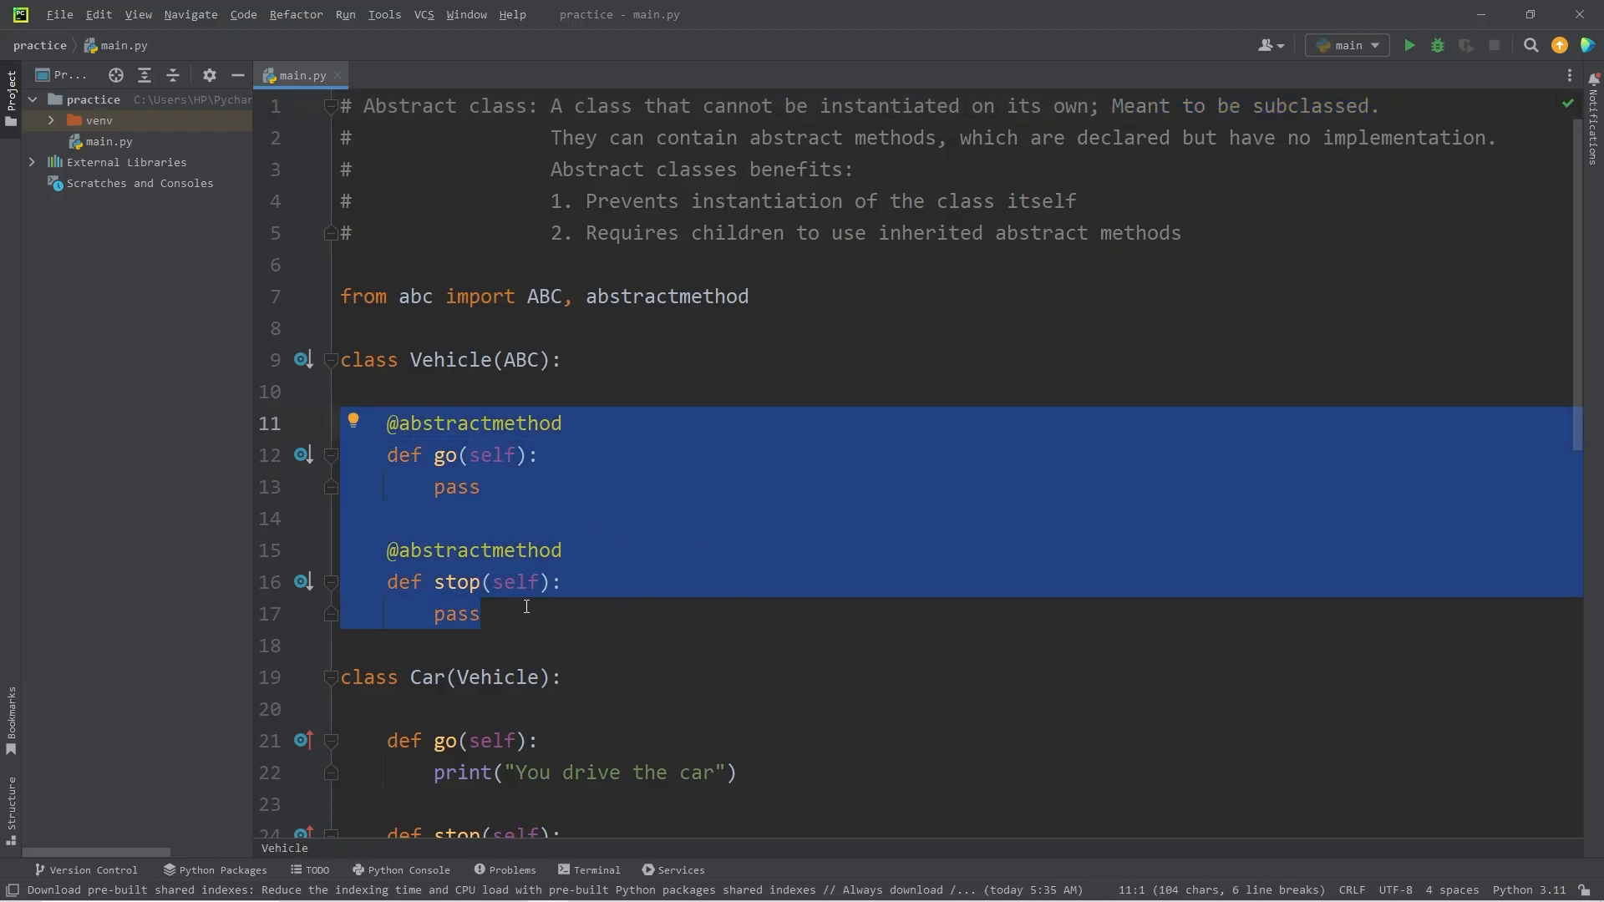
pyautogui.click(480, 613)
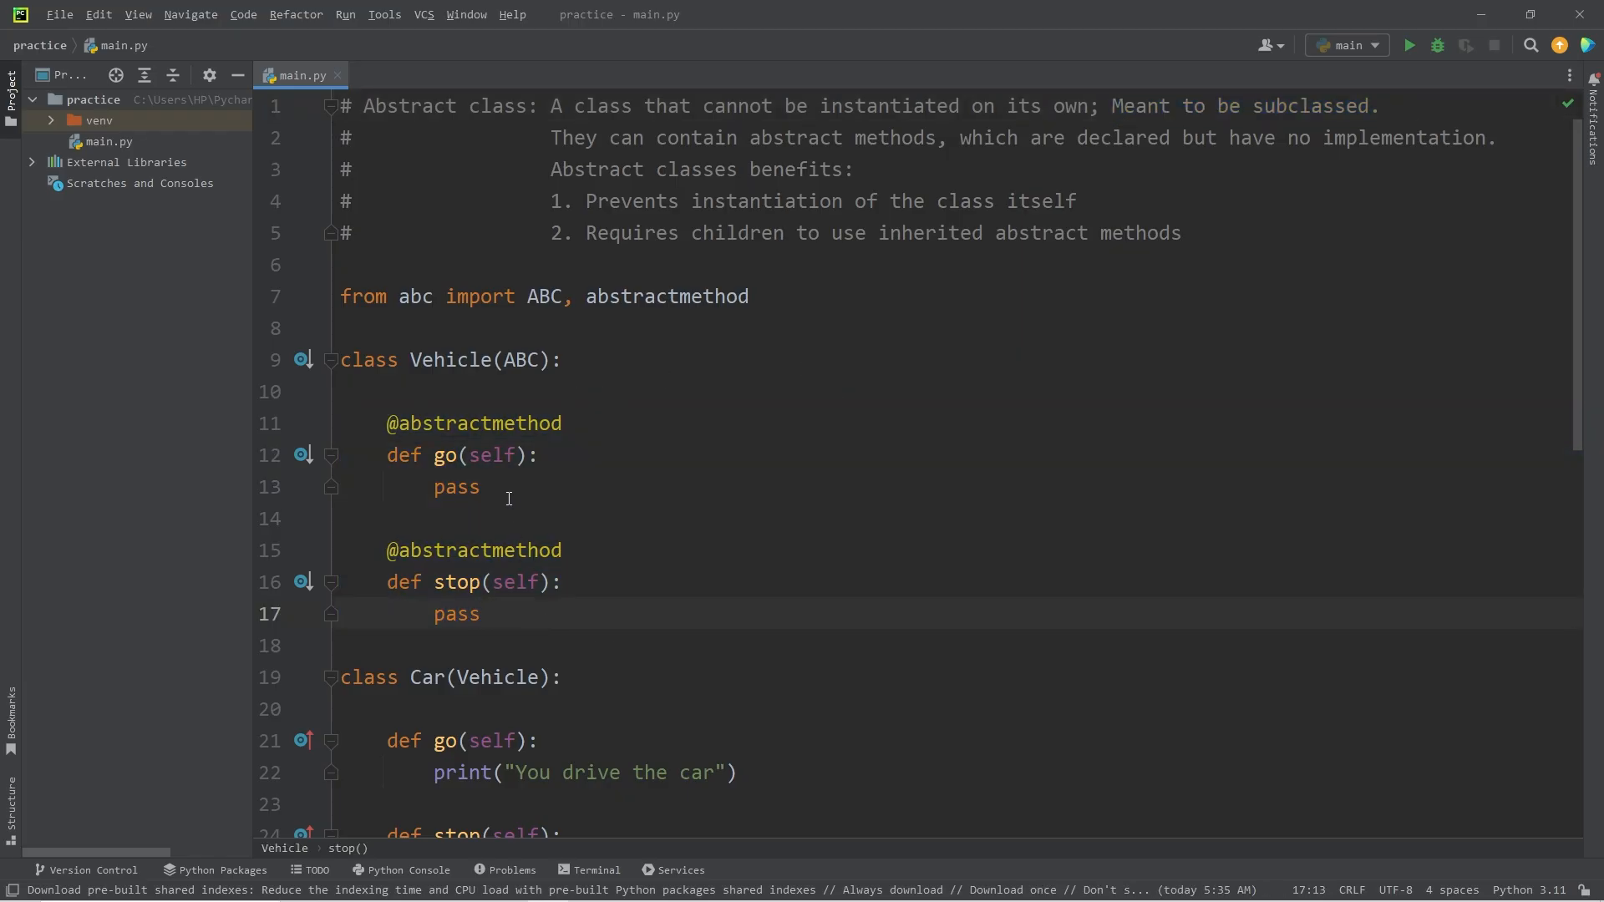
pyautogui.scroll(-3)
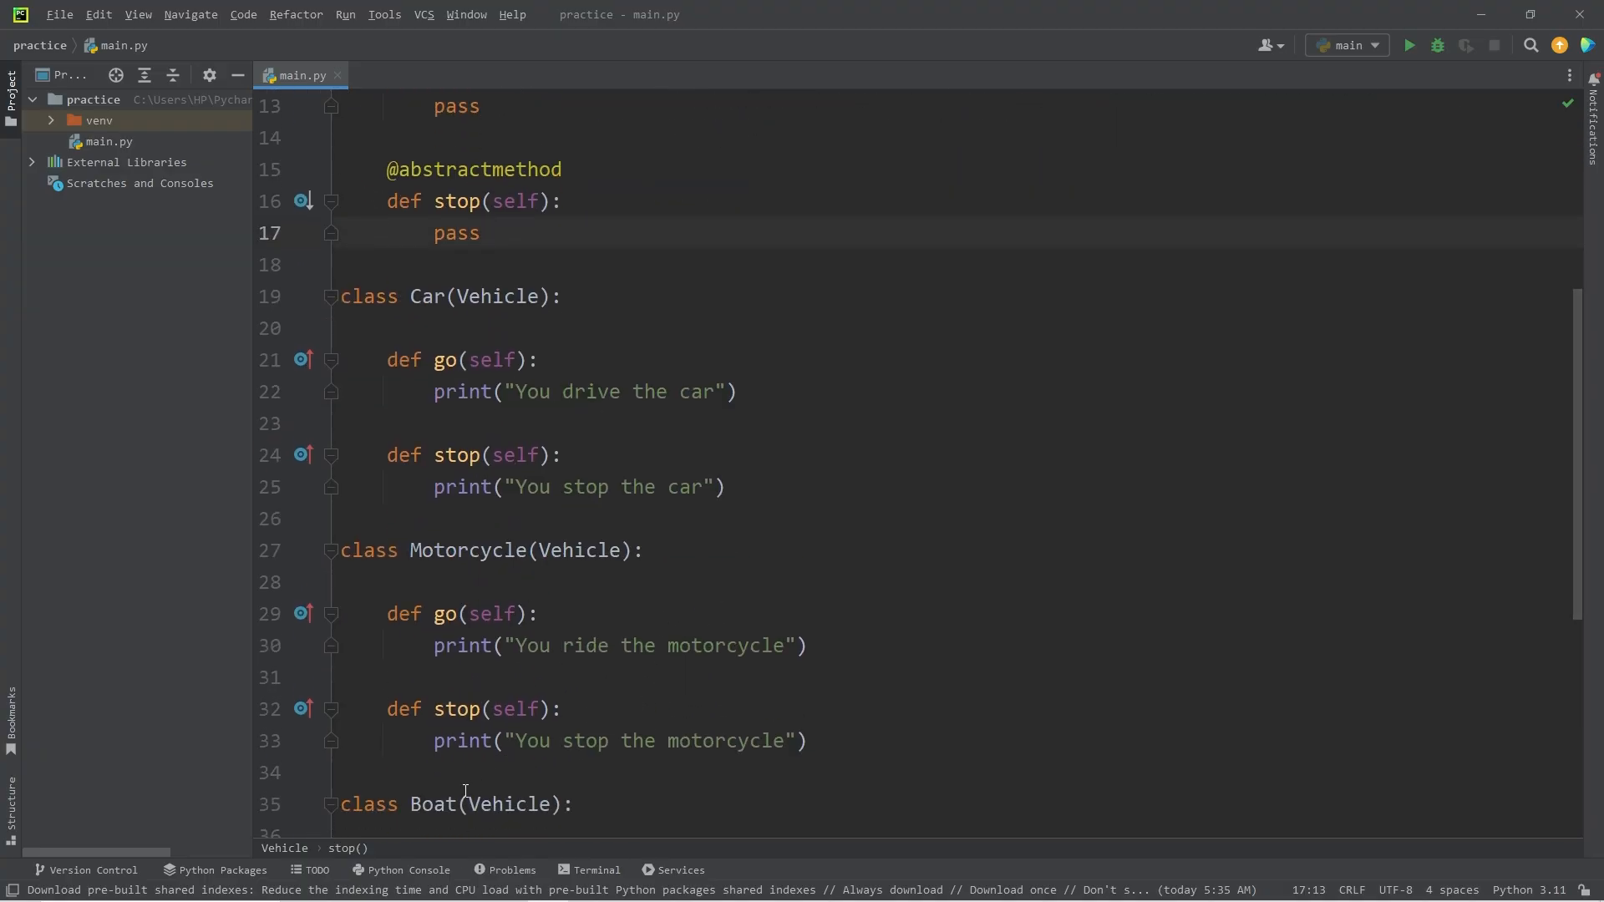
pyautogui.scroll(-3)
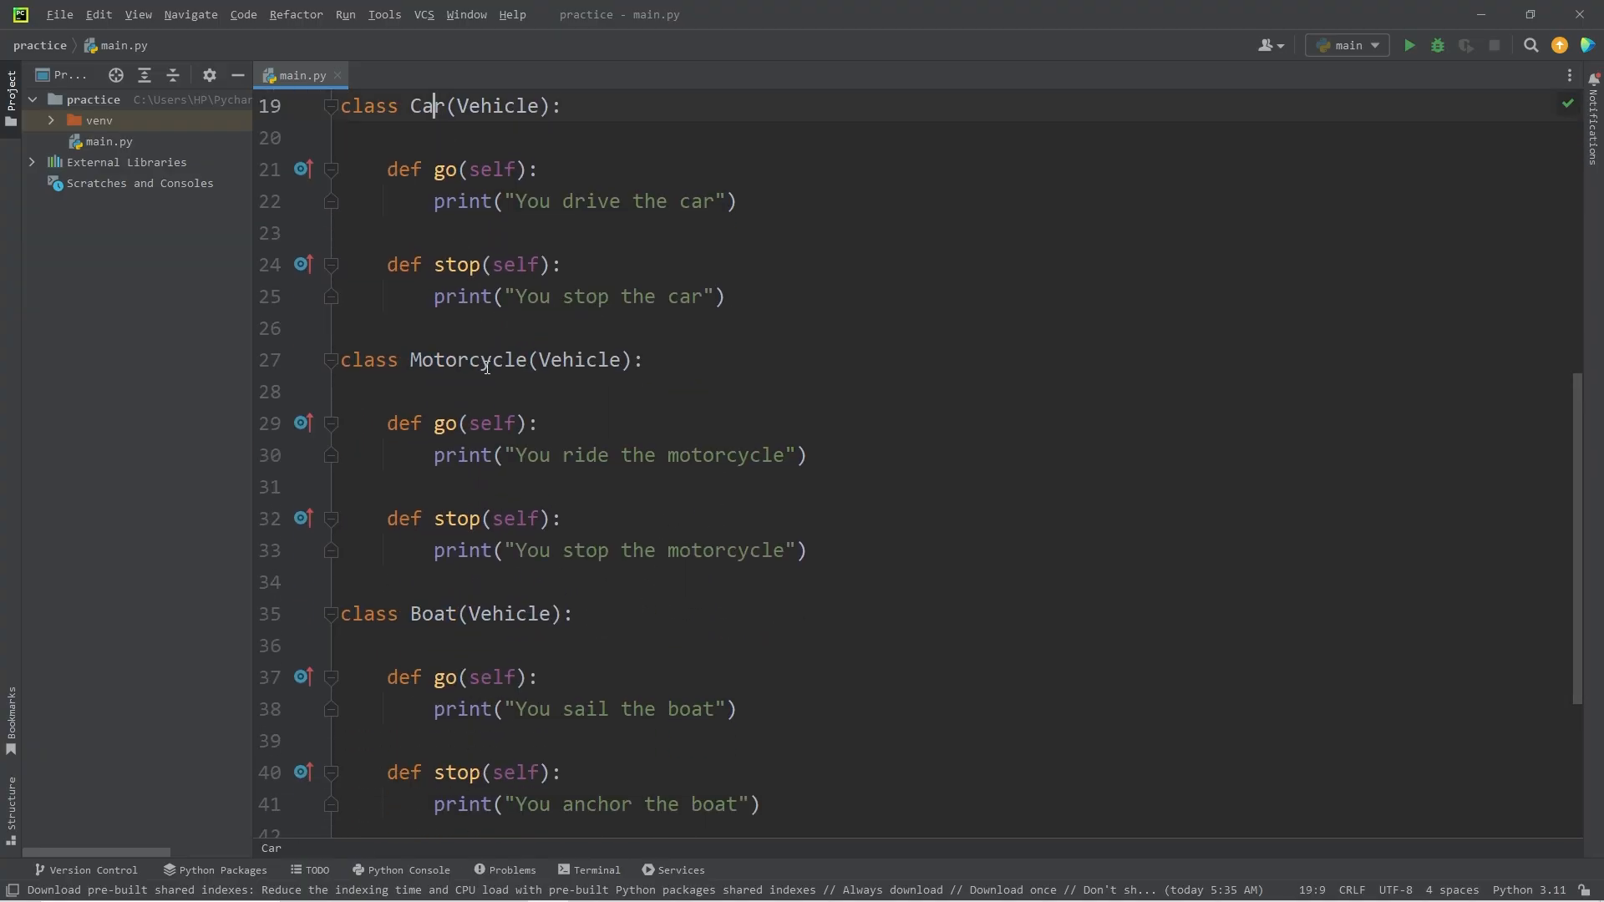